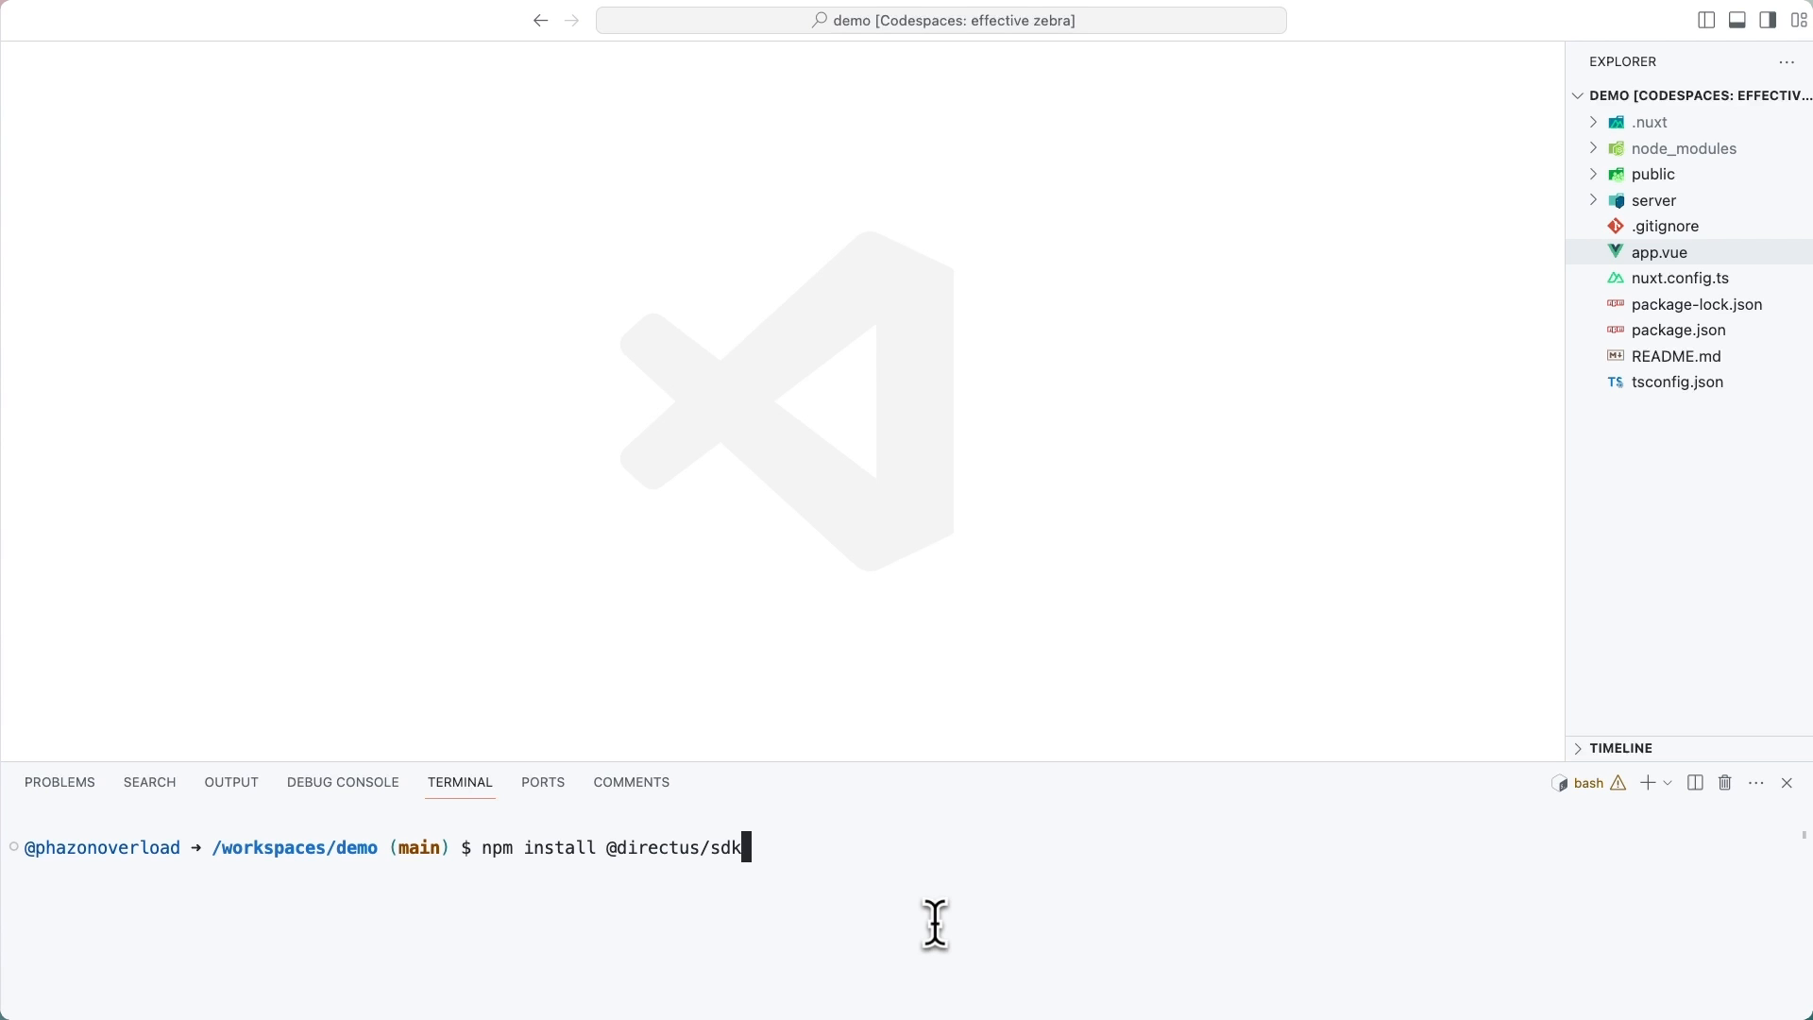
pyautogui.press('Enter')
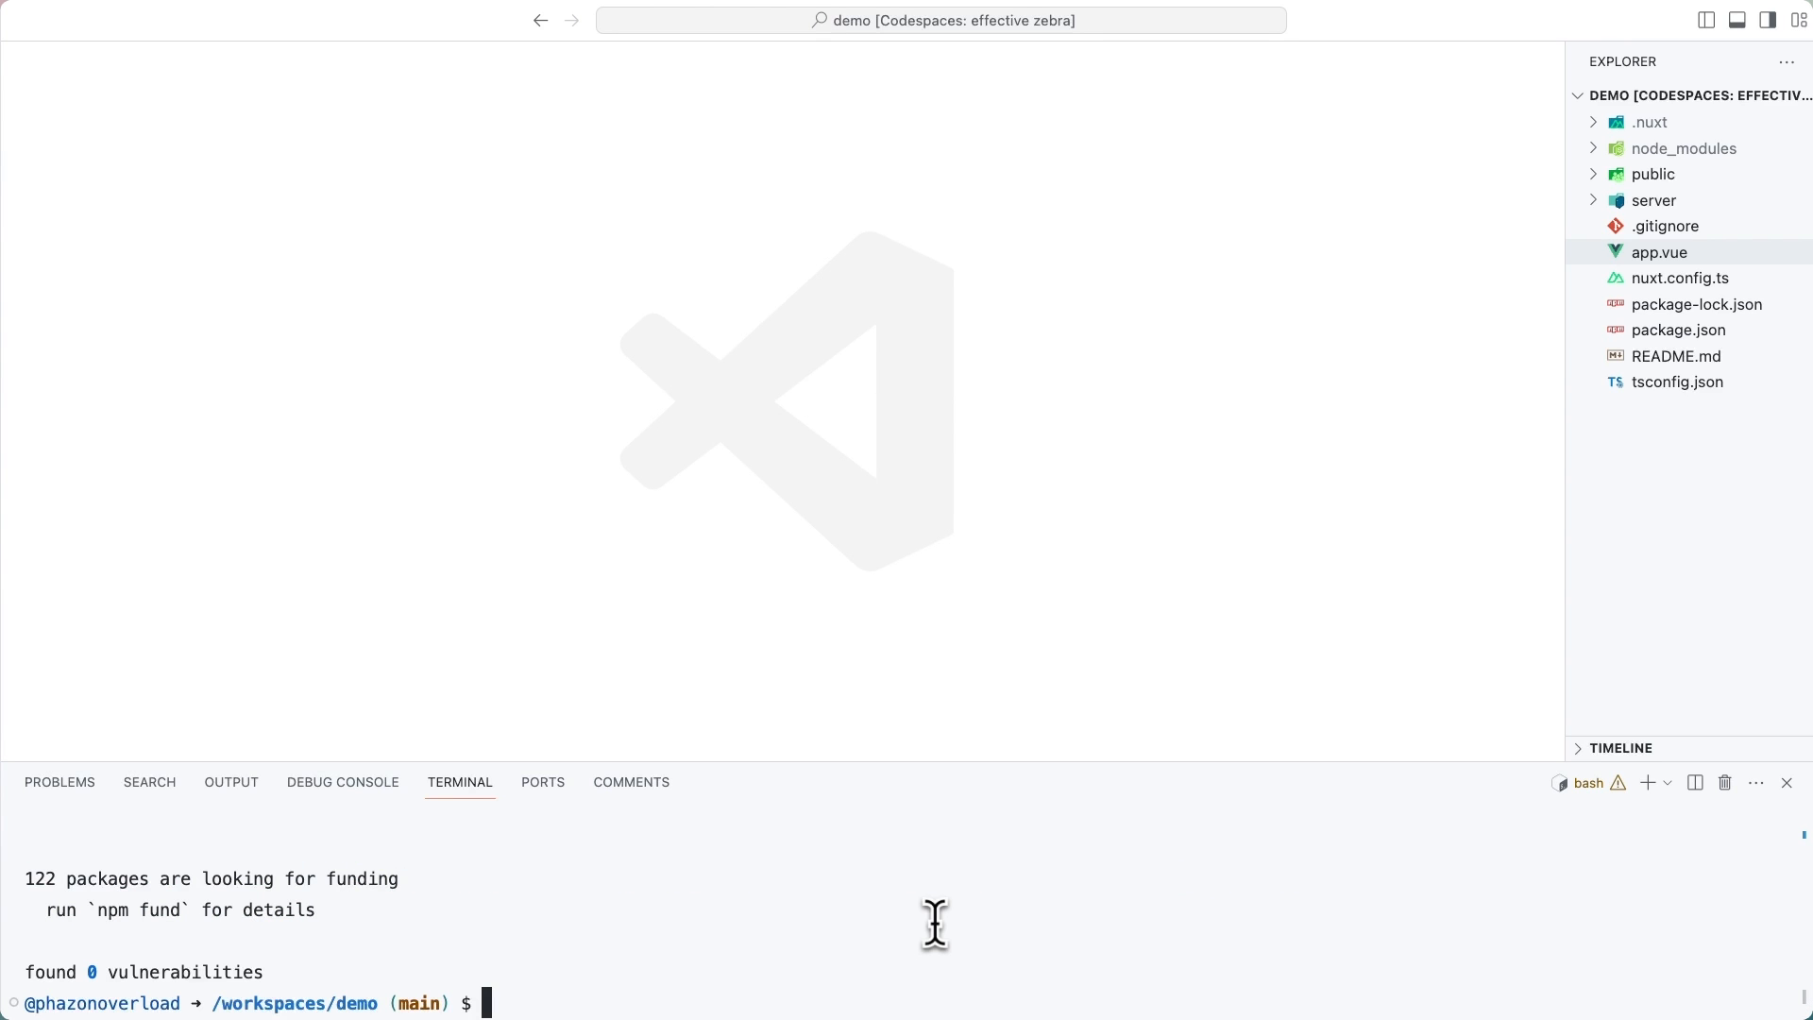
pyautogui.write('n')
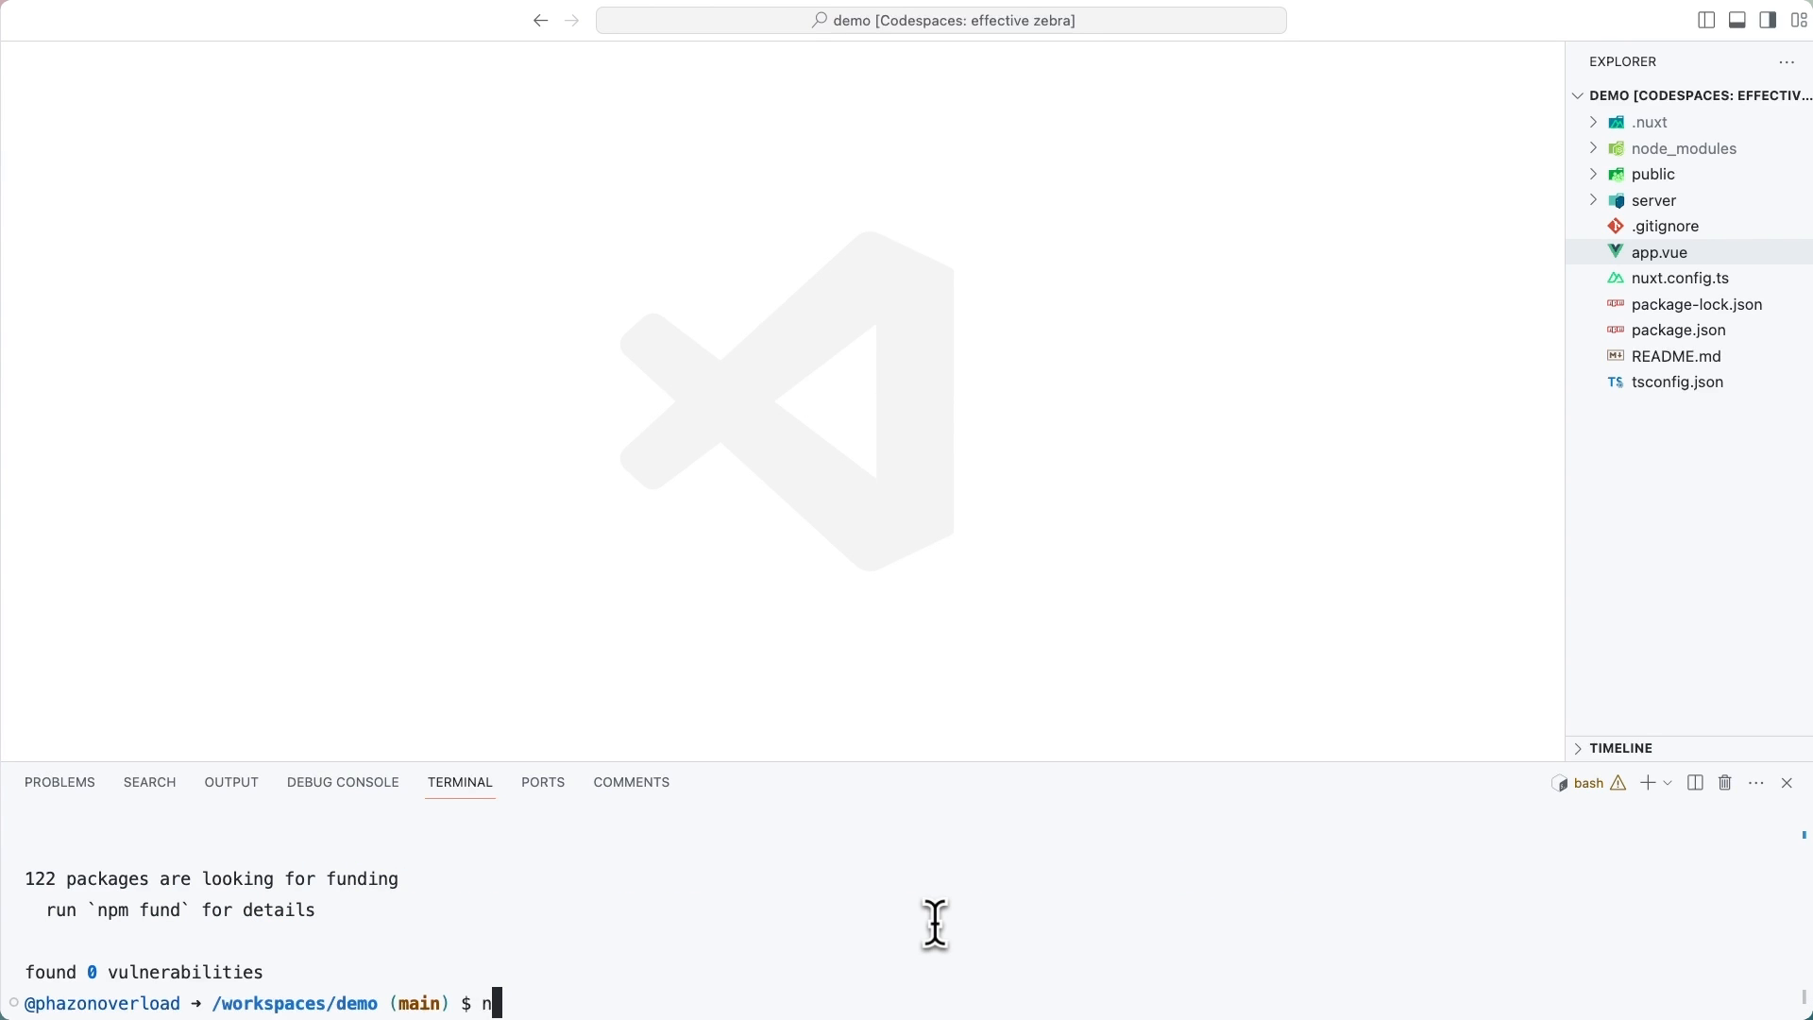
pyautogui.write('npm run dev')
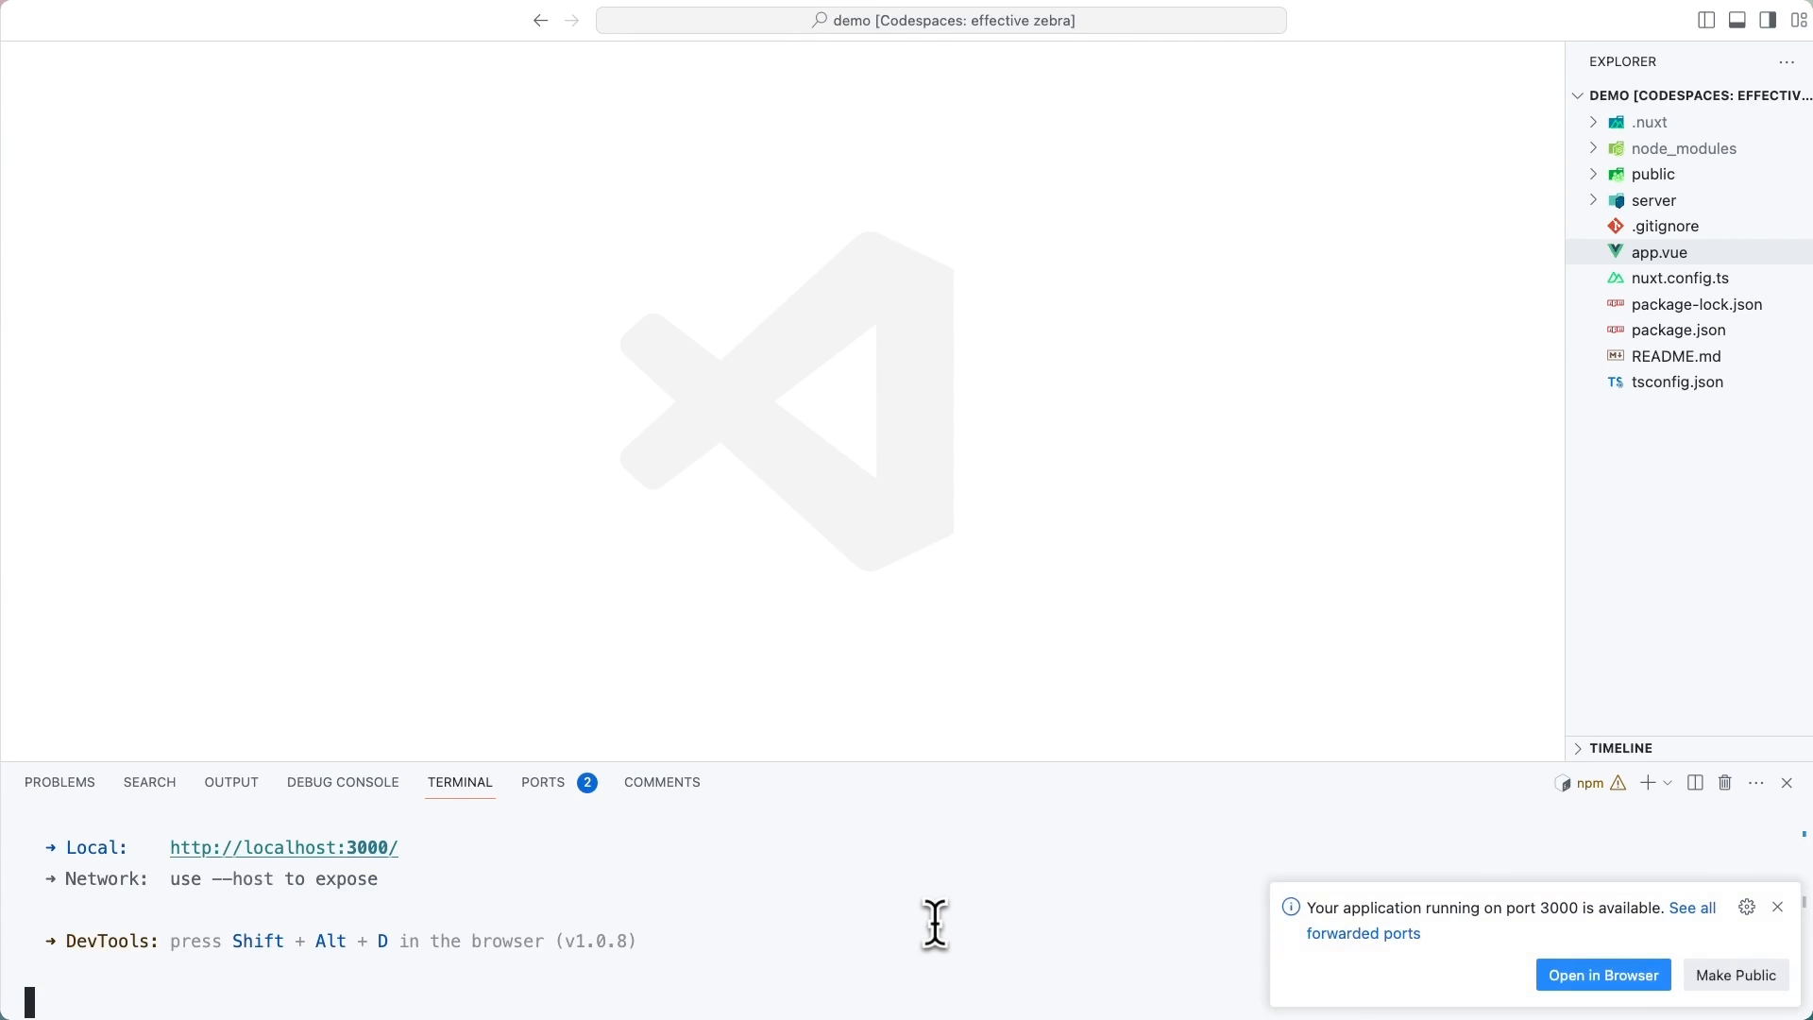
pyautogui.click(1604, 975)
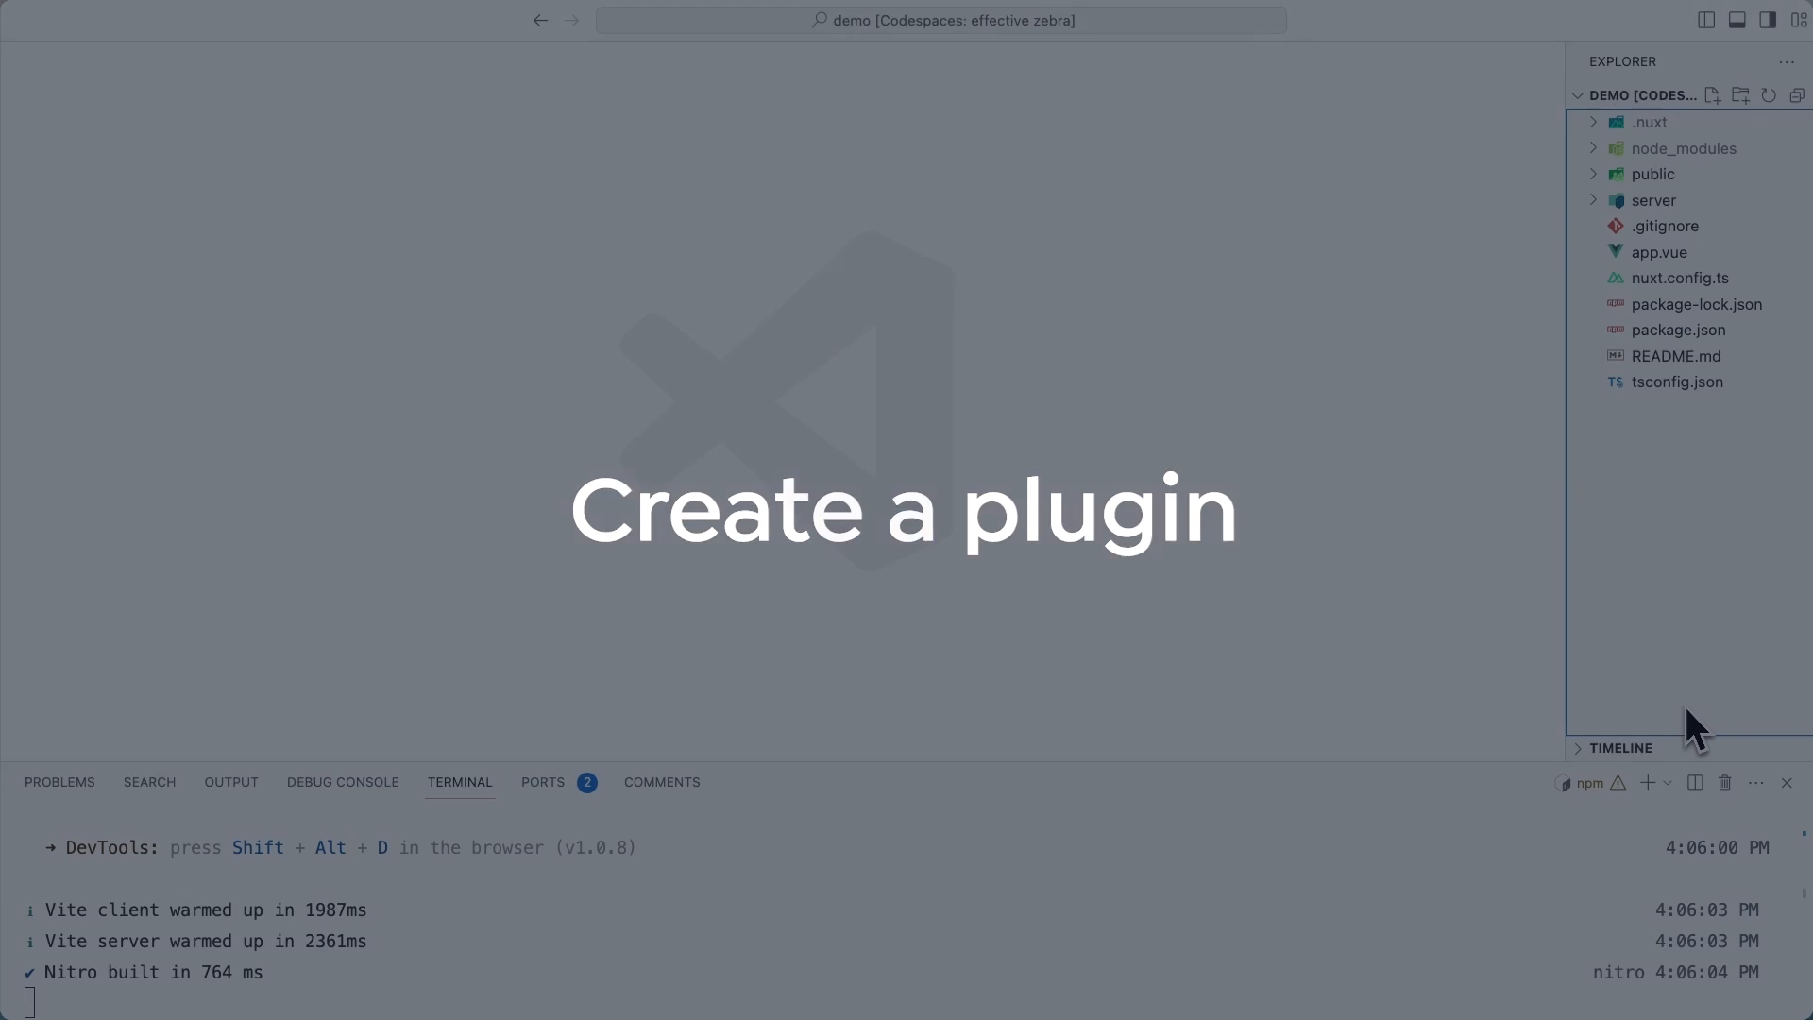
# Create a plugins folder containing a new directus.js file
pyautogui.click(1743, 95)
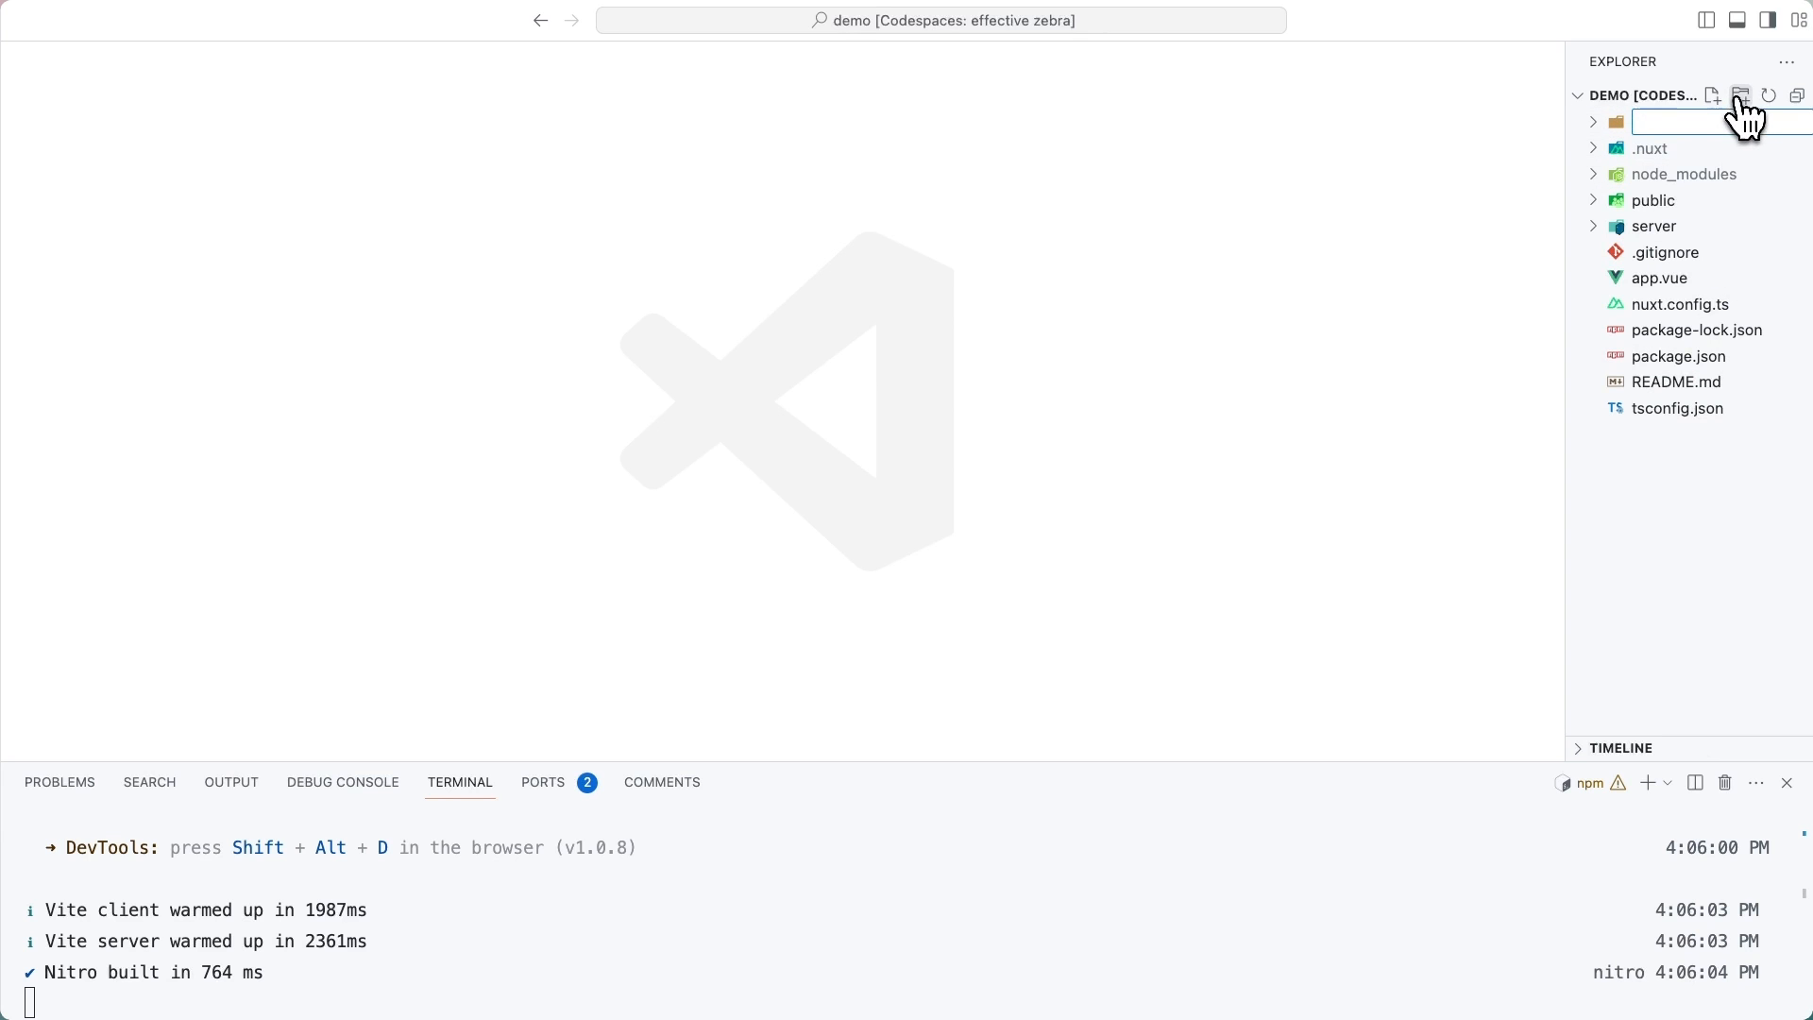
pyautogui.write('plugins')
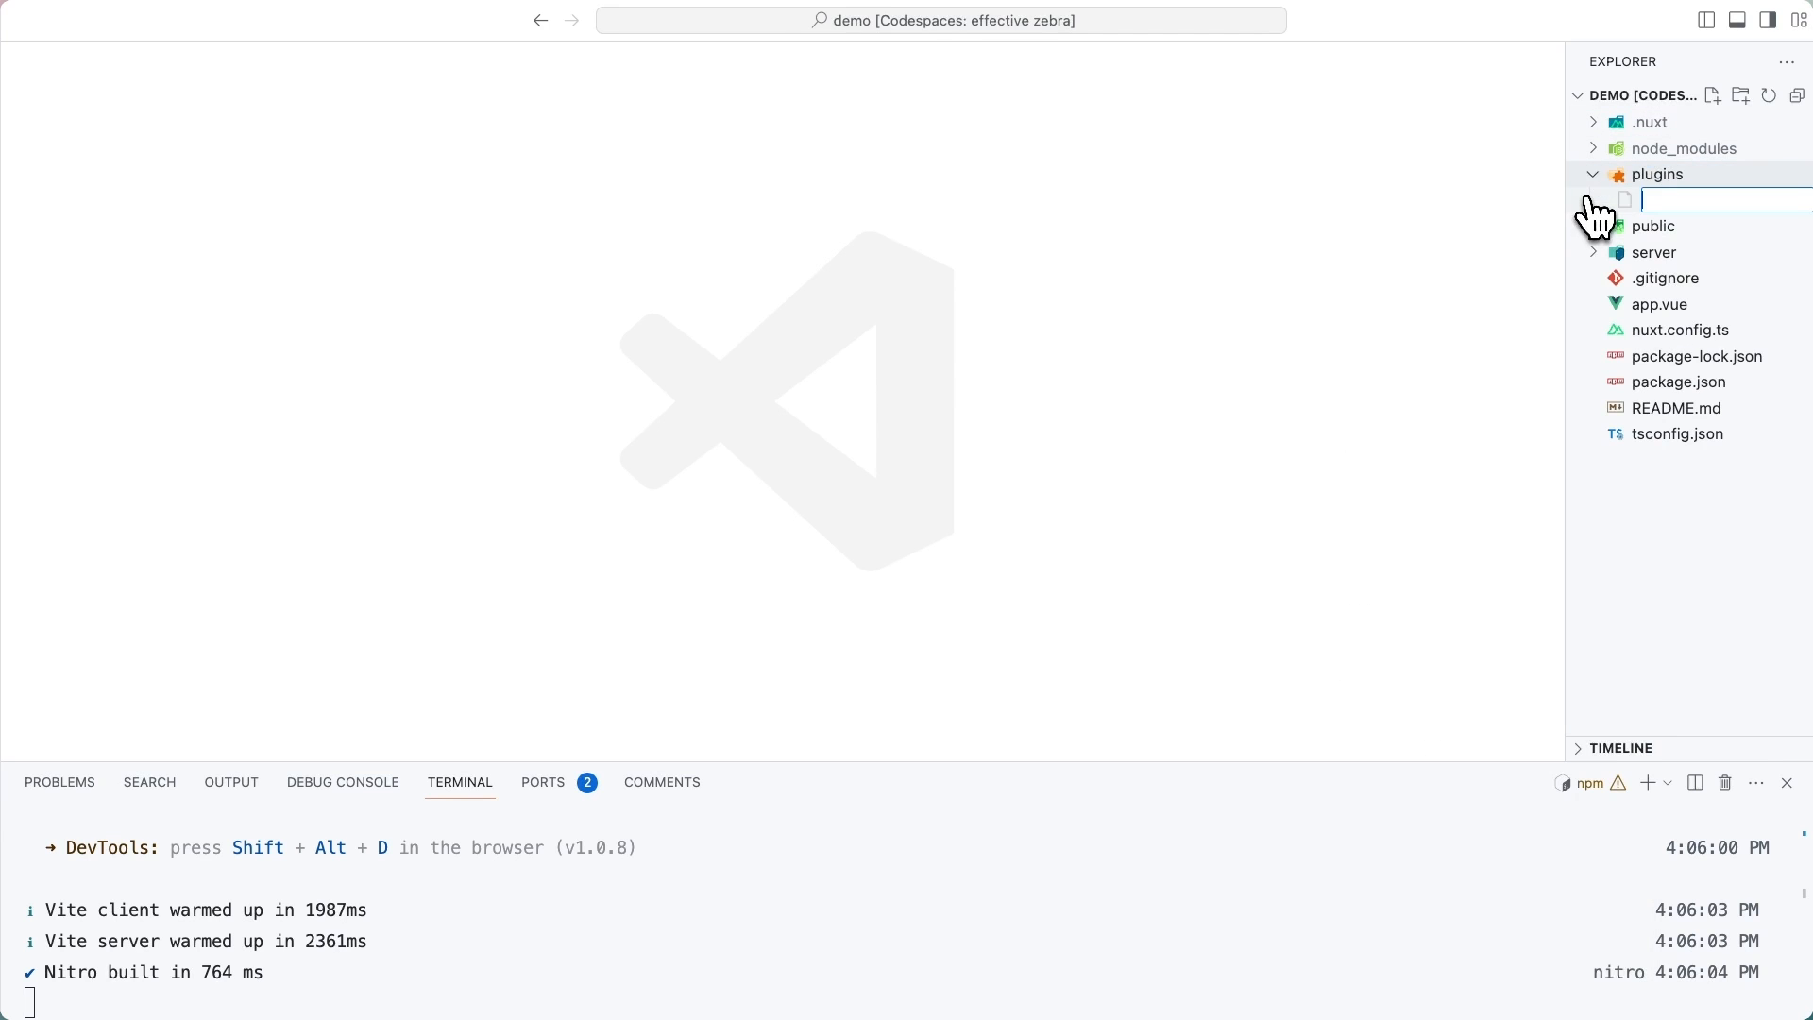
pyautogui.write('directus.j')
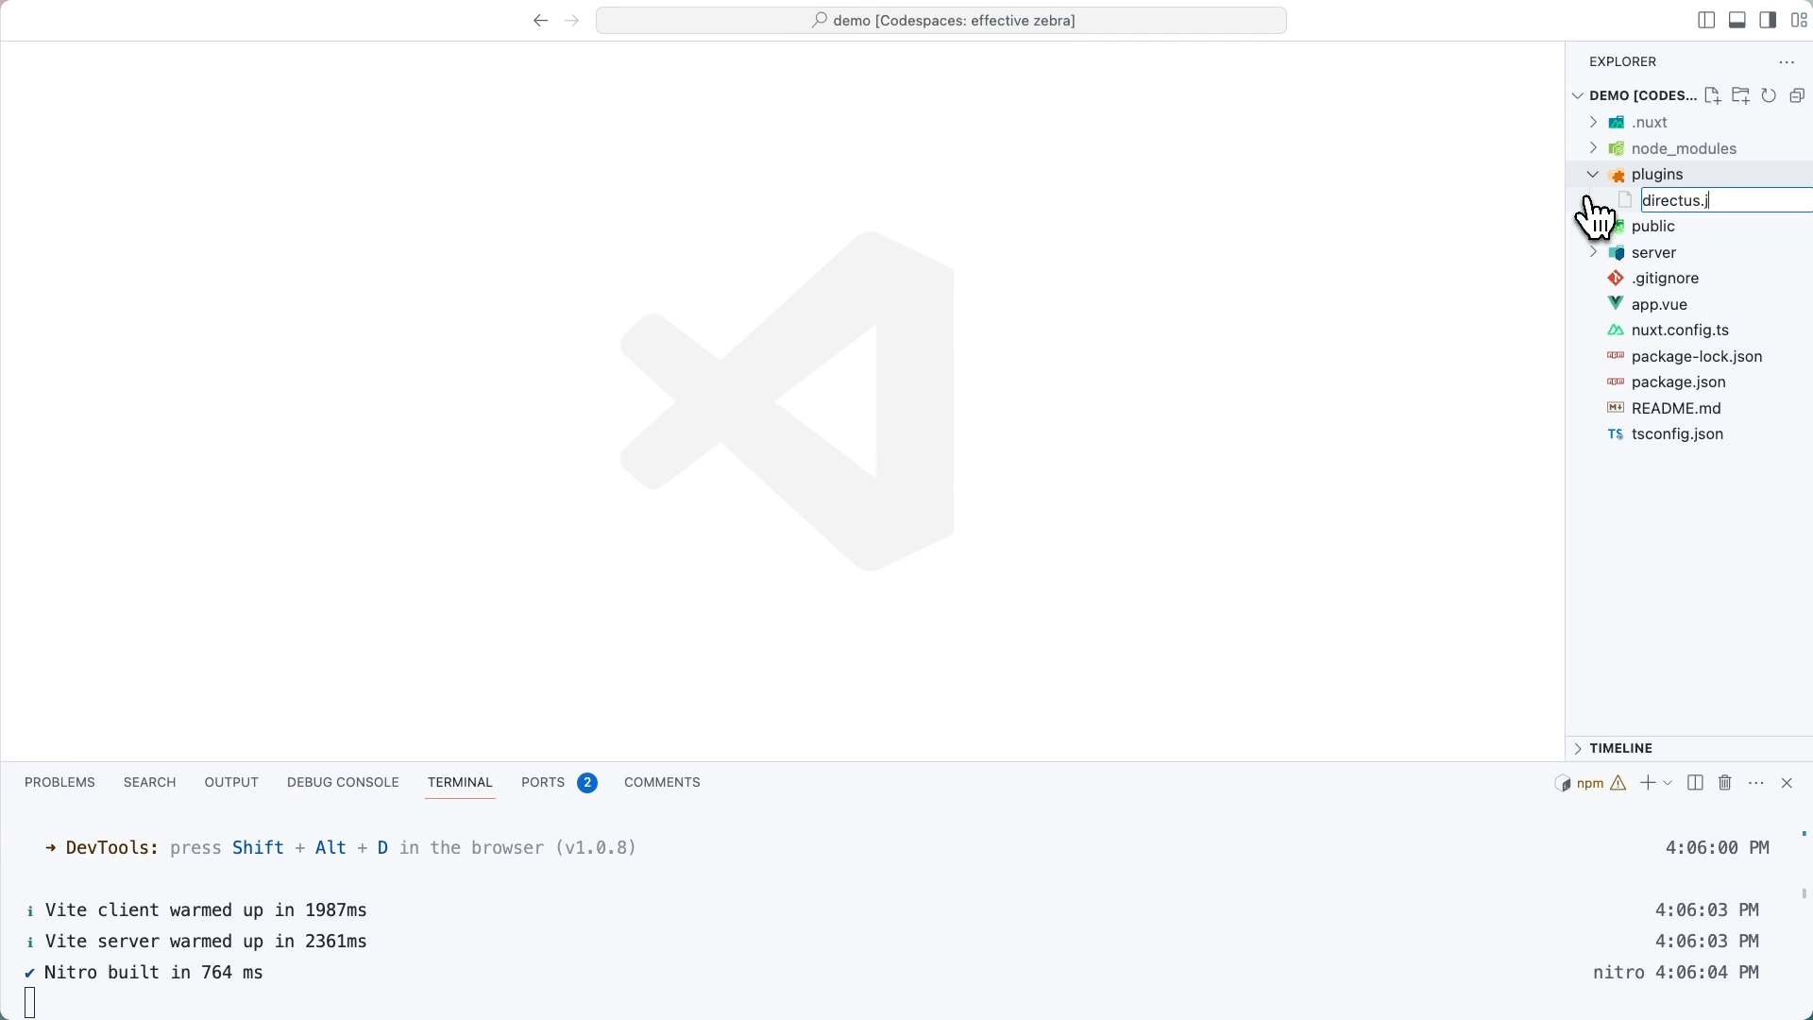
pyautogui.press('Enter')
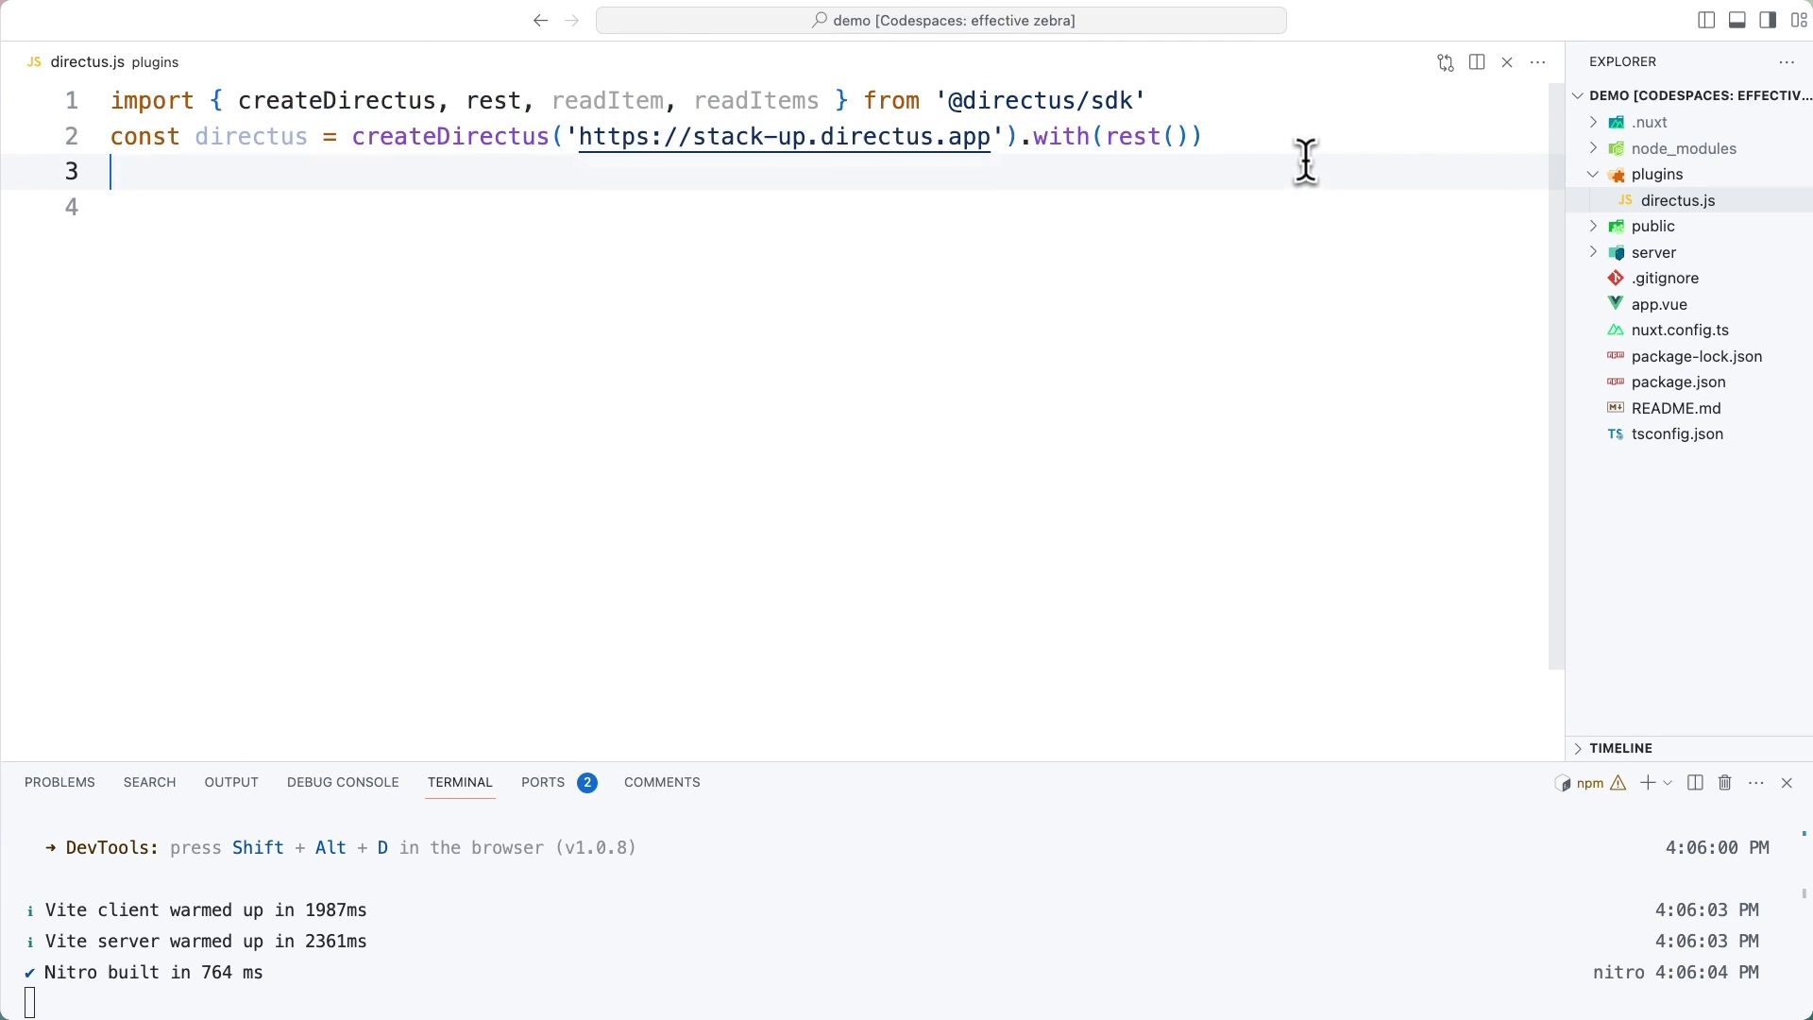
# Write the createDirectus REST client for stack-up.directus.app and the plugin providing directus, readItem and readItems
pyautogui.click(604, 136)
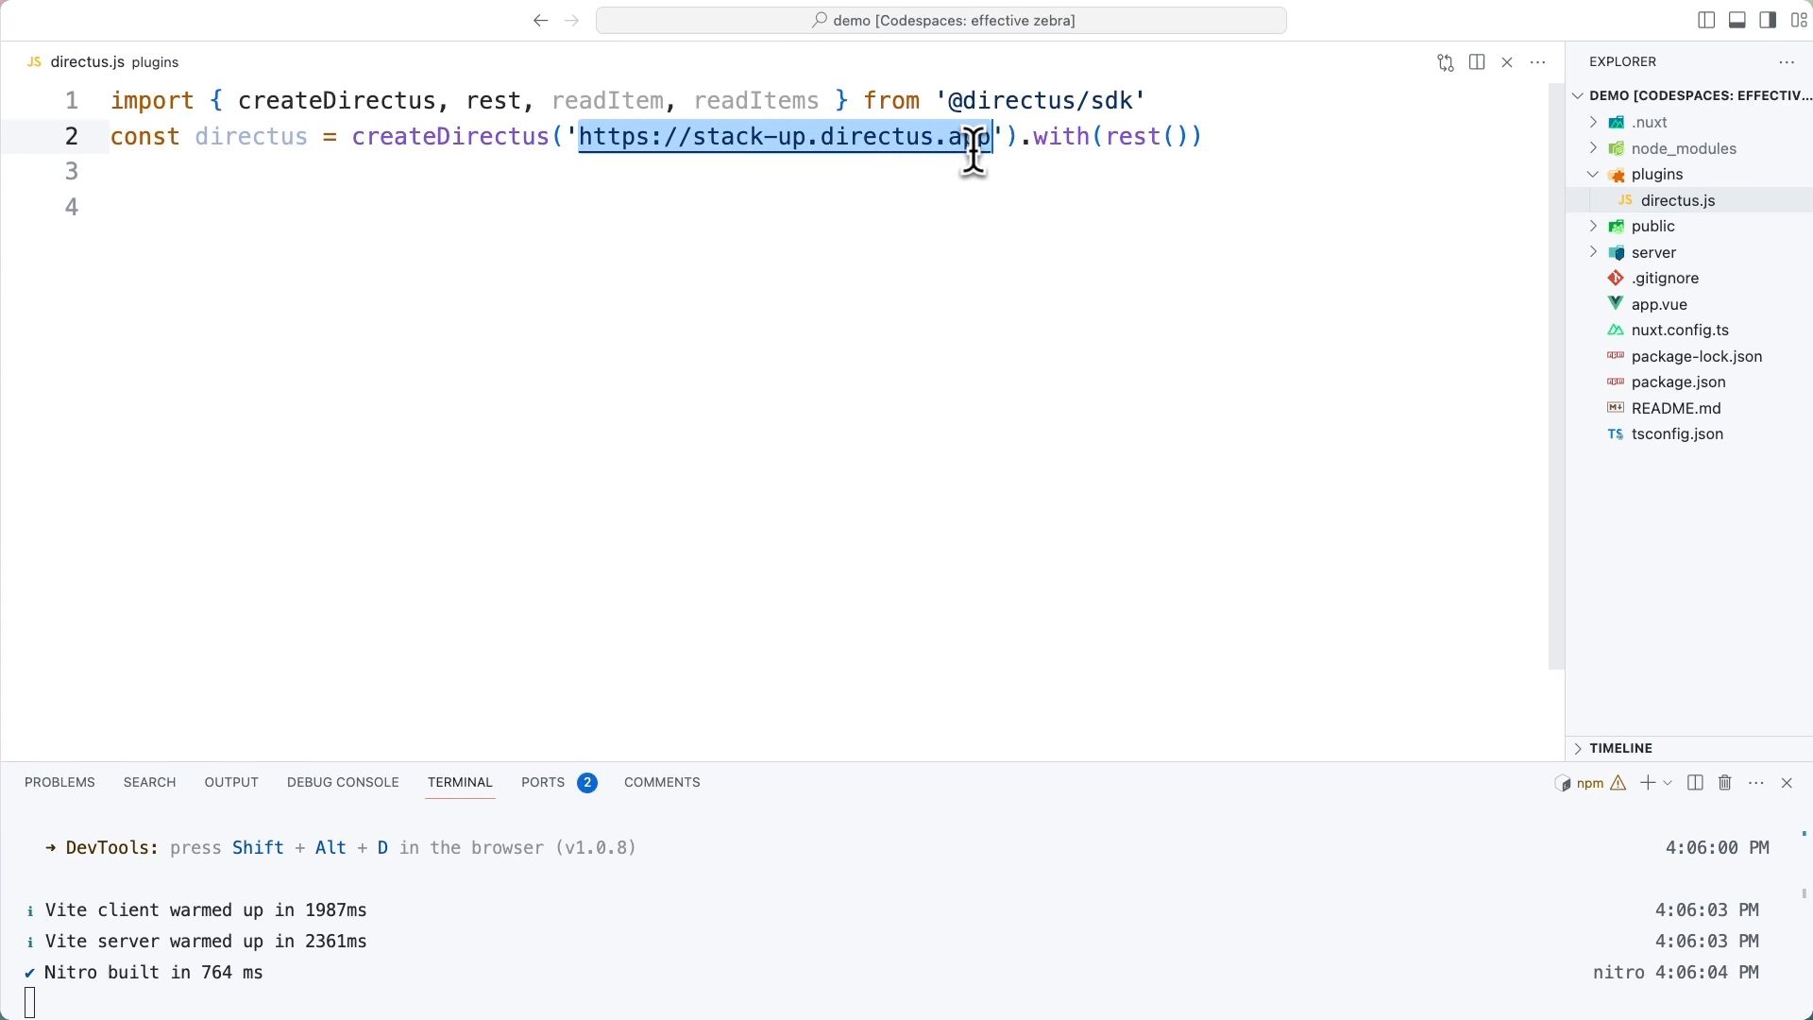
pyautogui.click(1207, 136)
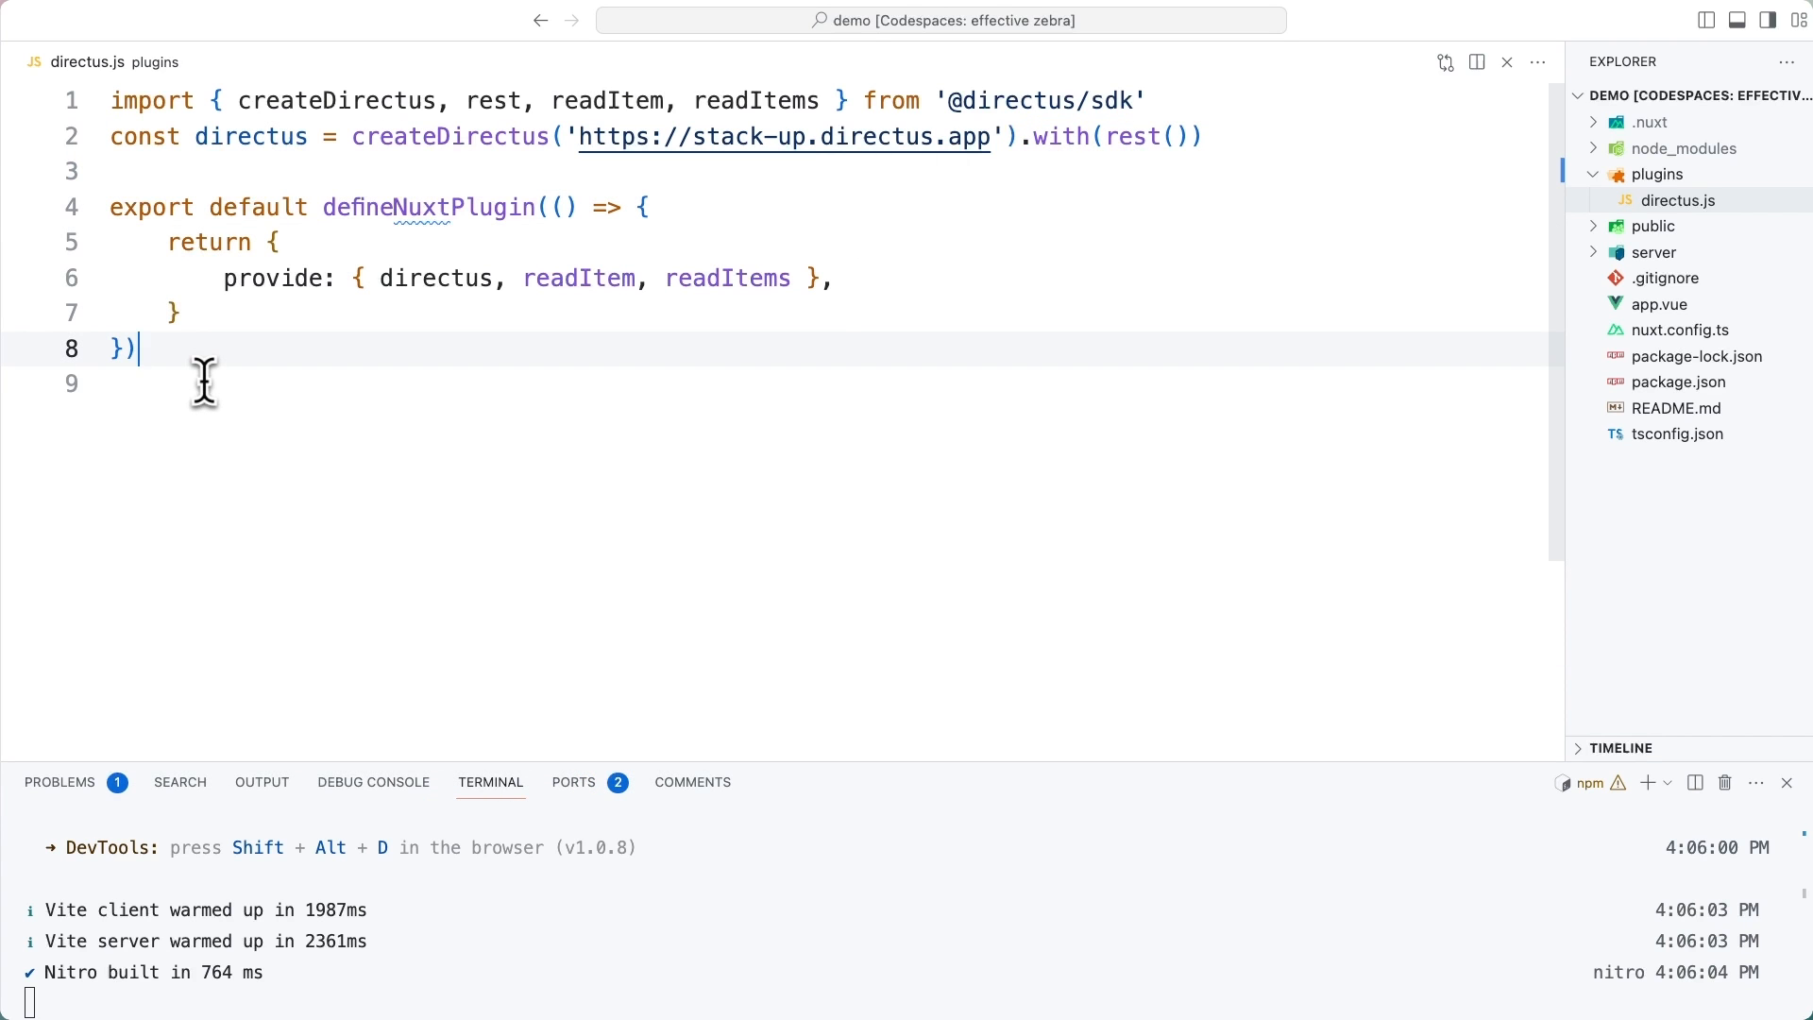
pyautogui.doubleClick(250, 136)
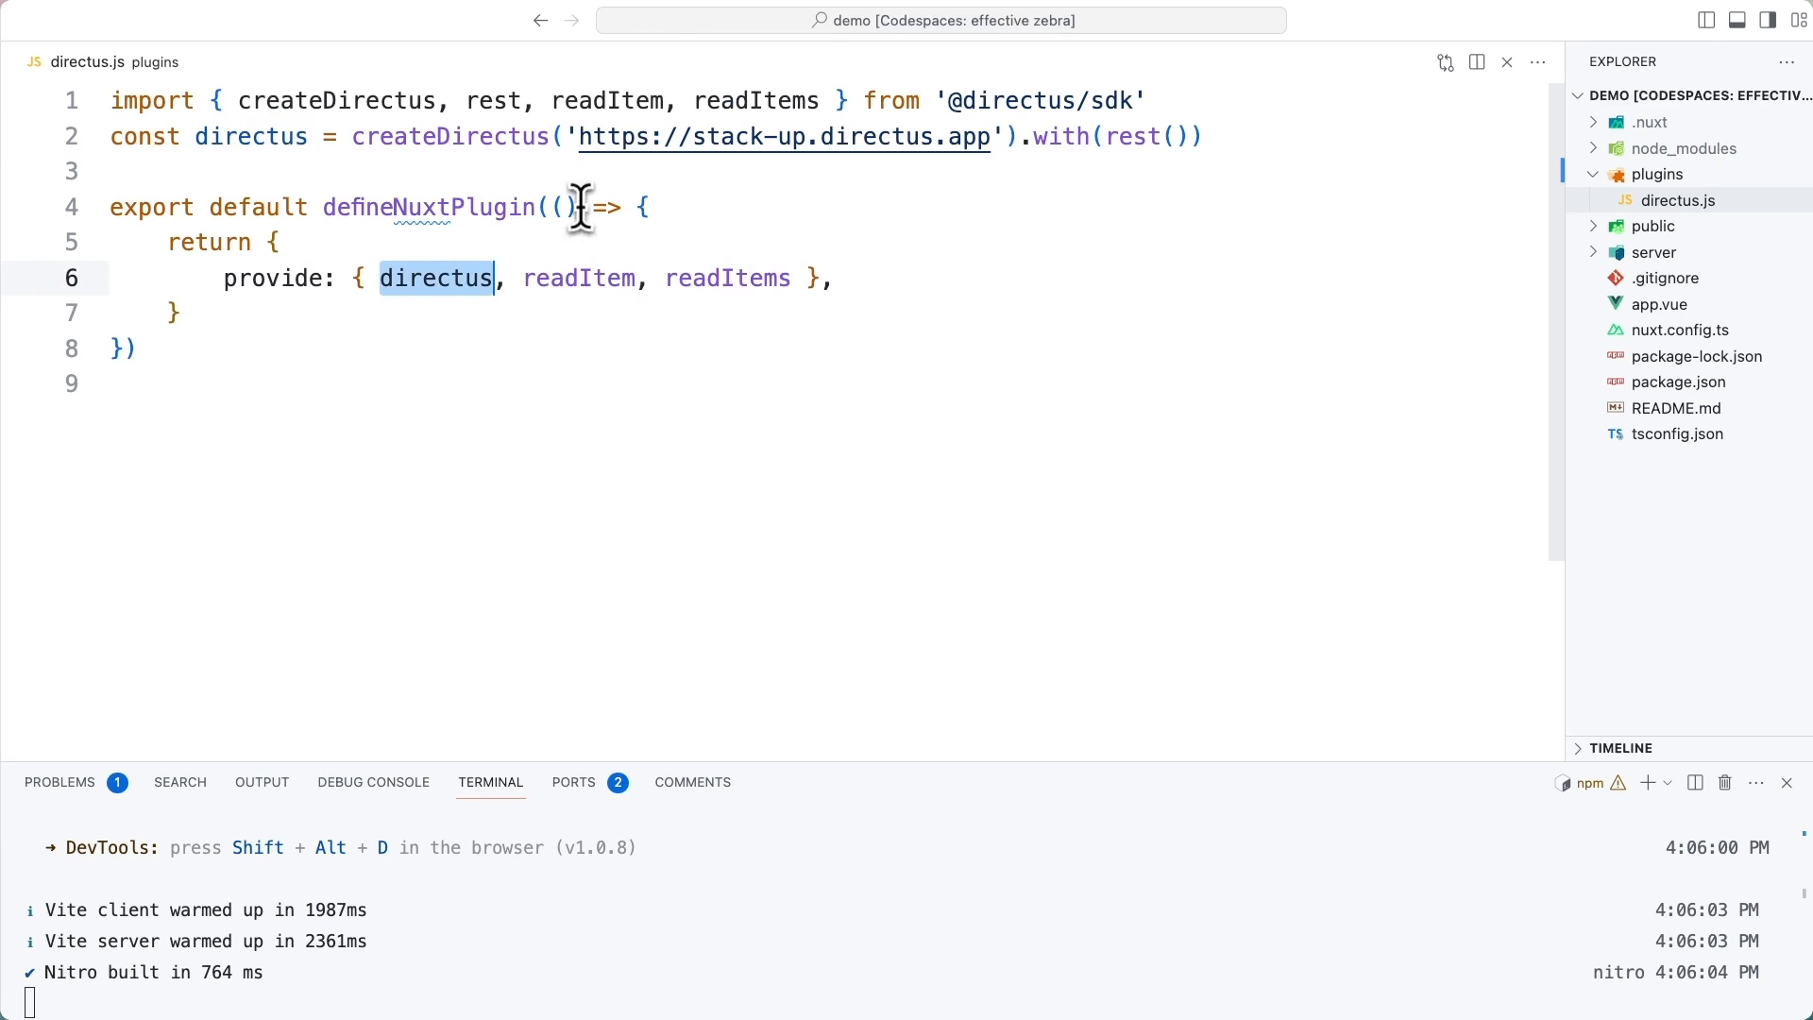
pyautogui.moveTo(758, 105)
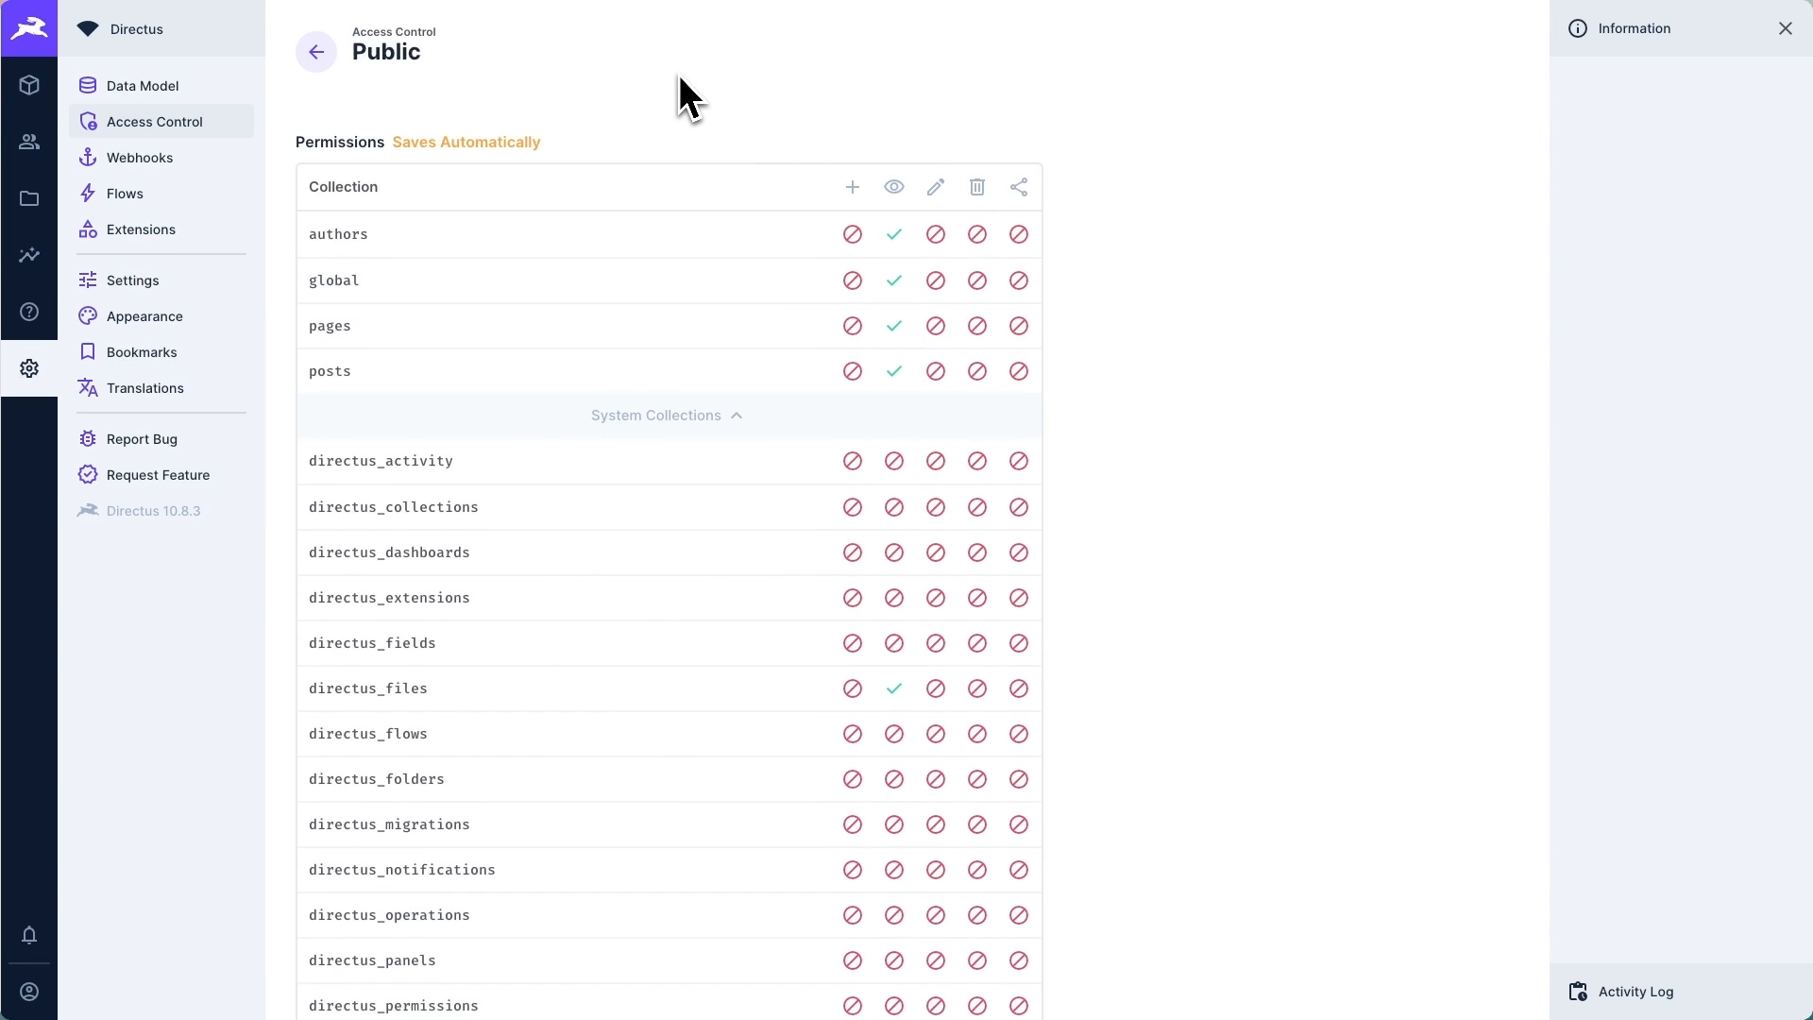
pyautogui.moveTo(525, 79)
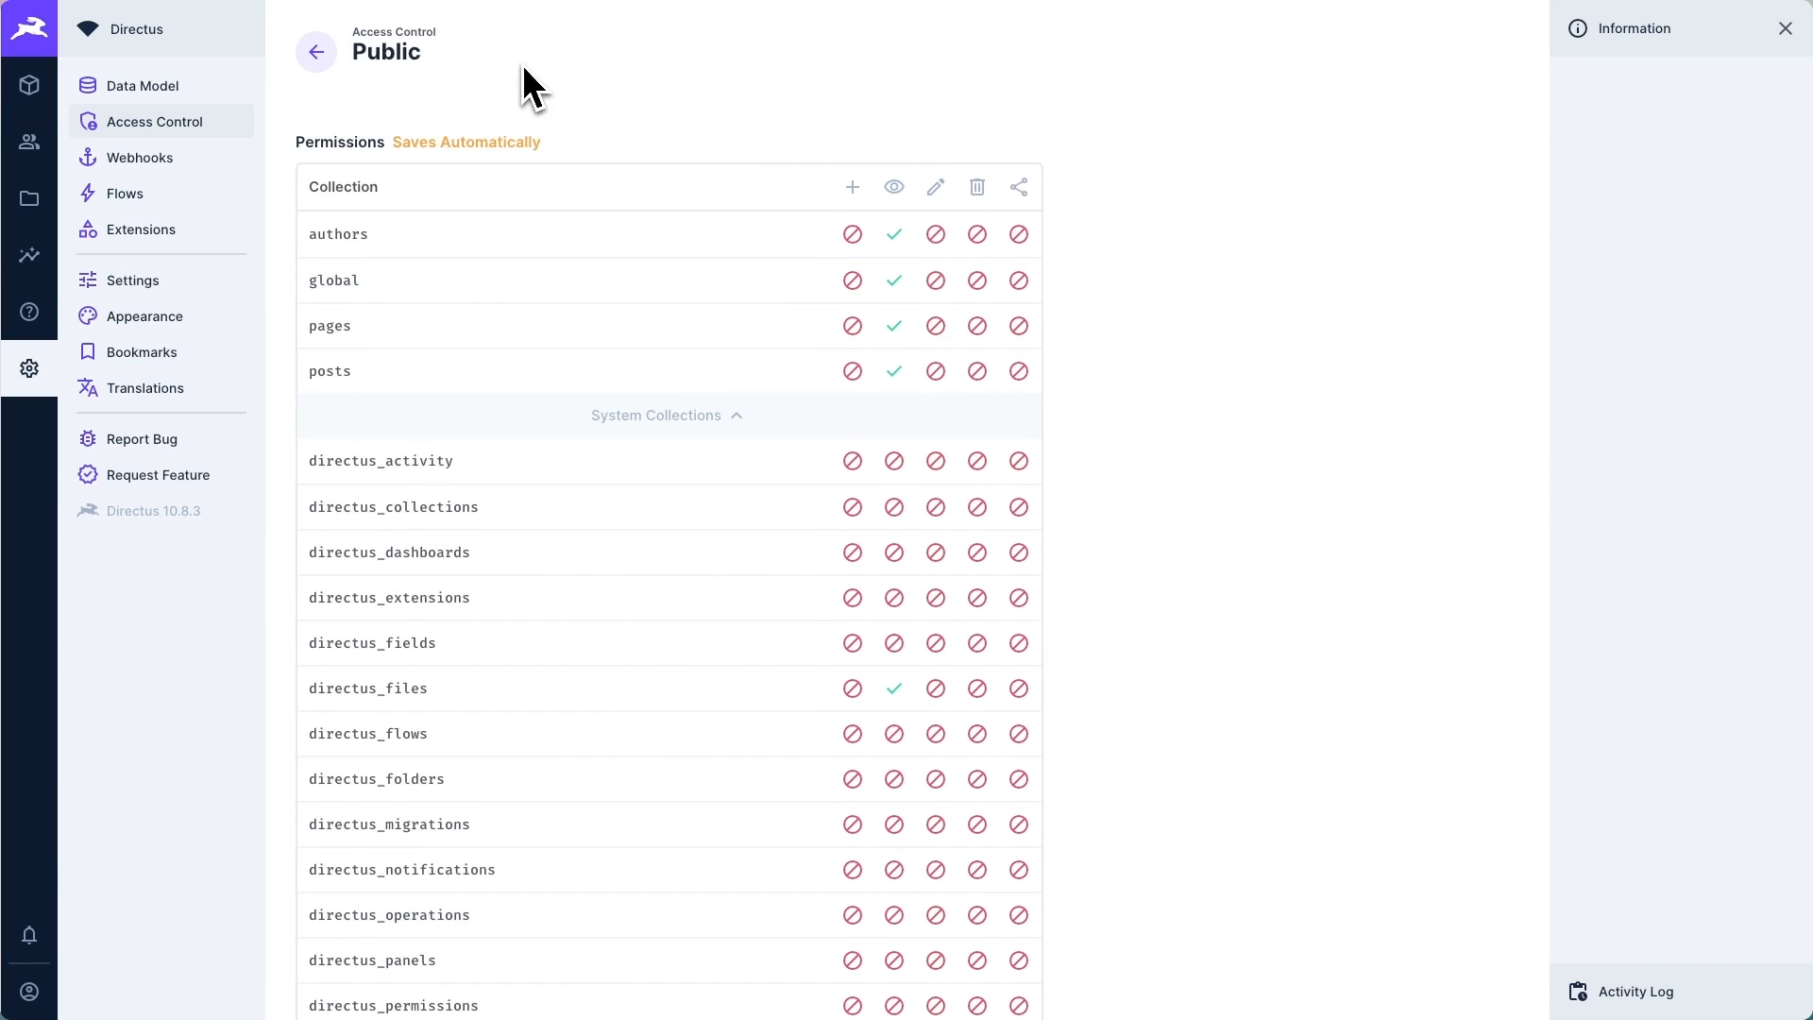
pyautogui.moveTo(896, 187)
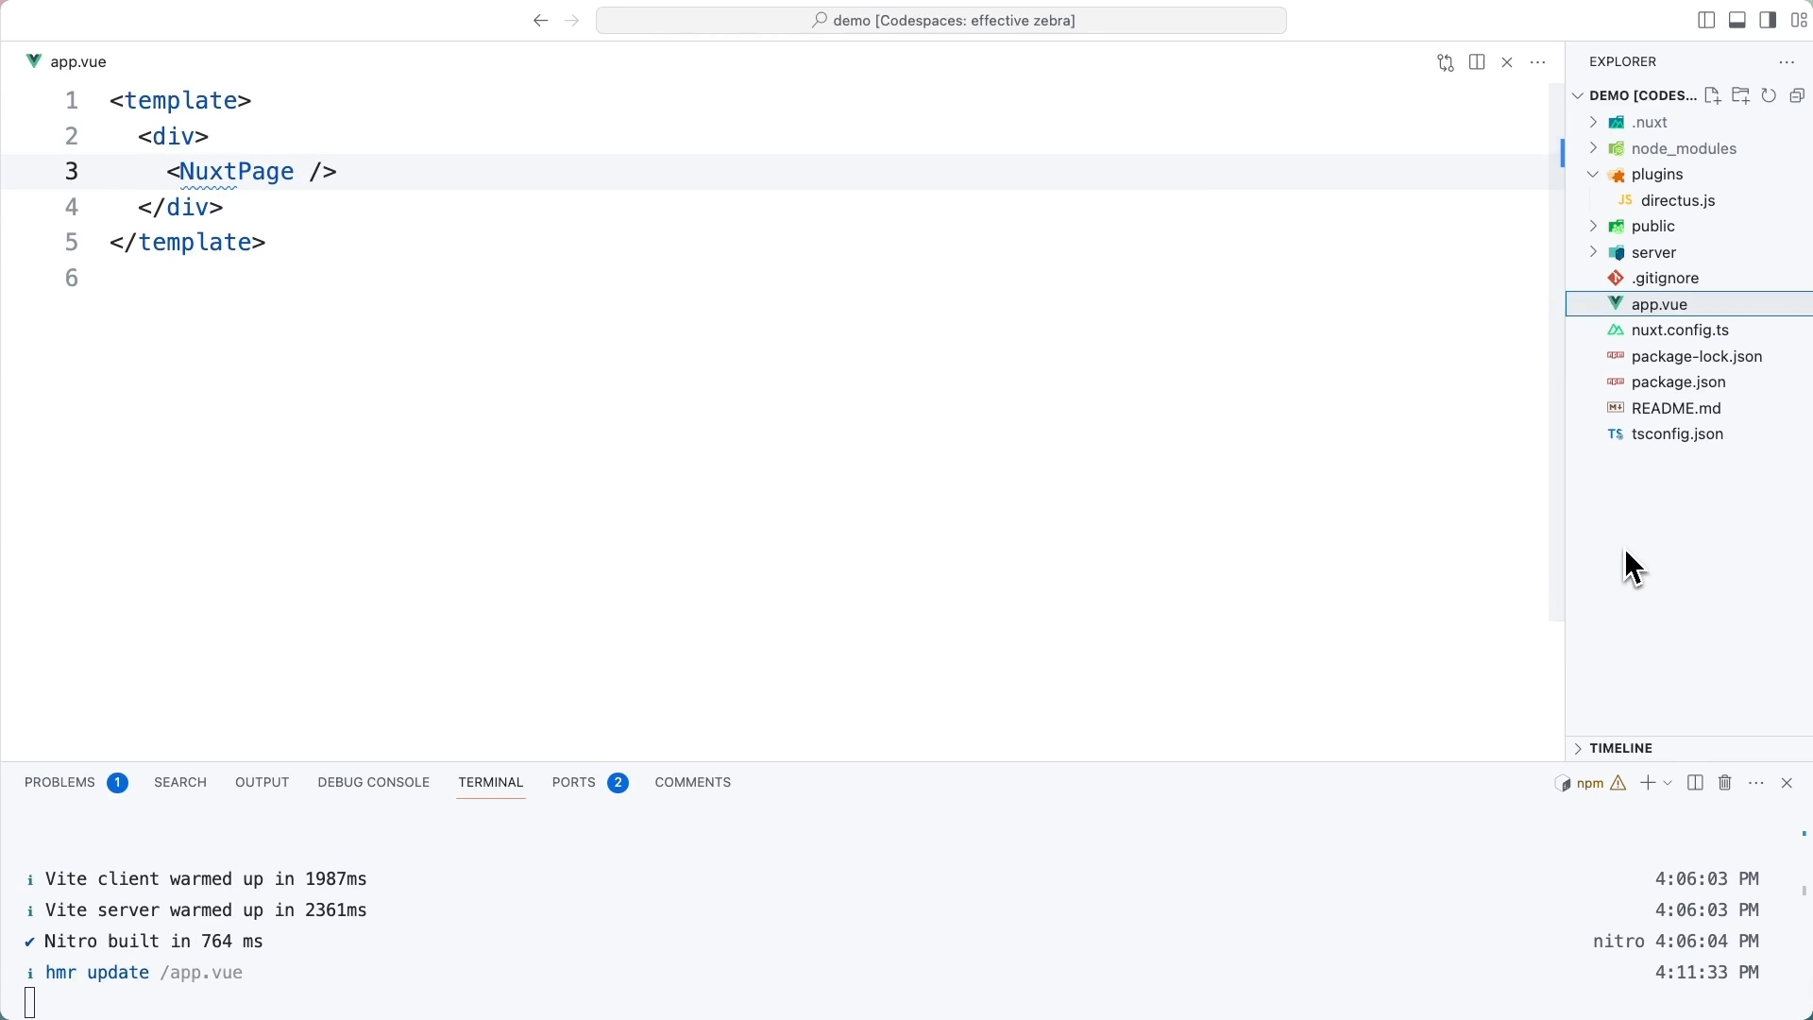
# Create pages/index.vue with a script setup pulling $directus and $readItems from useNuxtApp
pyautogui.click(1742, 94)
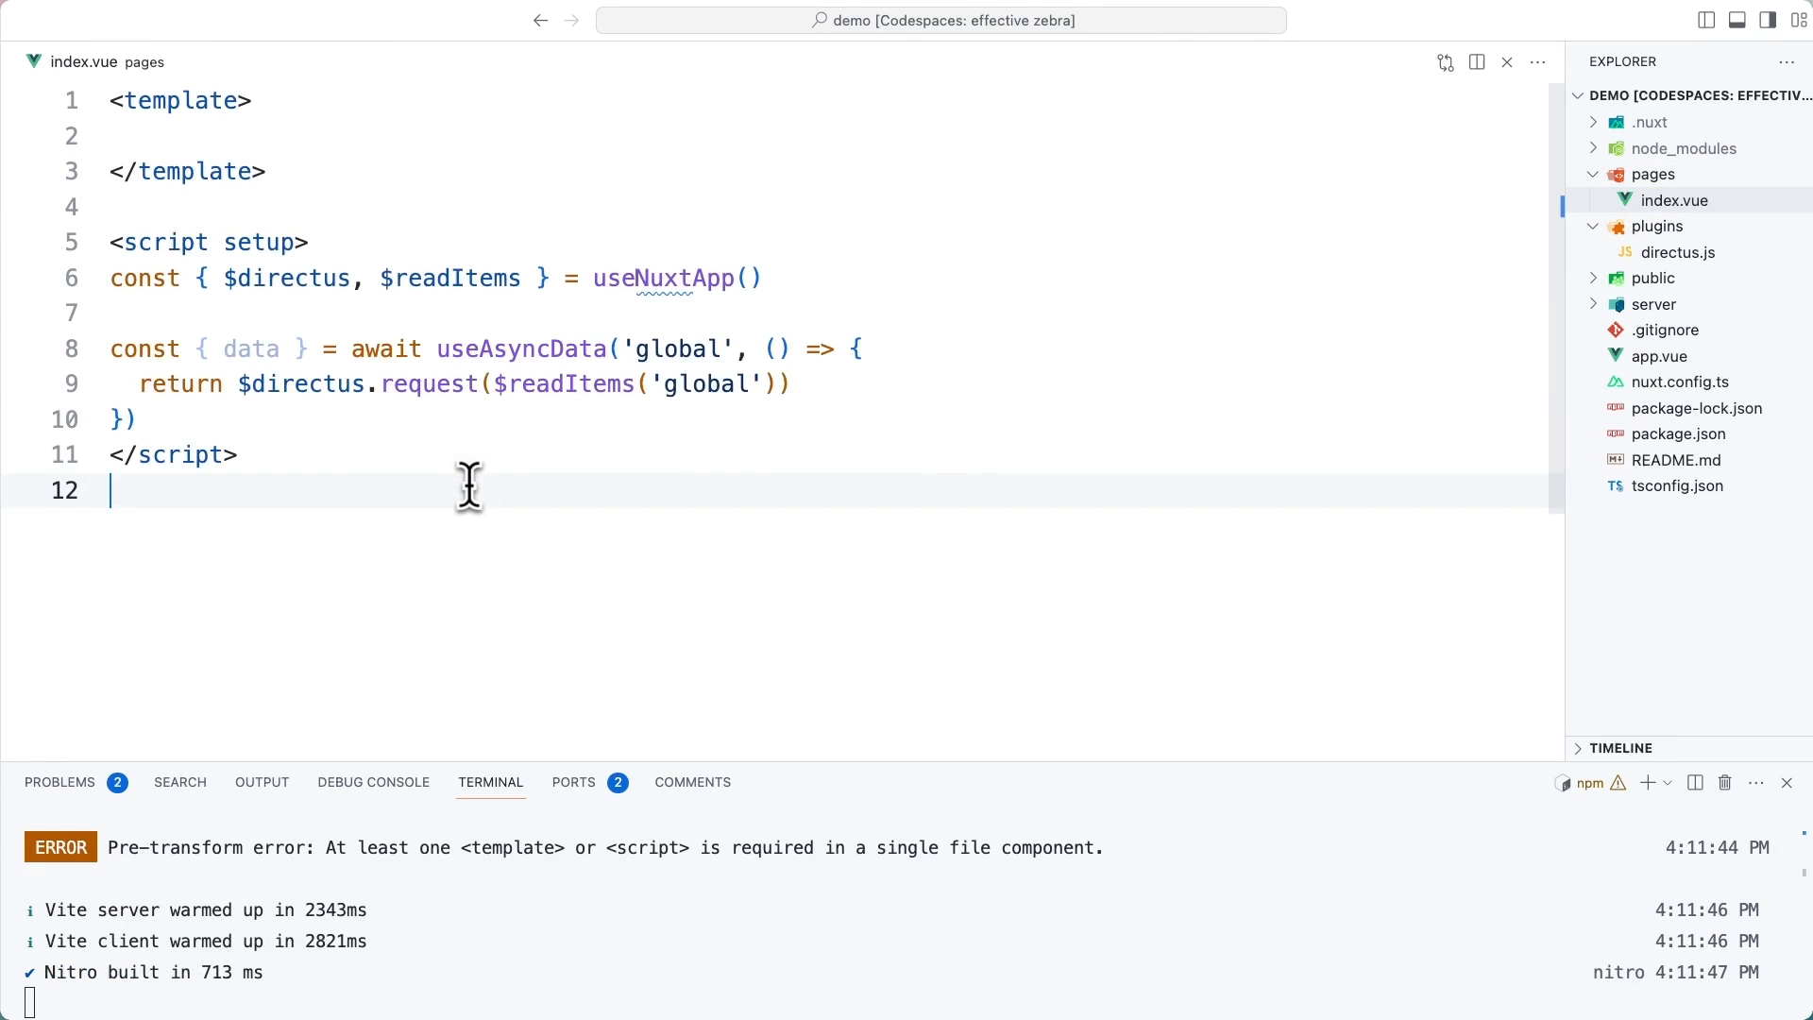
pyautogui.click(274, 172)
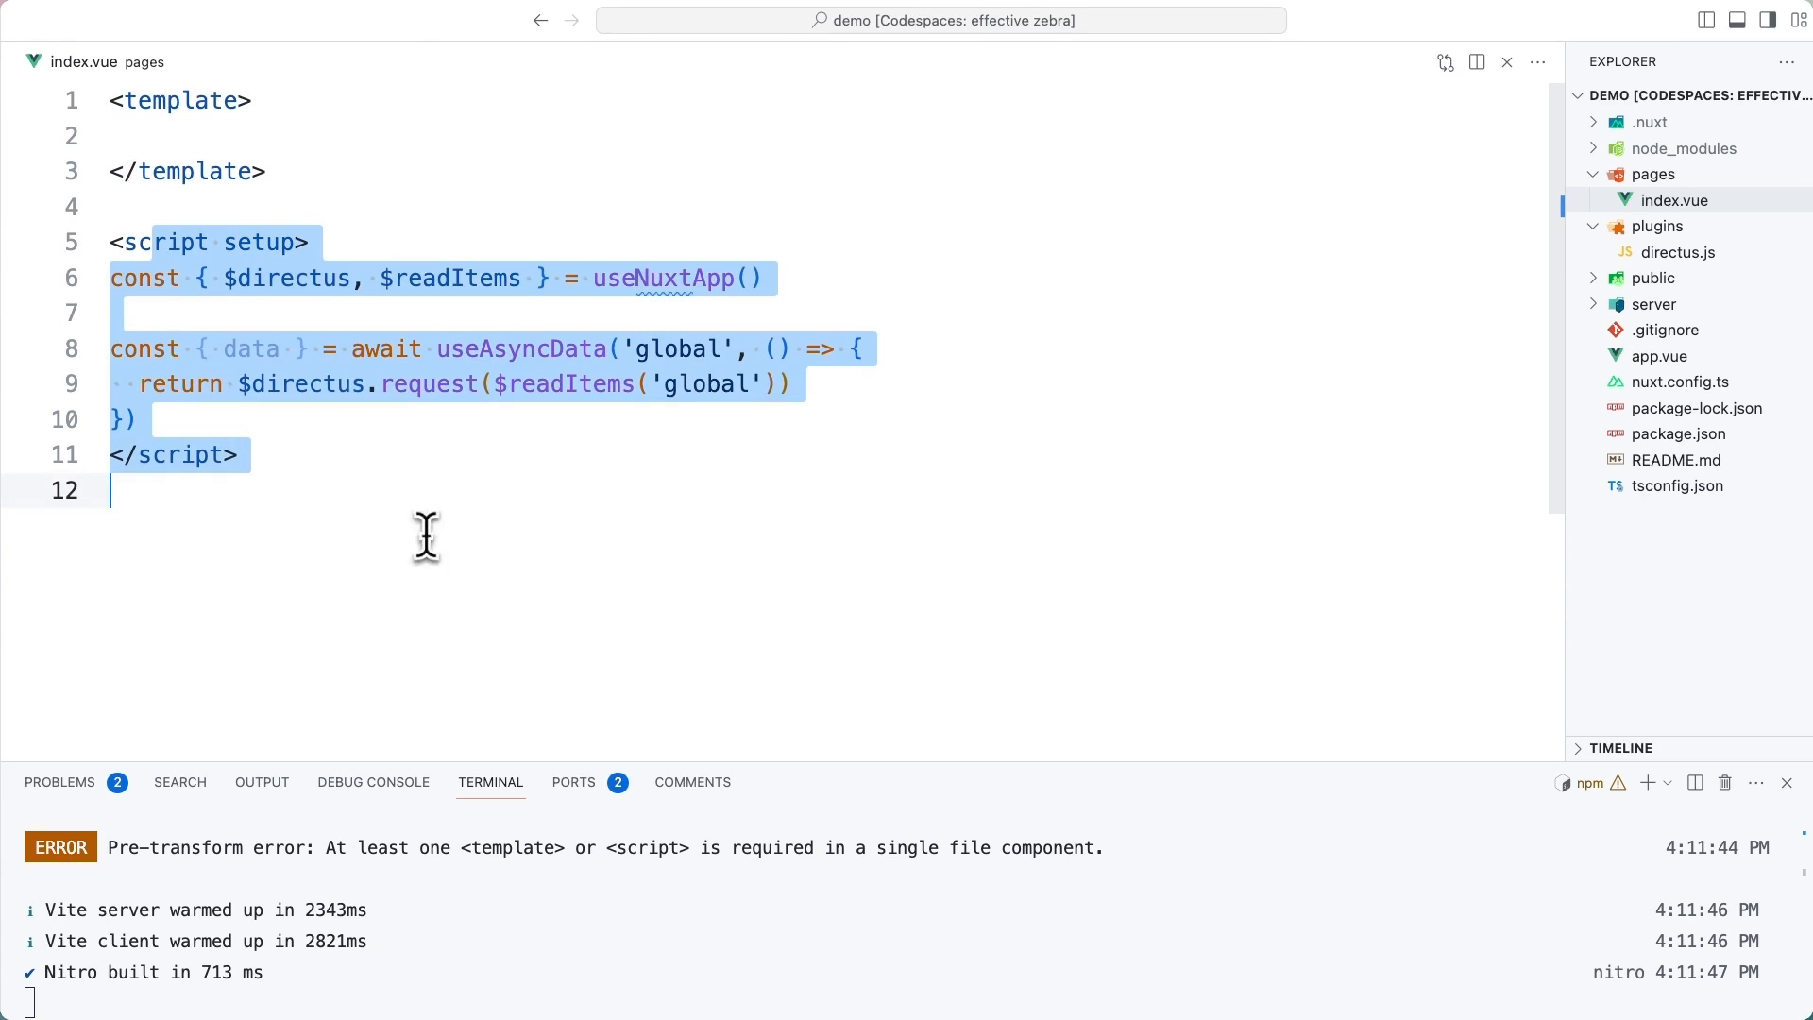
pyautogui.click(559, 278)
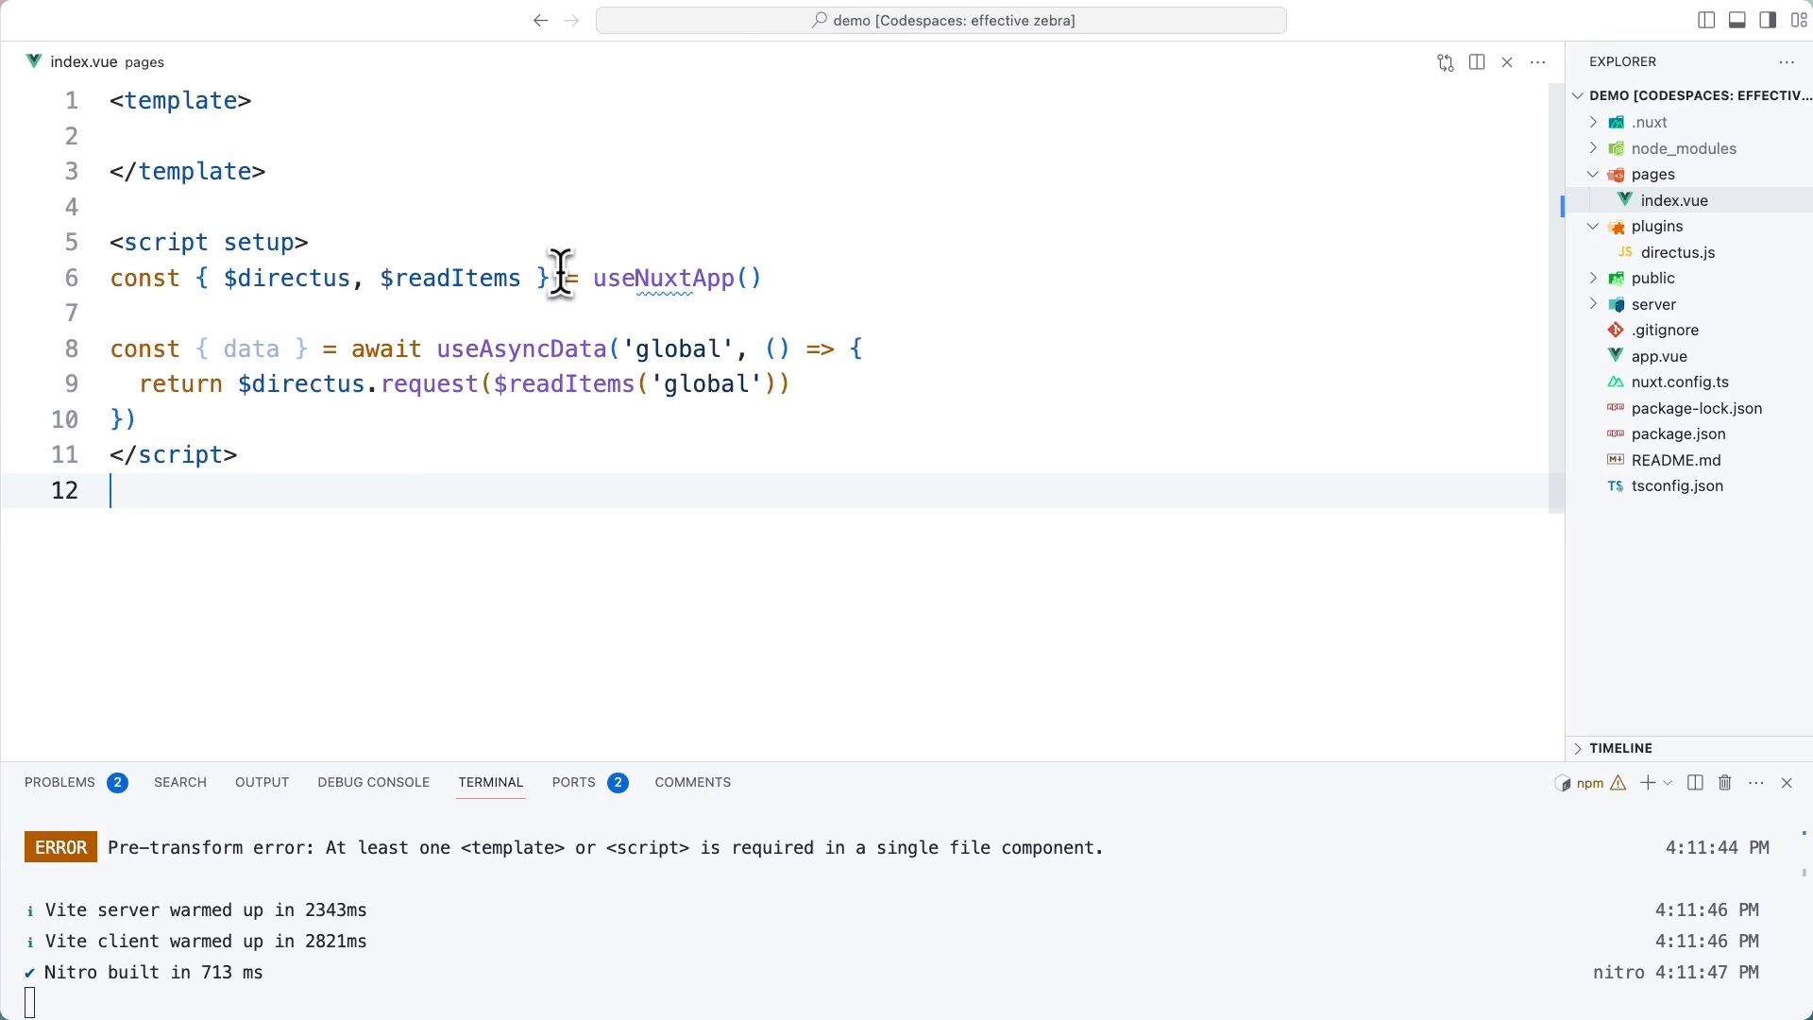
pyautogui.doubleClick(290, 277)
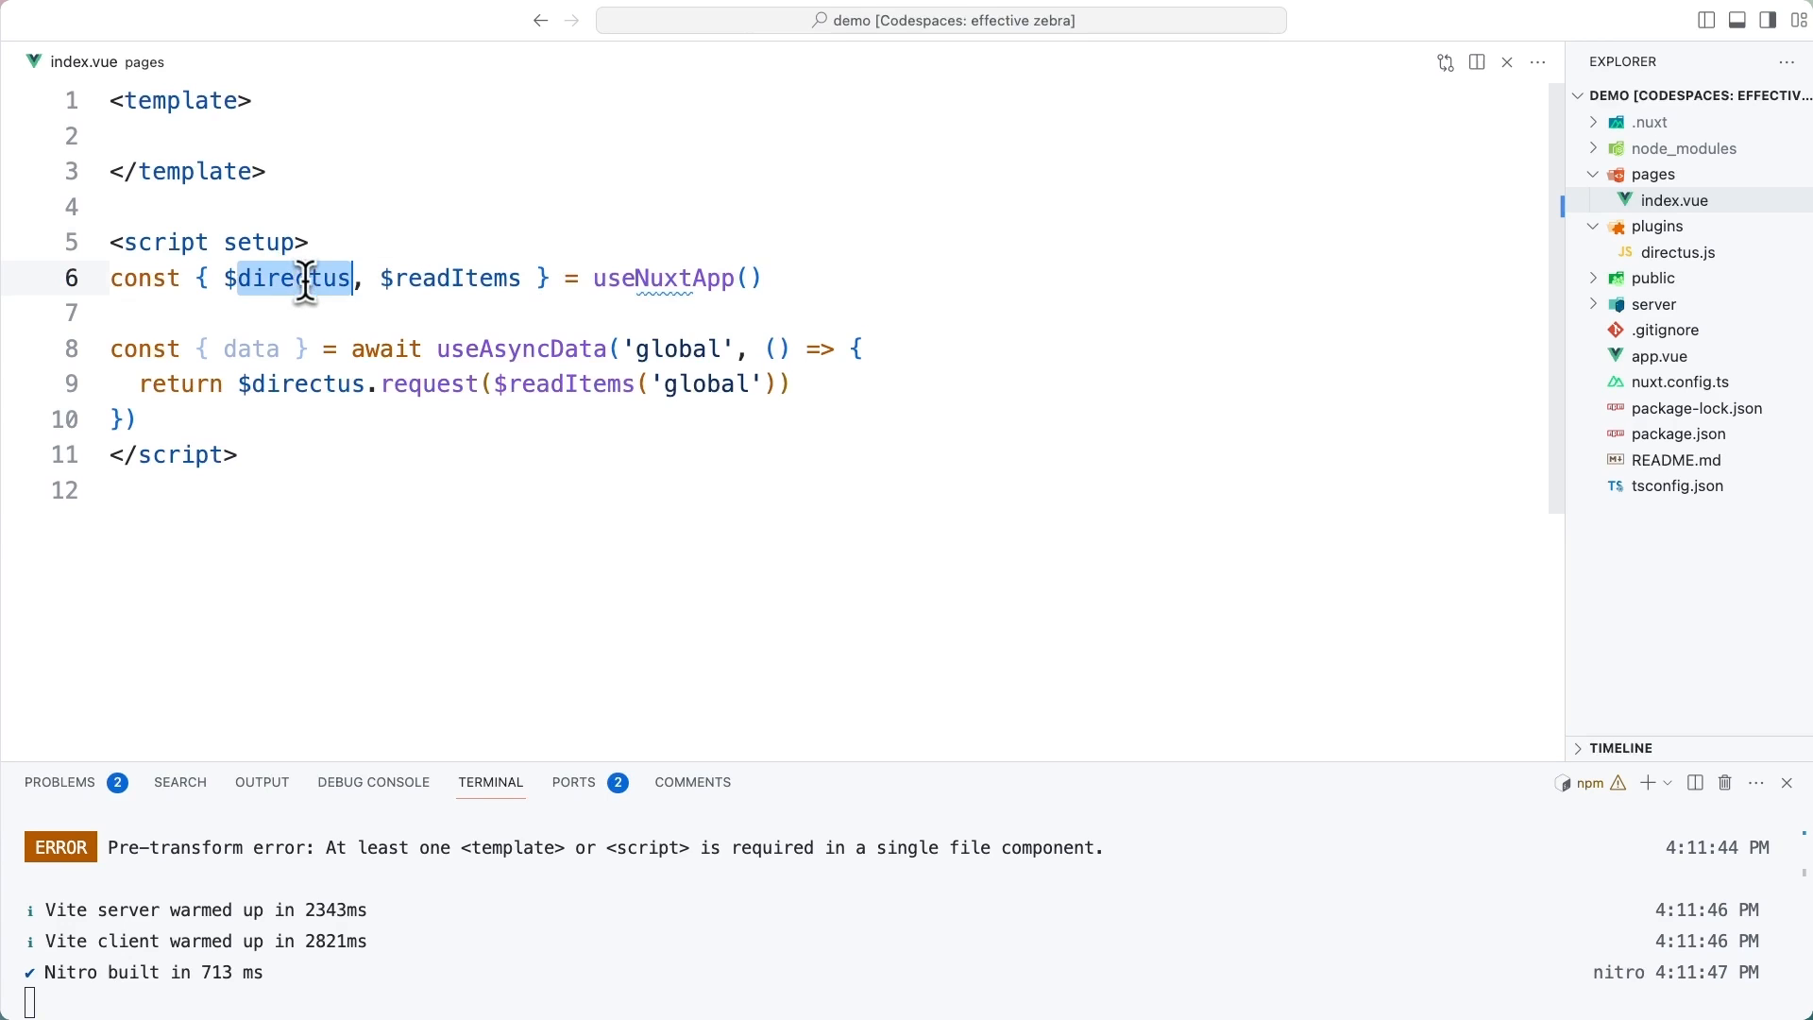
pyautogui.doubleClick(457, 279)
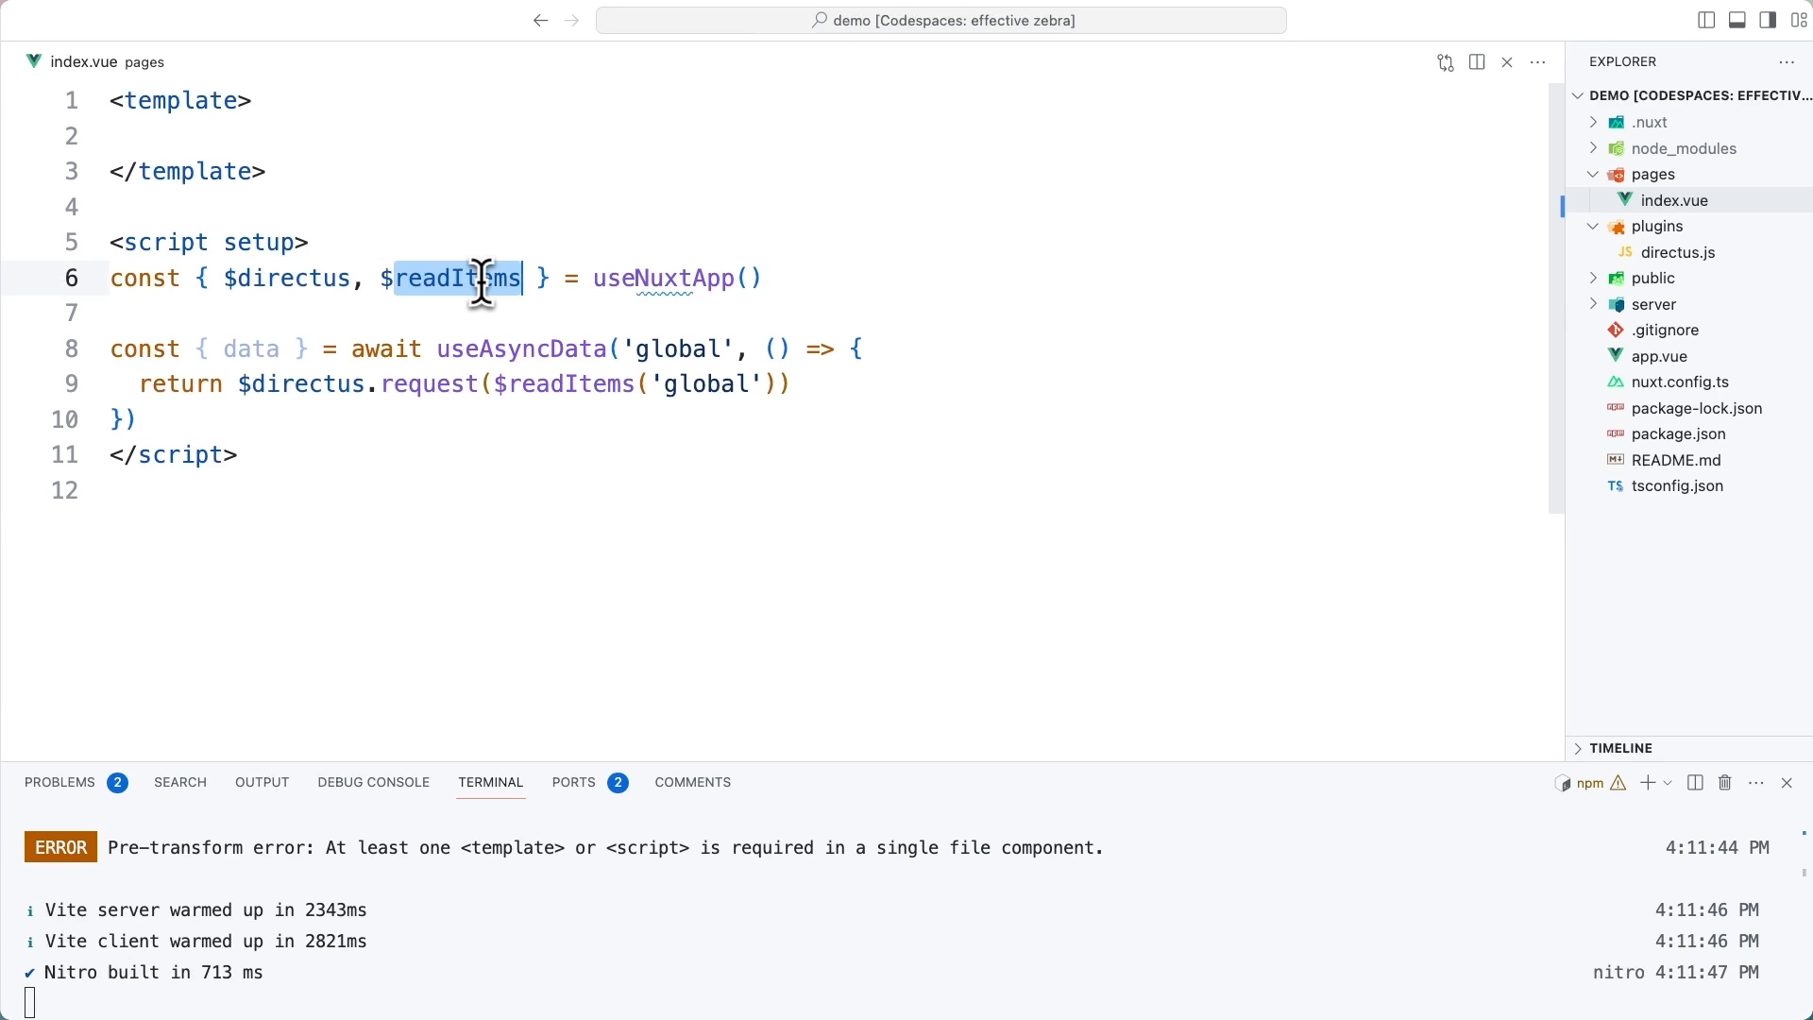
pyautogui.moveTo(287, 291)
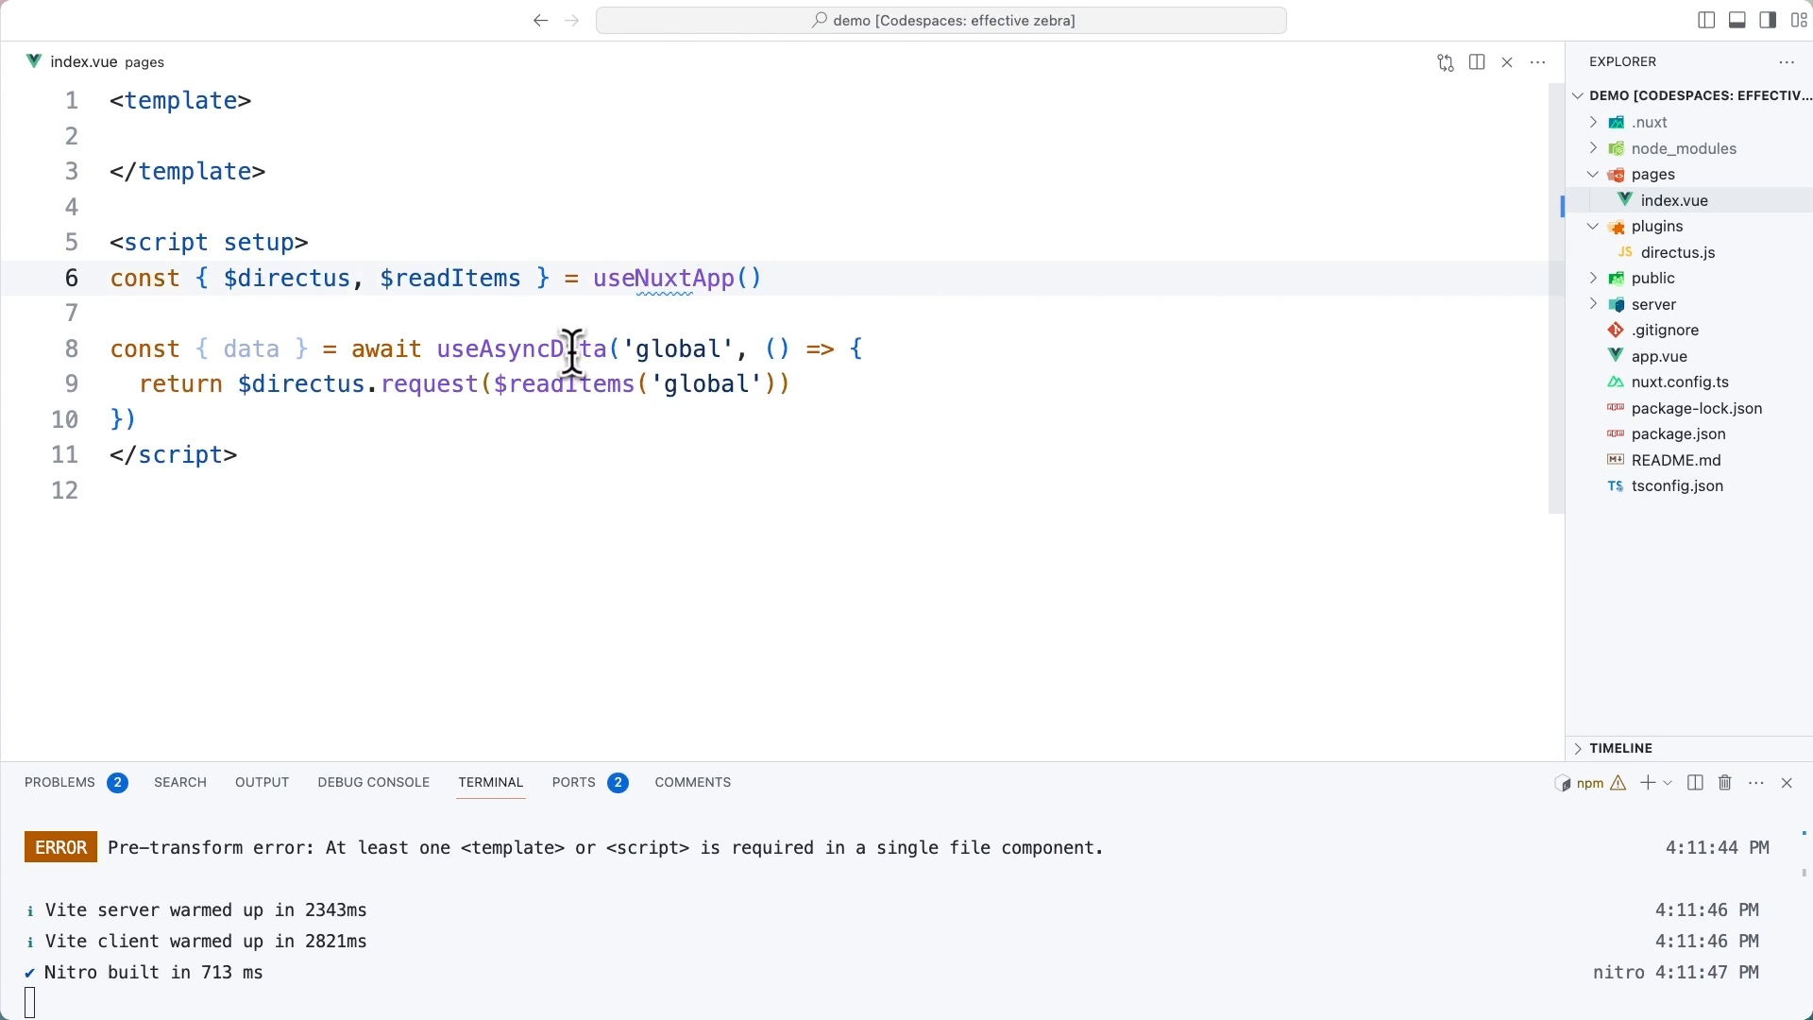
# Fetch the 'global' collection with useAsyncData via $directus.request($readItems('global'))
pyautogui.doubleClick(541, 347)
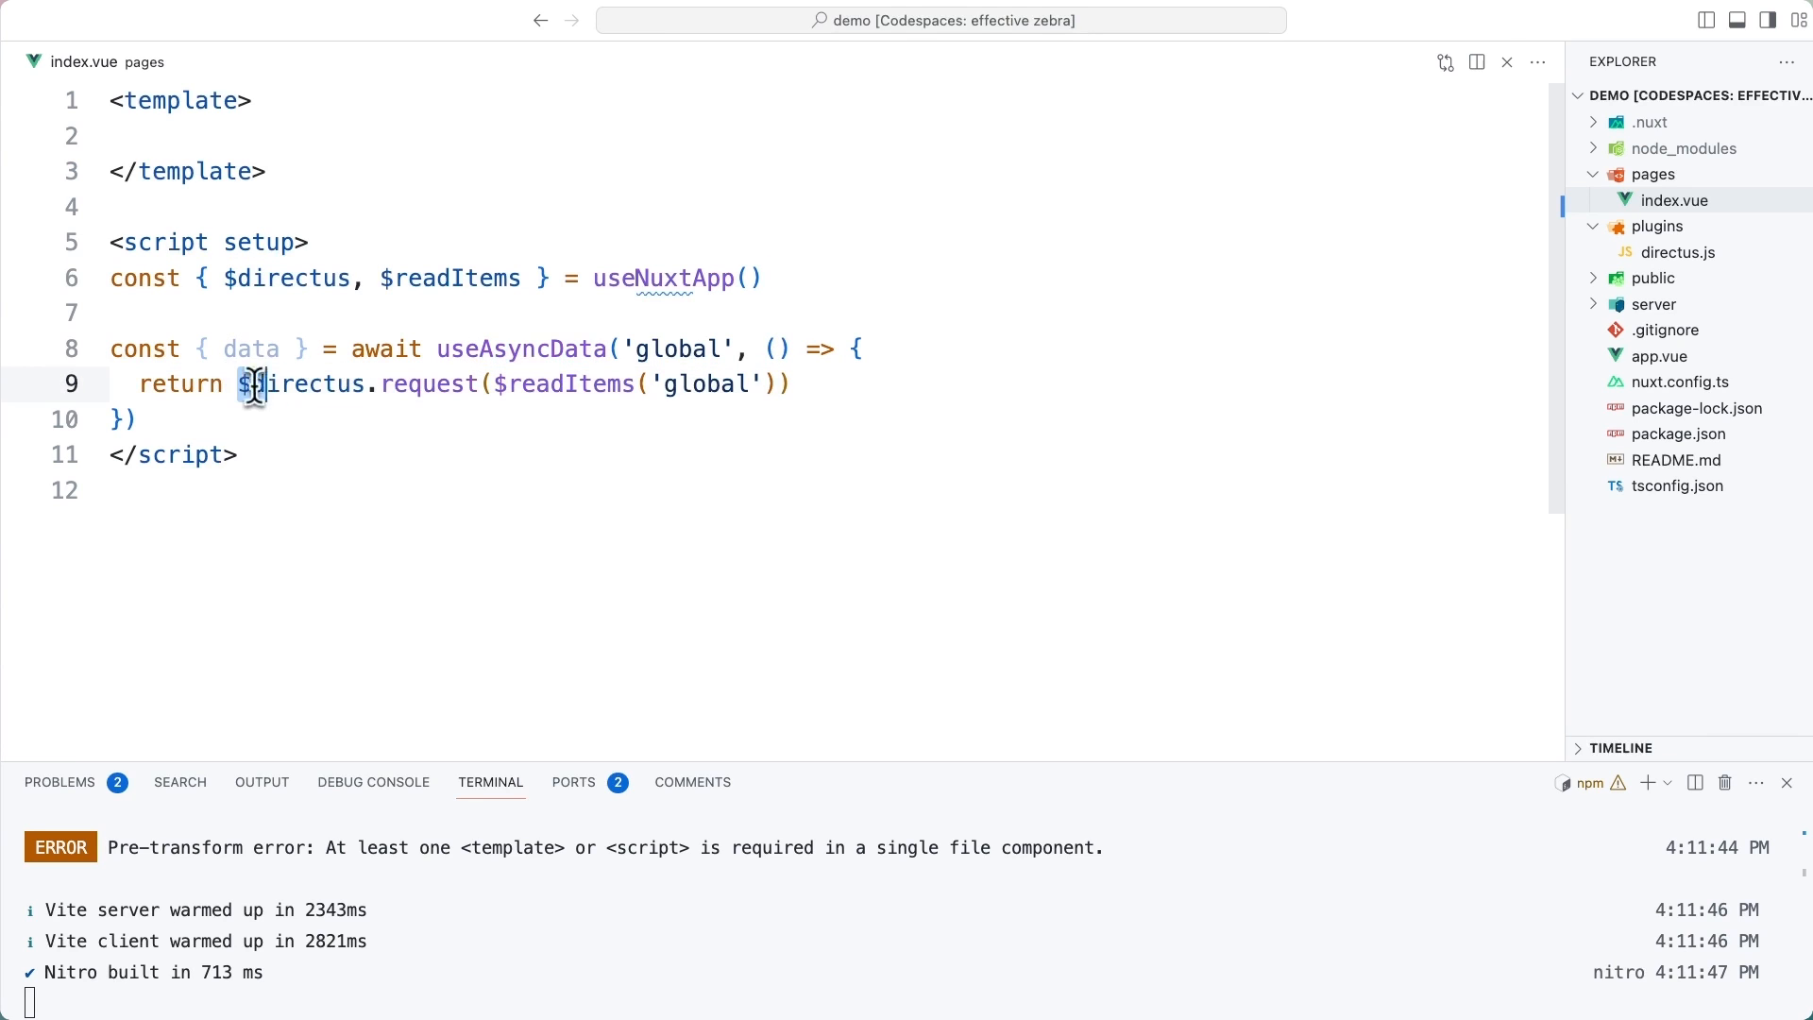
pyautogui.doubleClick(283, 383)
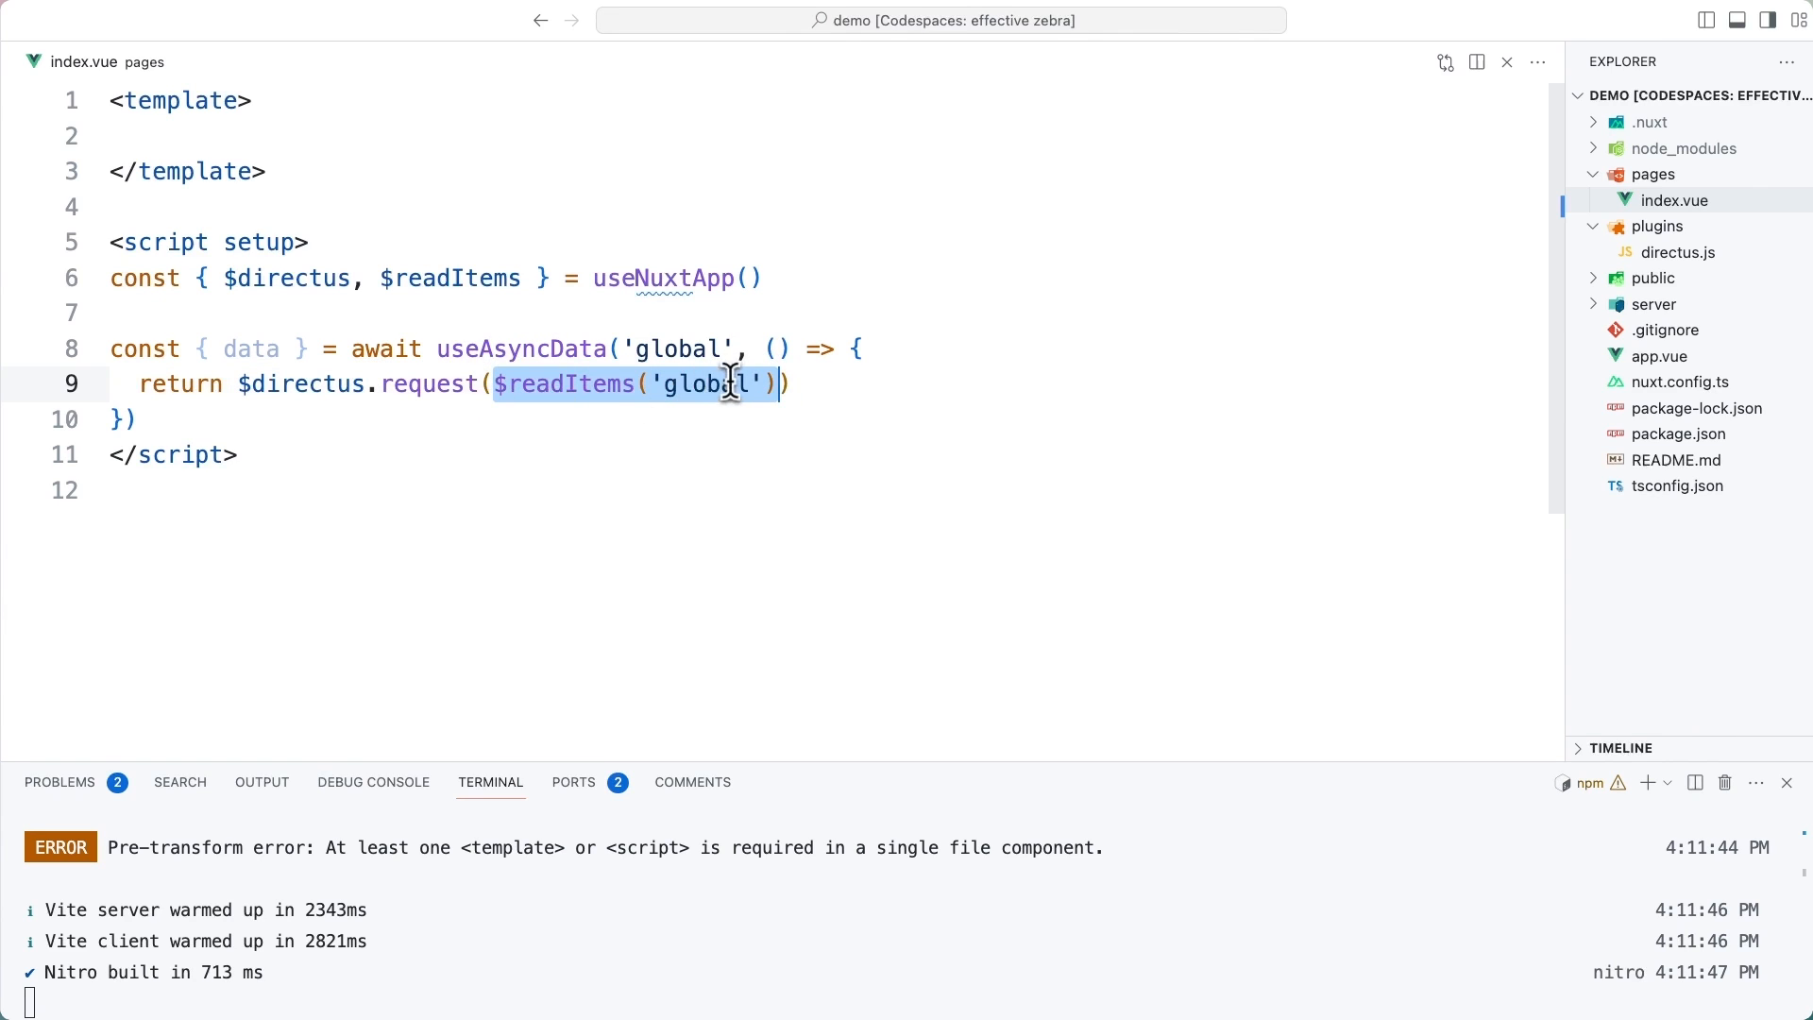
pyautogui.doubleClick(707, 384)
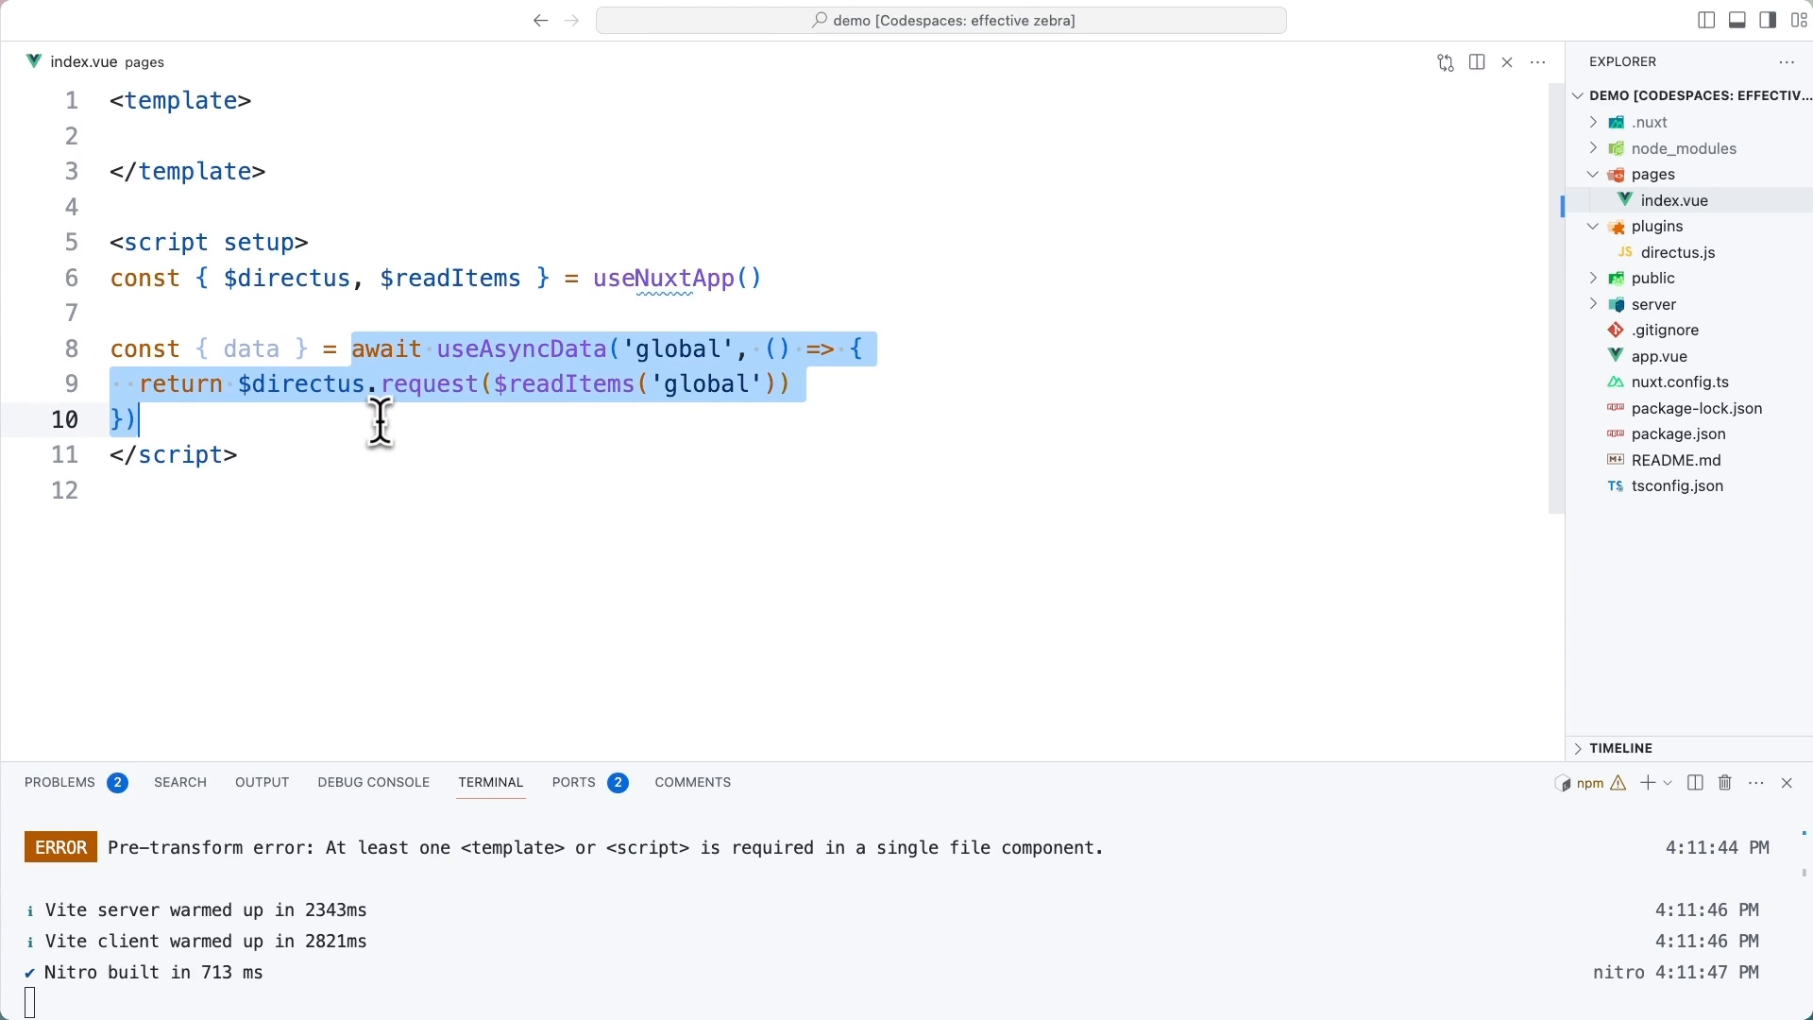
pyautogui.moveTo(323, 351)
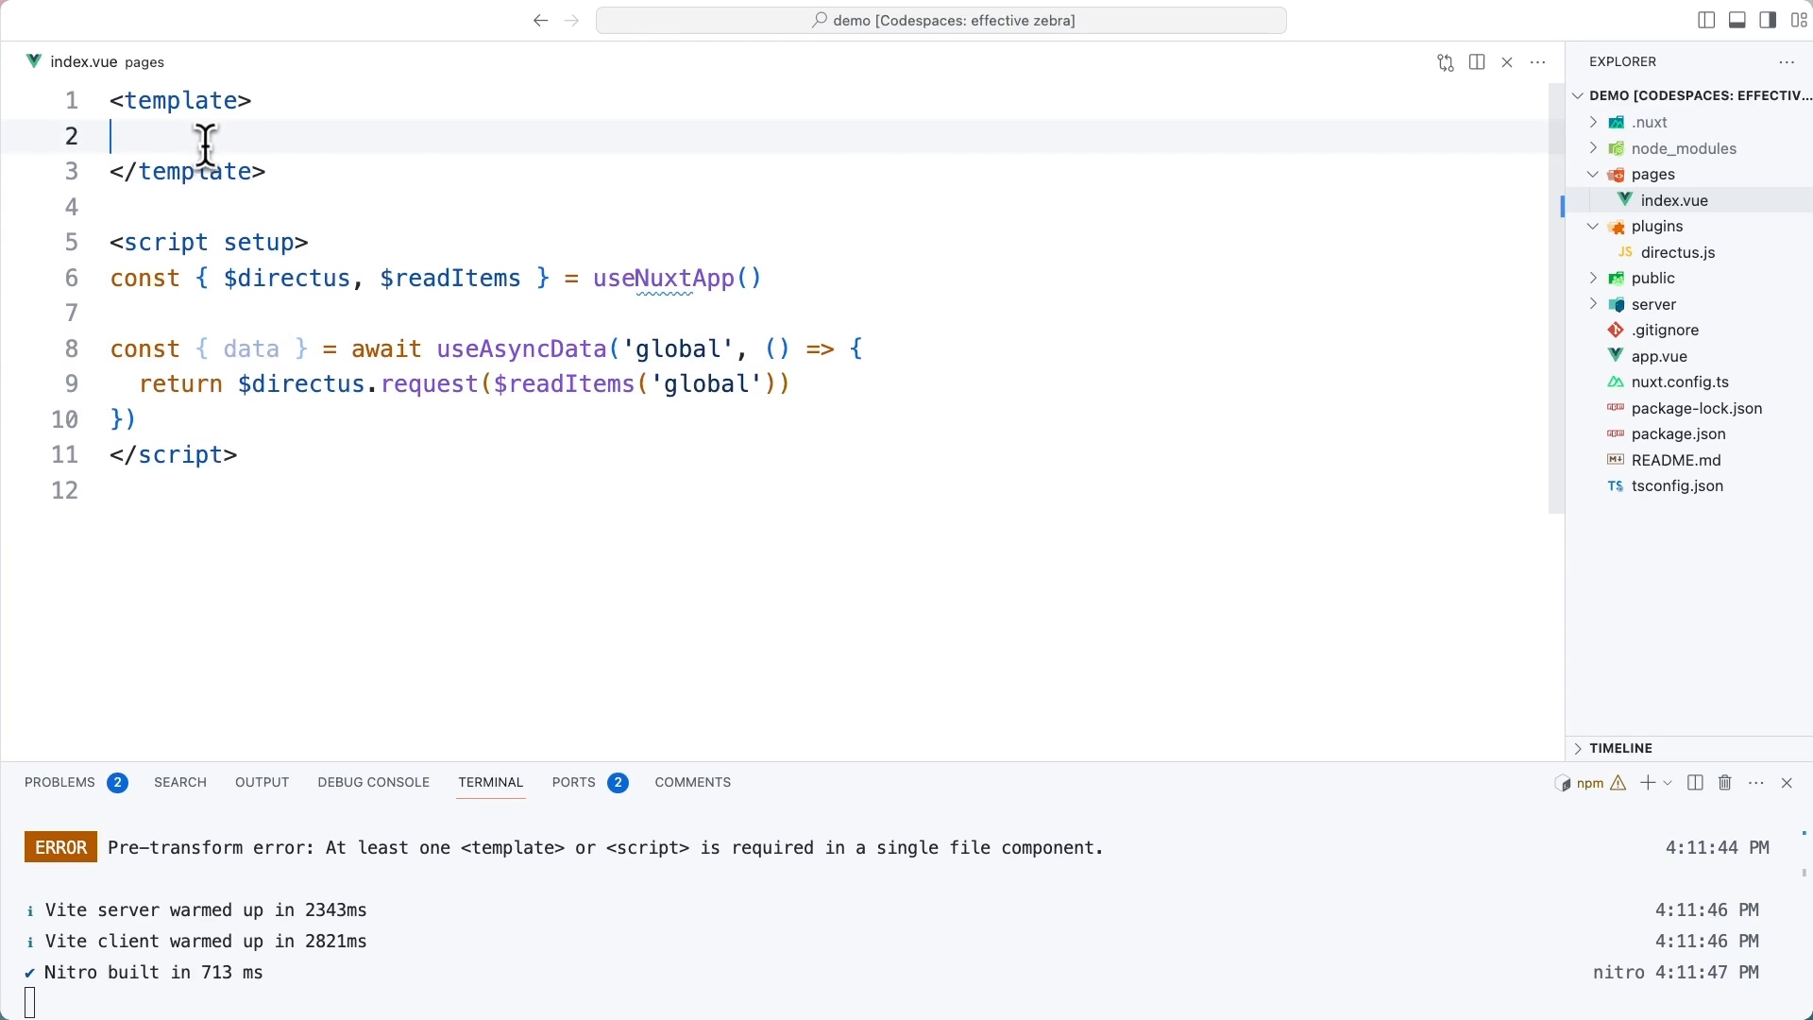
# Render {{ global.title }} inside the h1 heading of index.vue
pyautogui.write('{{ da }}')
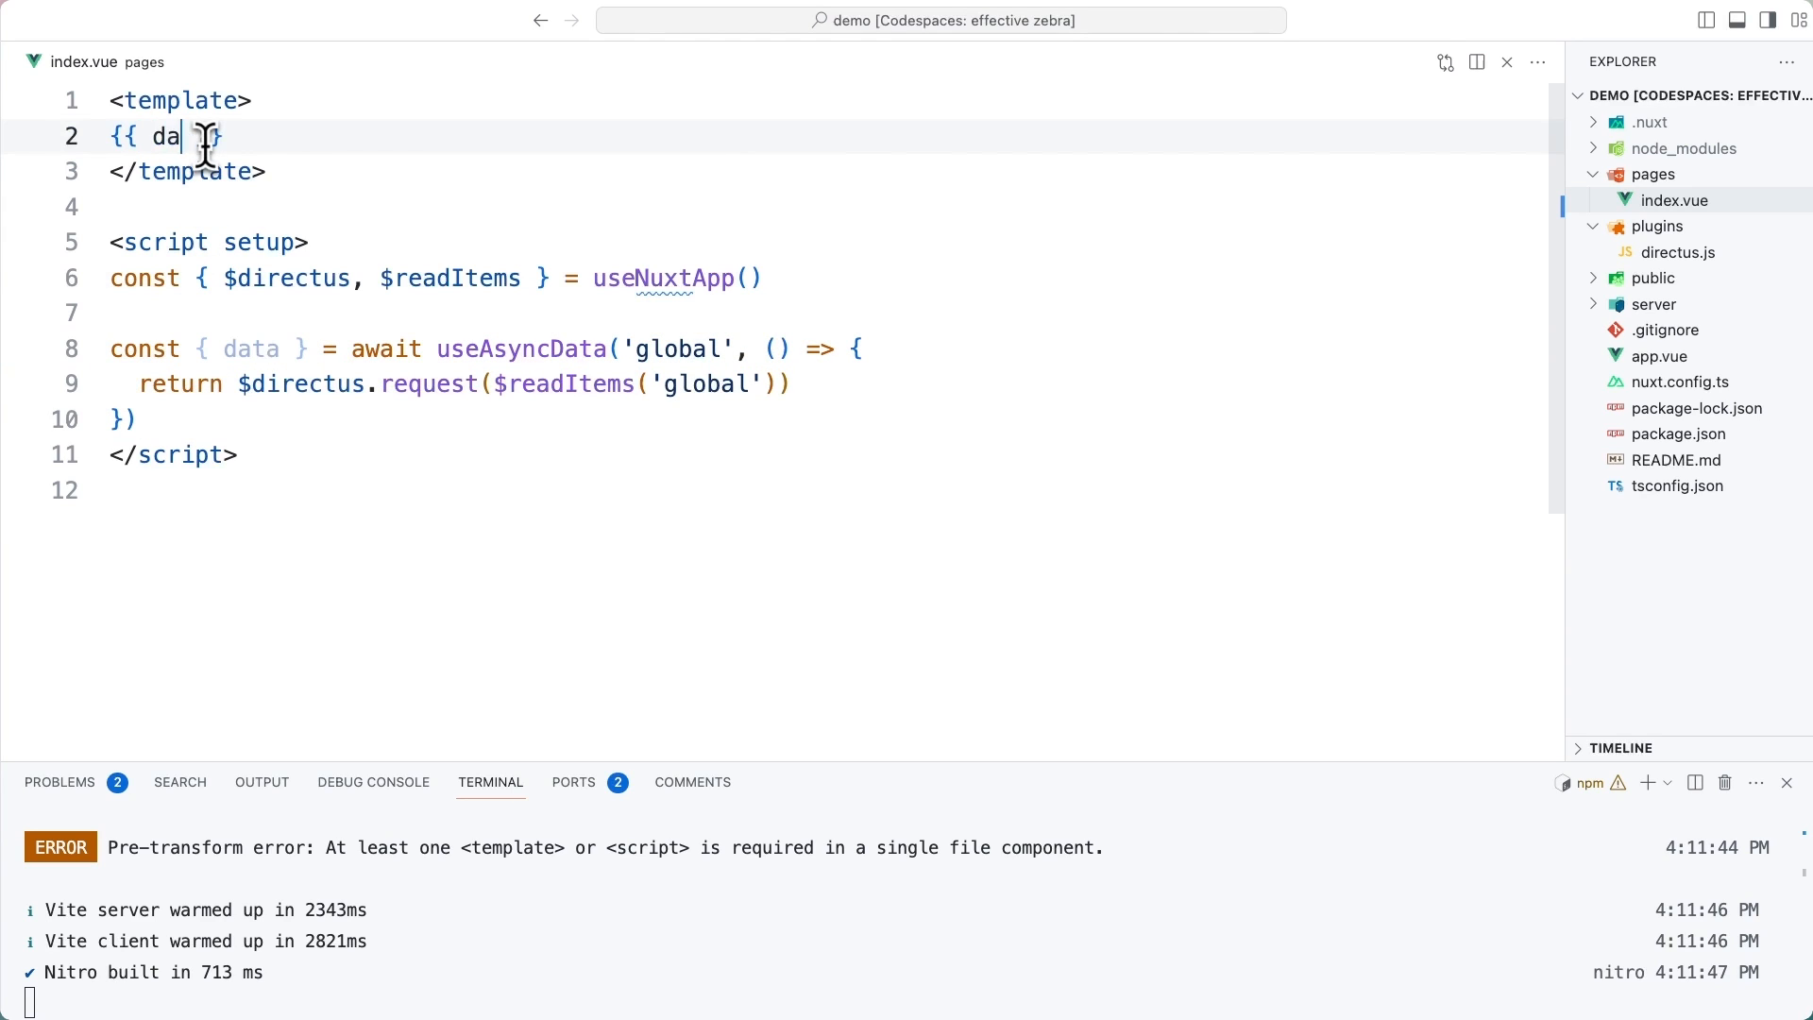
pyautogui.write('ta')
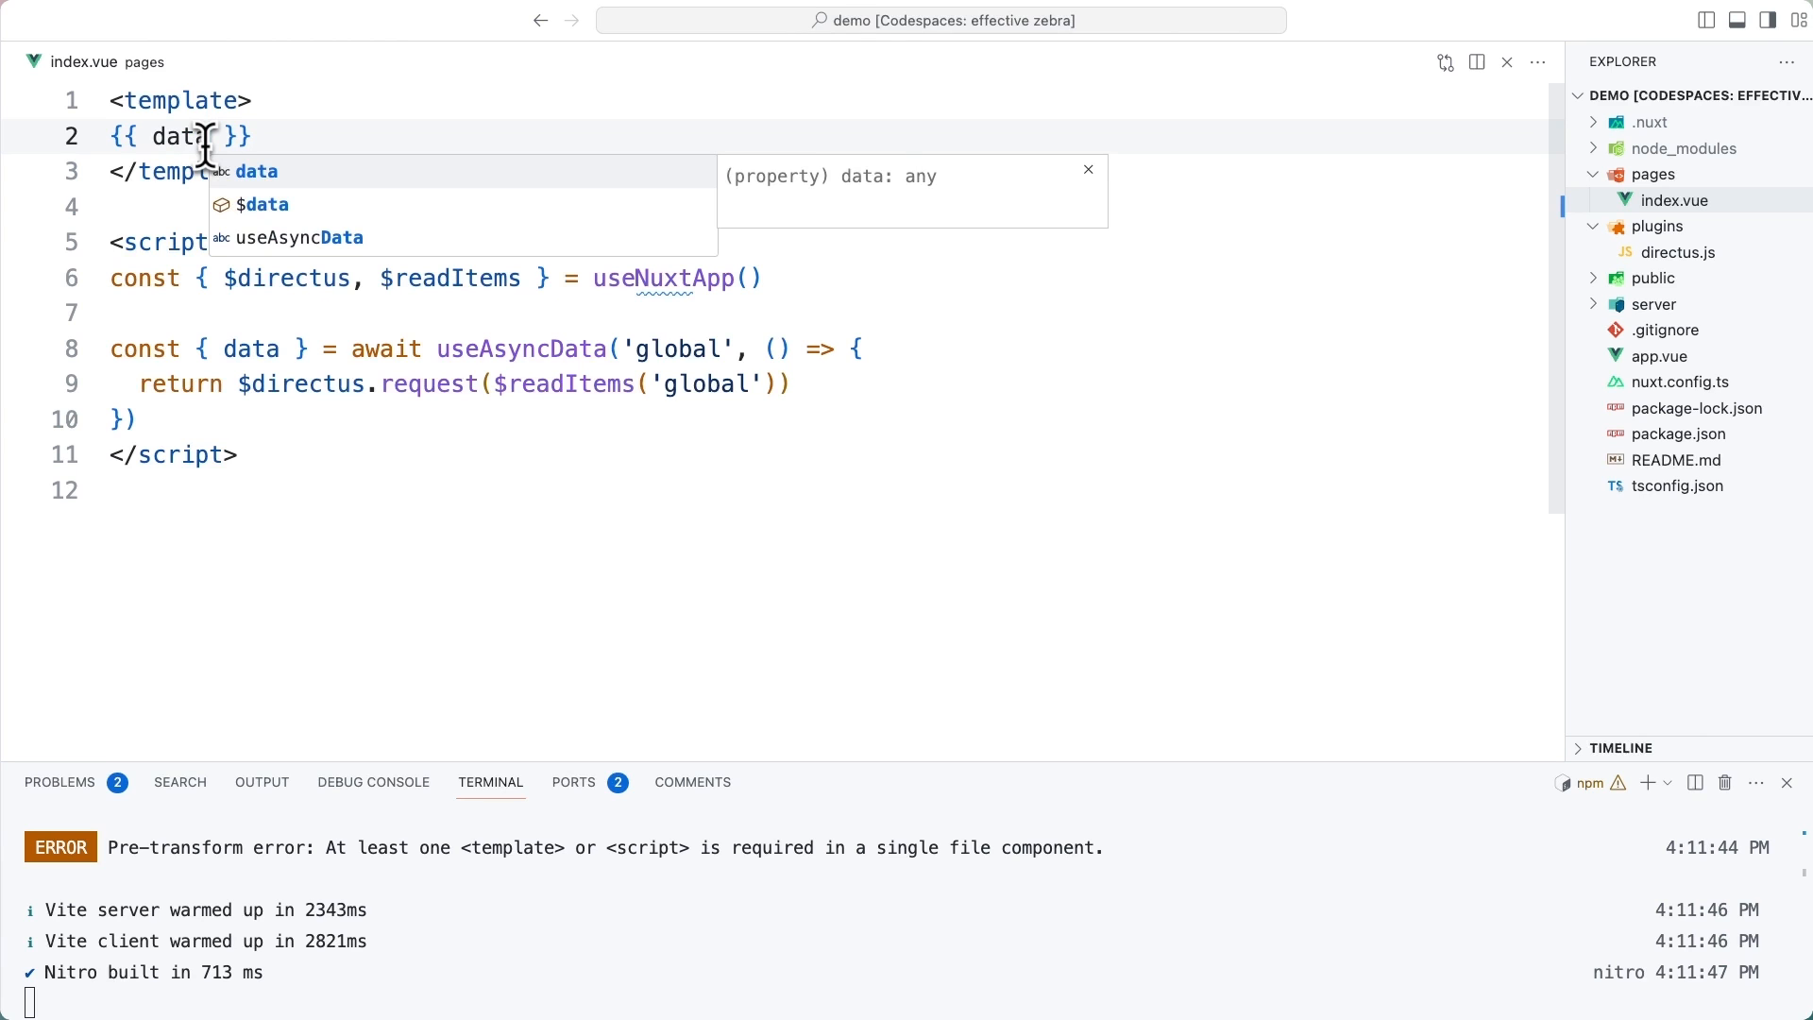
pyautogui.press('Escape')
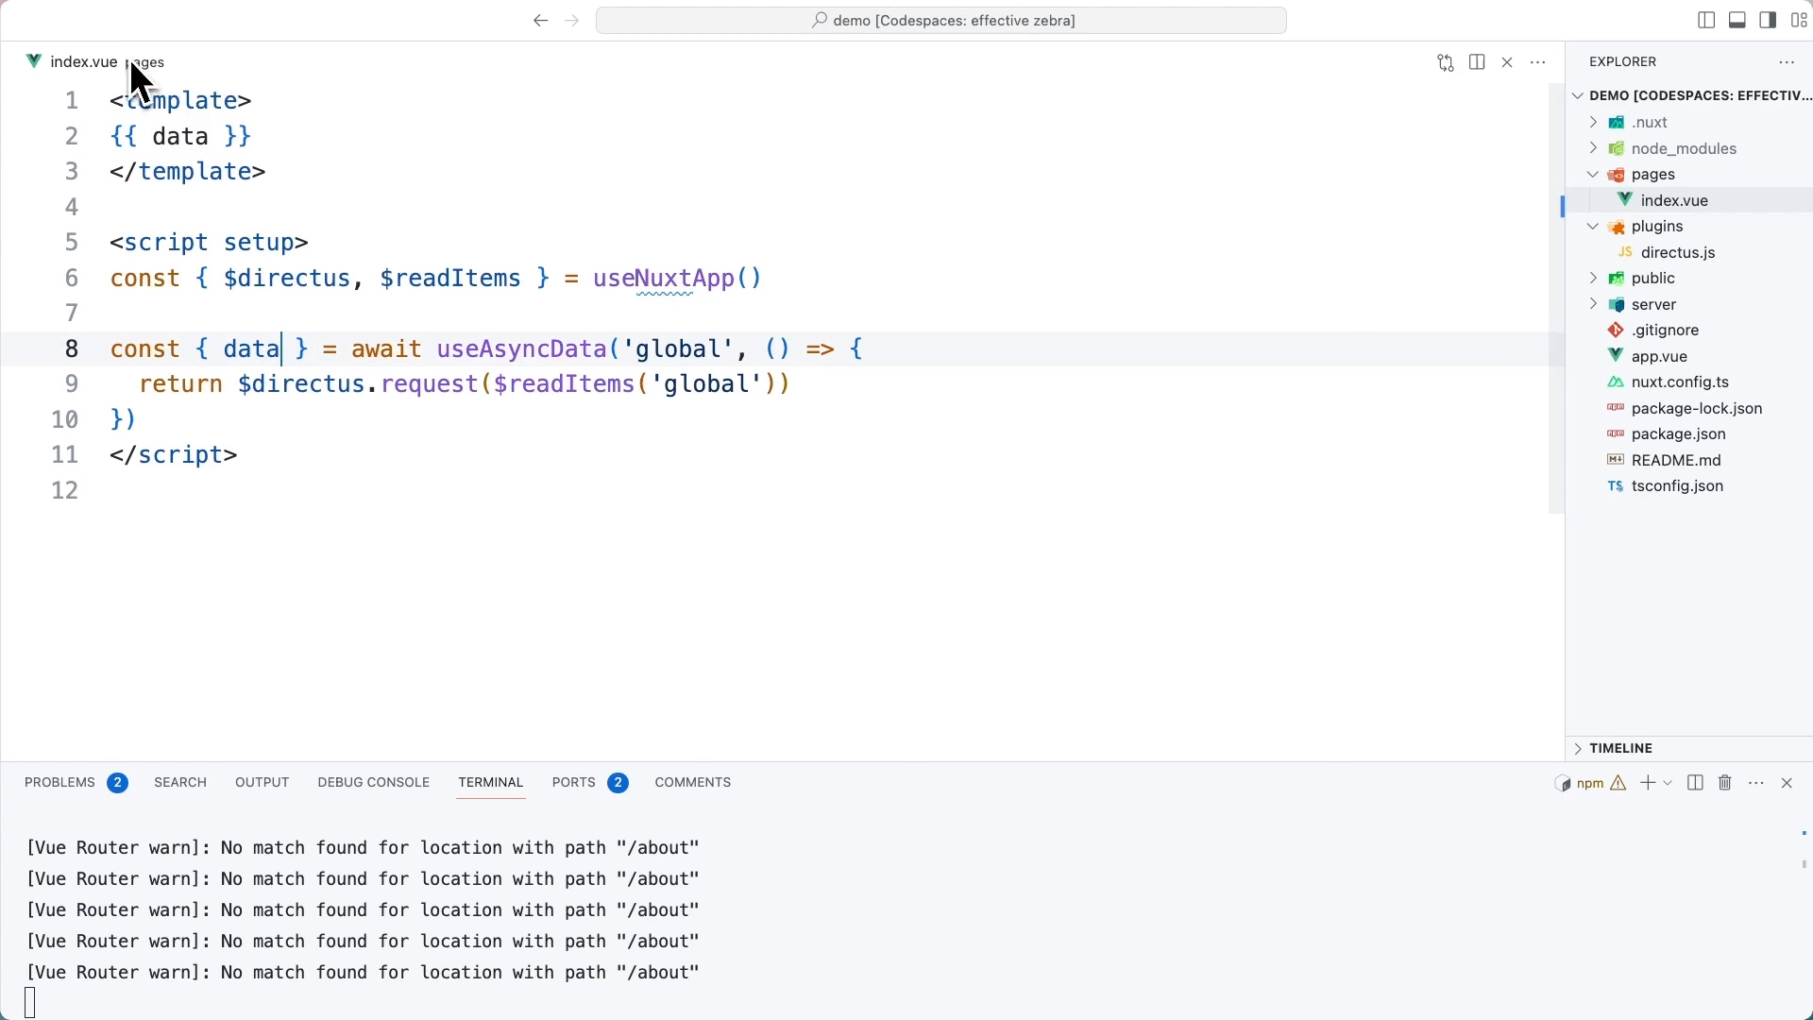
pyautogui.moveTo(282, 355)
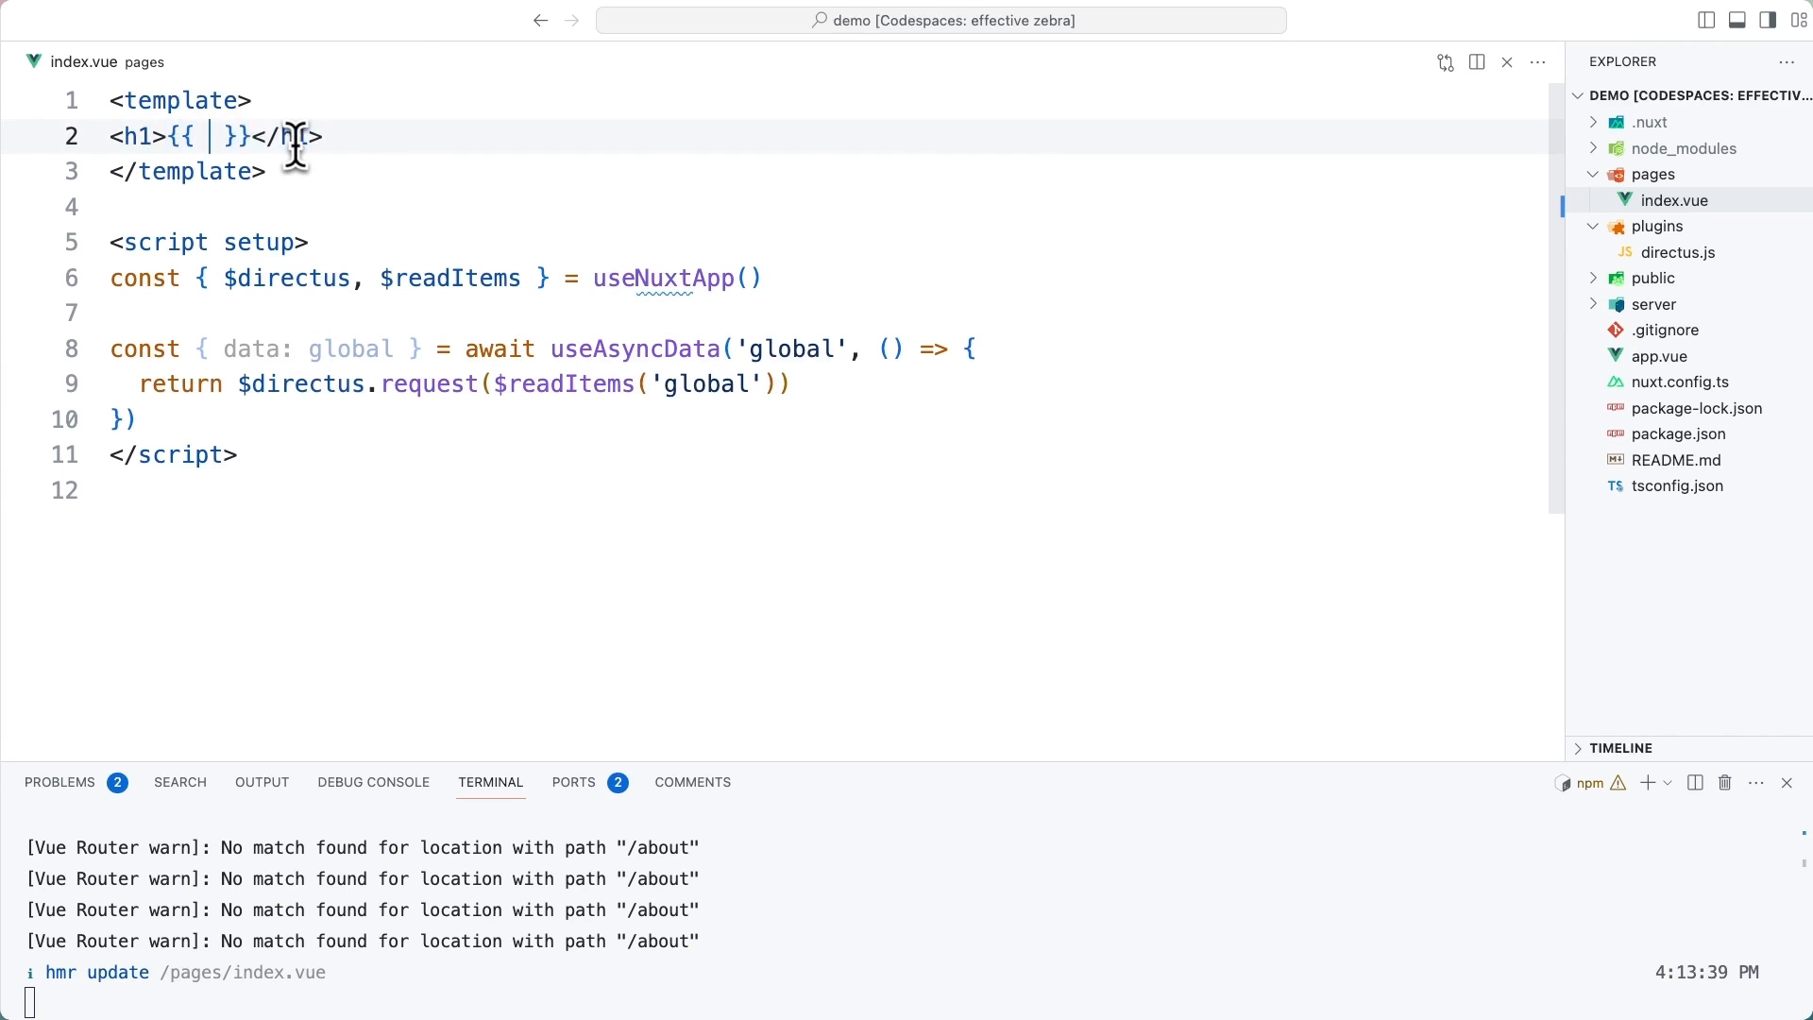
pyautogui.write('global.title')
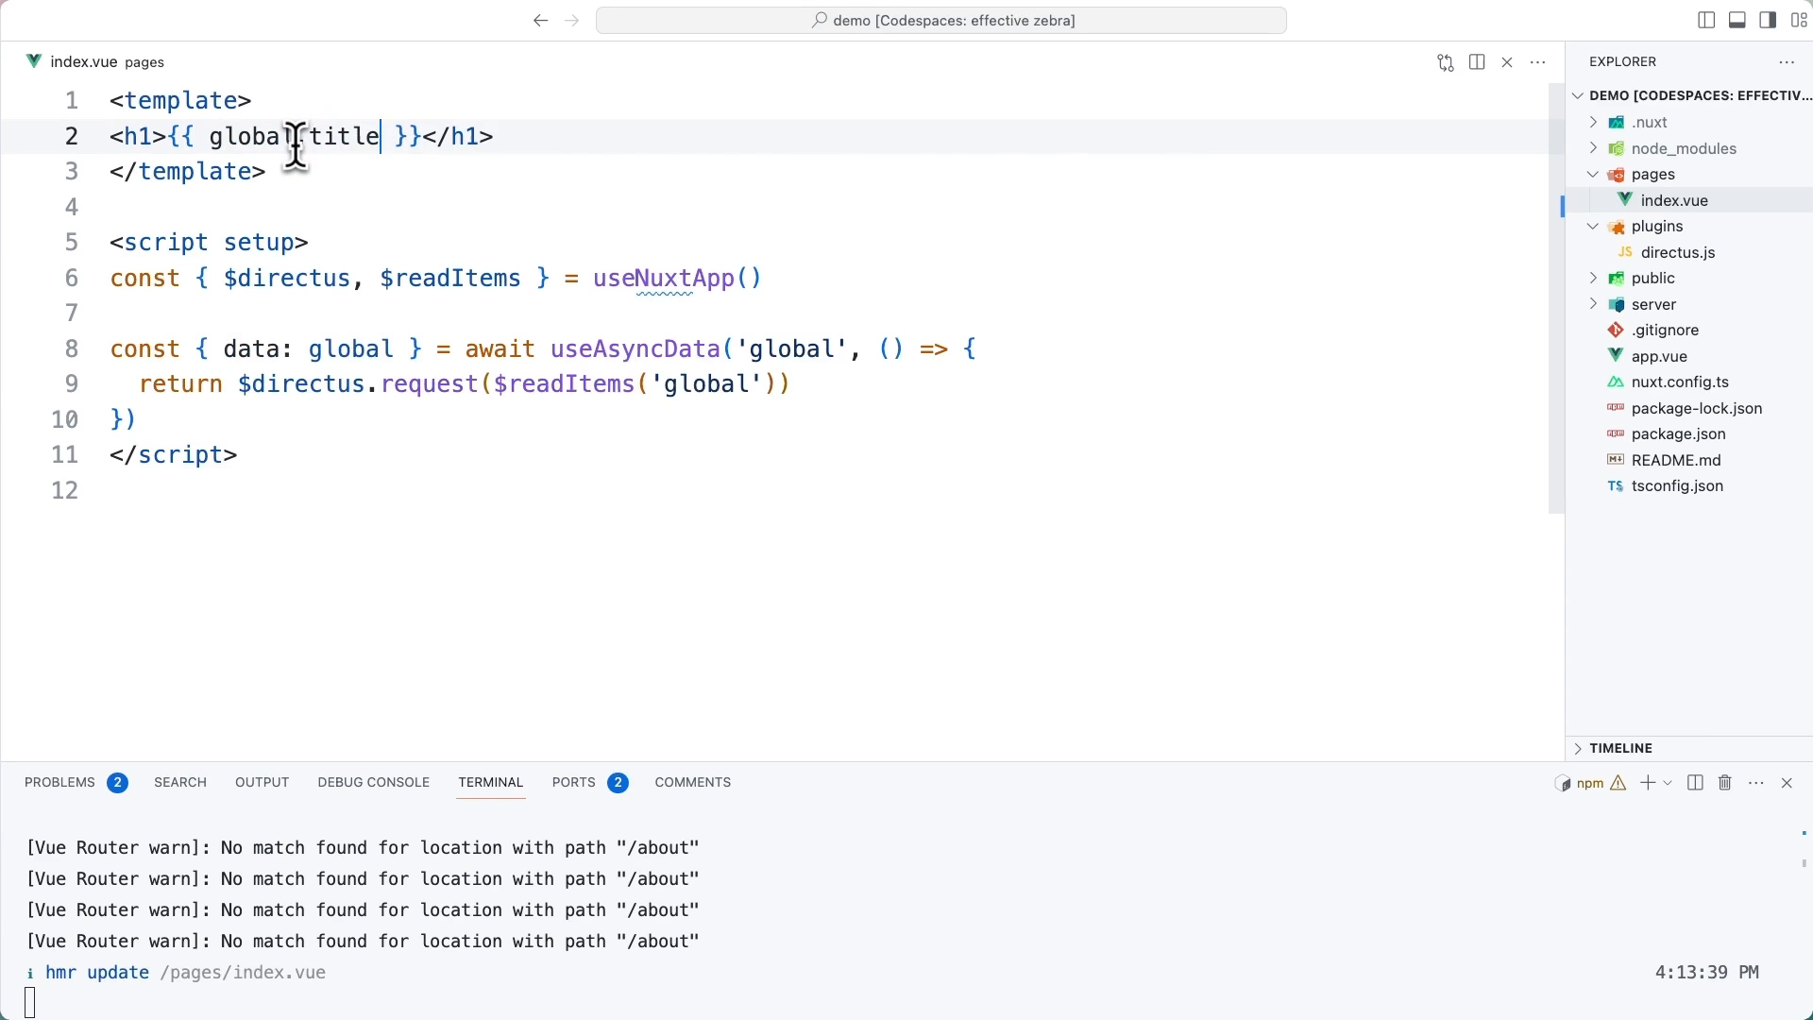
# Add a paragraph rendering {{ global.description }} beneath the heading
pyautogui.write('<p></p>')
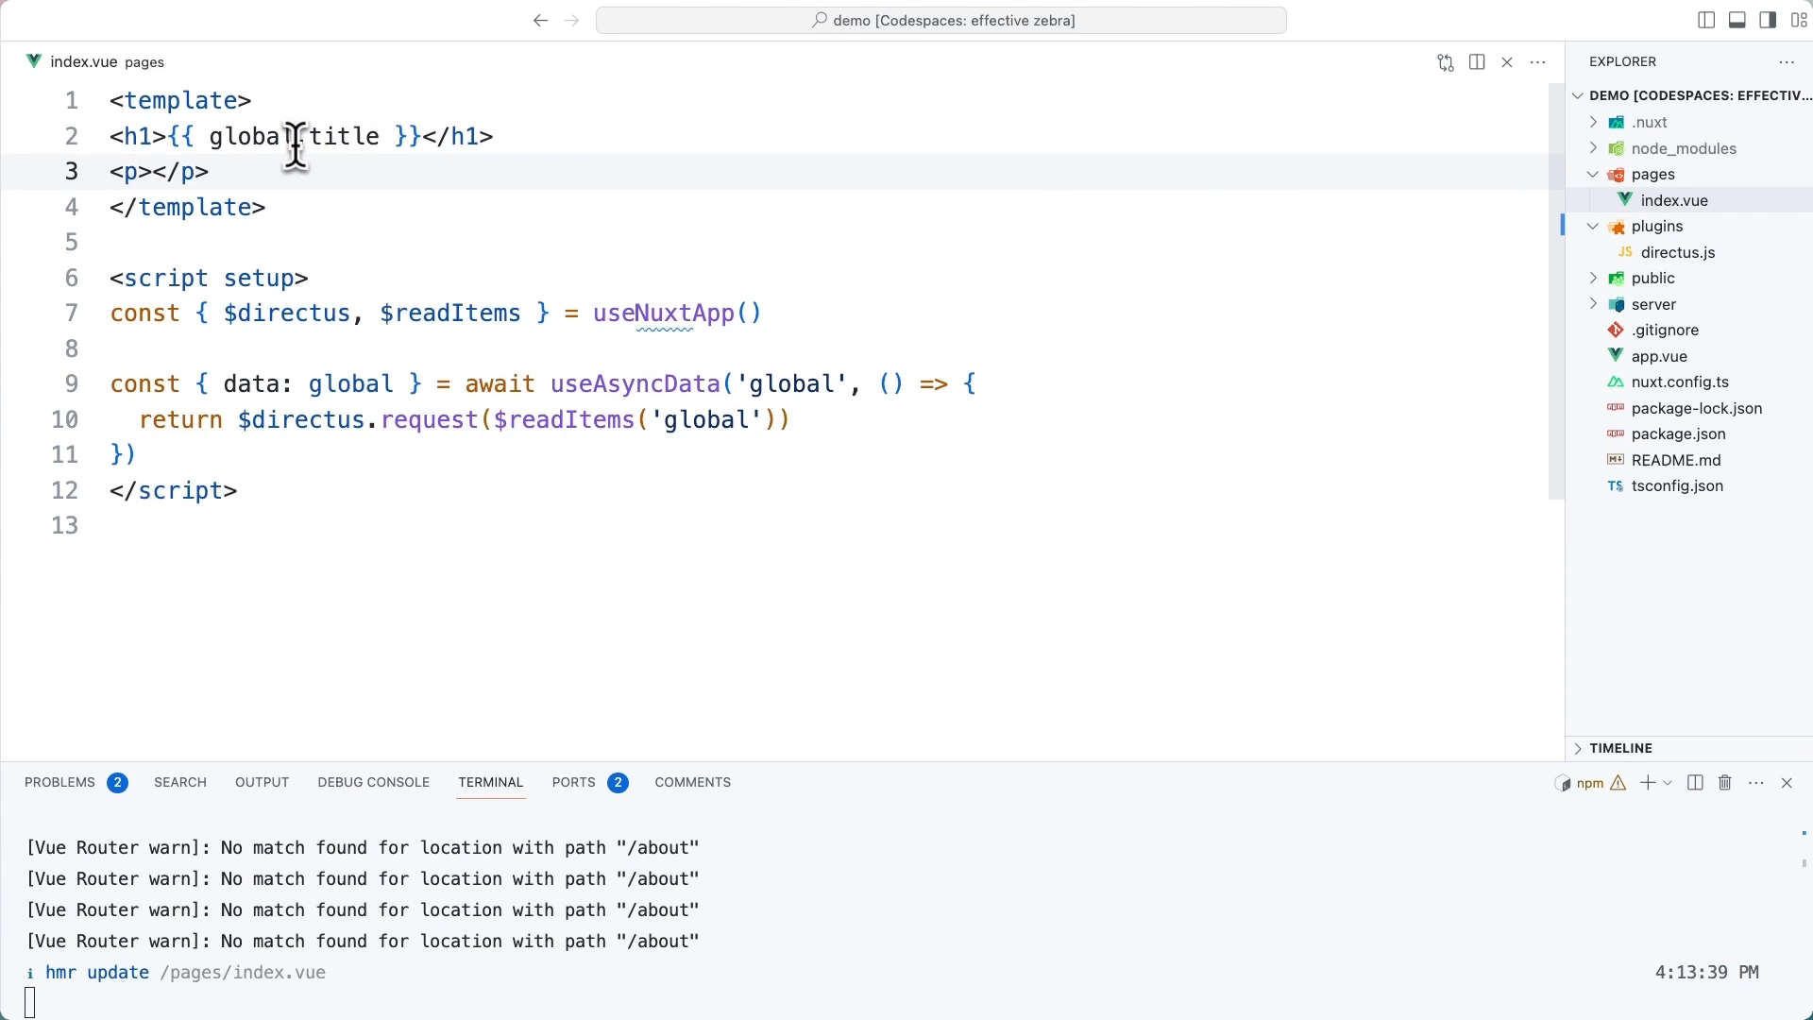
pyautogui.write('{{ glob')
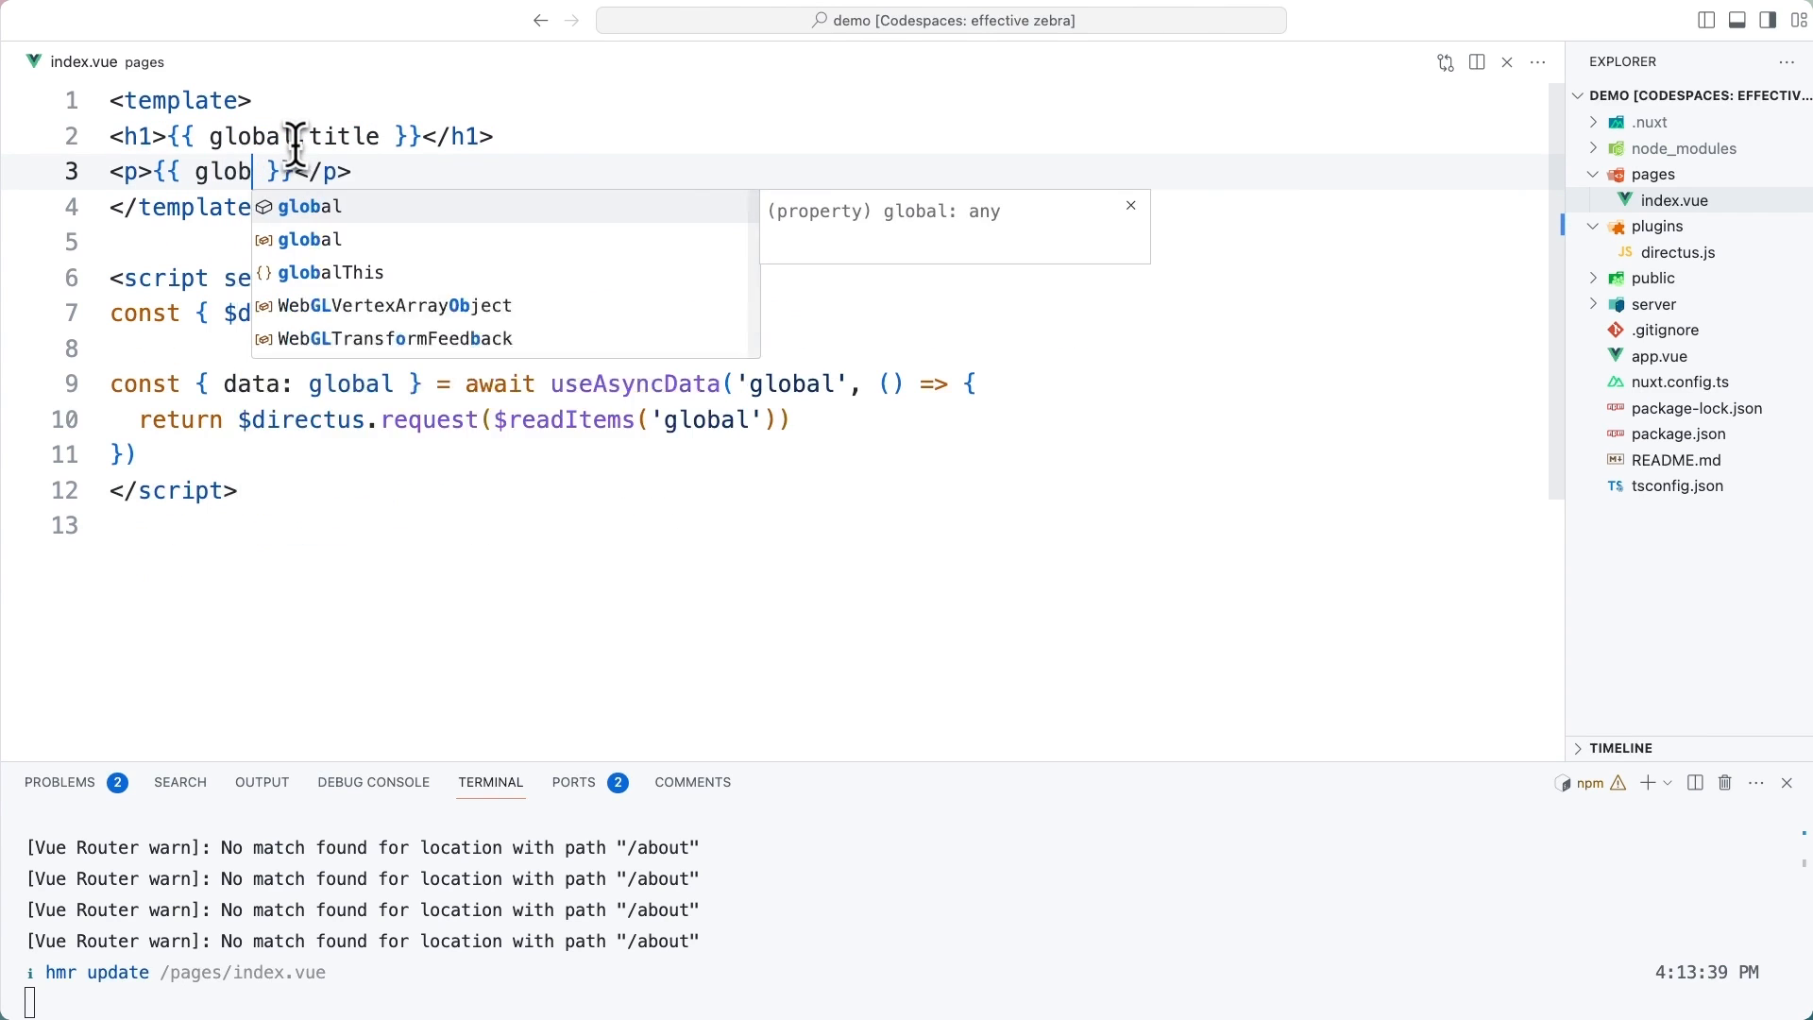
pyautogui.write('.description')
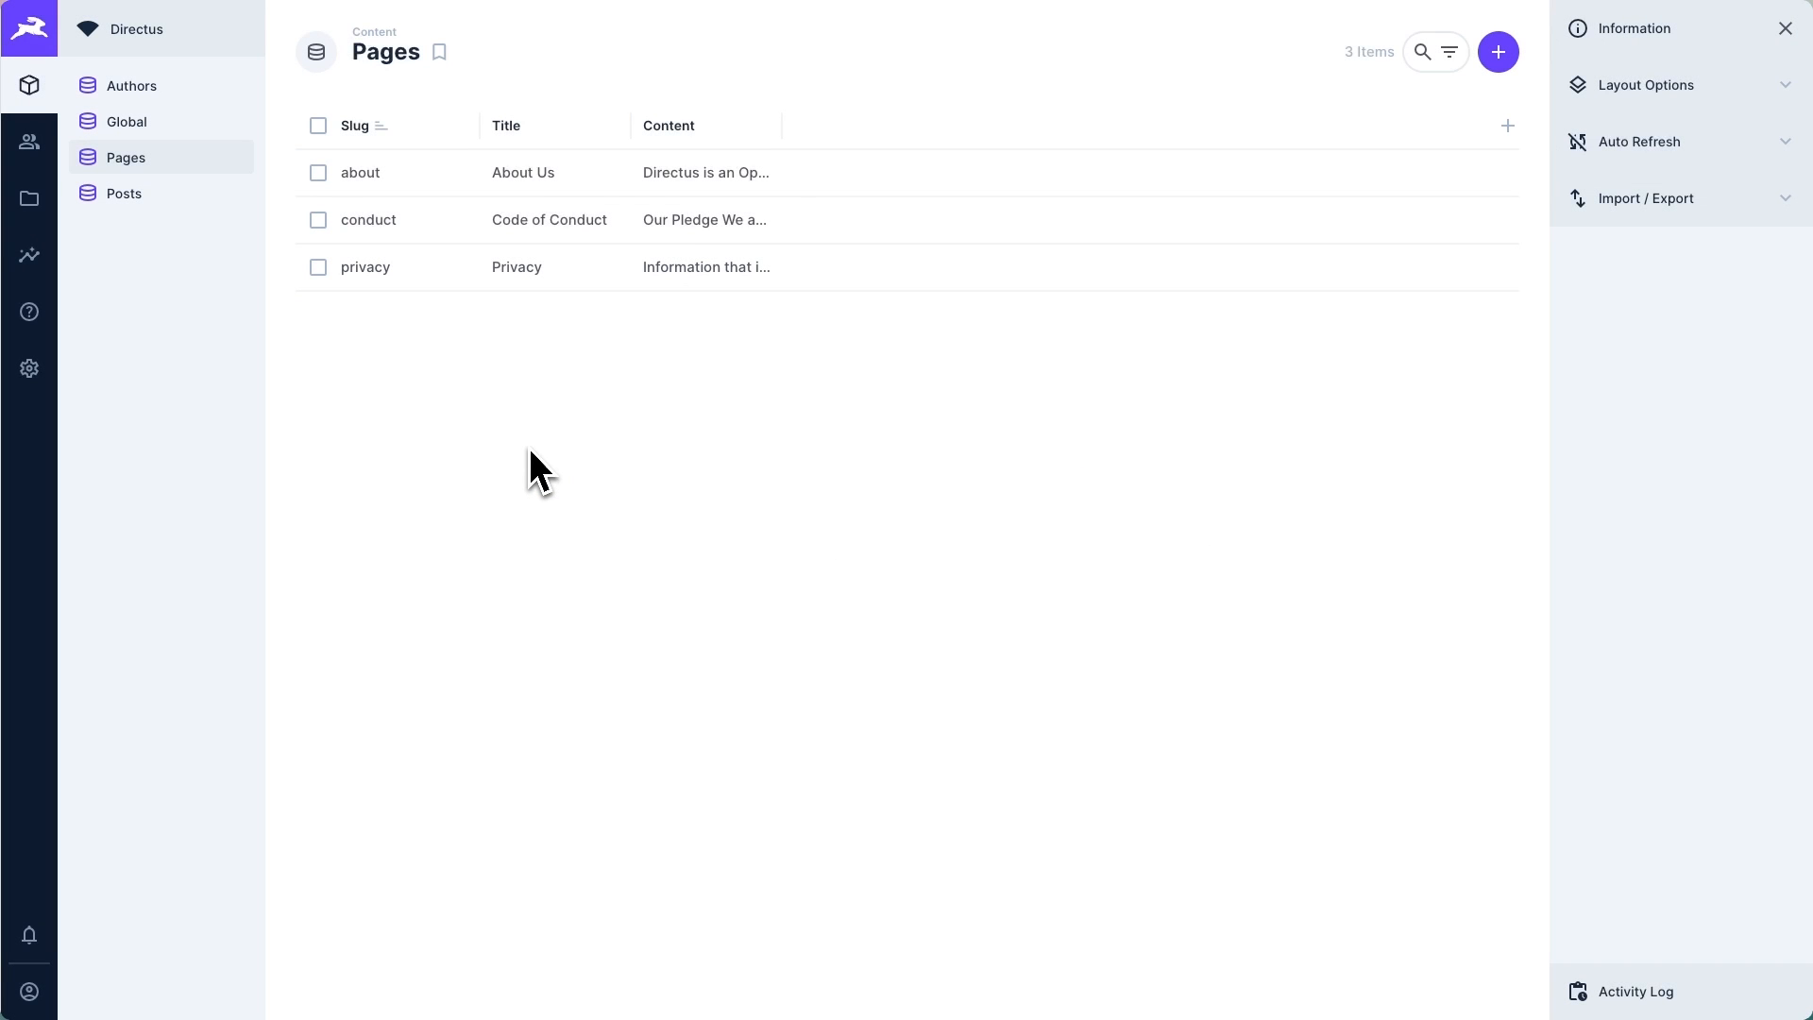
pyautogui.moveTo(572, 450)
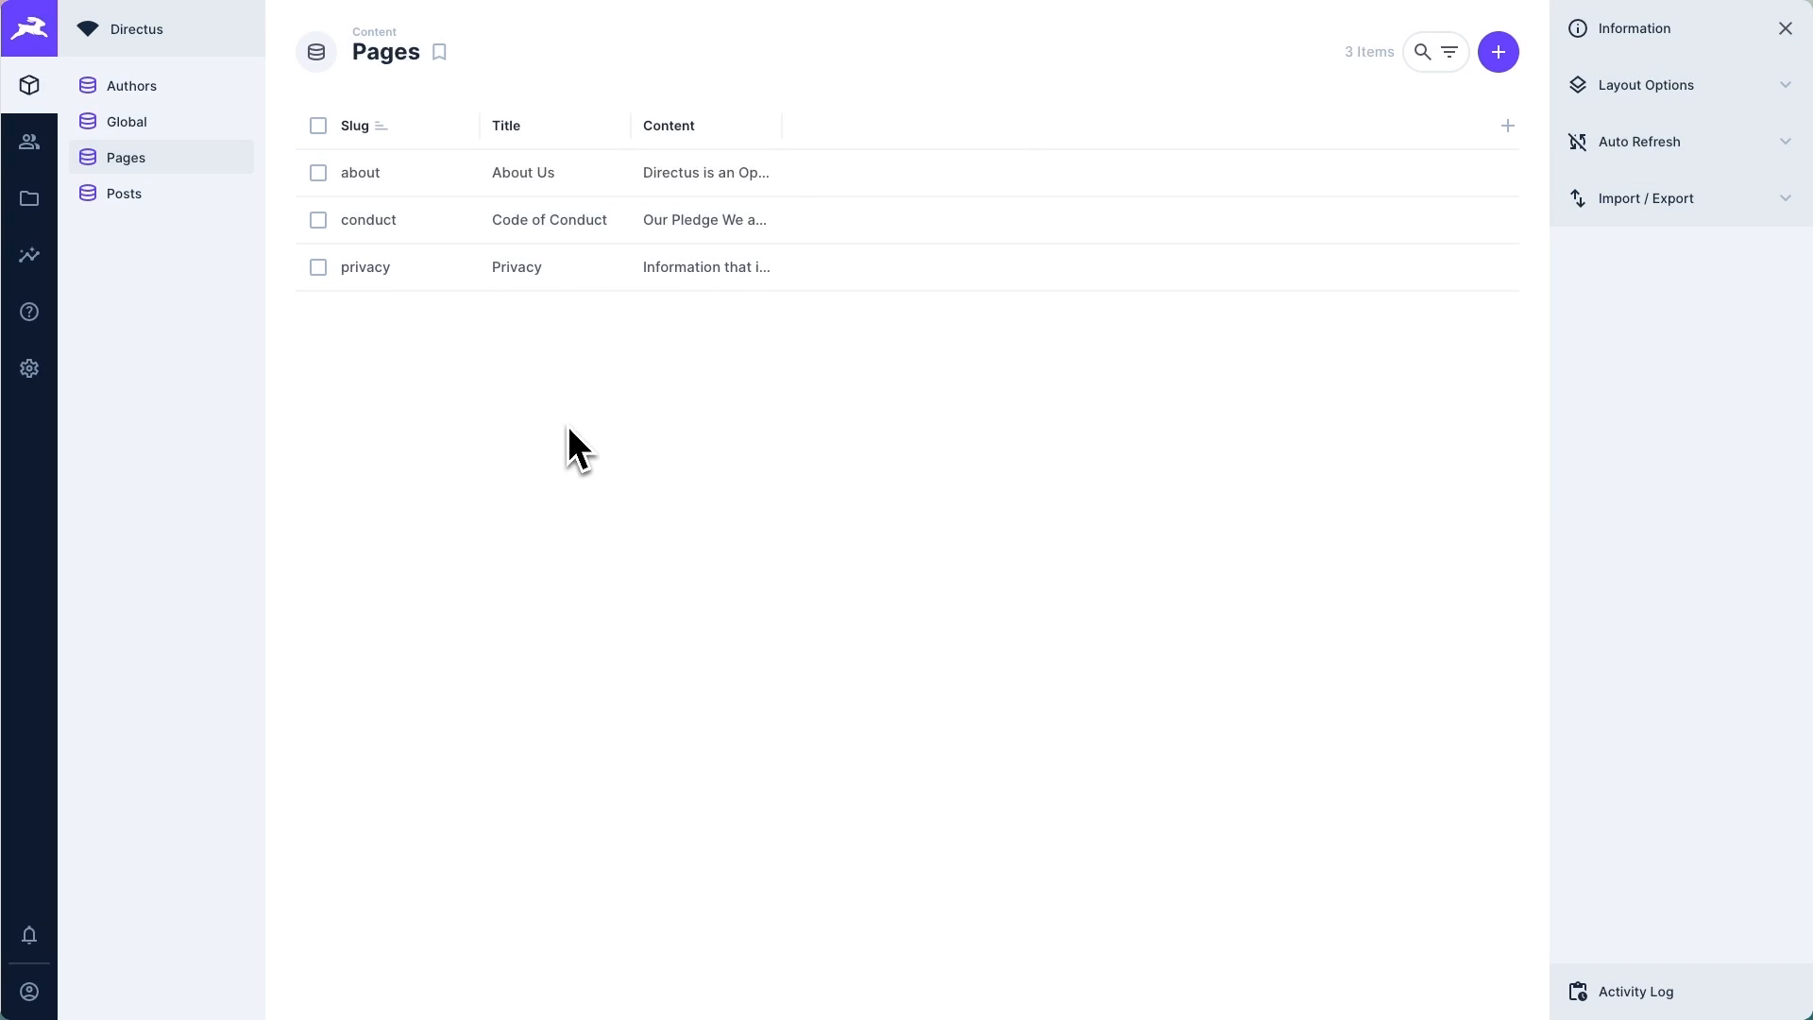
# Open the about item in Directus Pages and inspect its title and rich-text content fields
pyautogui.click(361, 172)
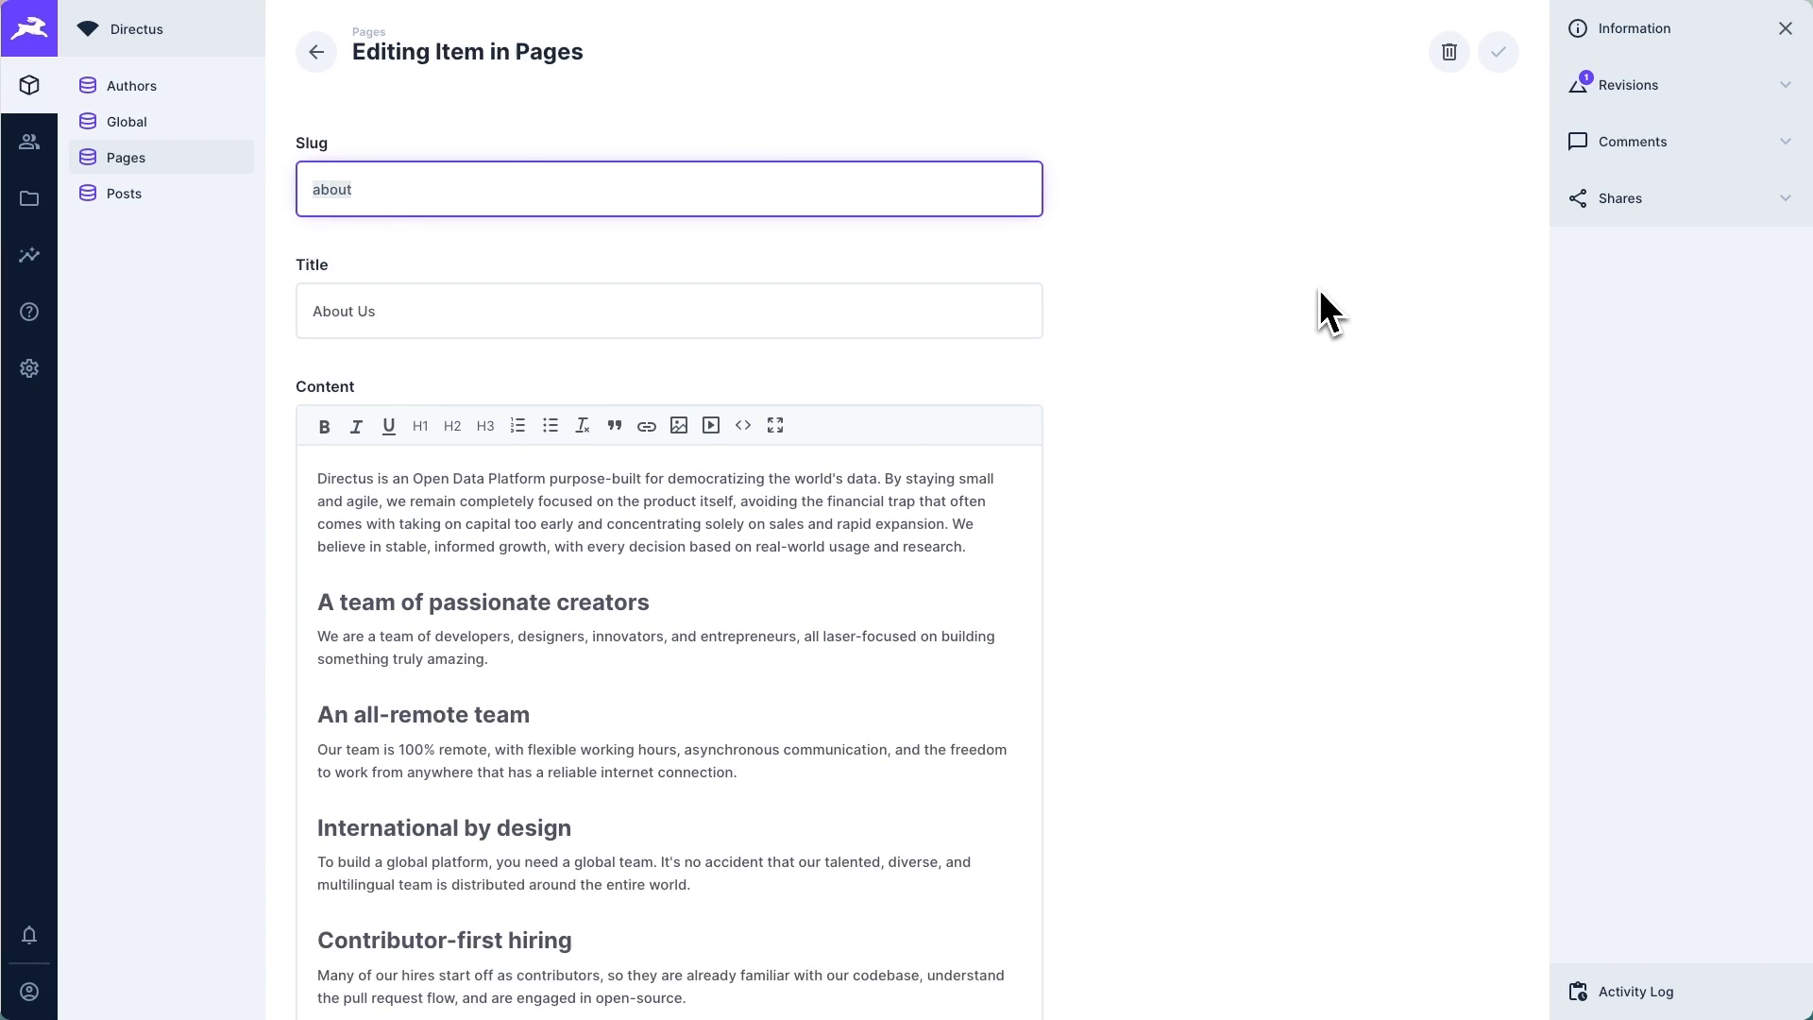
pyautogui.moveTo(1219, 382)
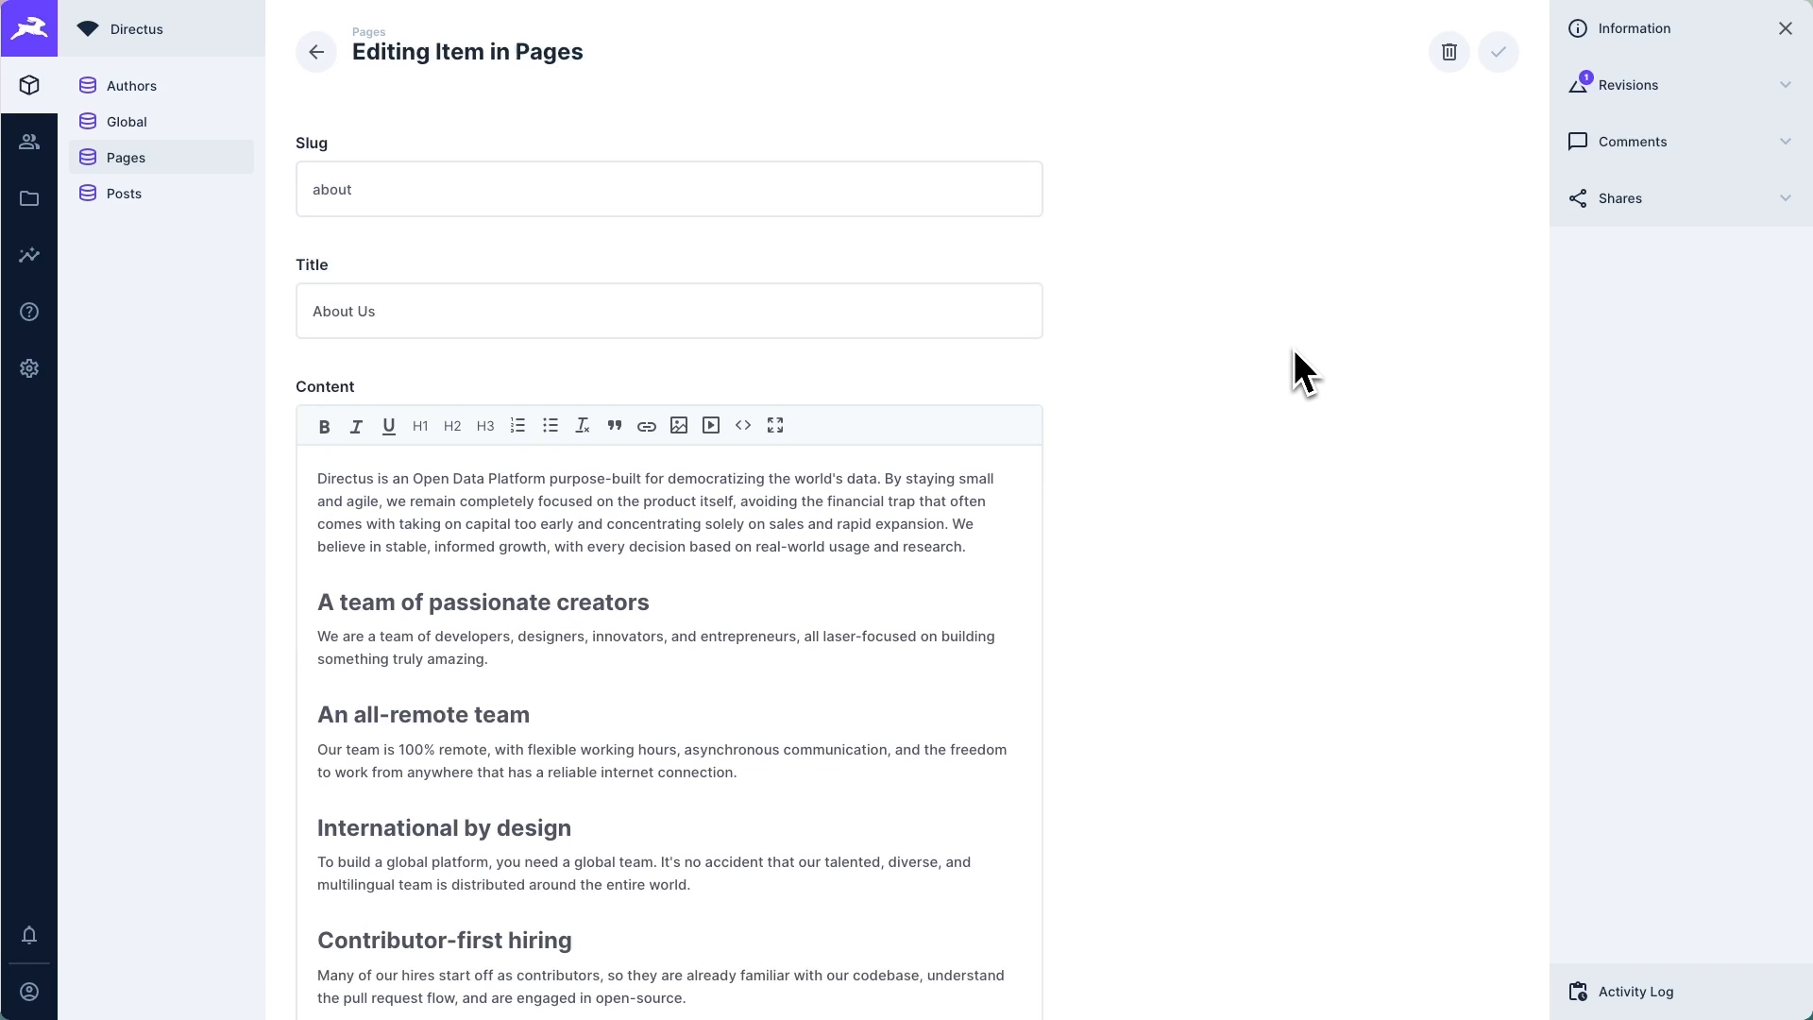
pyautogui.moveTo(1193, 351)
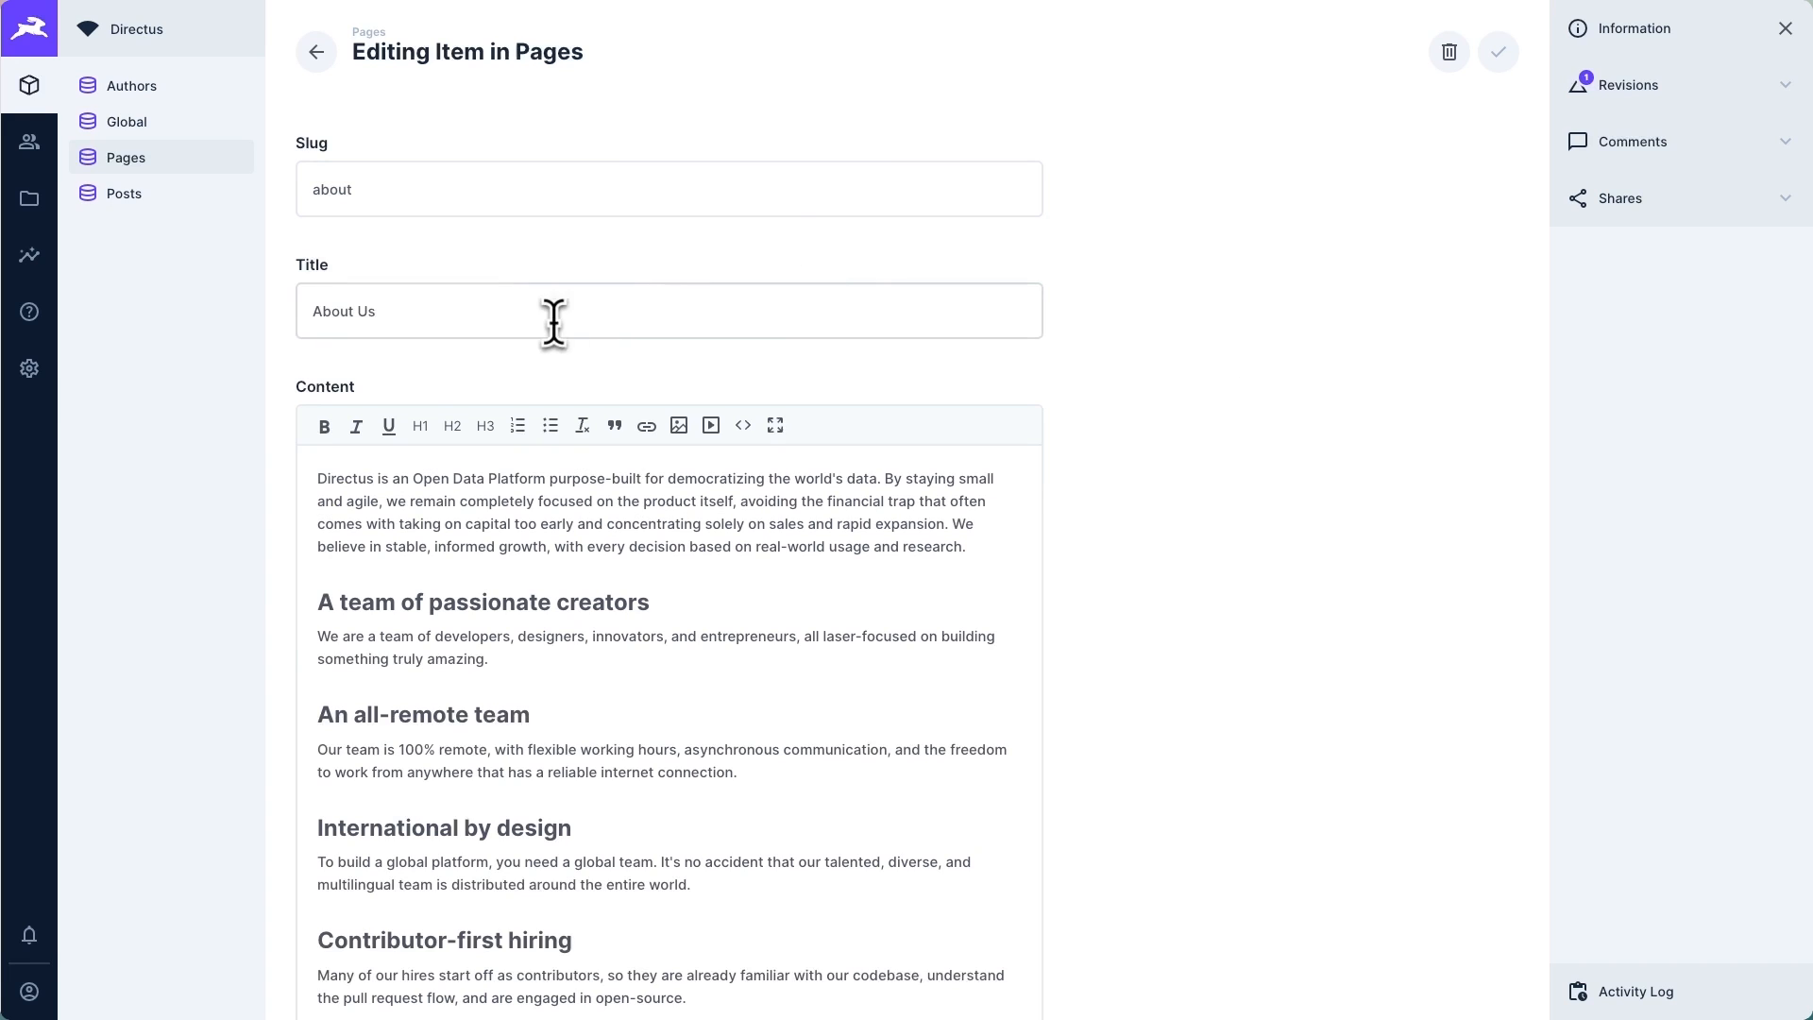
pyautogui.click(579, 506)
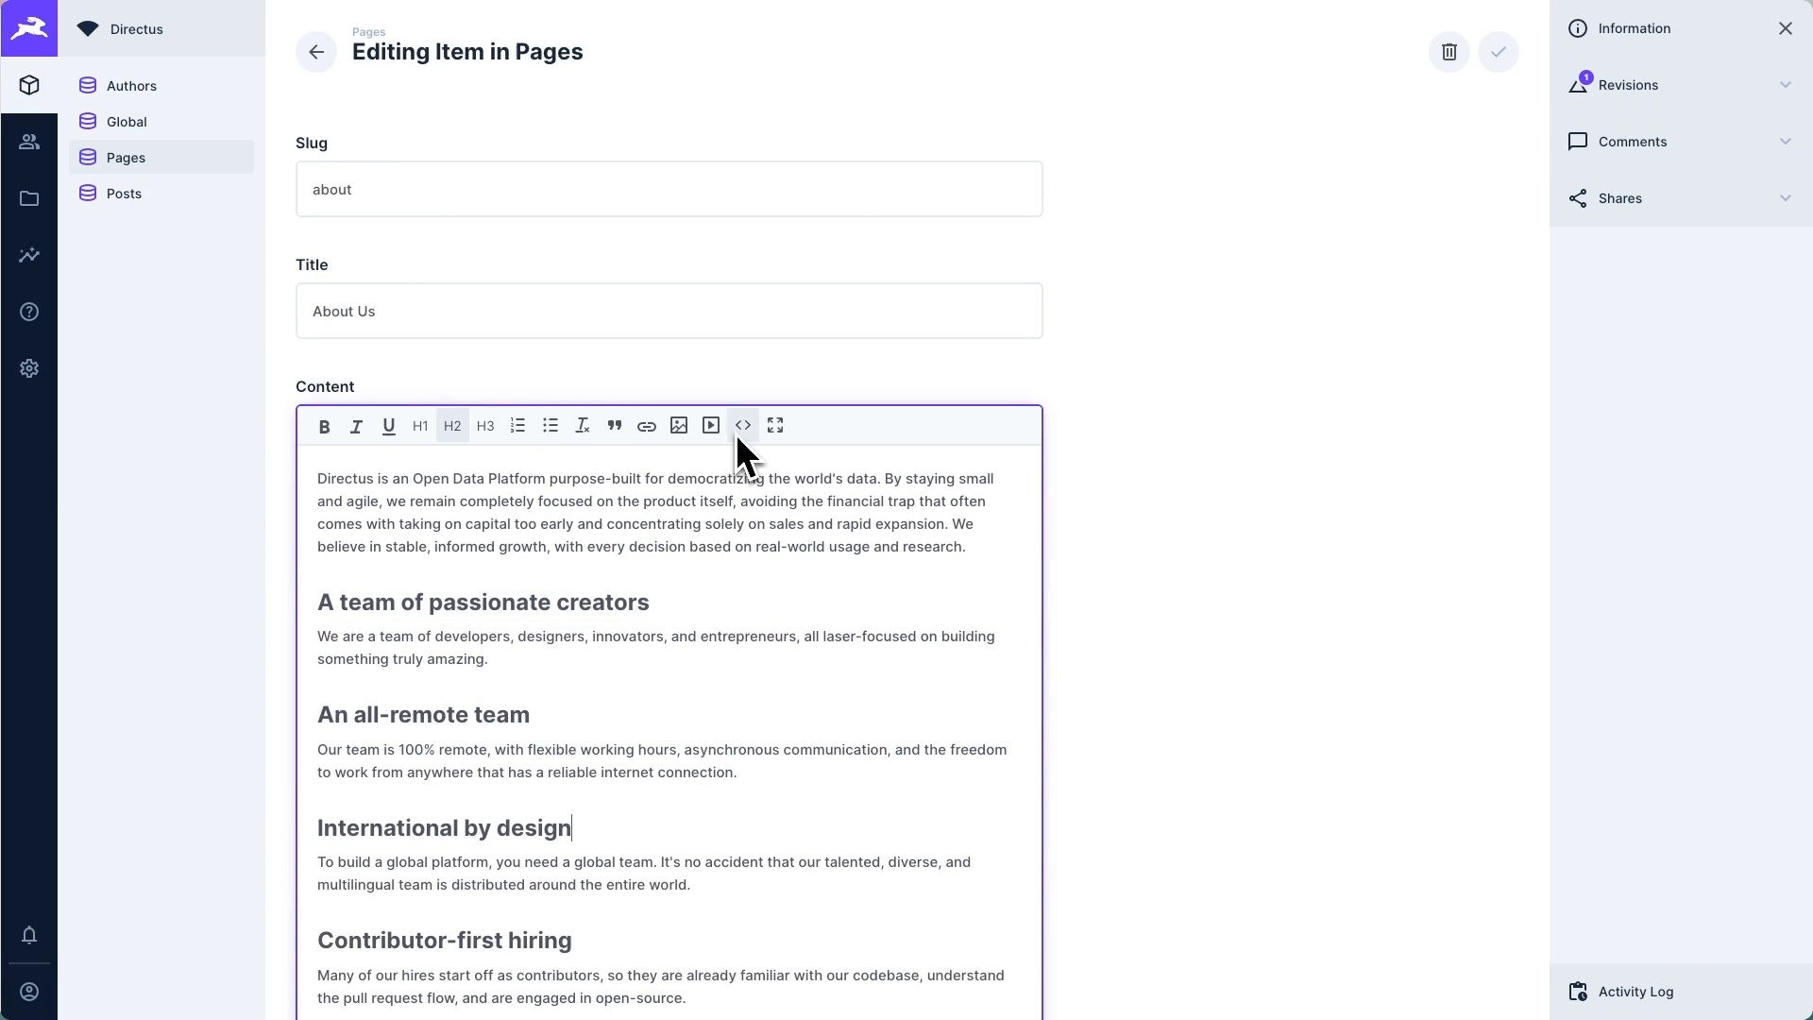
pyautogui.click(742, 425)
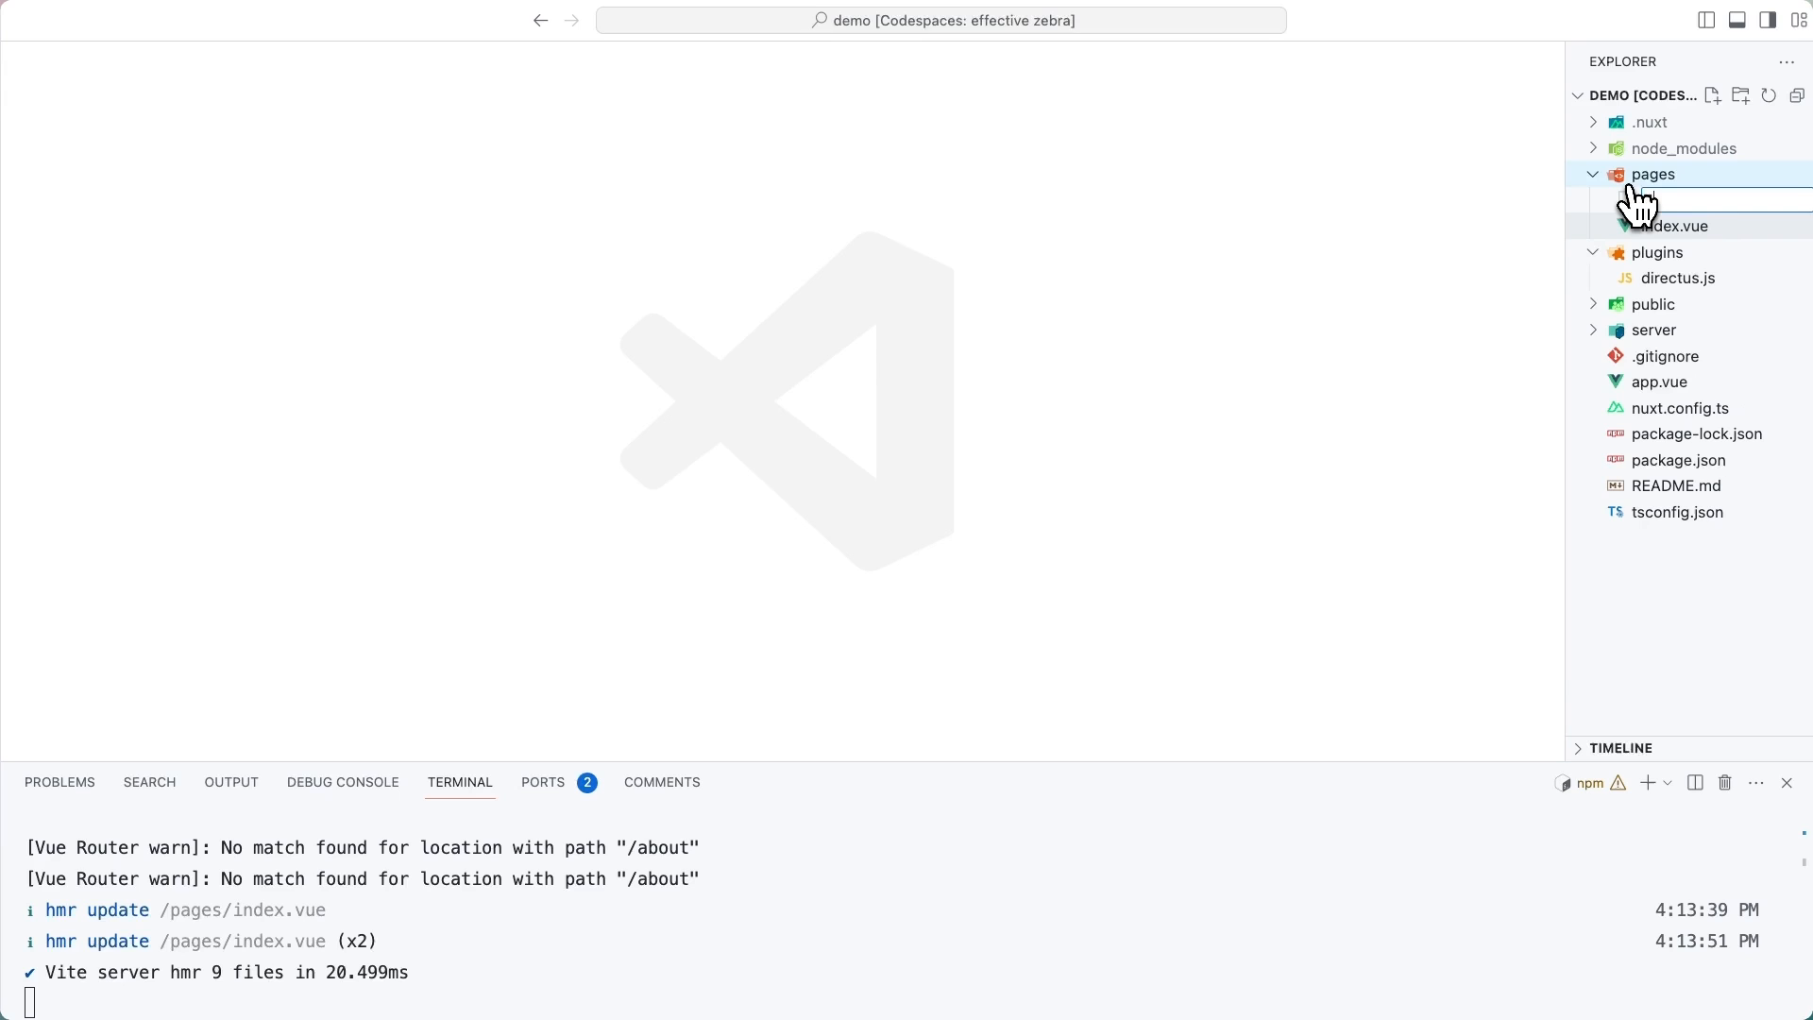
# Create pages/[slug].vue fetching the page by route slug with useAsyncData and readItem('pages')
pyautogui.write('[ug]')
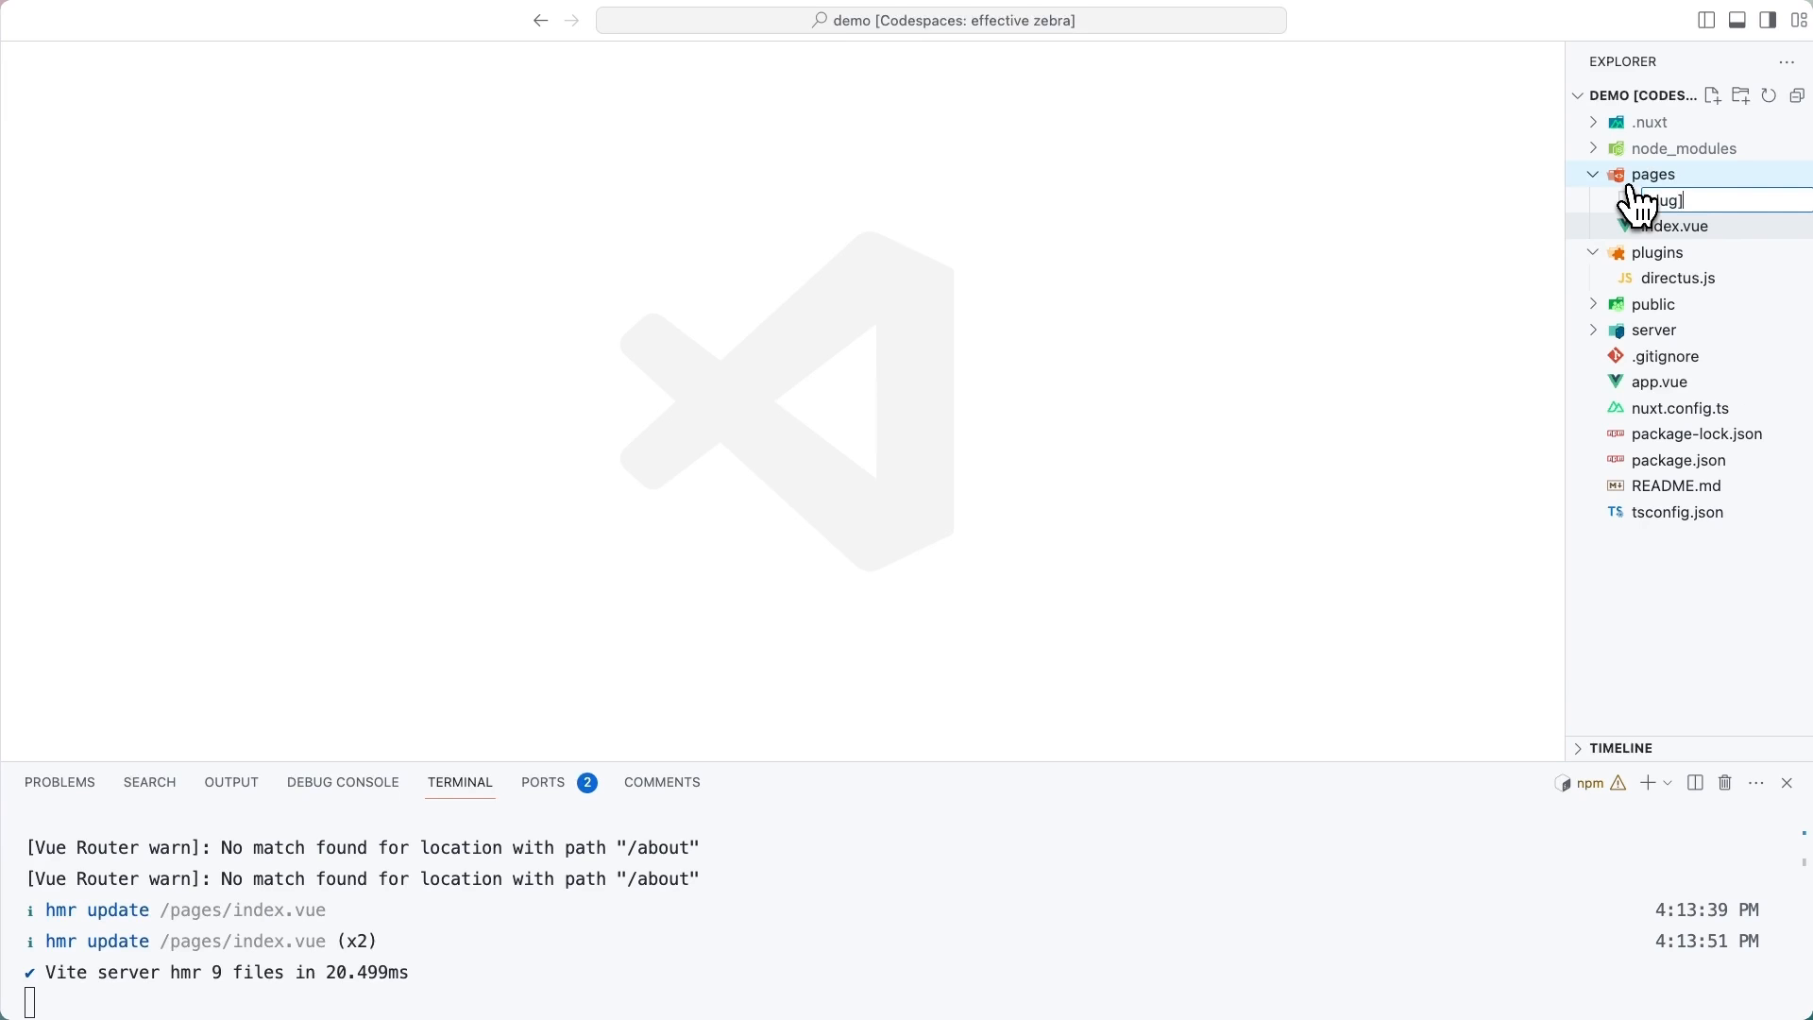
pyautogui.press('Enter')
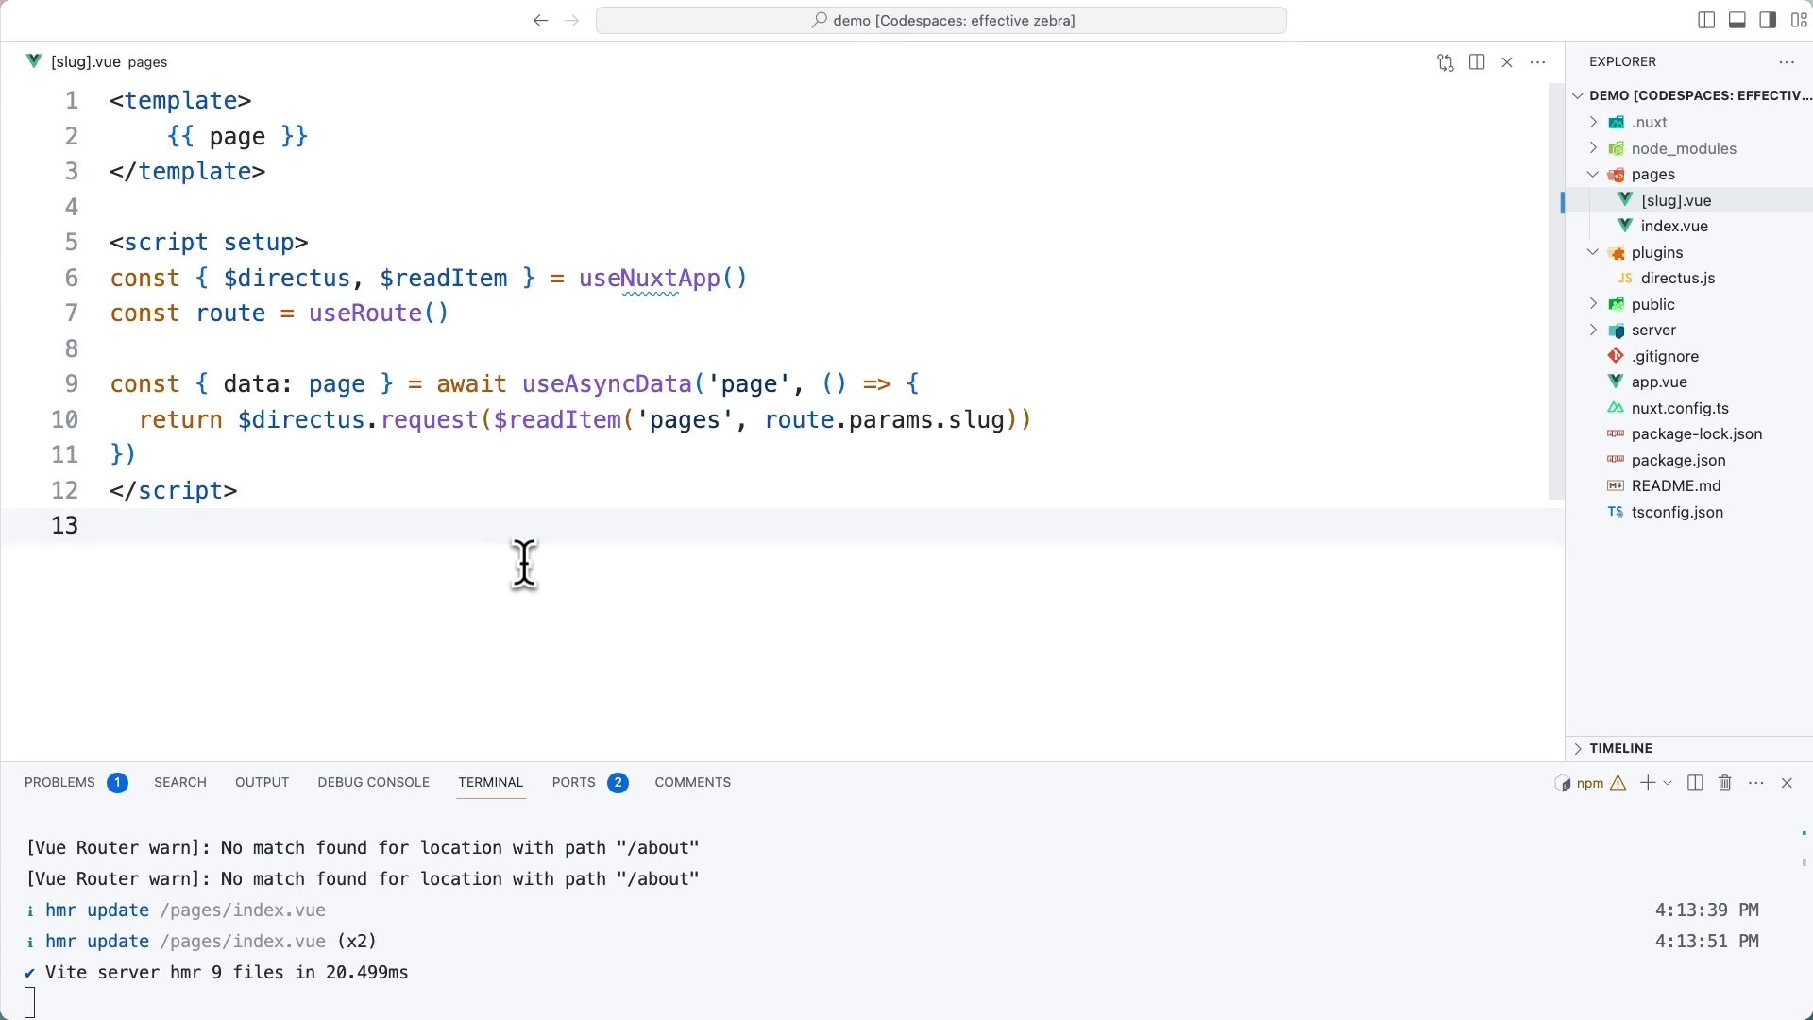
pyautogui.moveTo(510, 436)
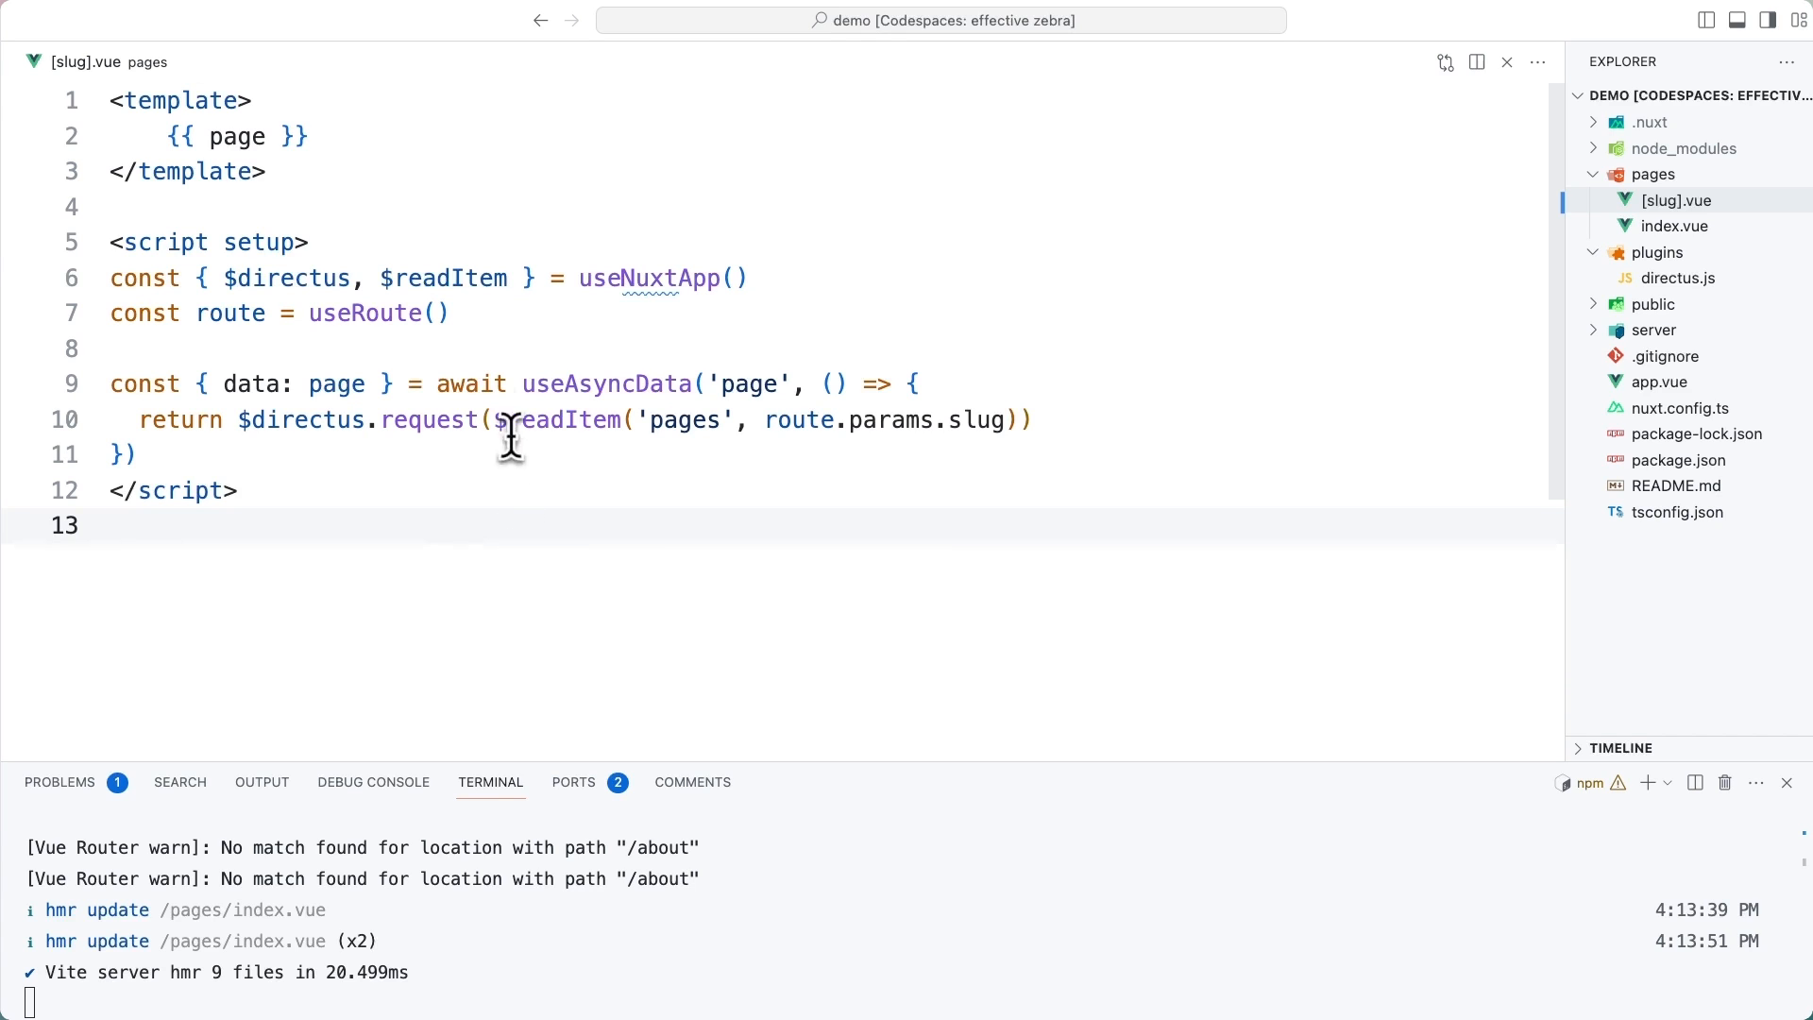
pyautogui.doubleClick(458, 280)
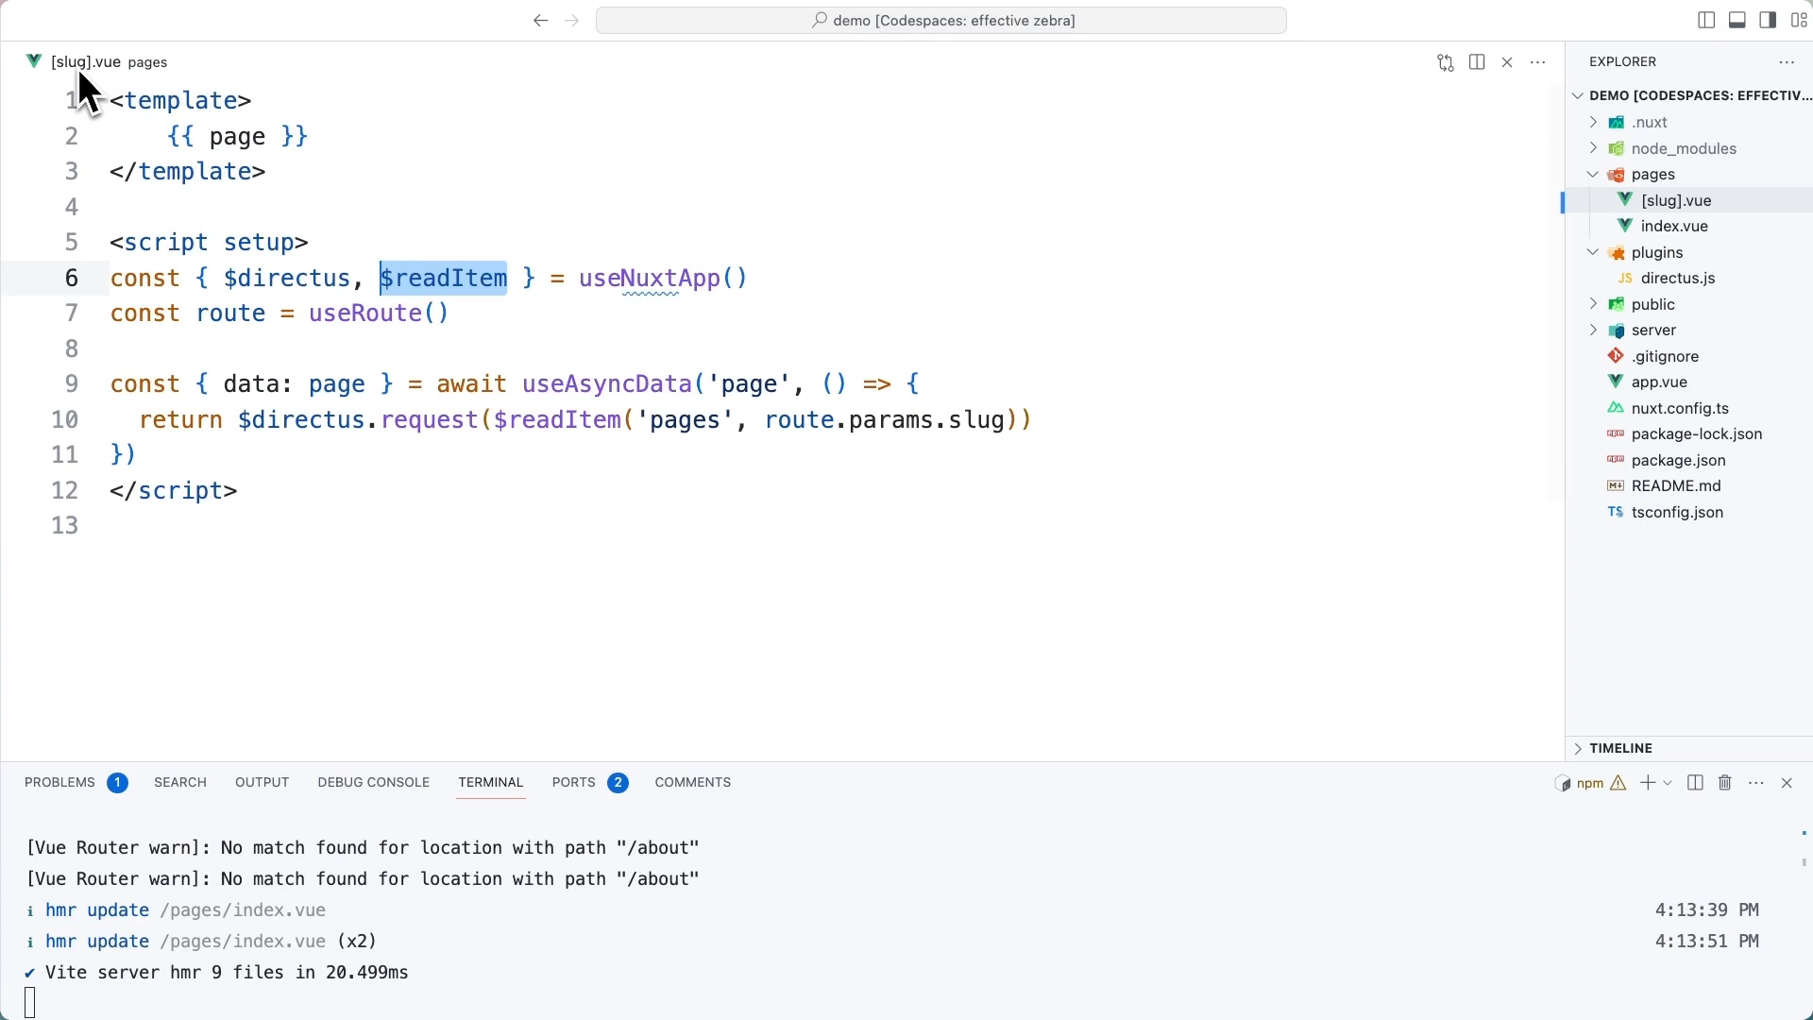
pyautogui.moveTo(581, 310)
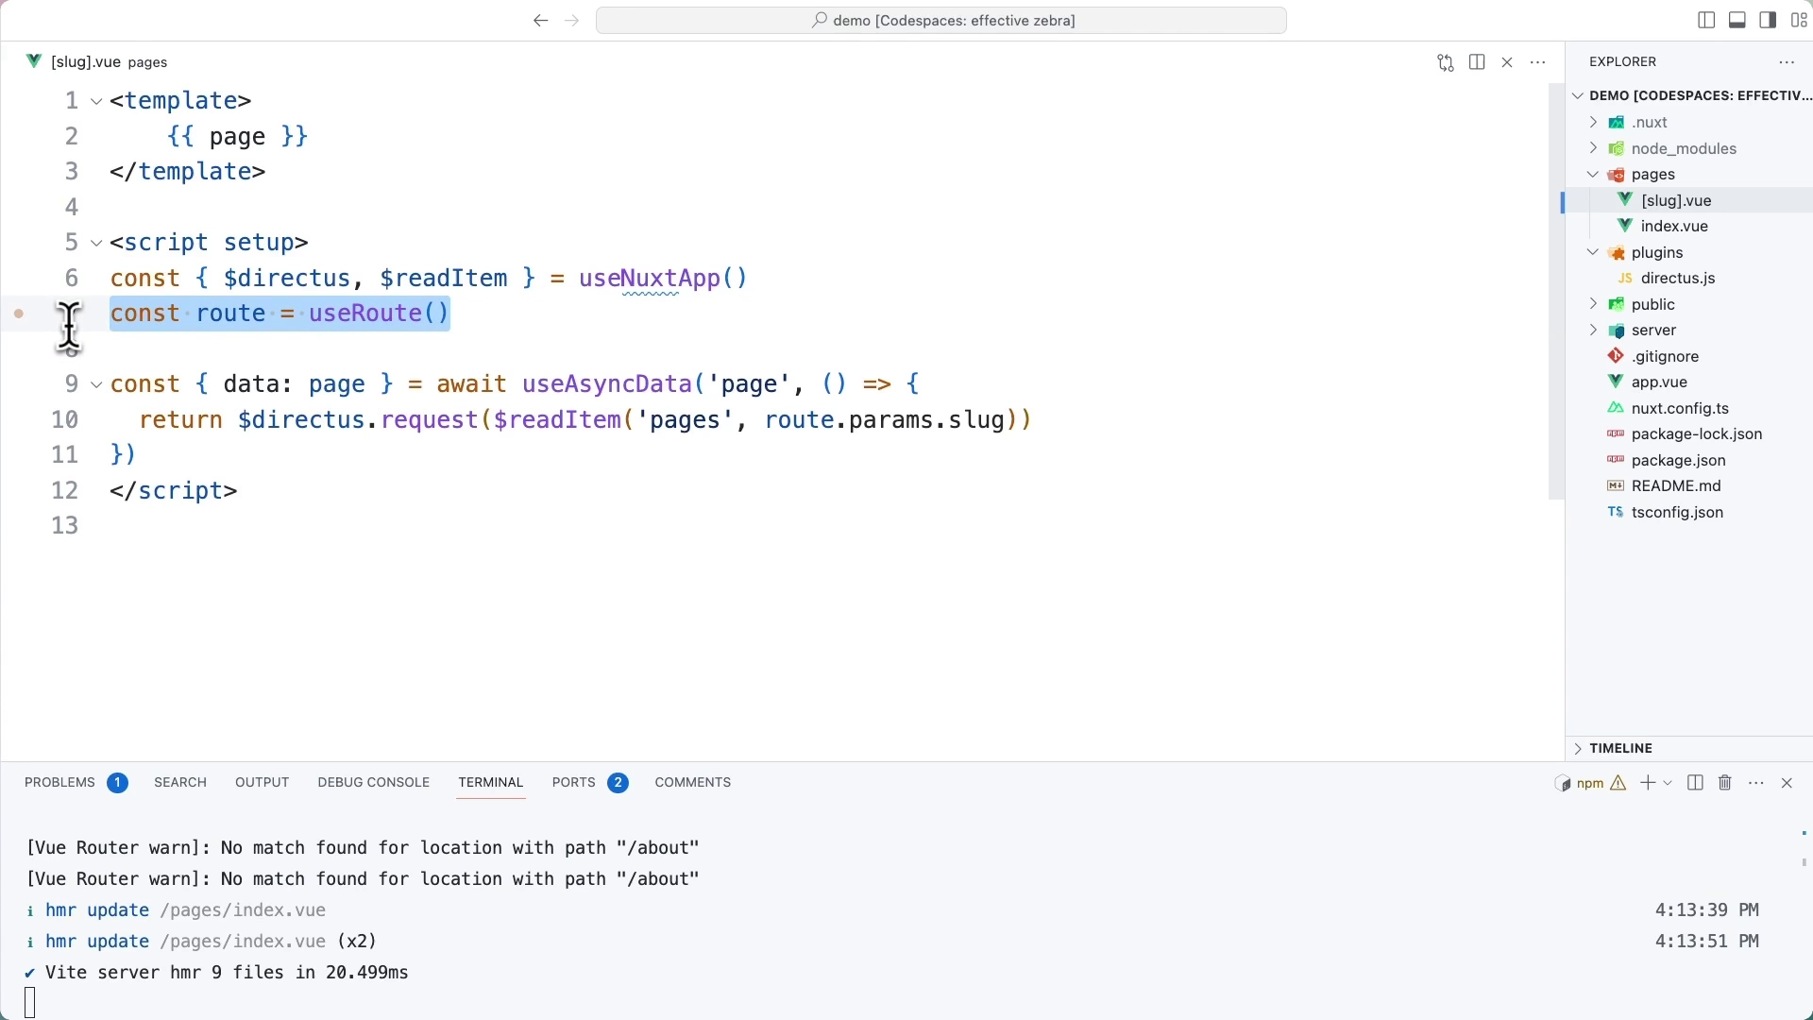
pyautogui.click(434, 420)
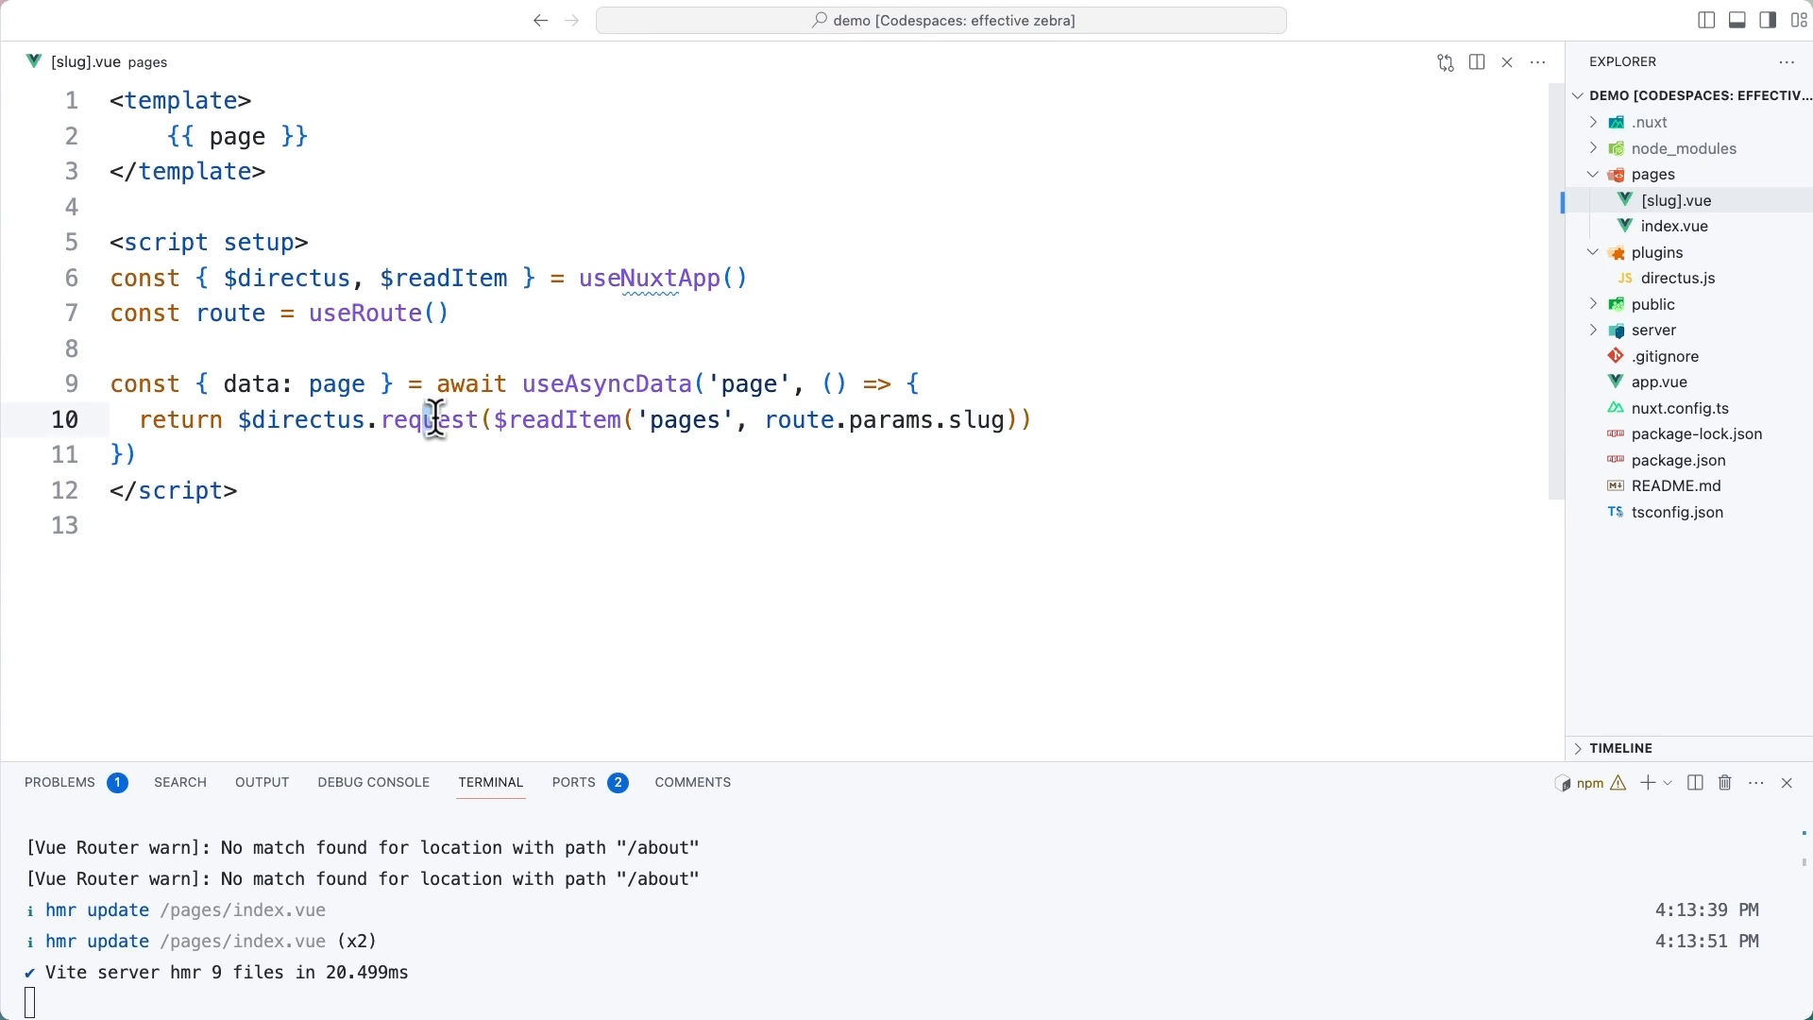
pyautogui.doubleClick(559, 419)
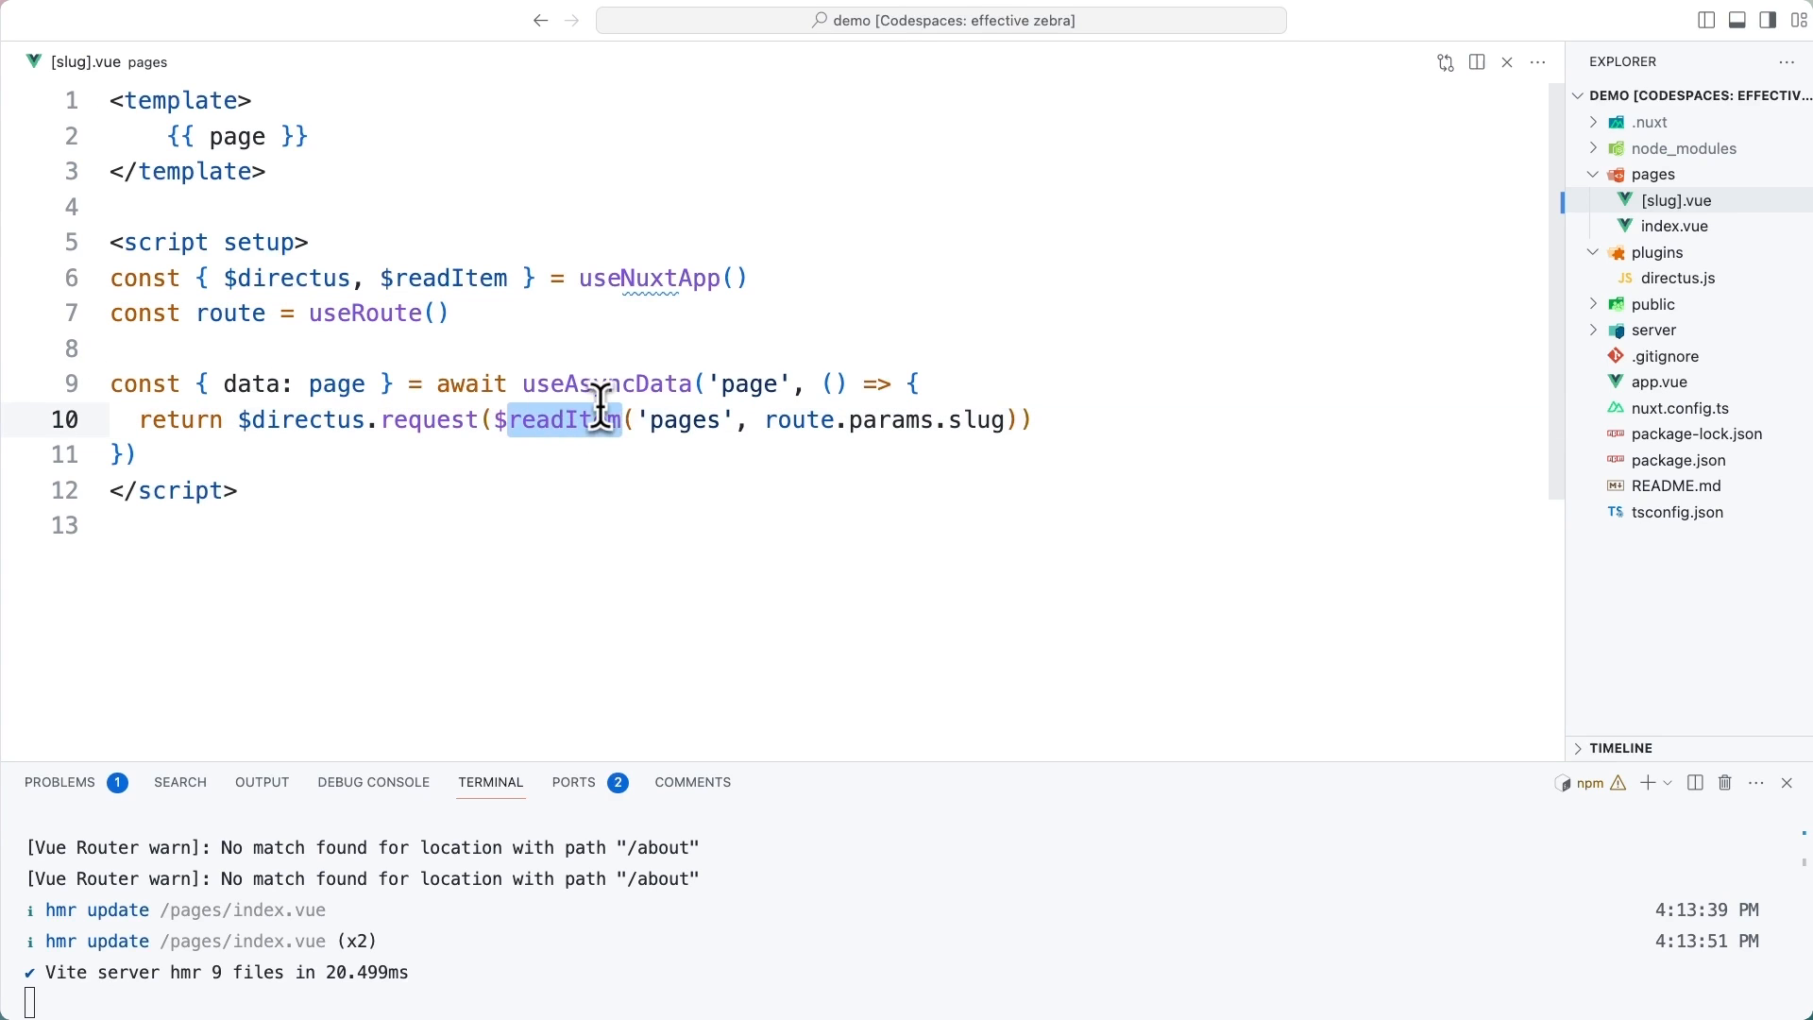
pyautogui.click(638, 420)
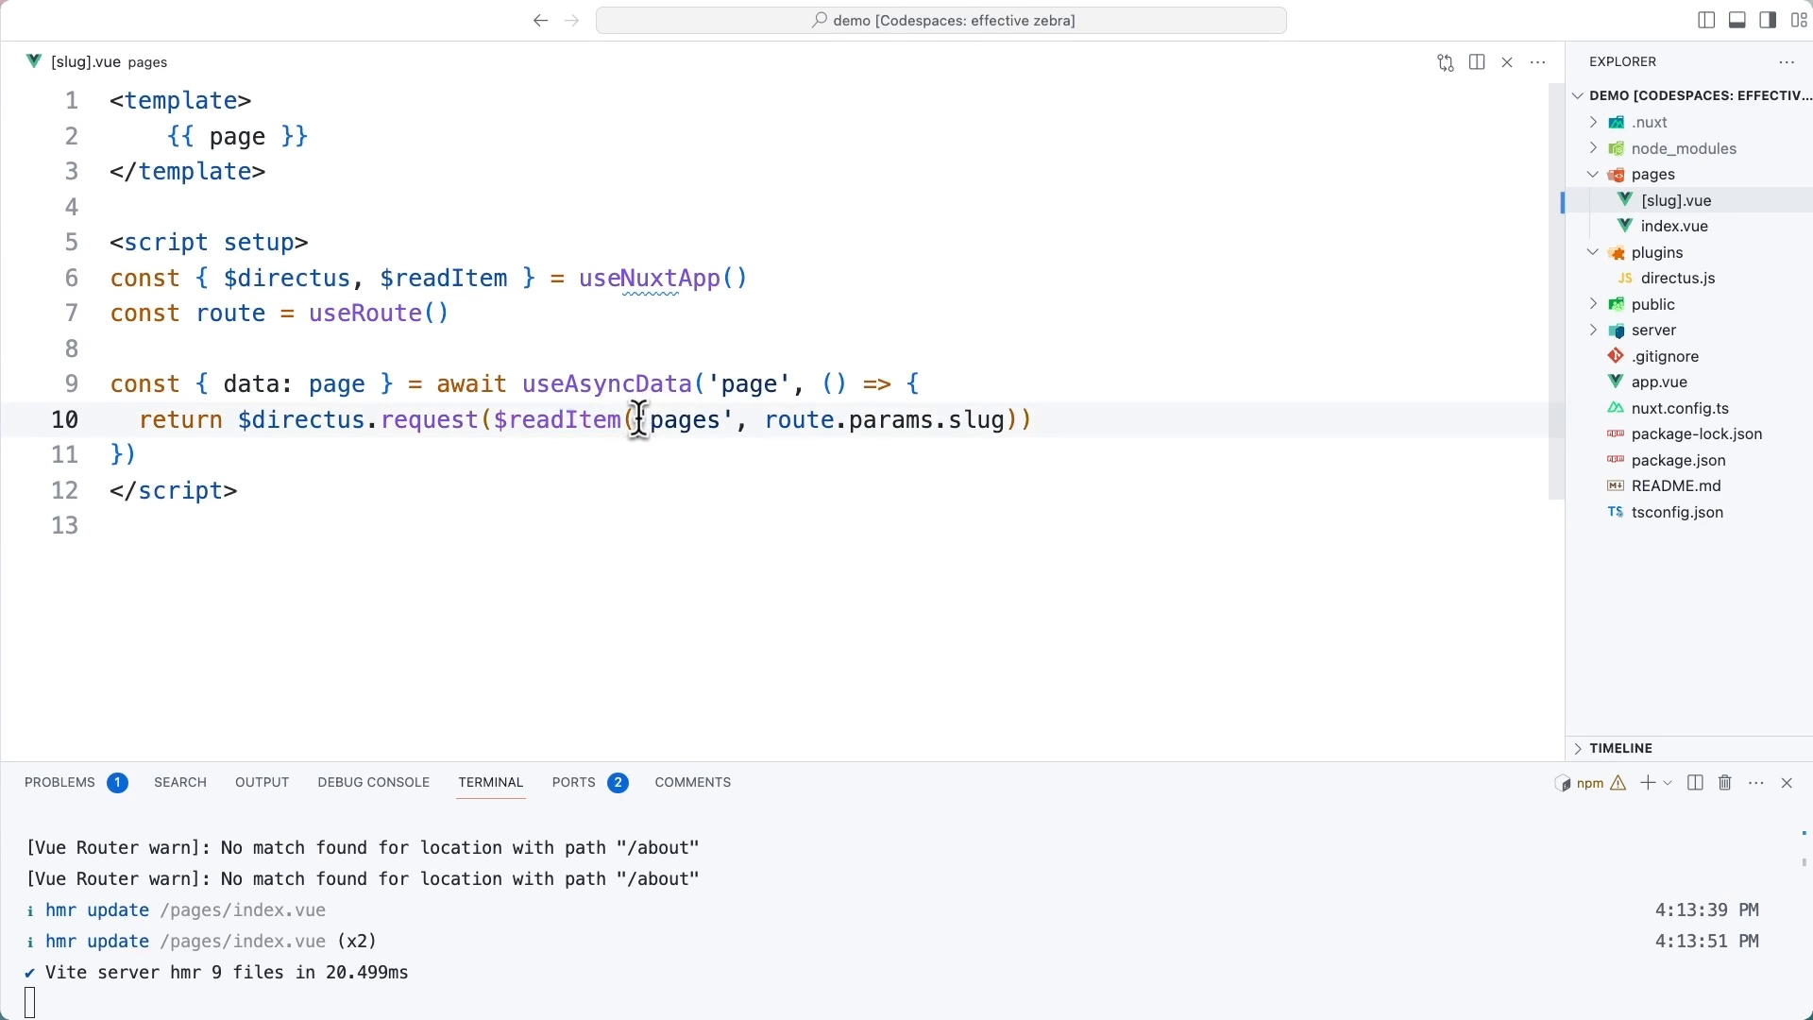
pyautogui.doubleClick(682, 419)
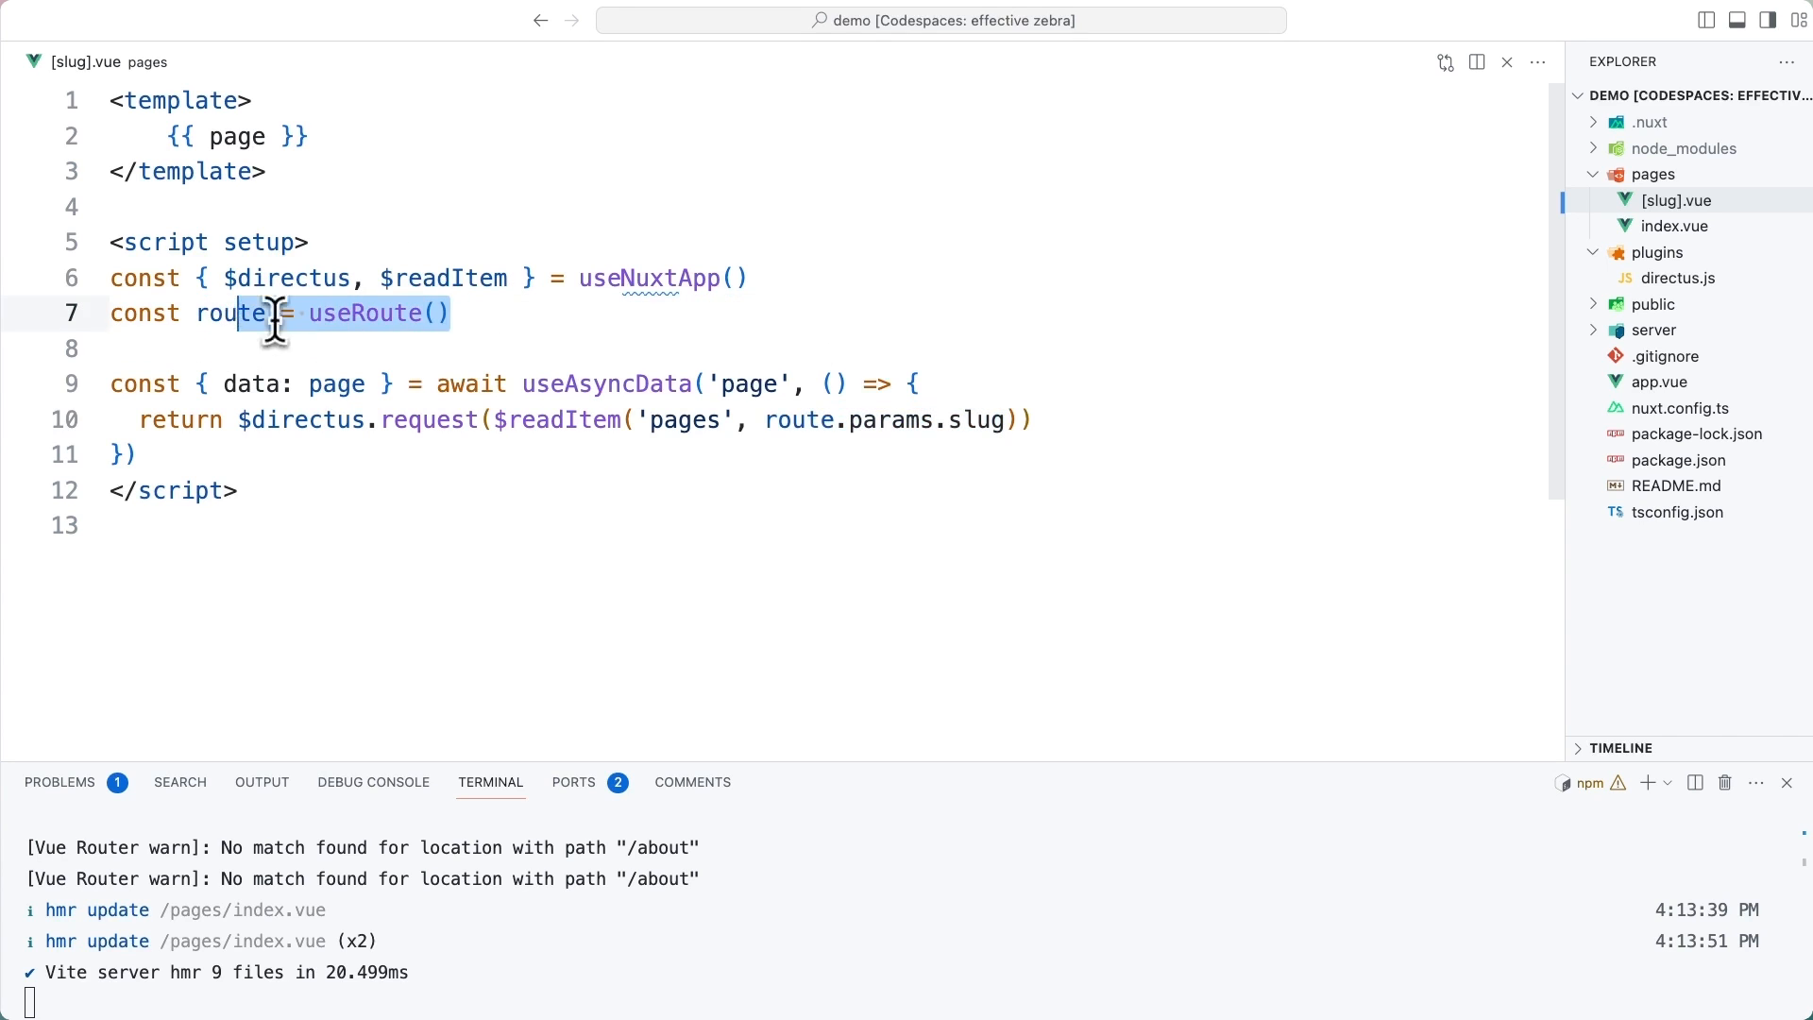
pyautogui.doubleClick(797, 419)
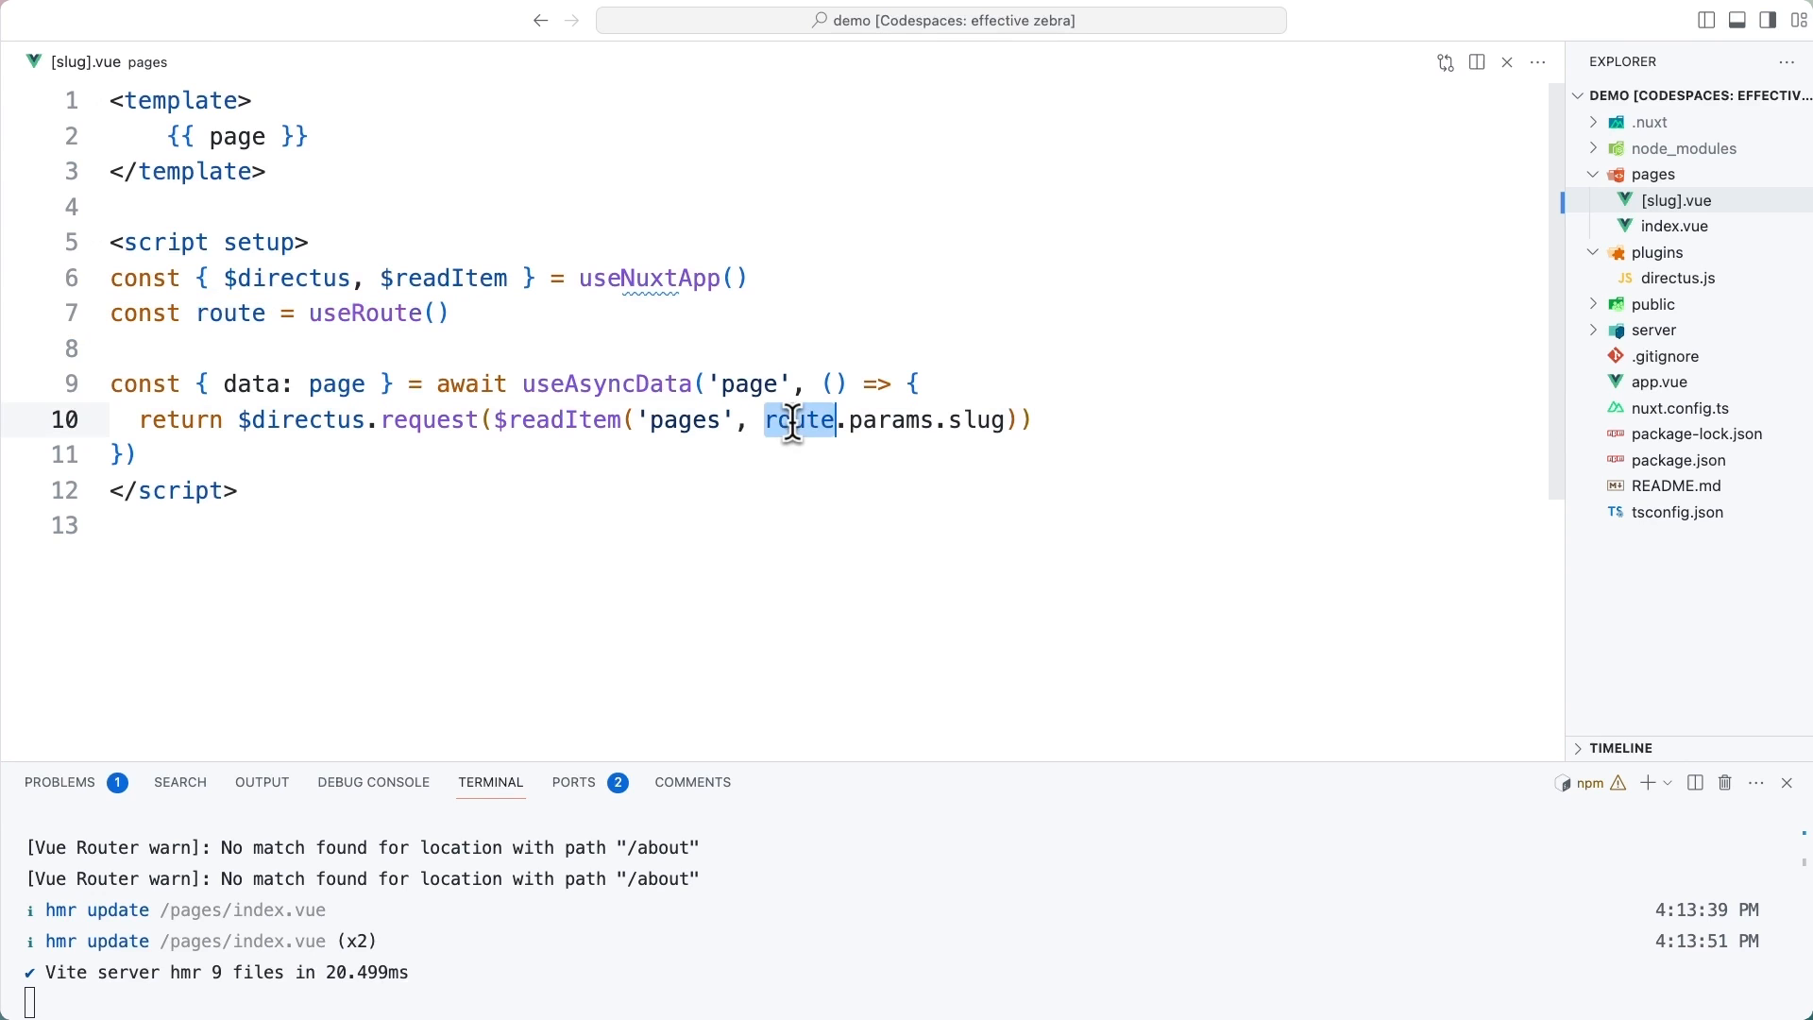
pyautogui.moveTo(767, 419); pyautogui.dragTo(1006, 420)
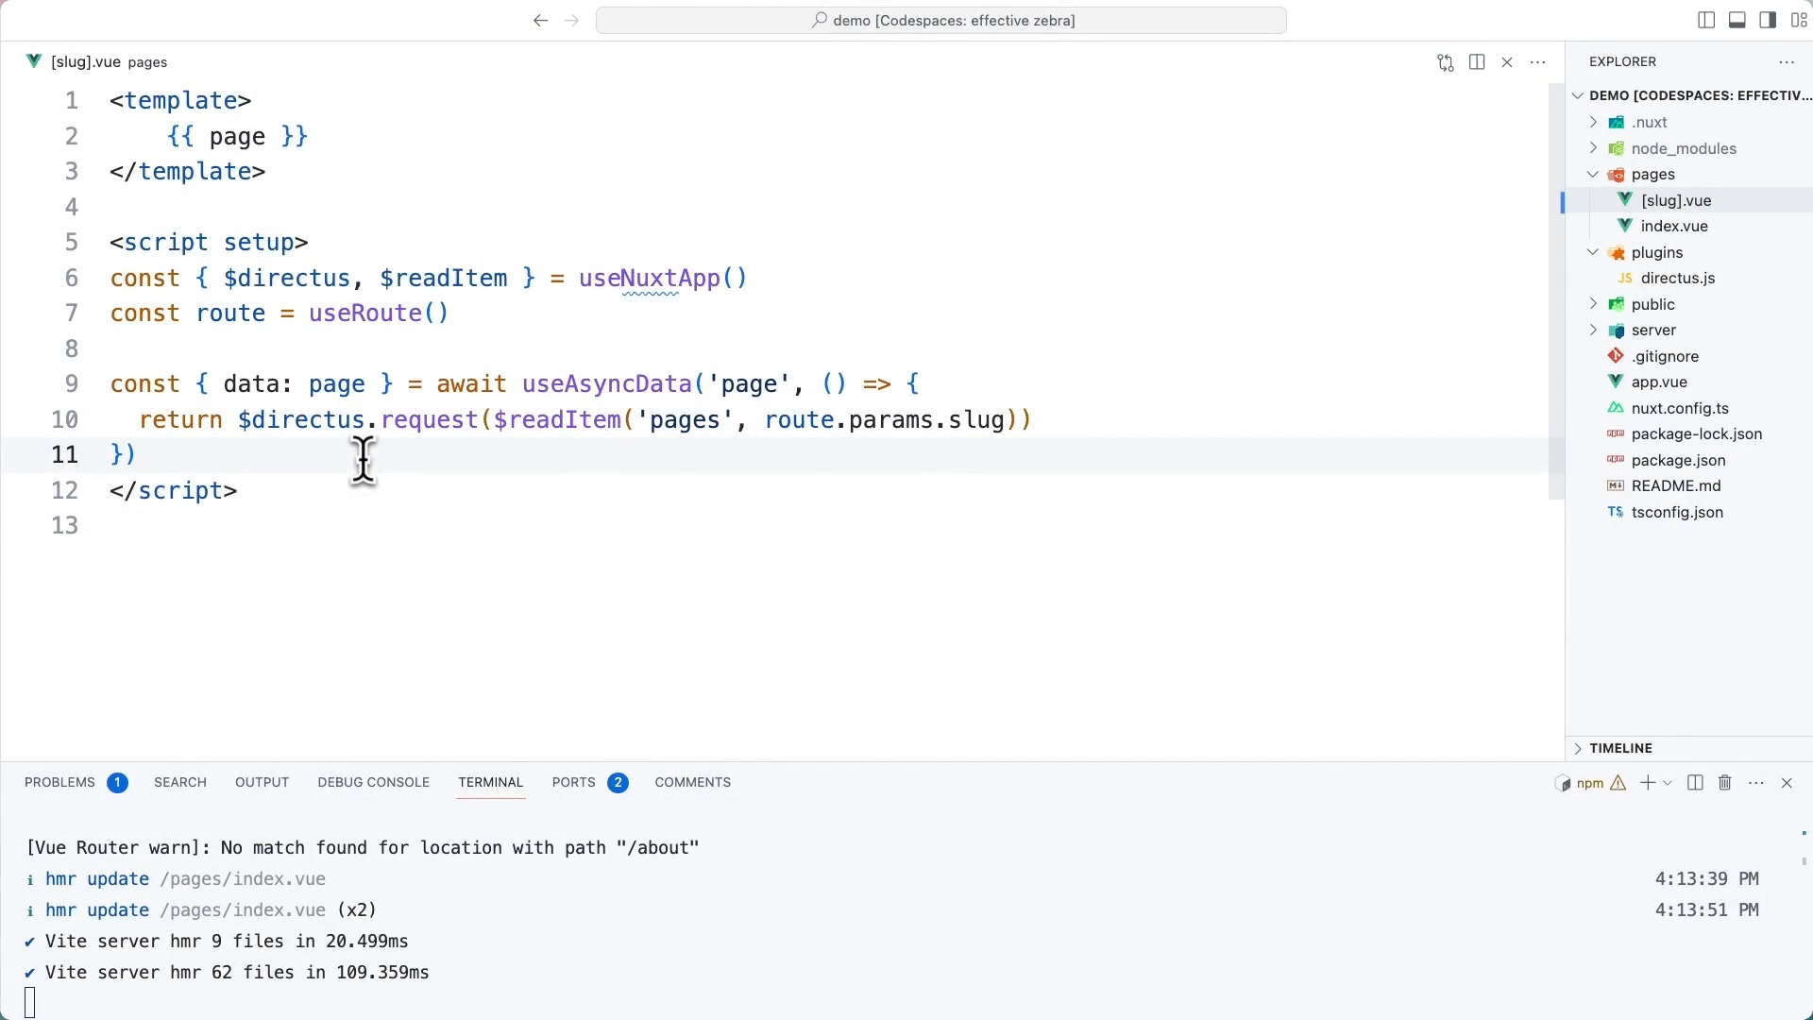
pyautogui.doubleClick(237, 136)
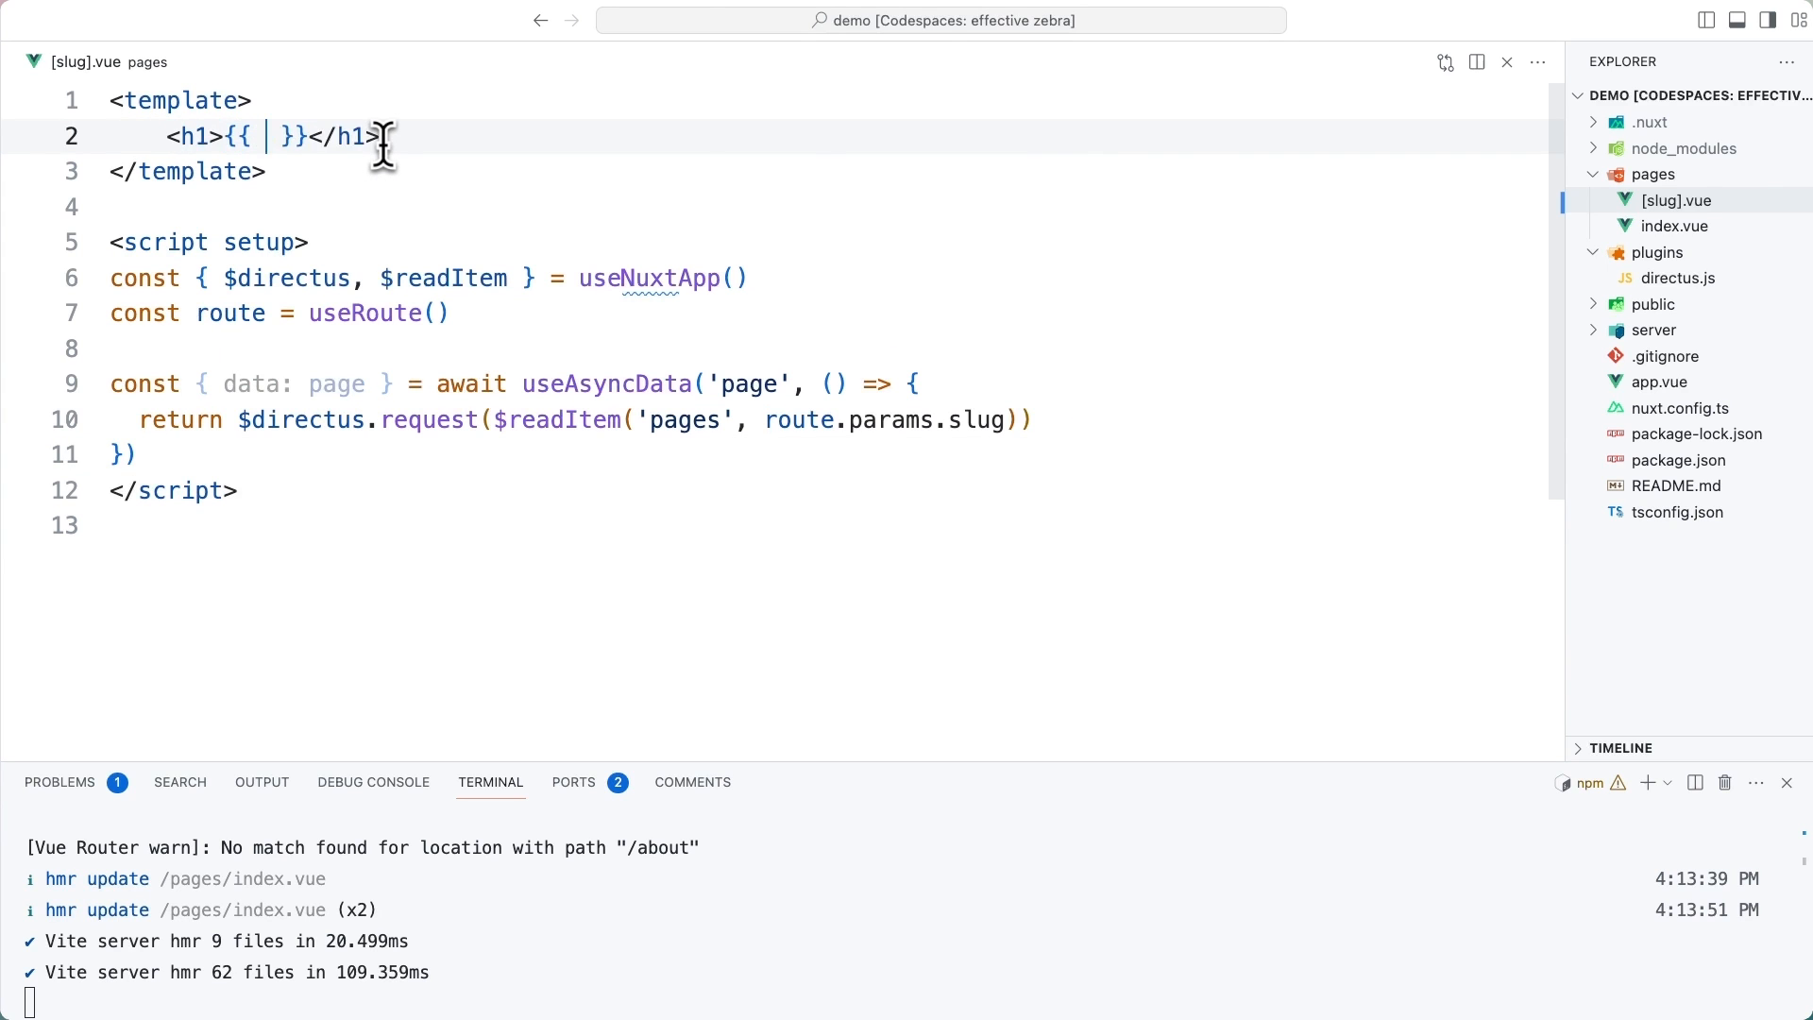
# Render page.title in an h1 and page.content via v-html in a div, leaving a blank line in the script
pyautogui.write('page.title')
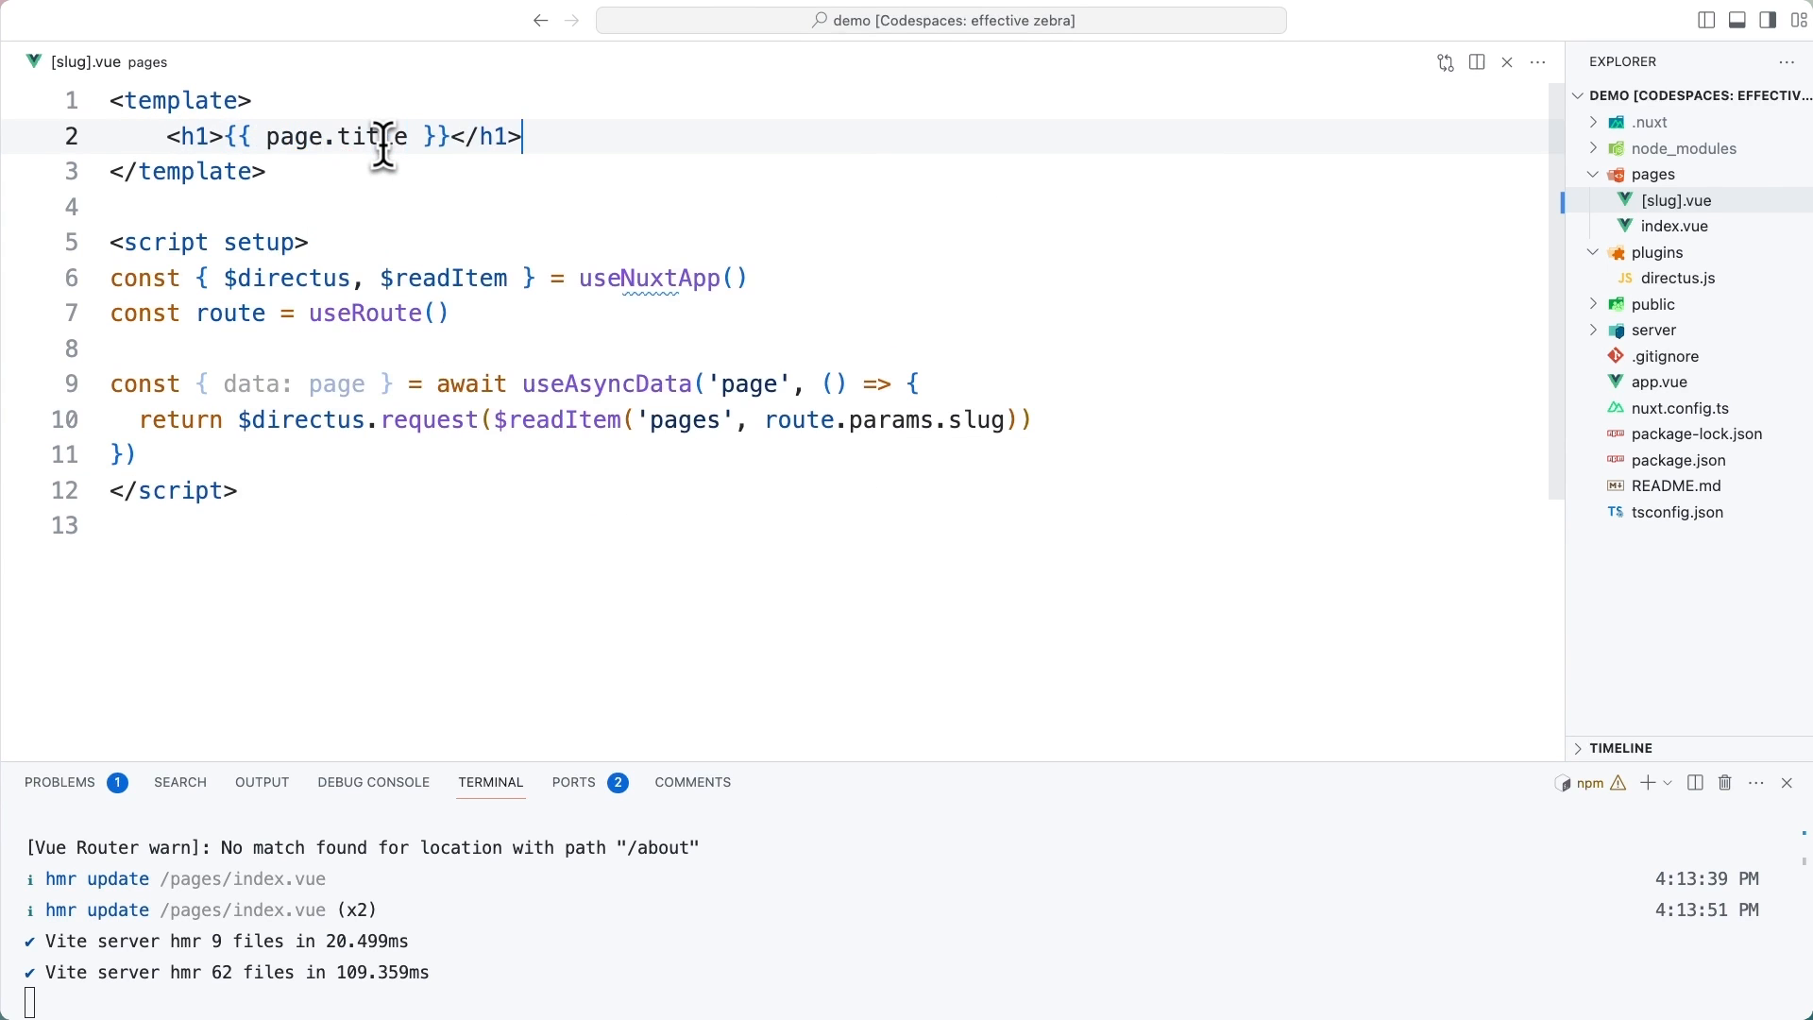
pyautogui.write('<div v-html=""></div>')
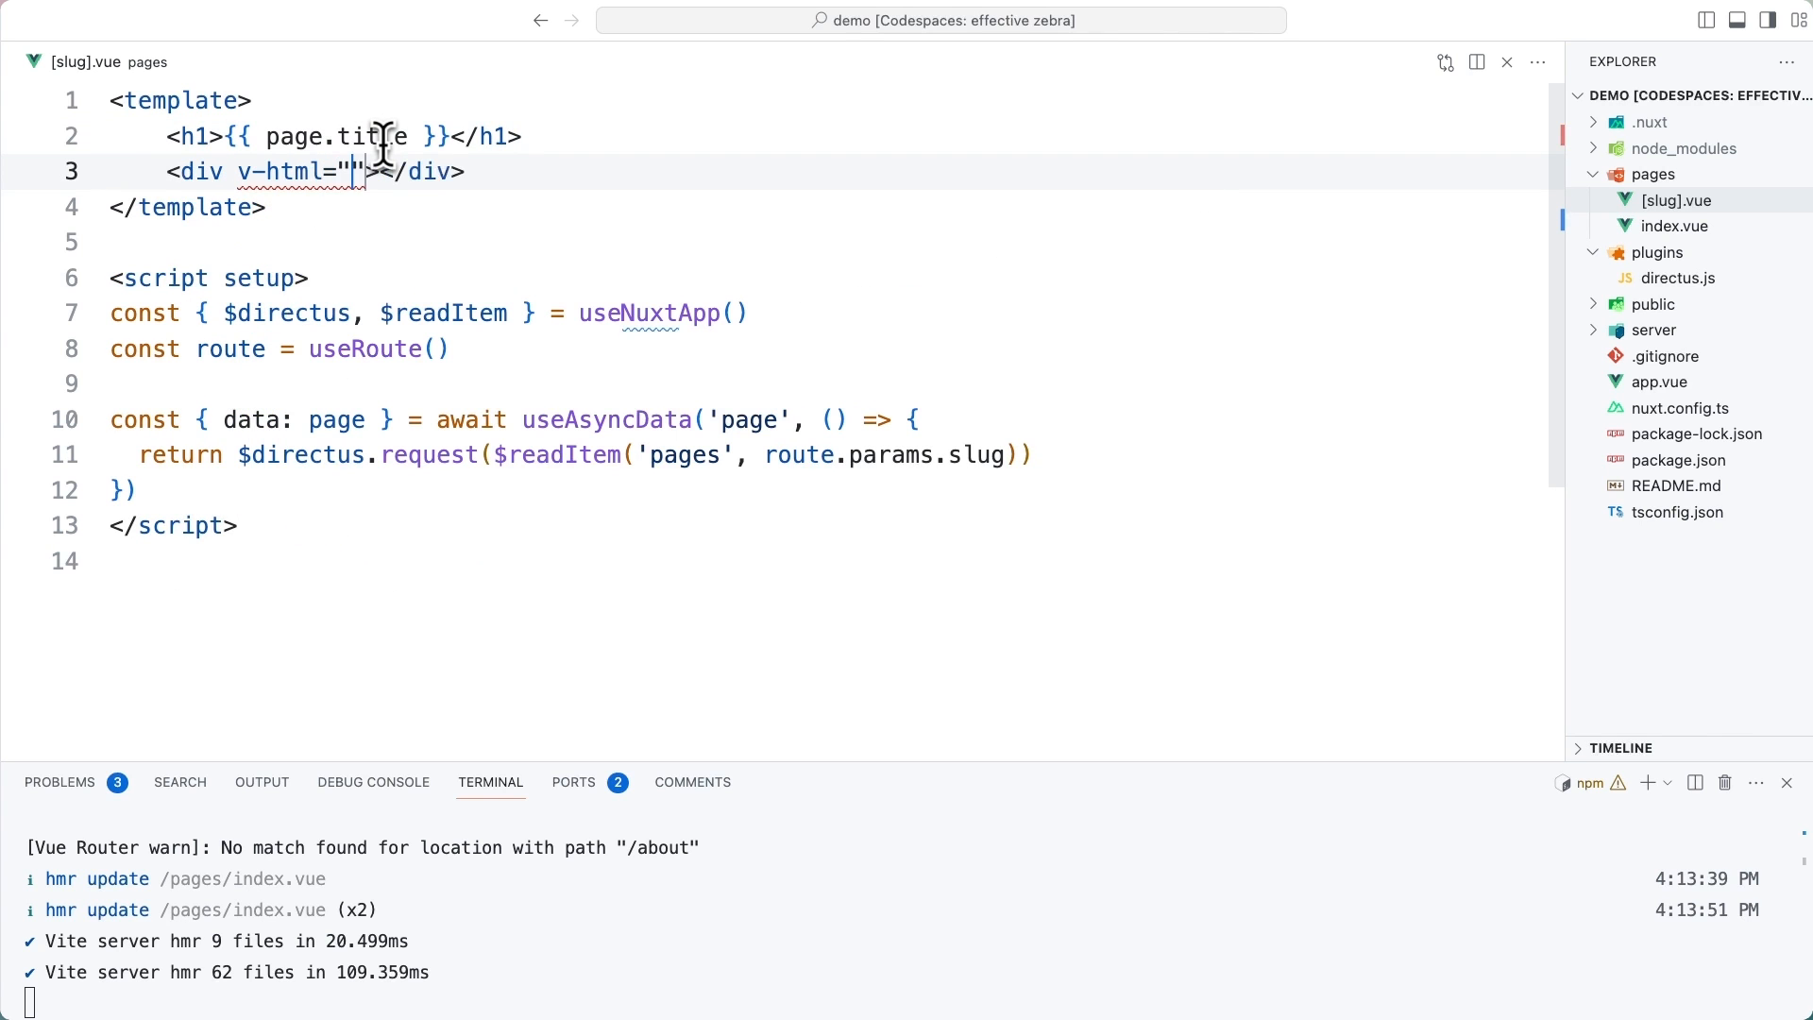
pyautogui.write('page.c')
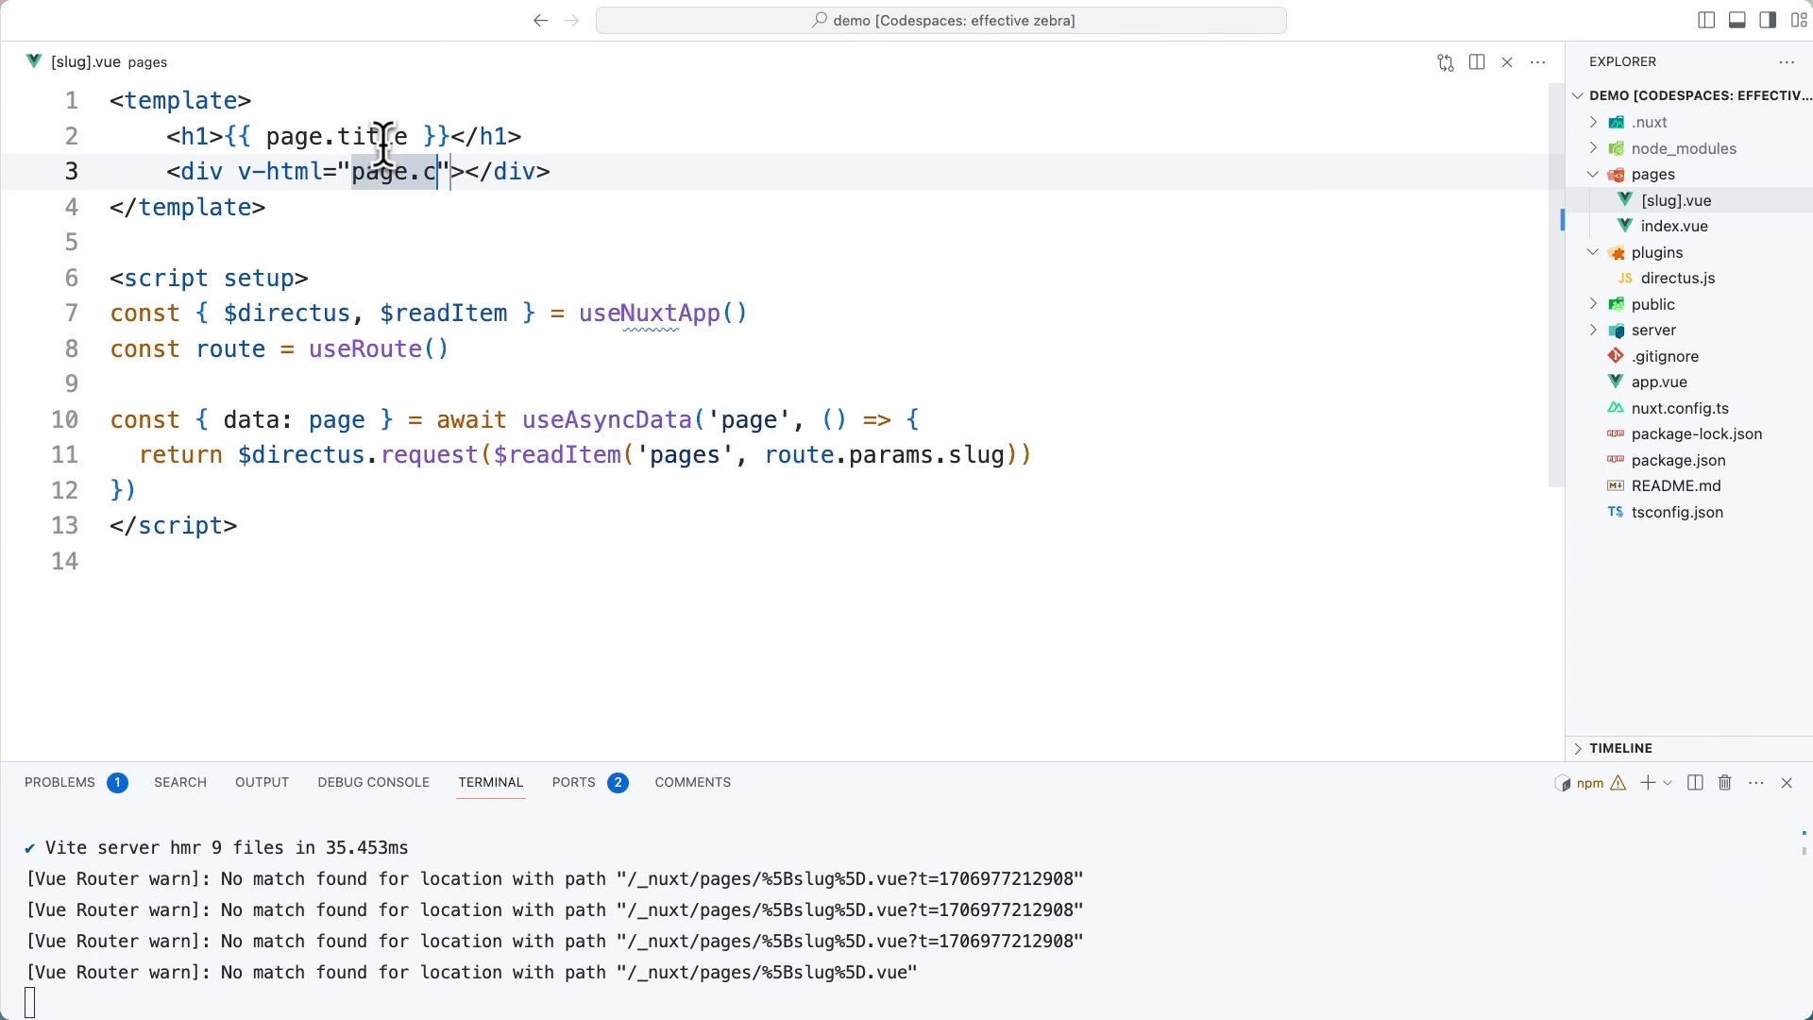
pyautogui.write('ontent')
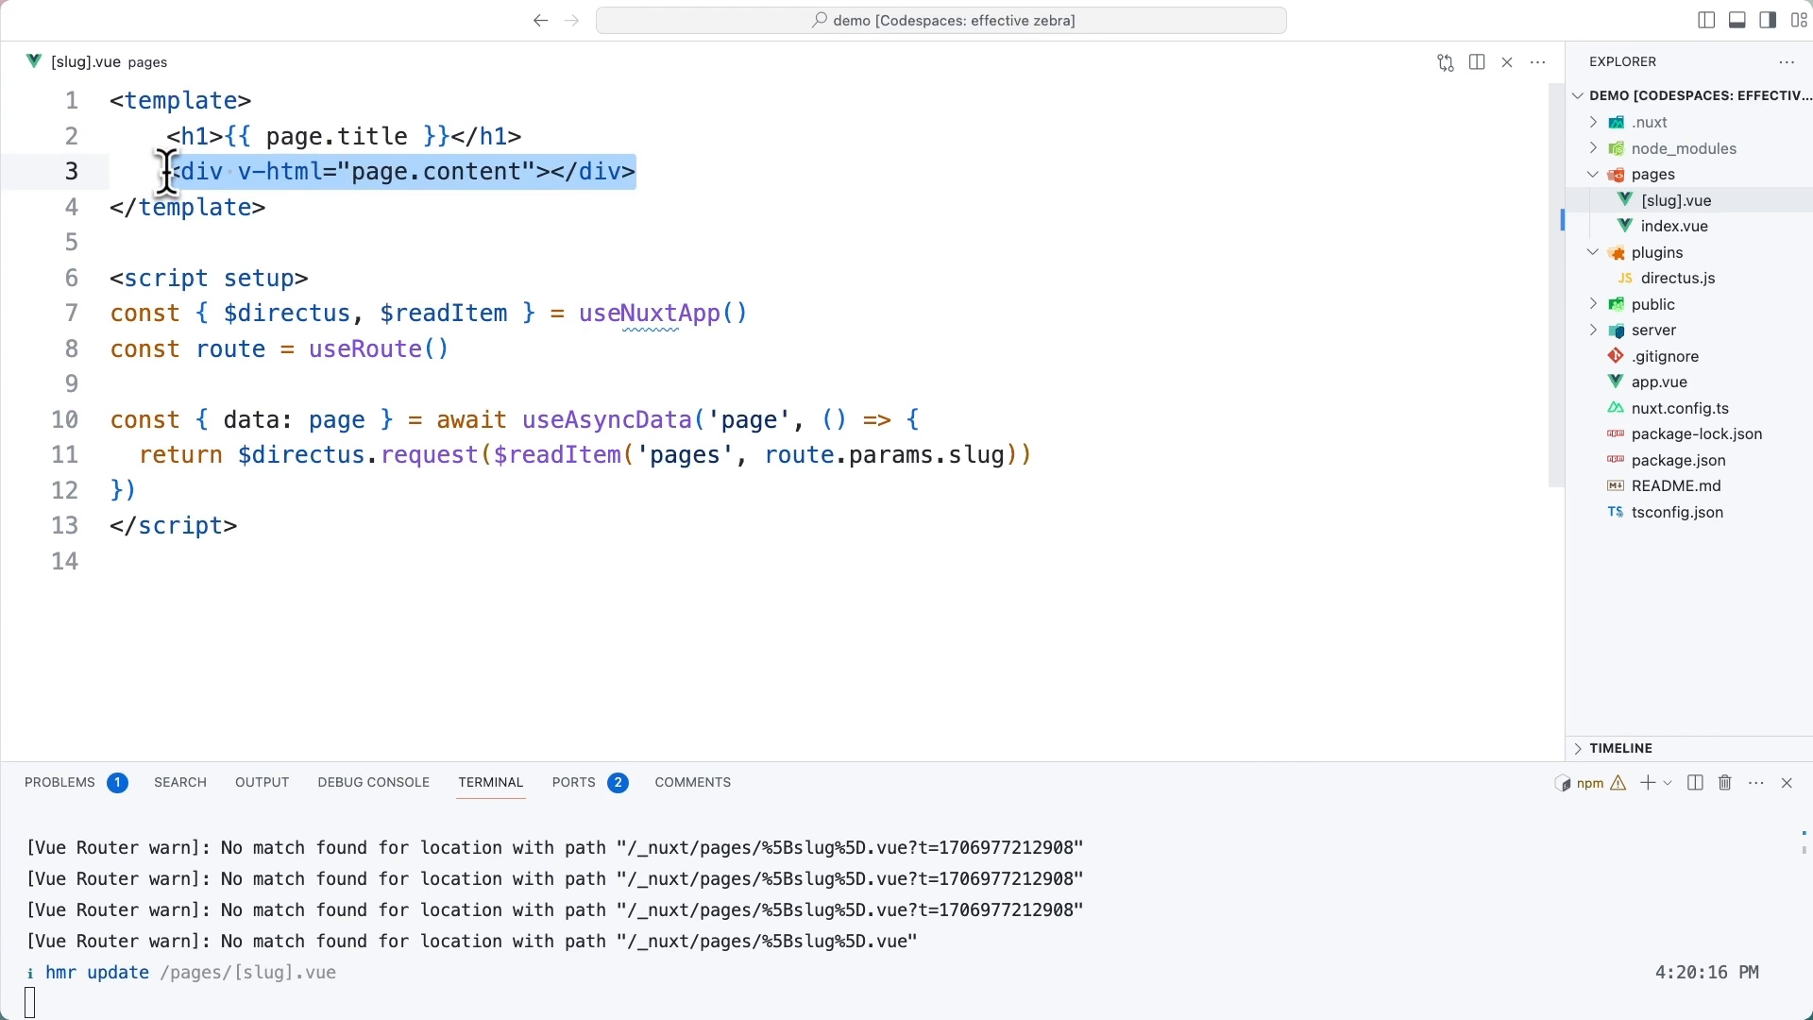
pyautogui.moveTo(483, 180)
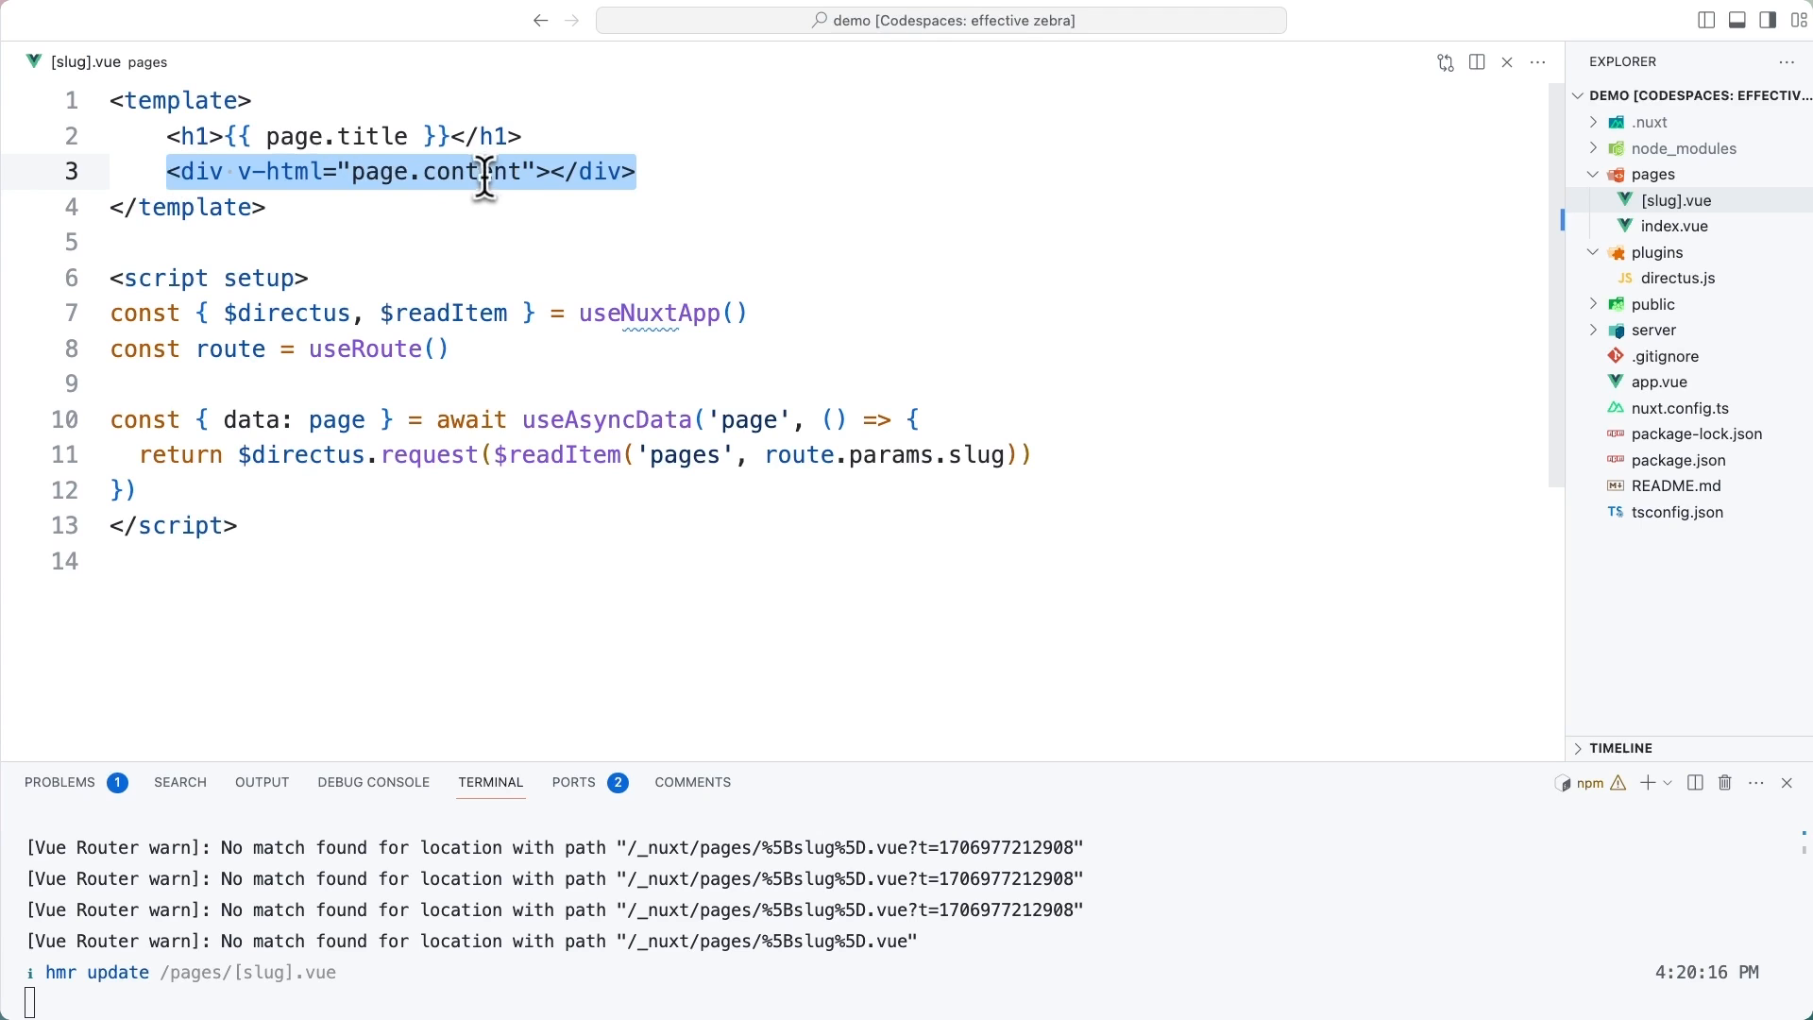
pyautogui.doubleClick(438, 172)
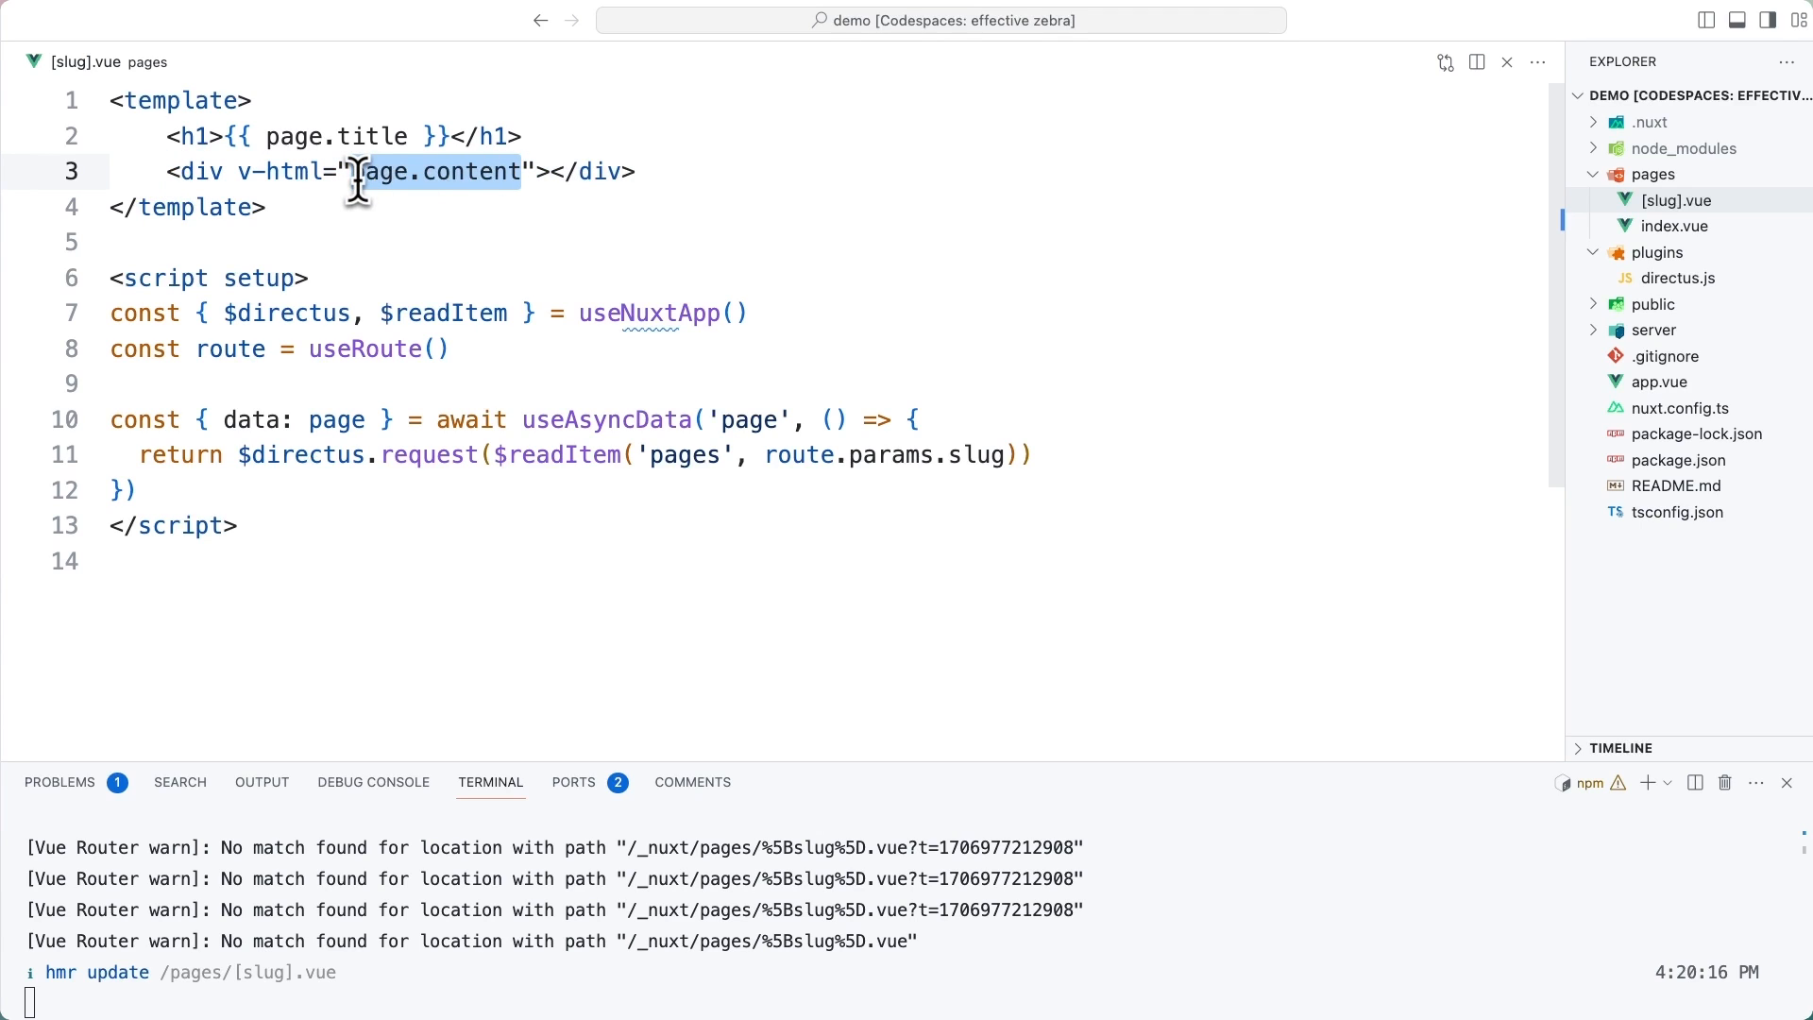
pyautogui.click(540, 172)
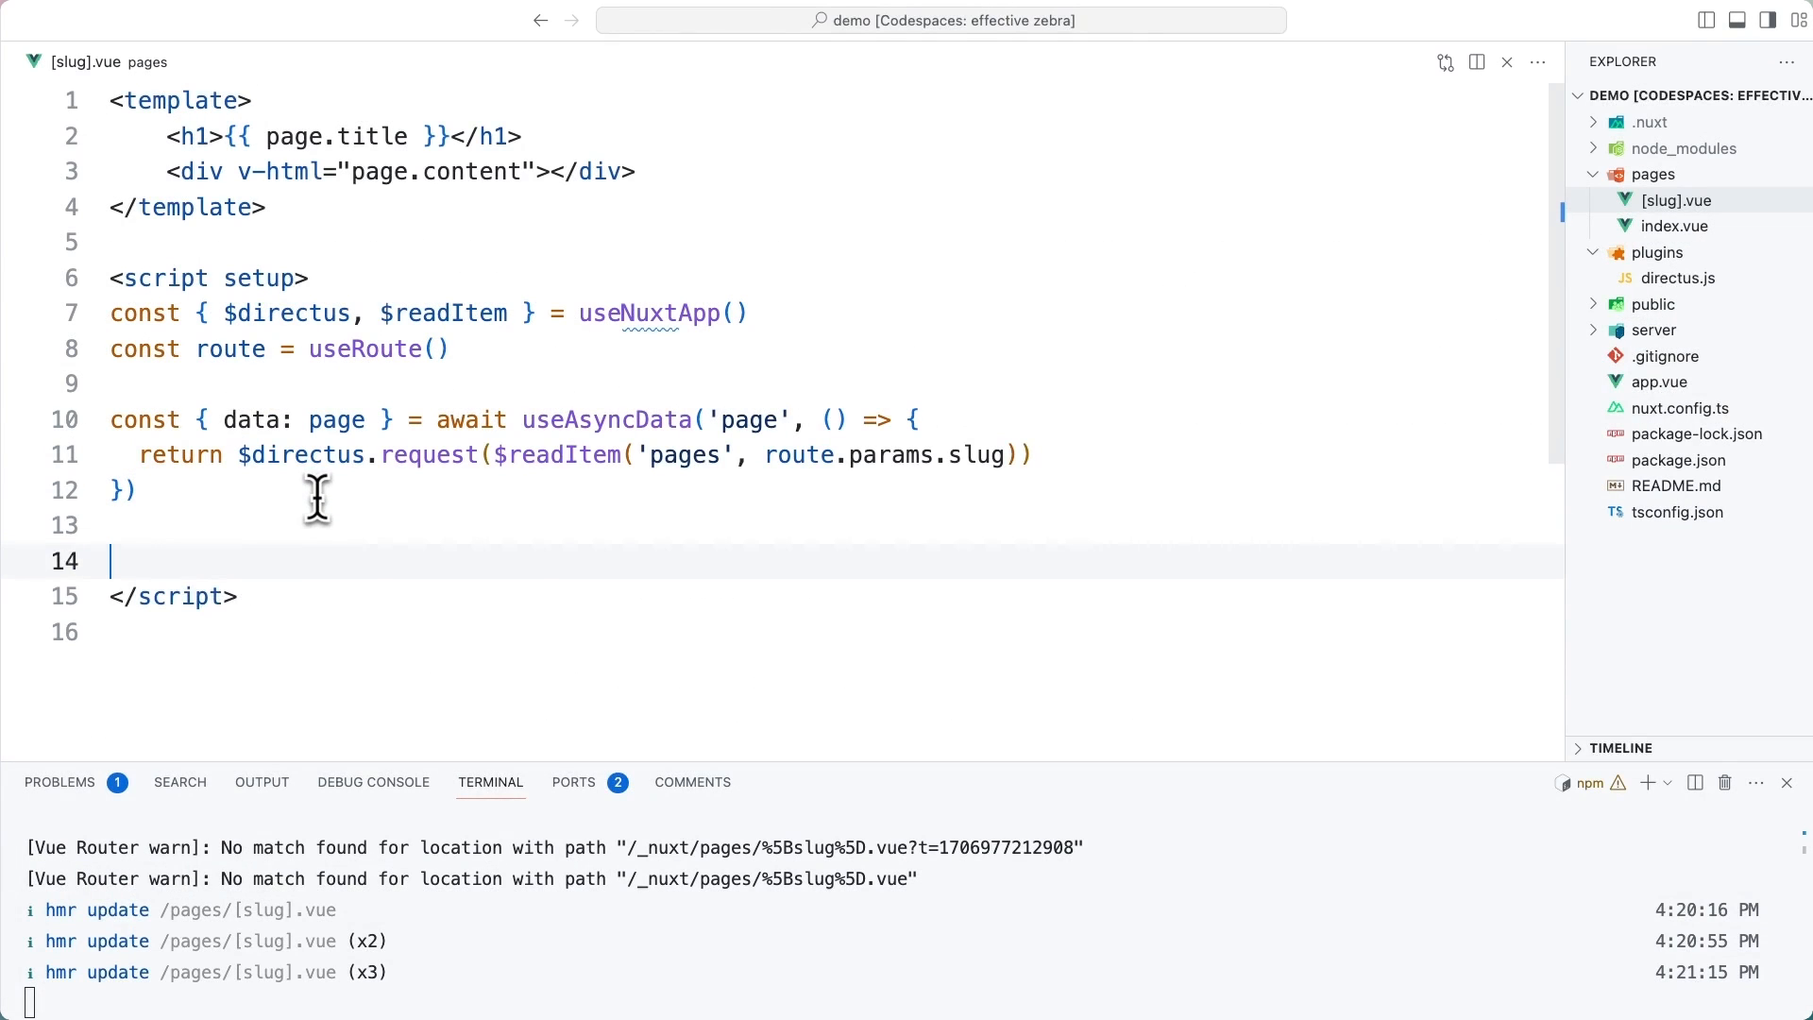
# Throw createError with status 404 'Page Not Found' when no page is returned, then view the Directus Posts collection
pyautogui.write('if (!page.value) throw createError({')
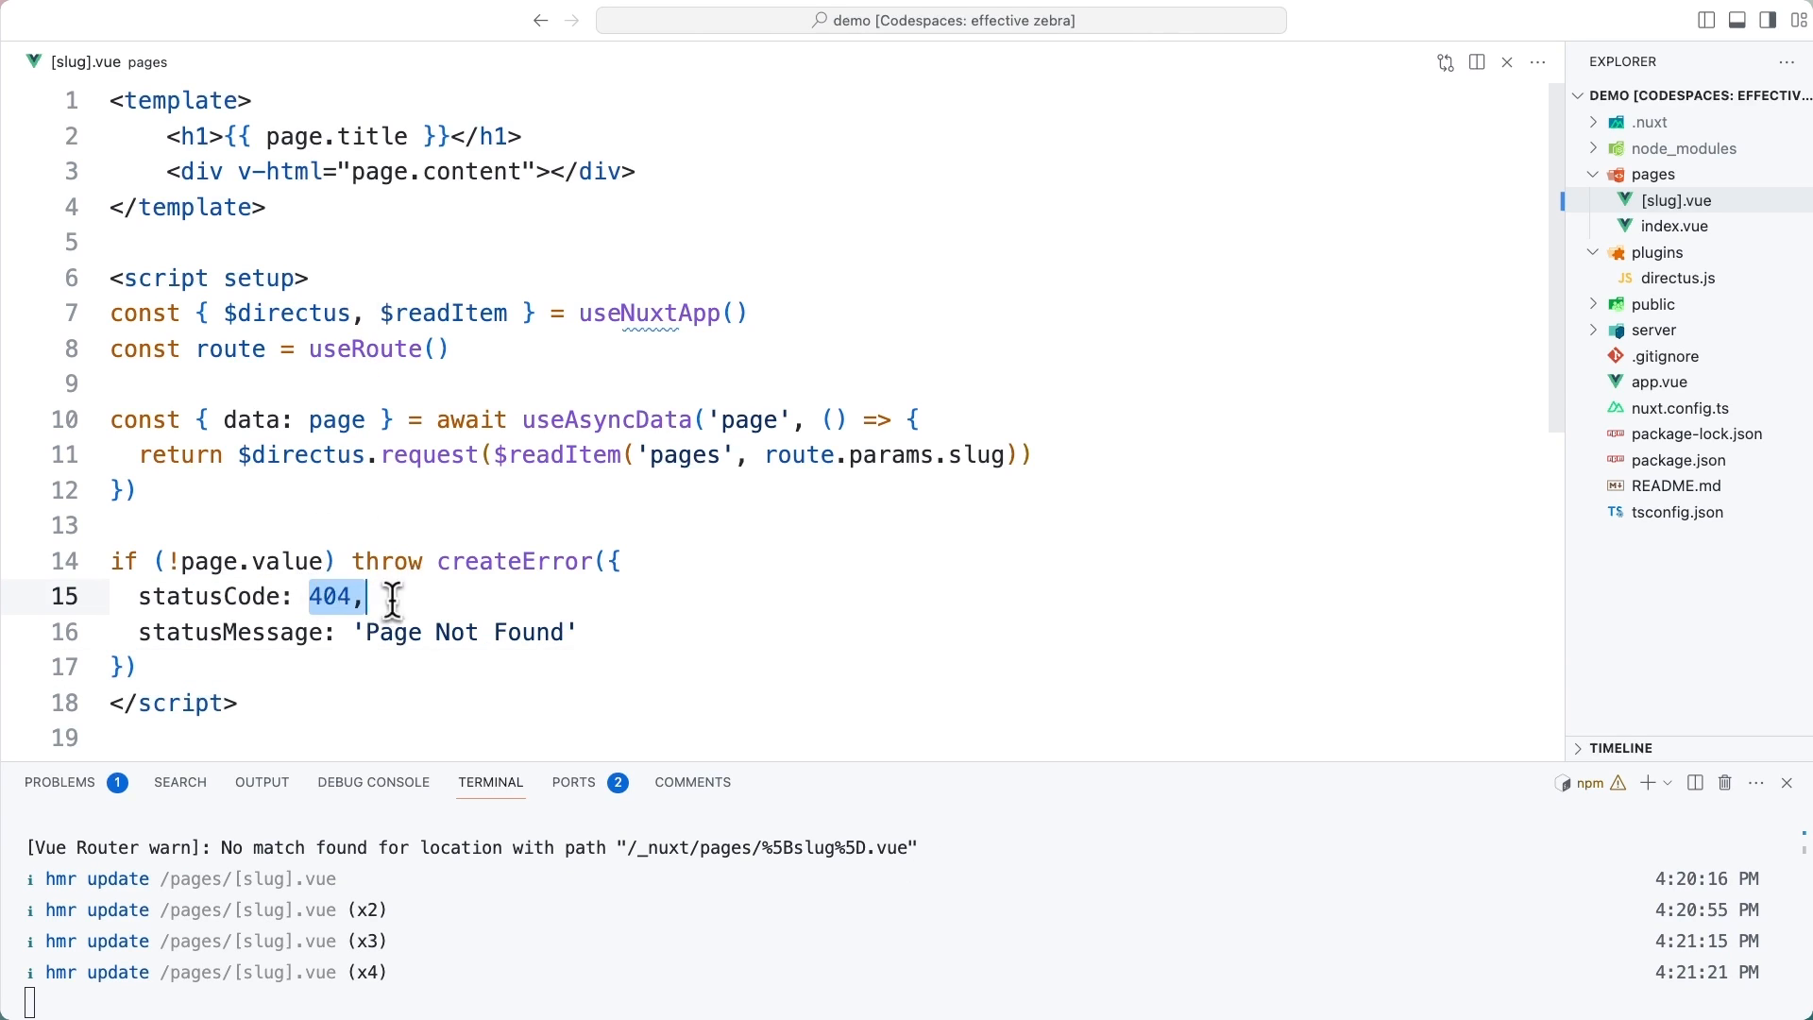
pyautogui.click(366, 595)
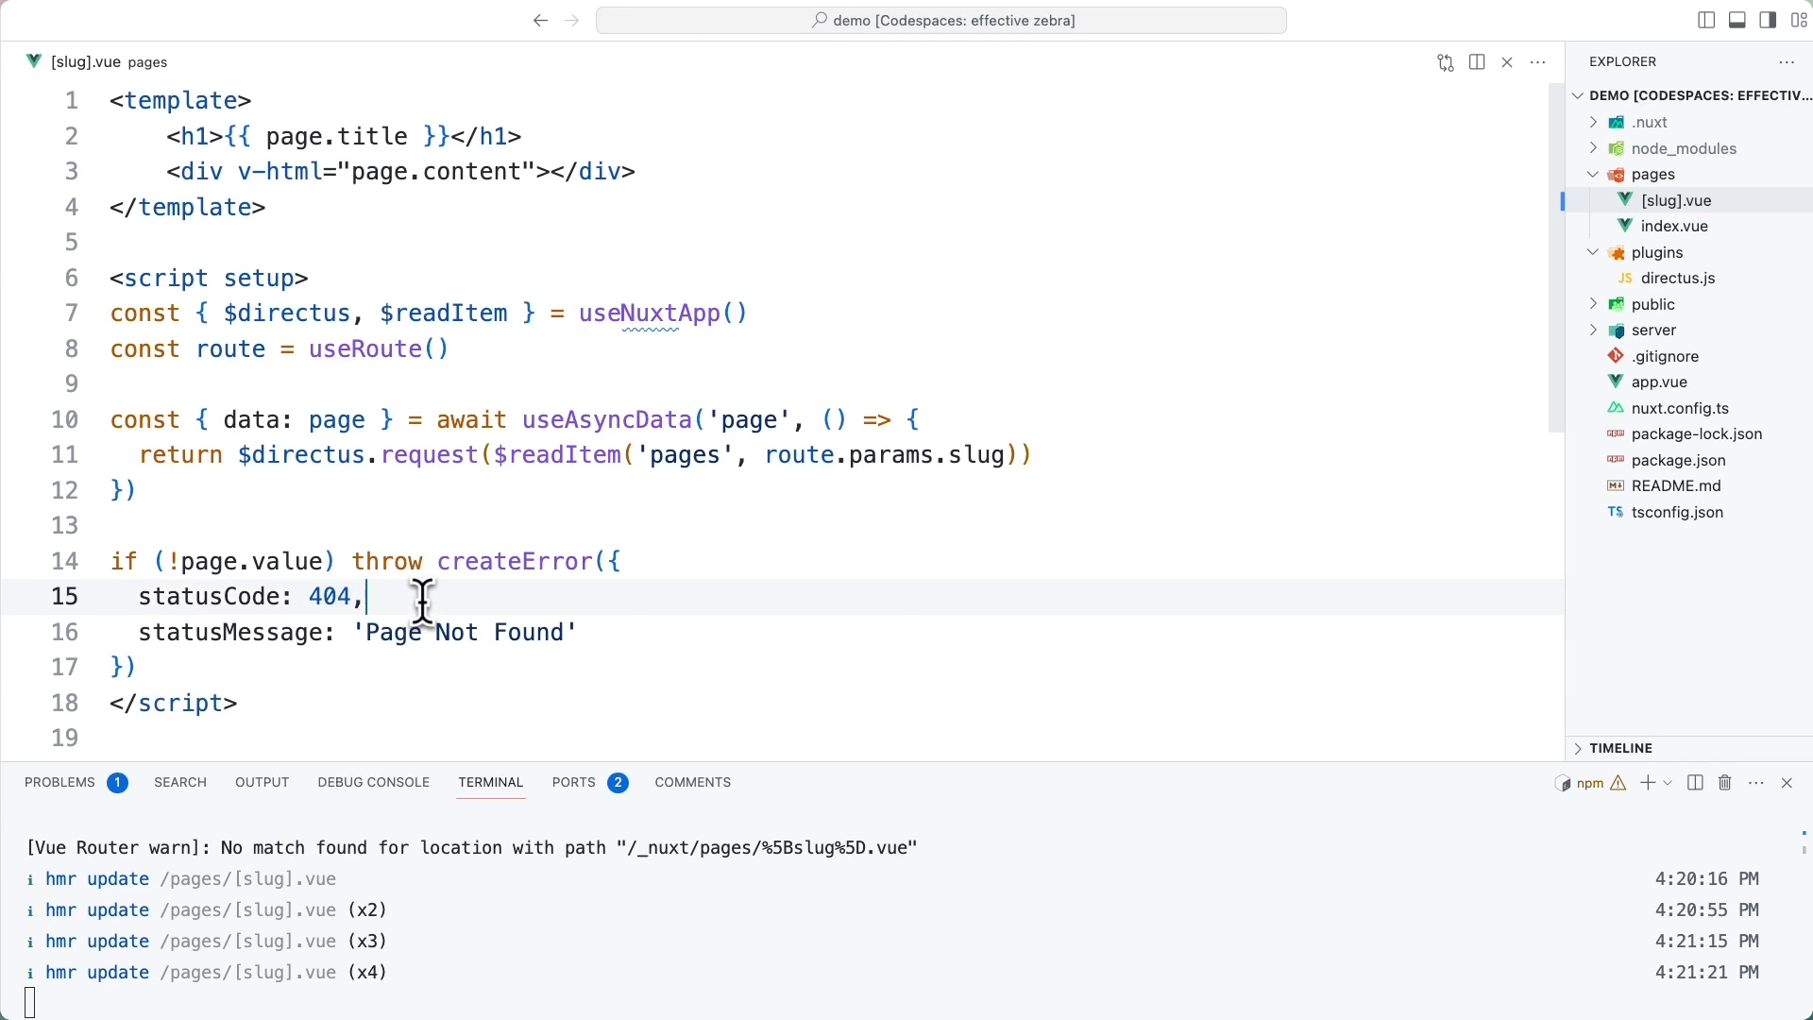
pyautogui.moveTo(110, 525); pyautogui.dragTo(136, 666)
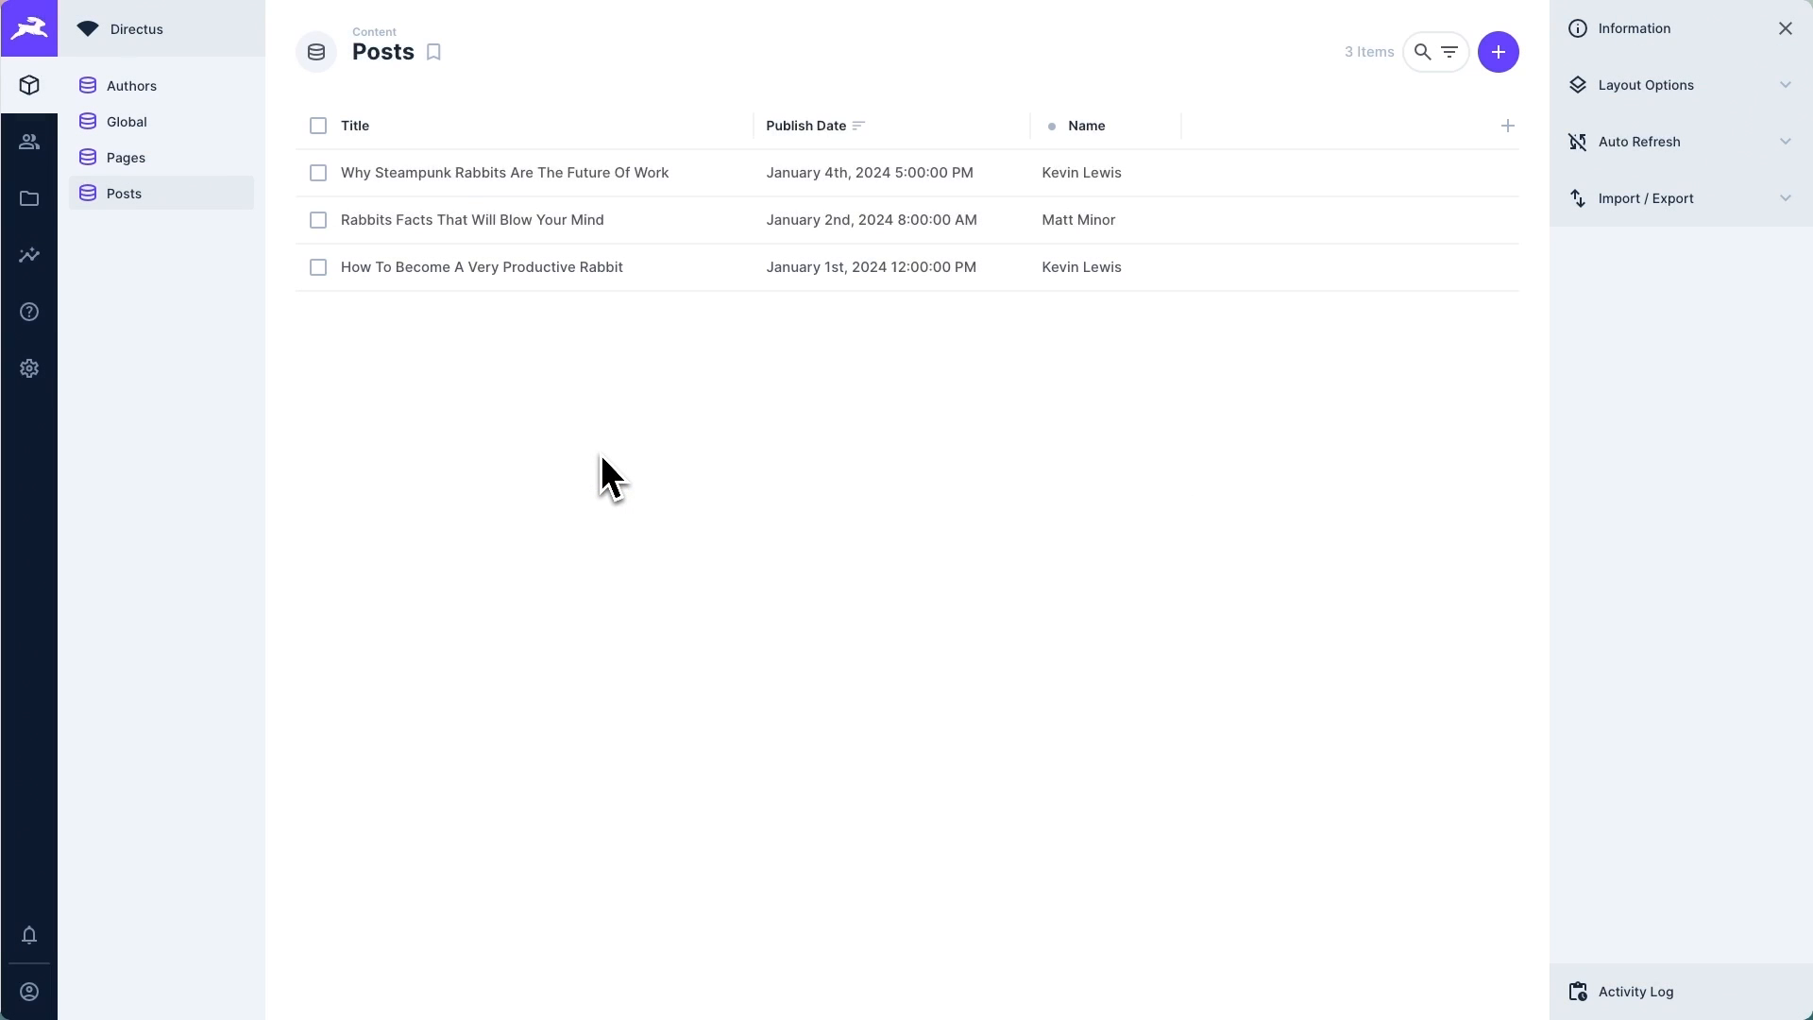
pyautogui.moveTo(271, 121)
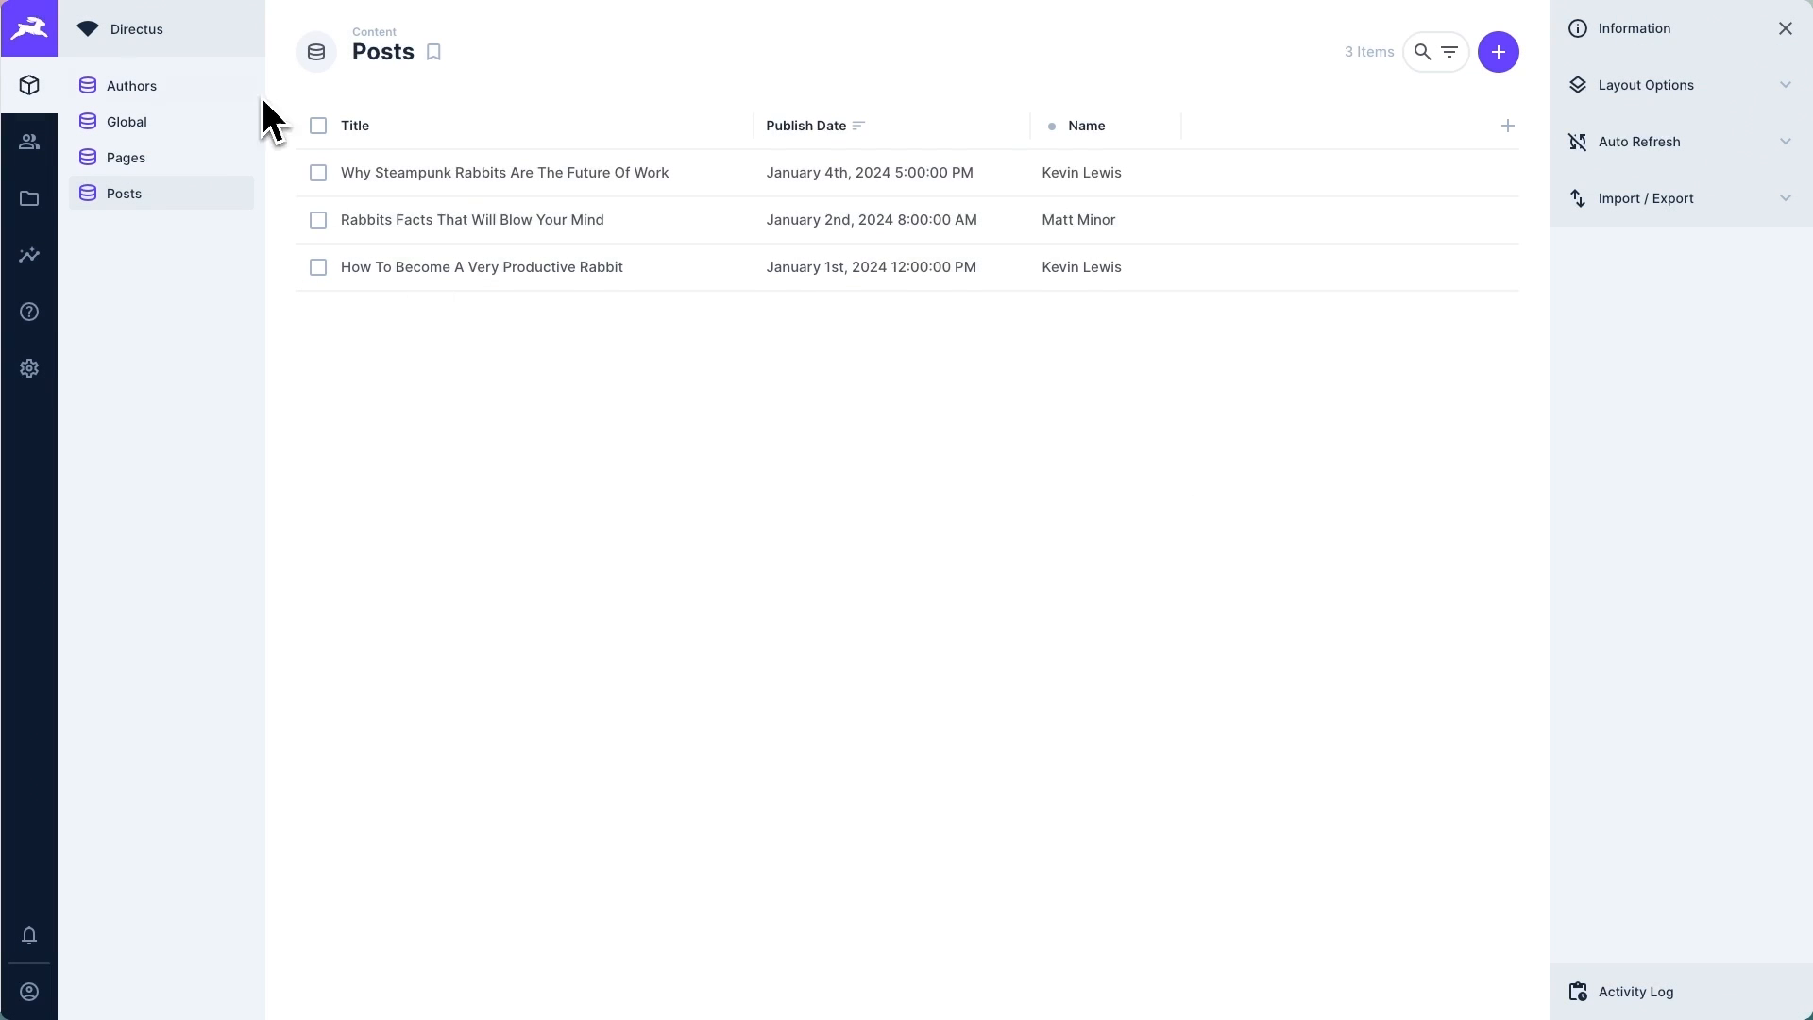
# Inspect the Steampunk Rabbits post's fields and an author record in Directus, then return to VS Code
pyautogui.click(502, 172)
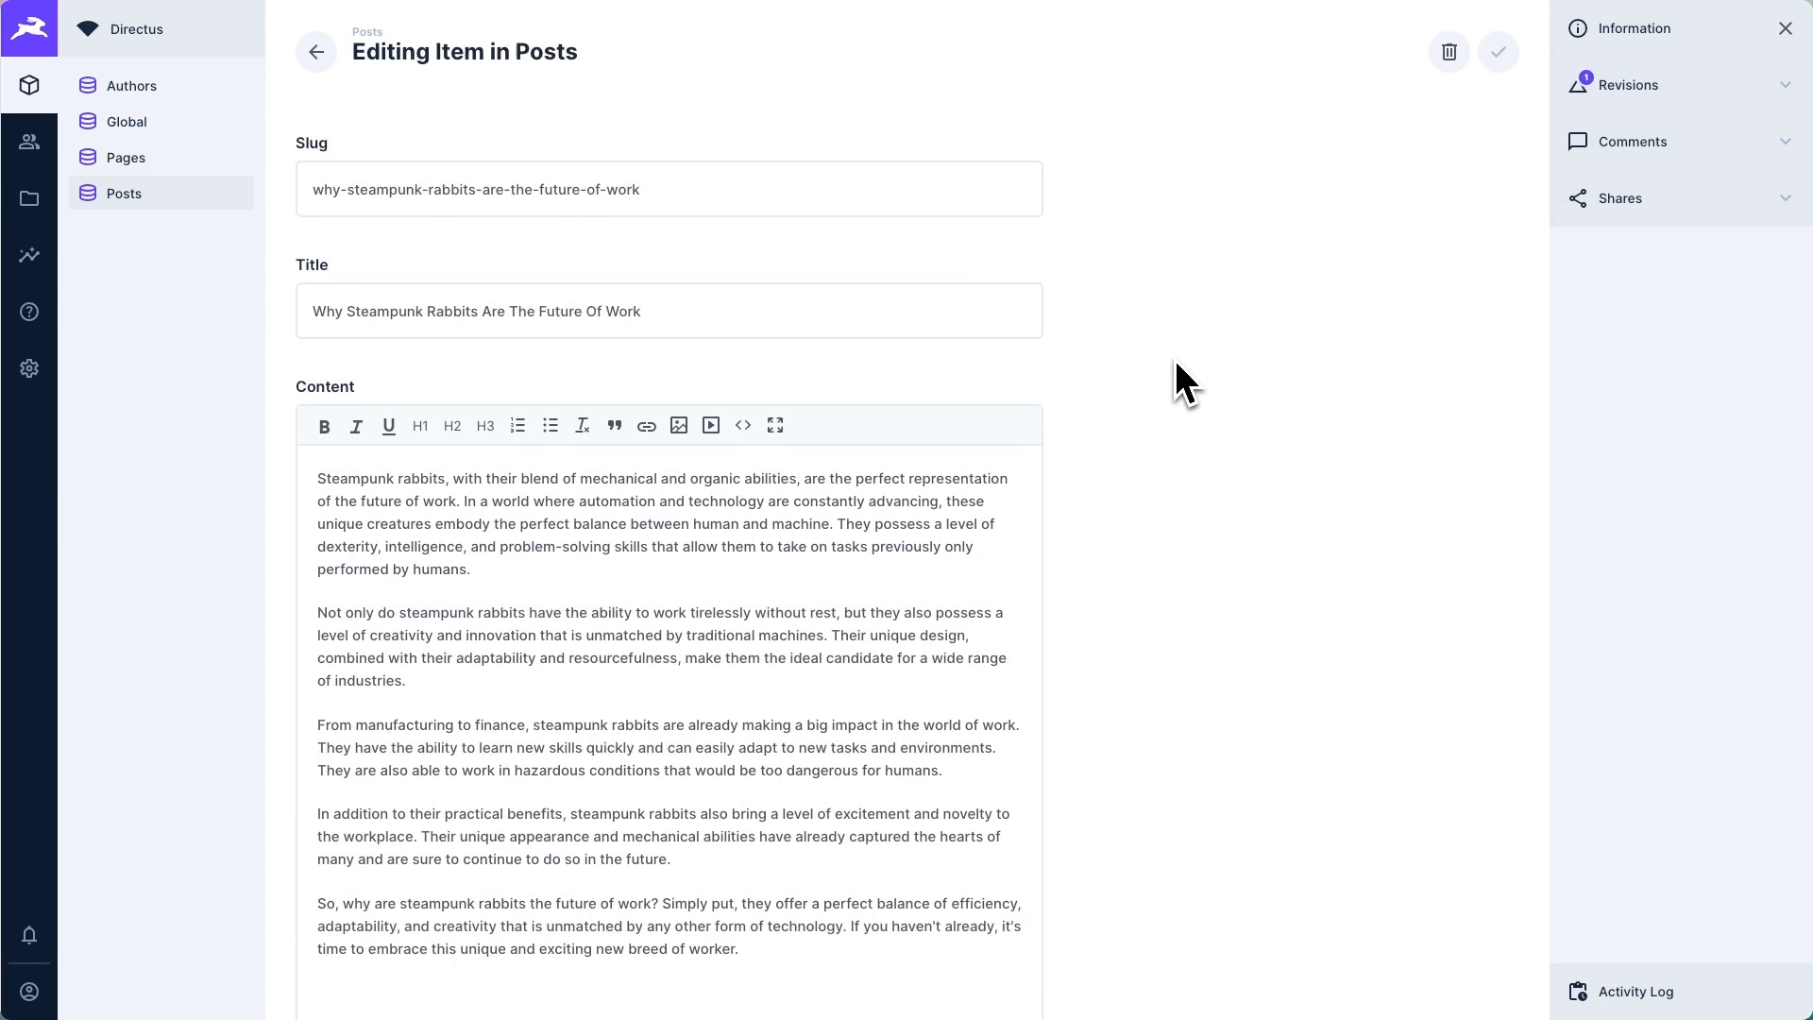
pyautogui.moveTo(965, 262)
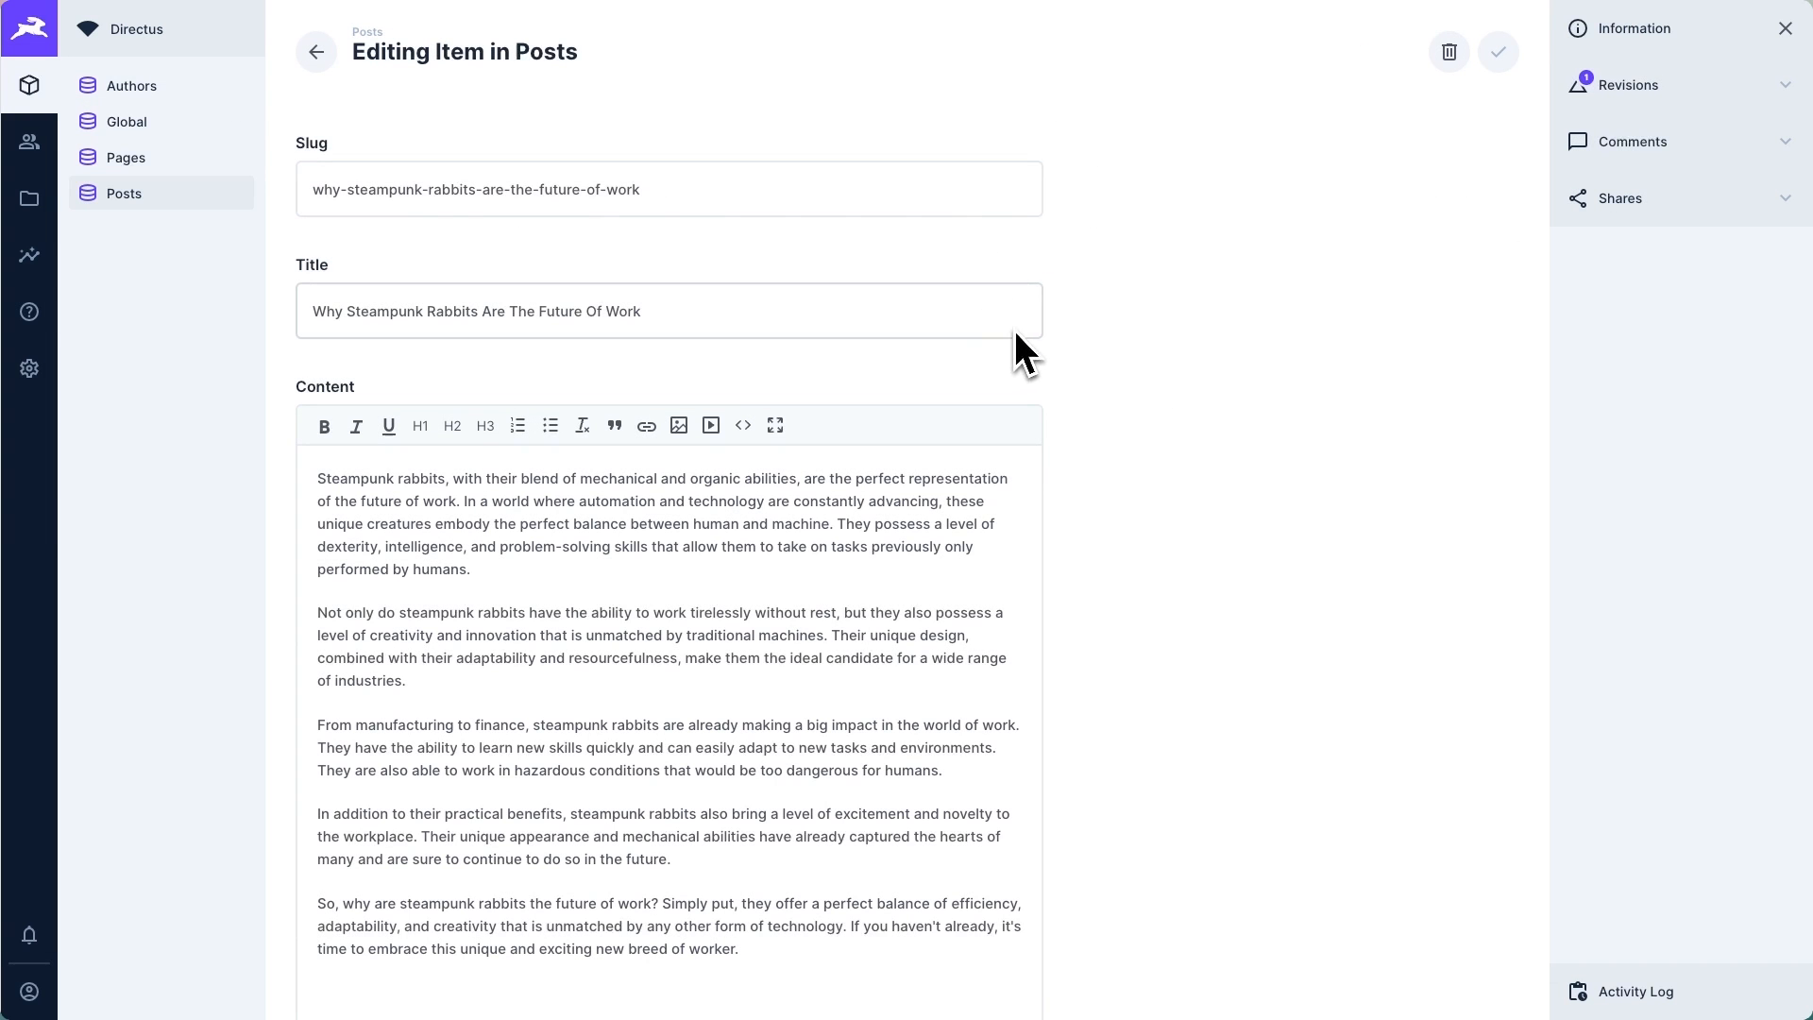
pyautogui.scroll(-3)
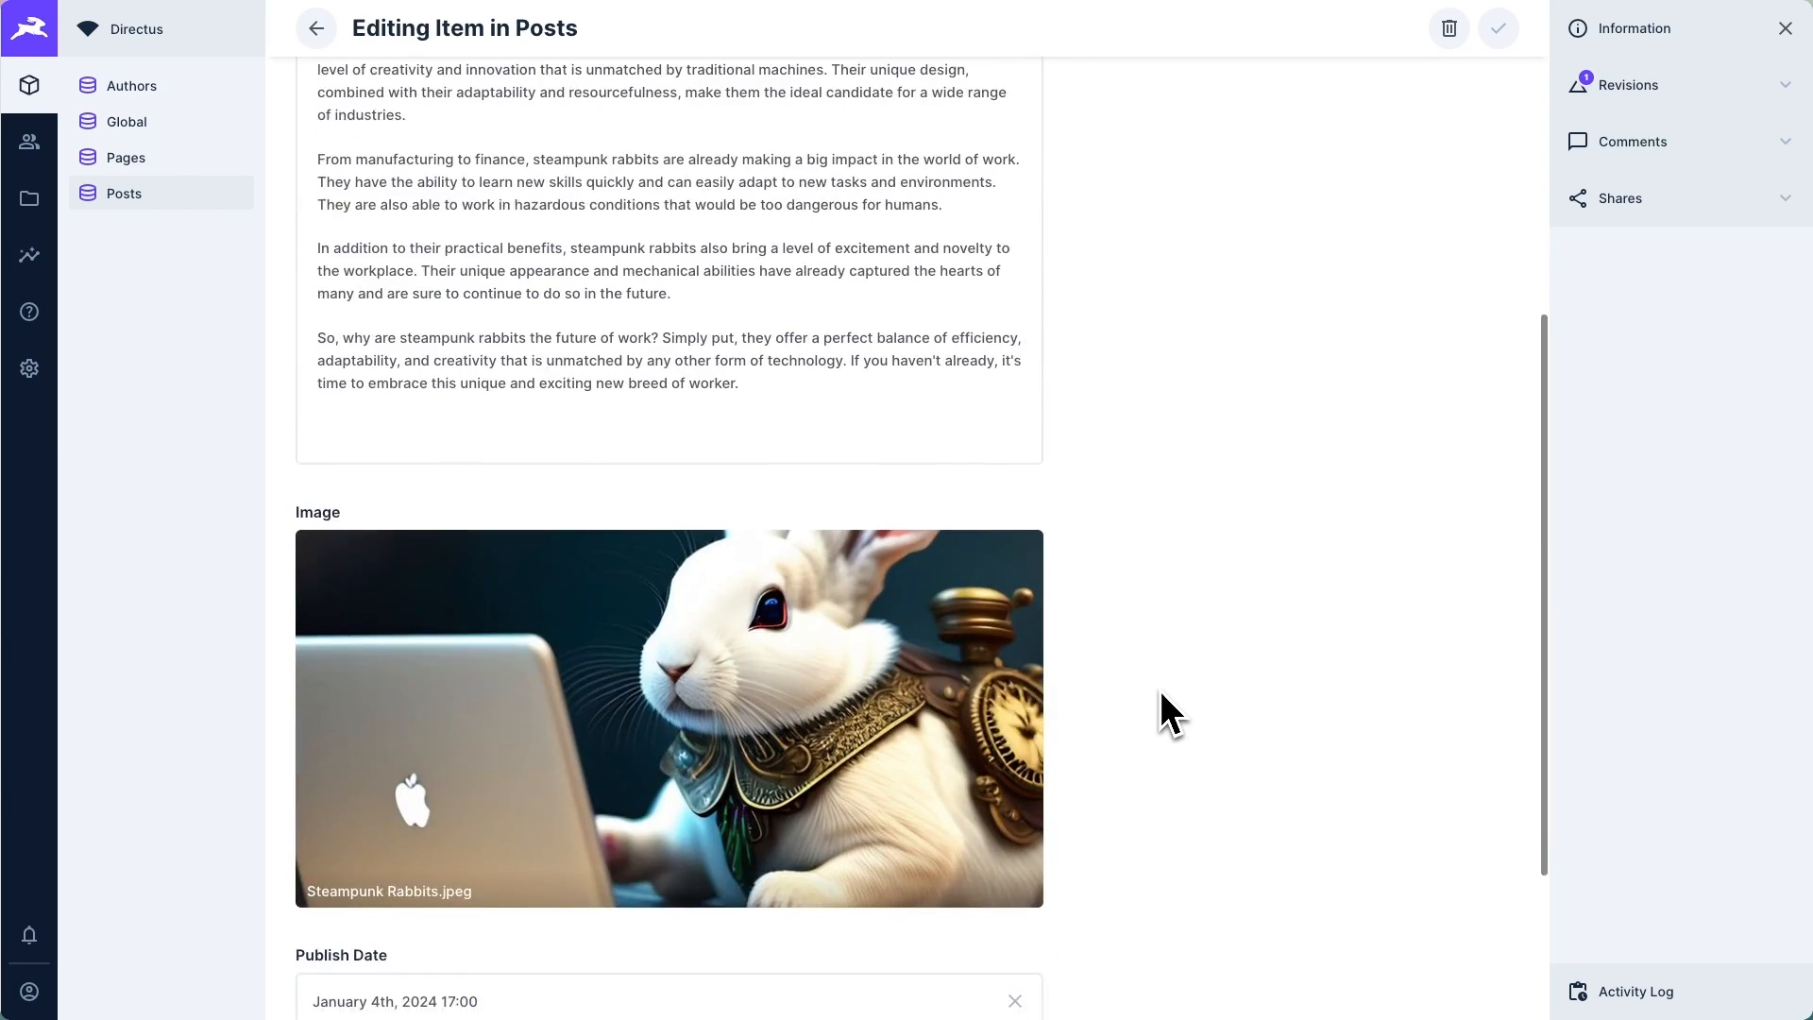
pyautogui.scroll(-3)
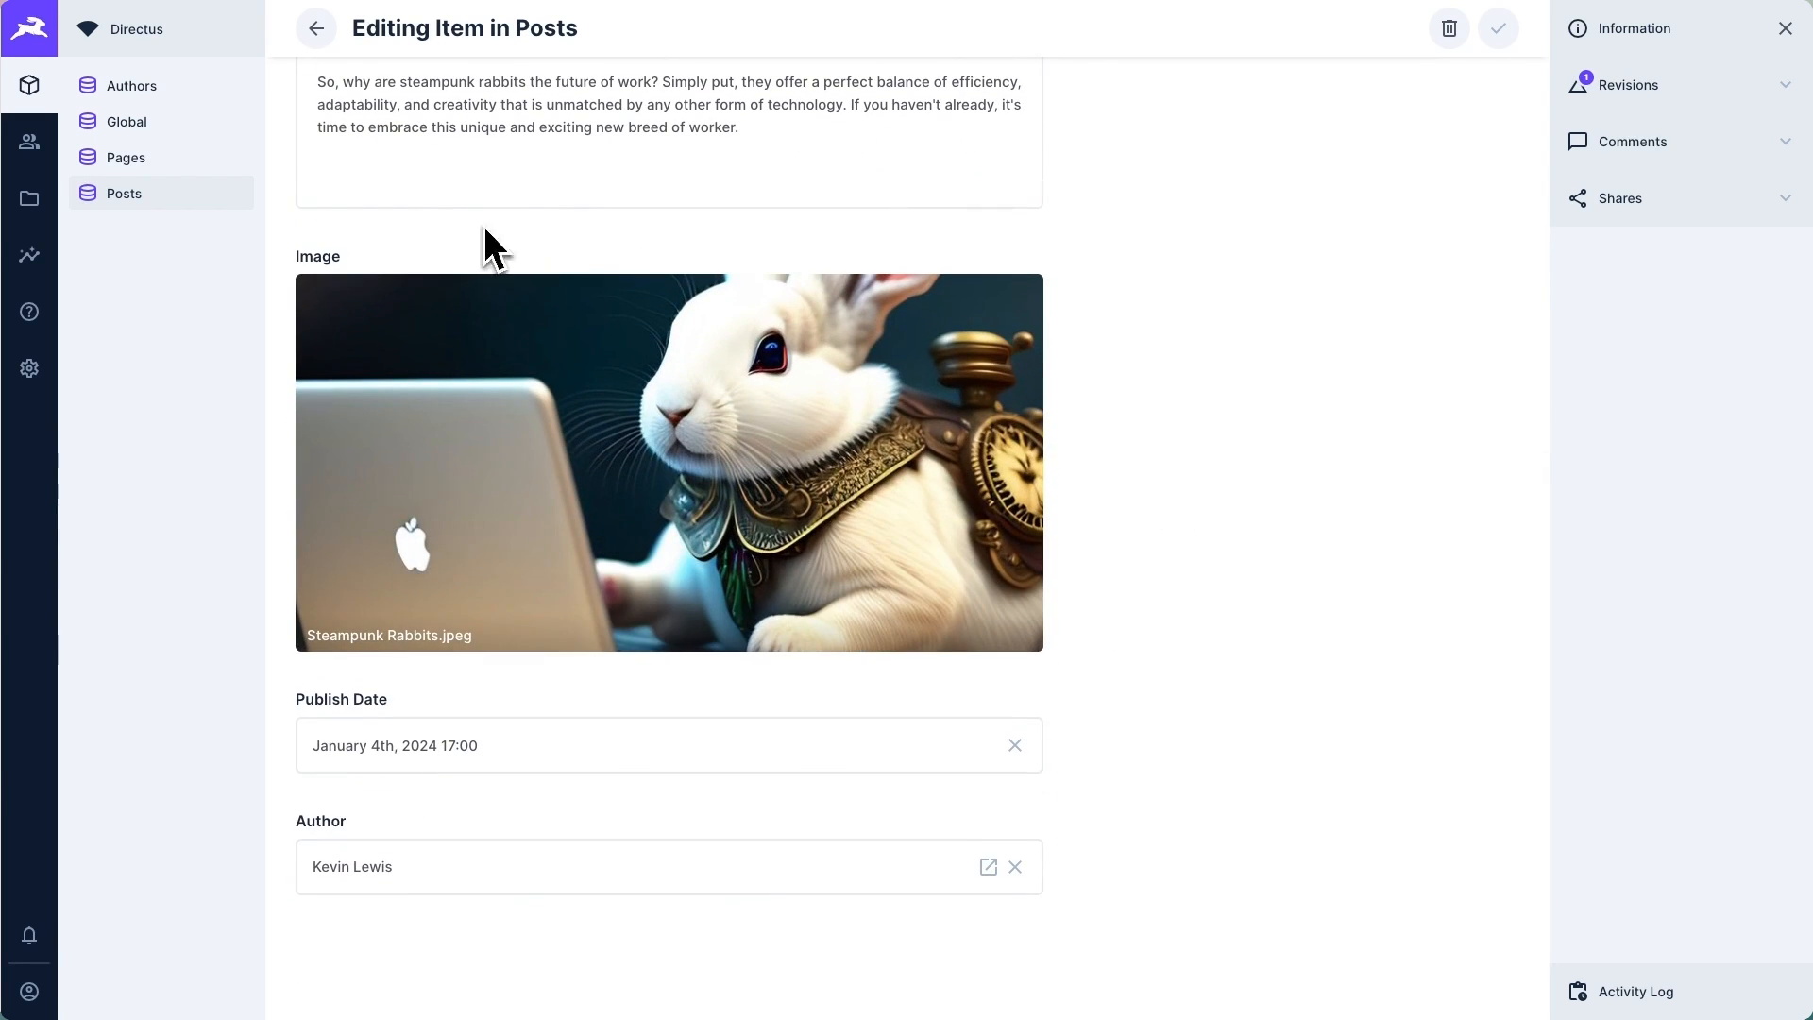
pyautogui.moveTo(1110, 651)
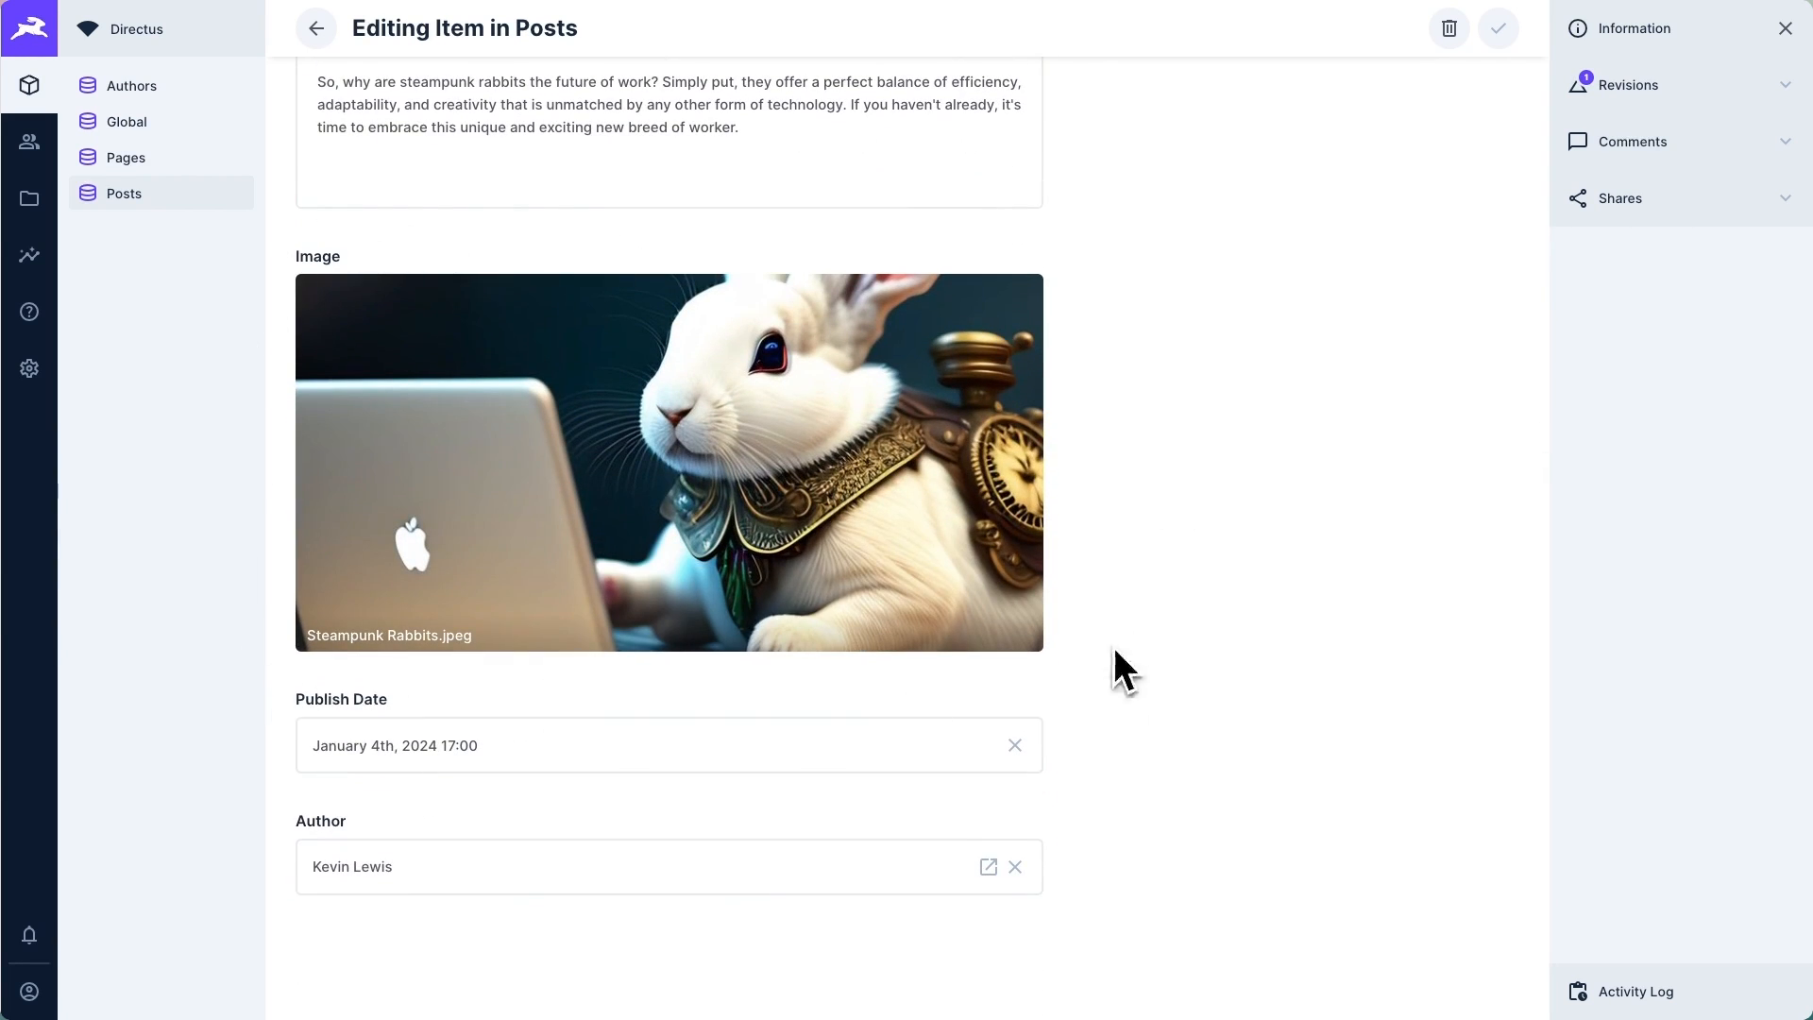
pyautogui.moveTo(1156, 427)
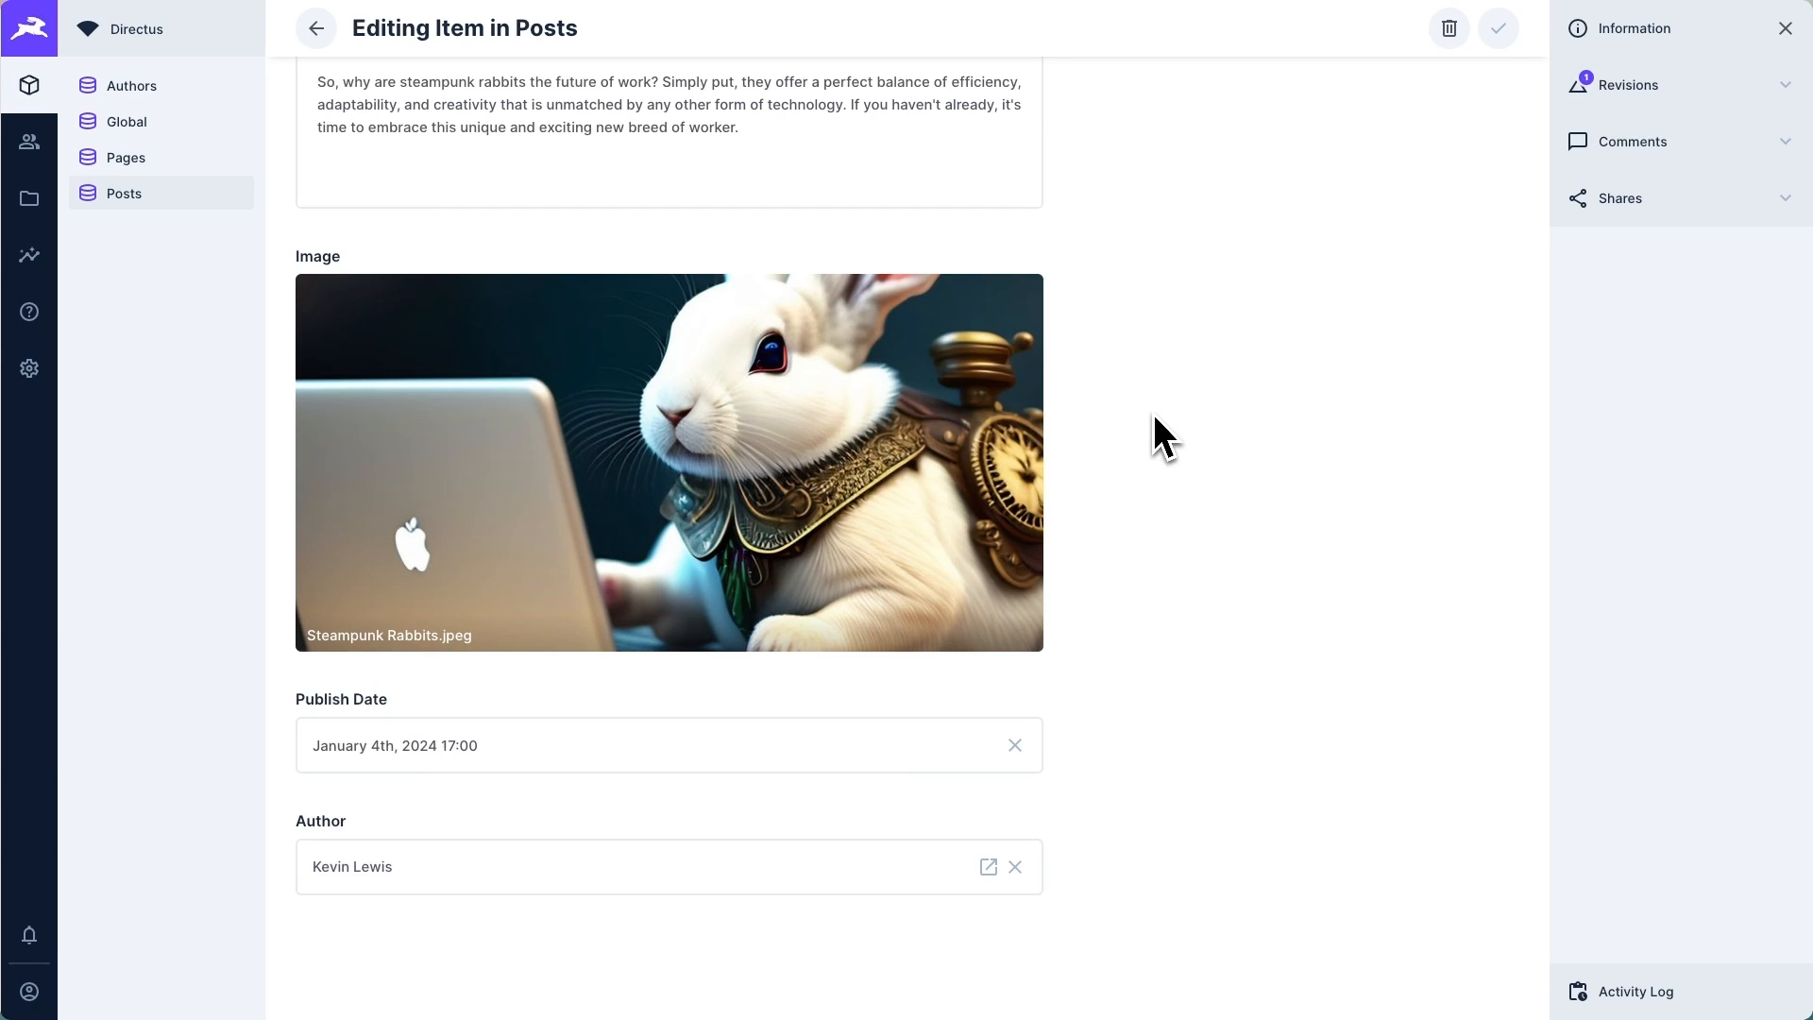
pyautogui.click(668, 746)
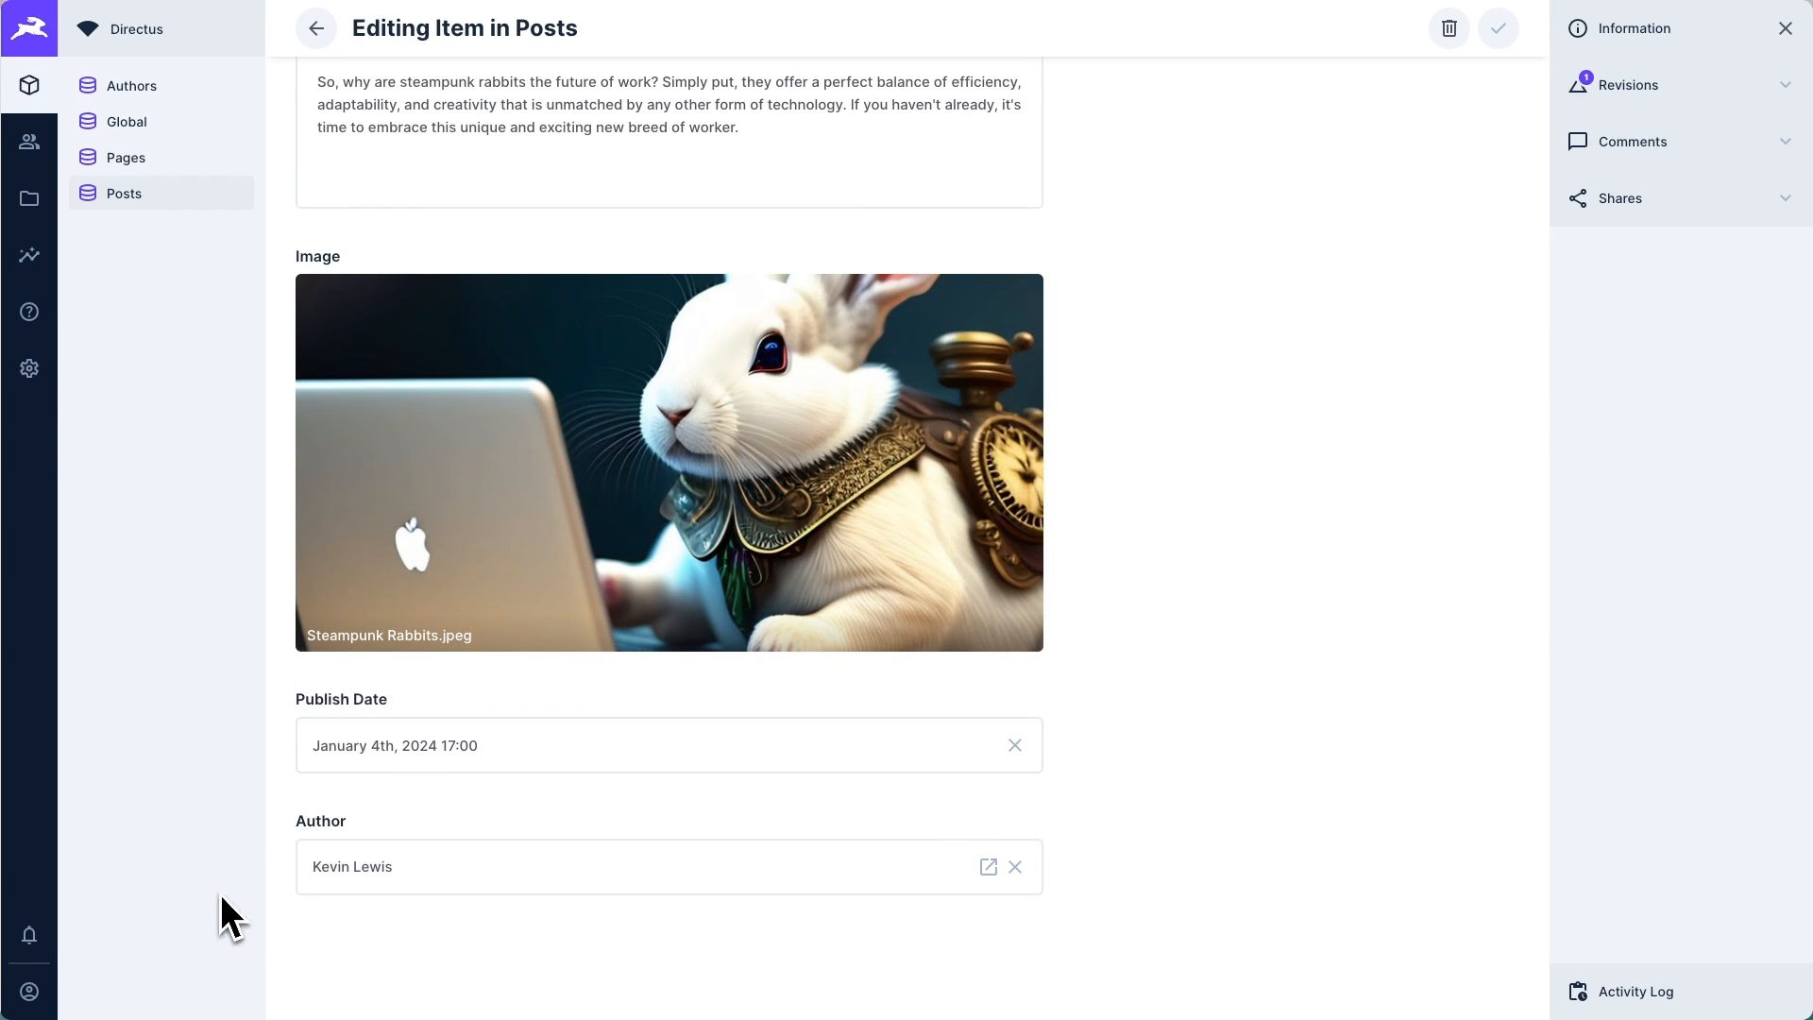
pyautogui.moveTo(495, 808)
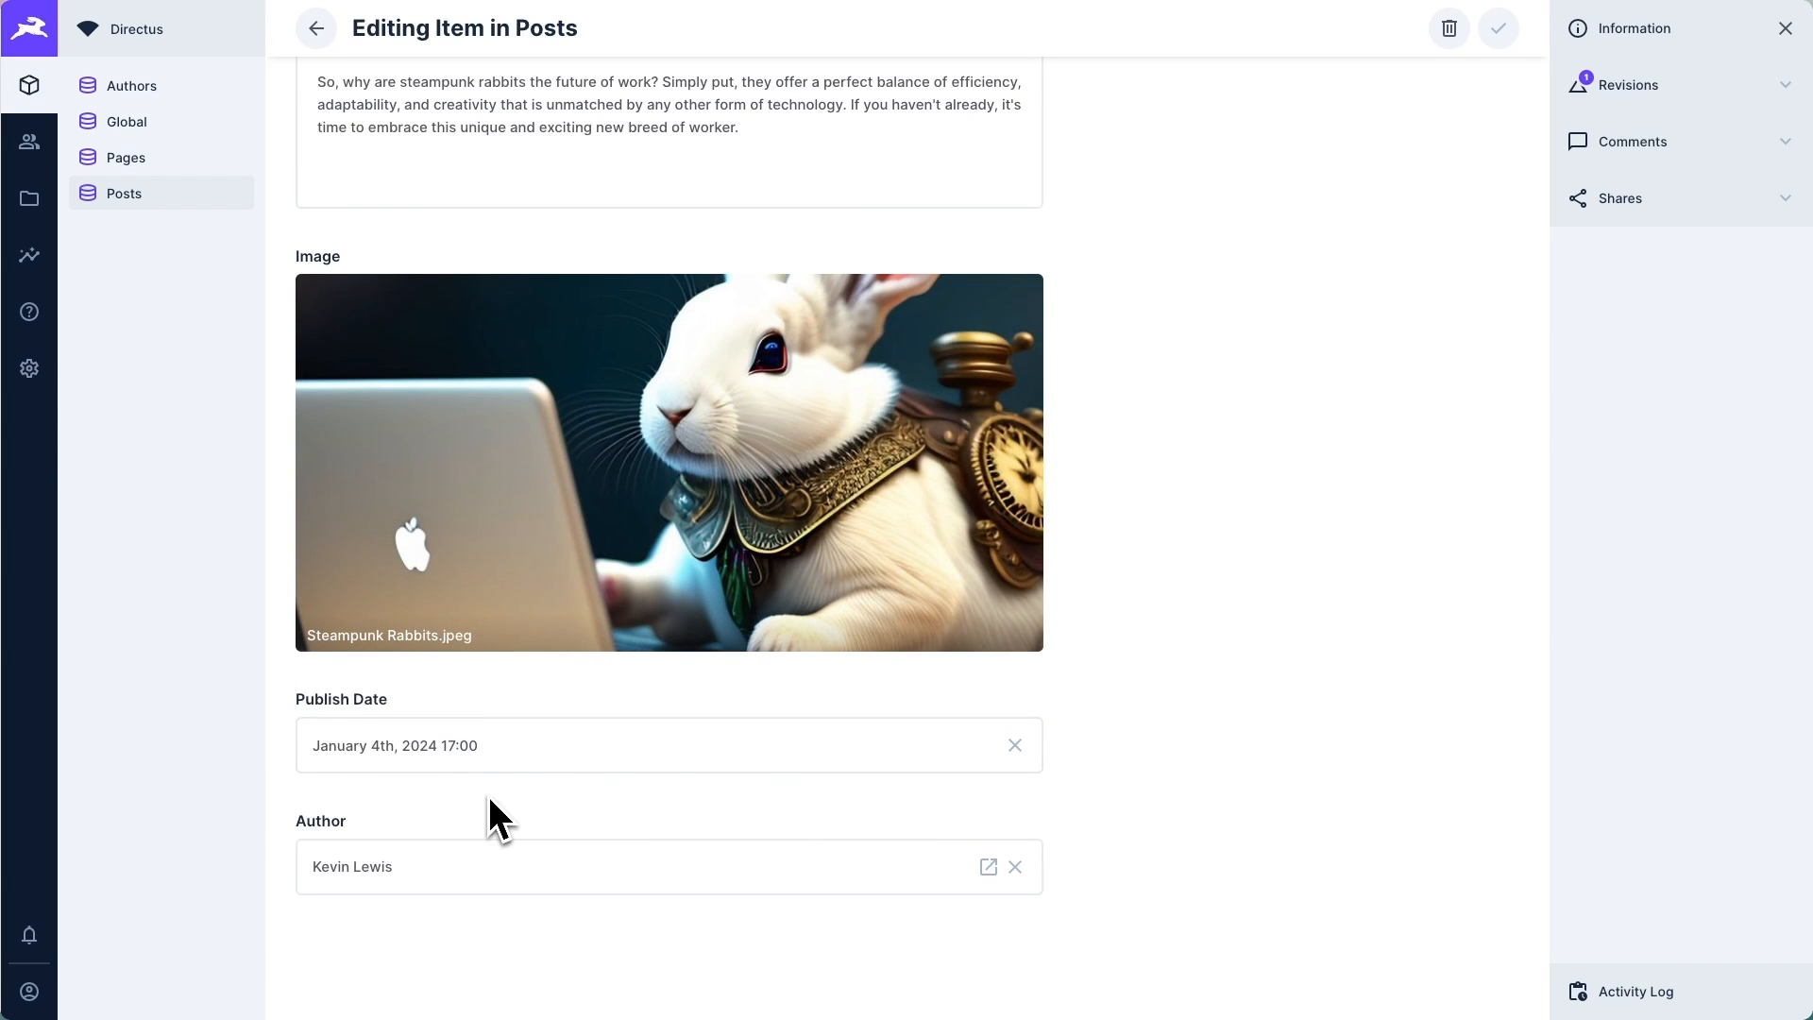
pyautogui.click(131, 85)
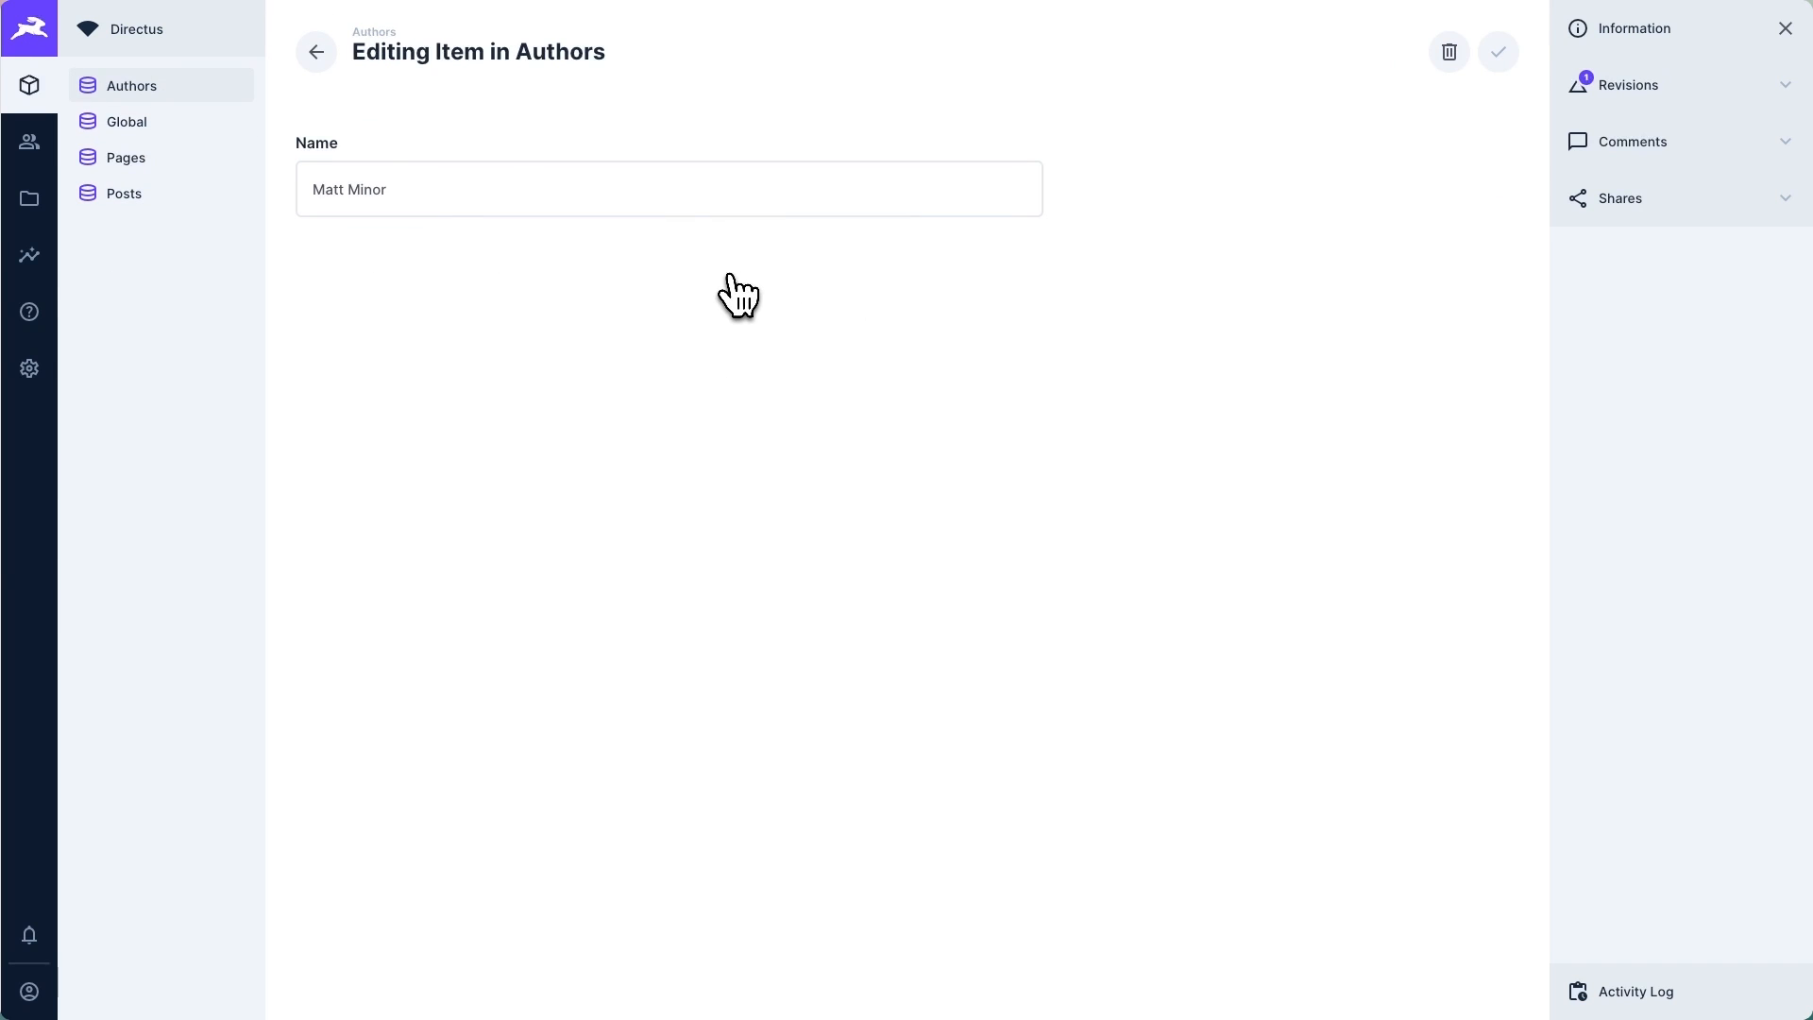
pyautogui.click(317, 53)
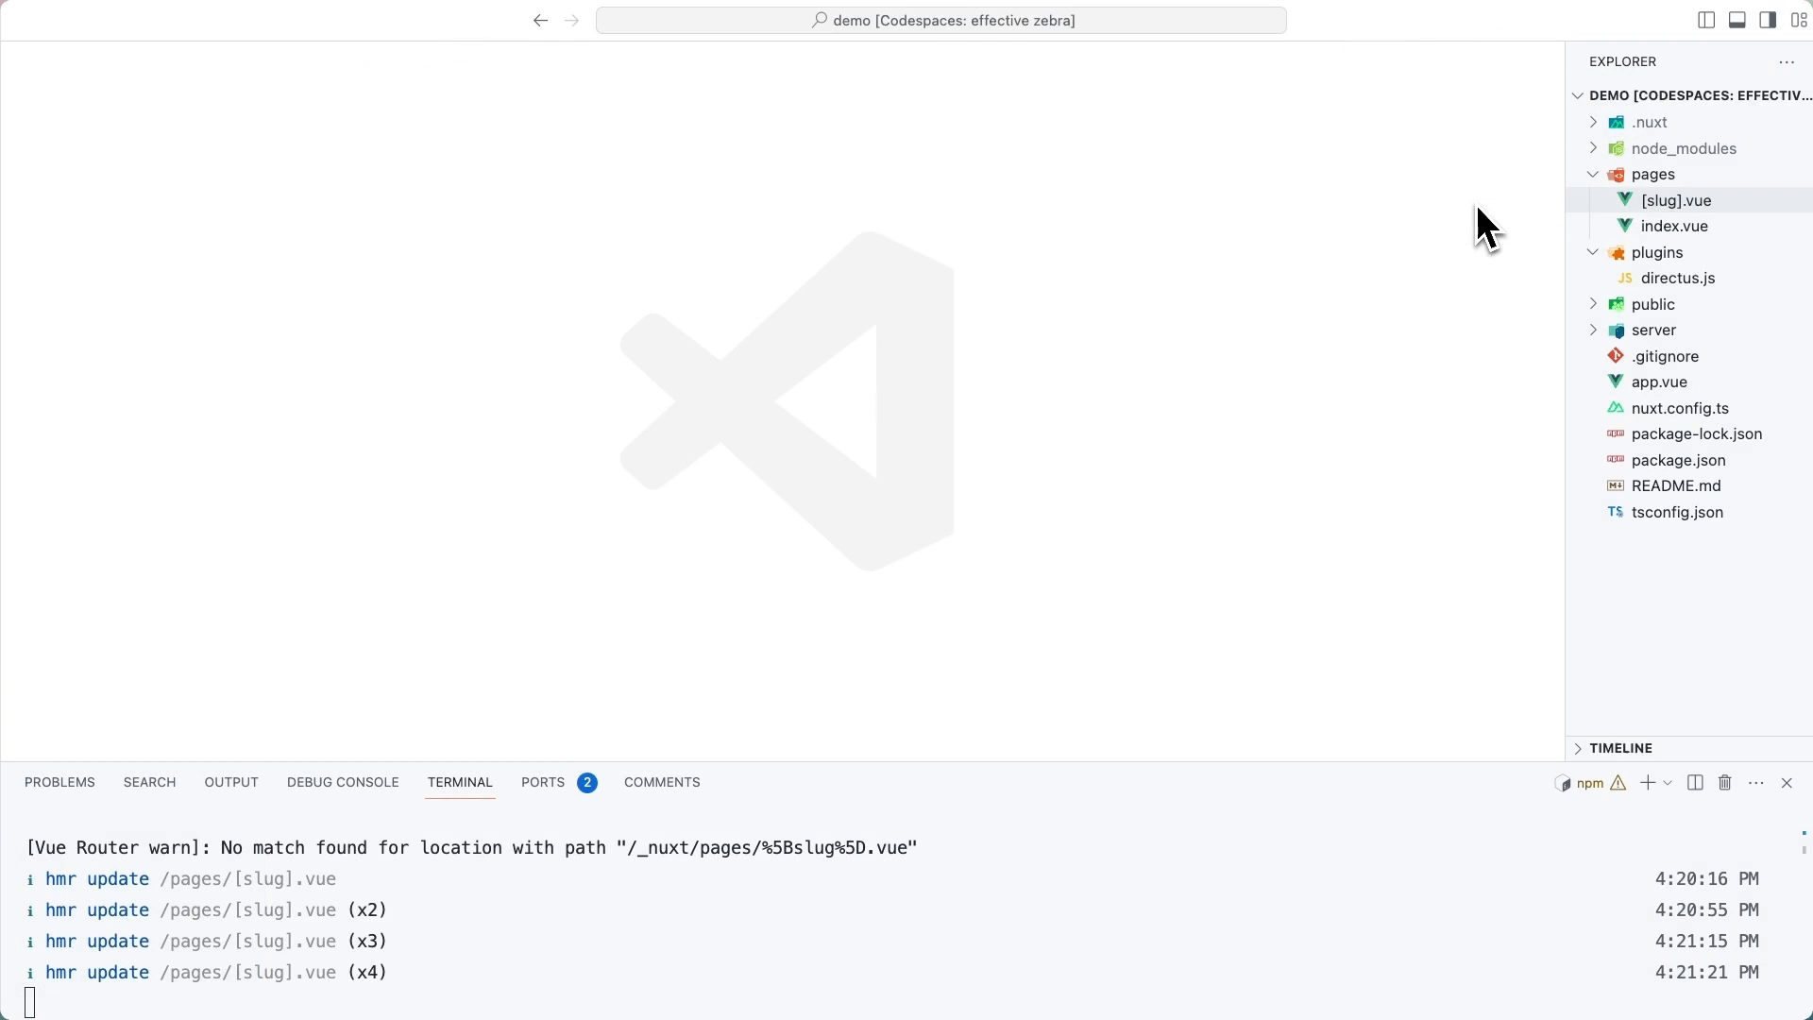
# Create a blog folder under pages with an index.vue querying posts' slug, title, date and author, newest first
pyautogui.rightClick(1677, 200)
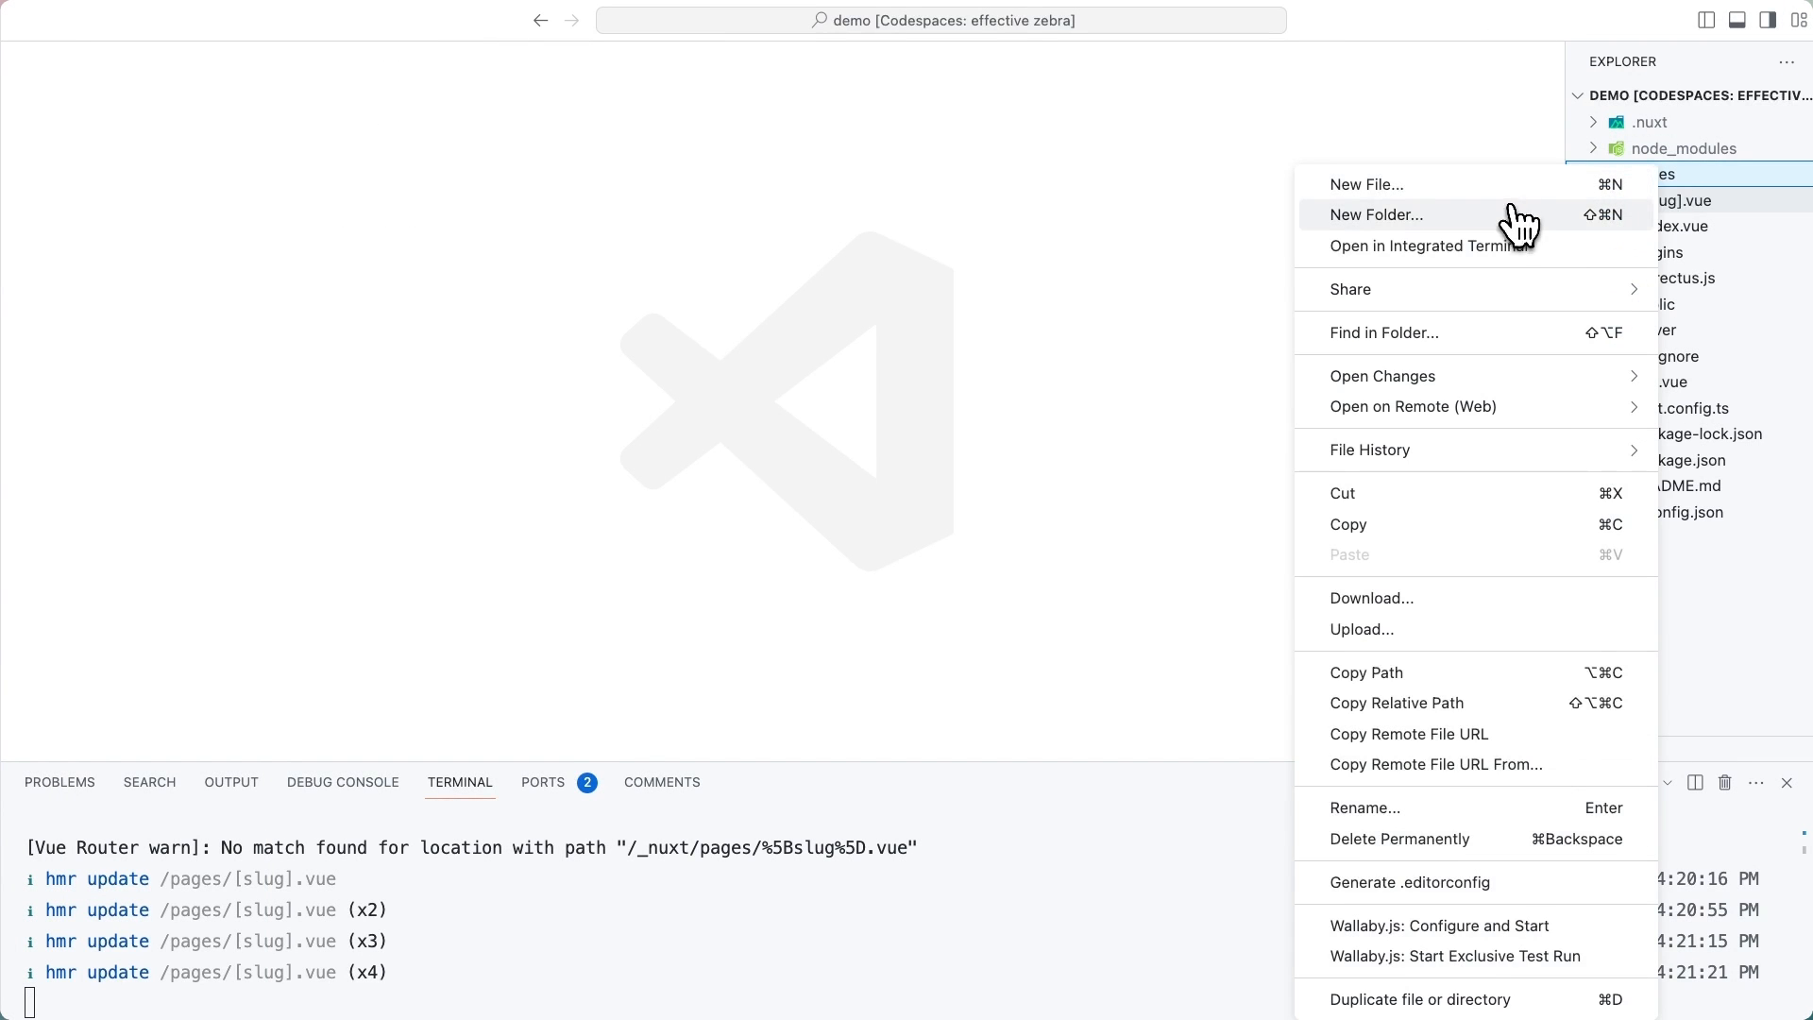
pyautogui.click(1374, 213)
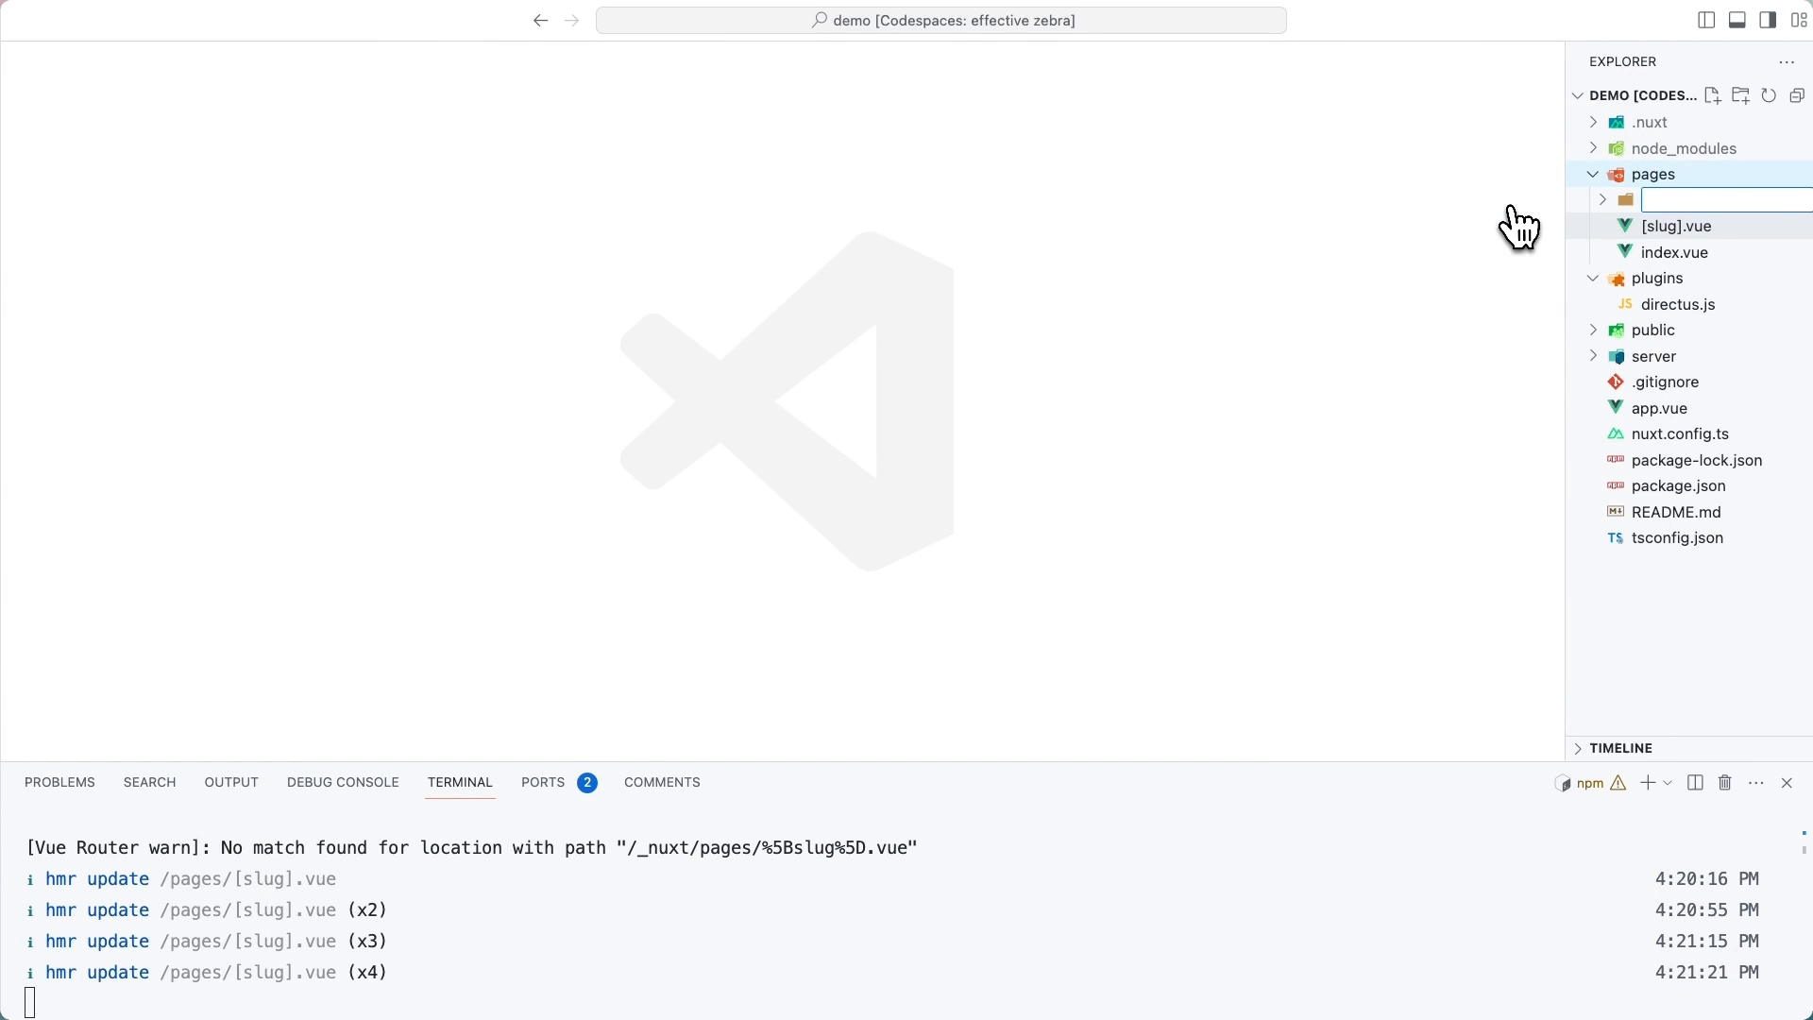
pyautogui.write('blog')
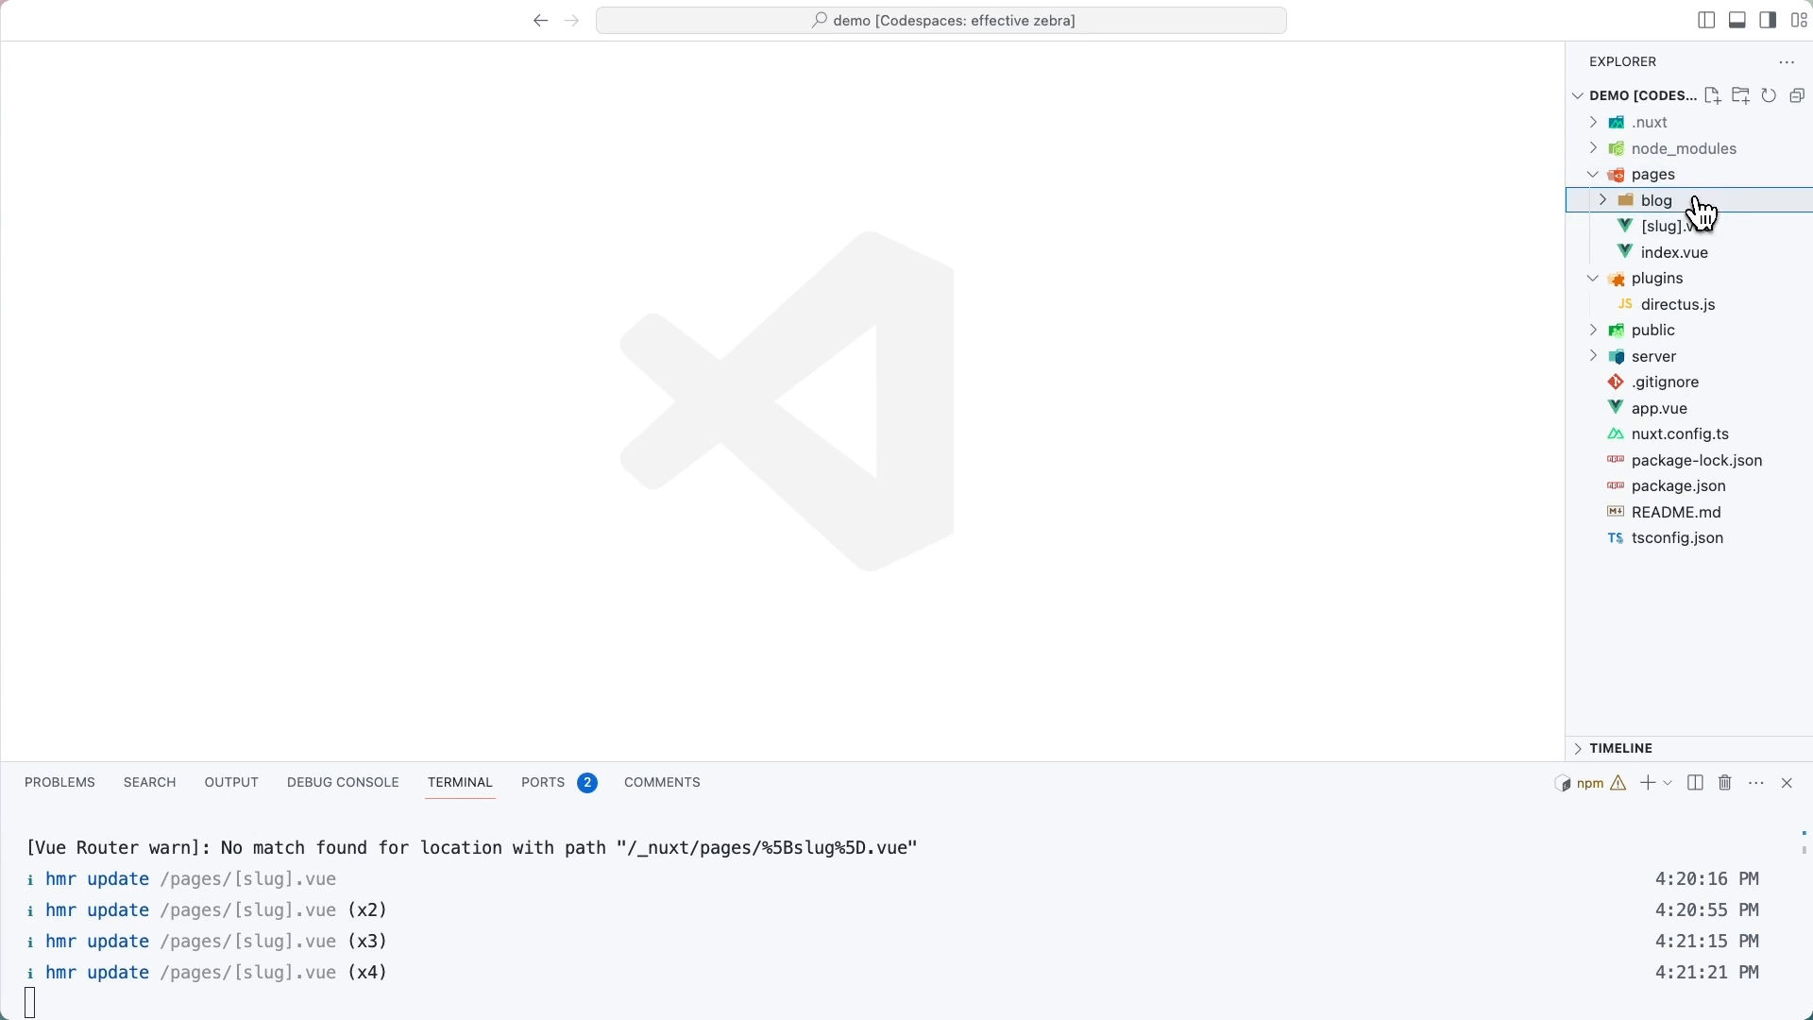
pyautogui.click(1655, 201)
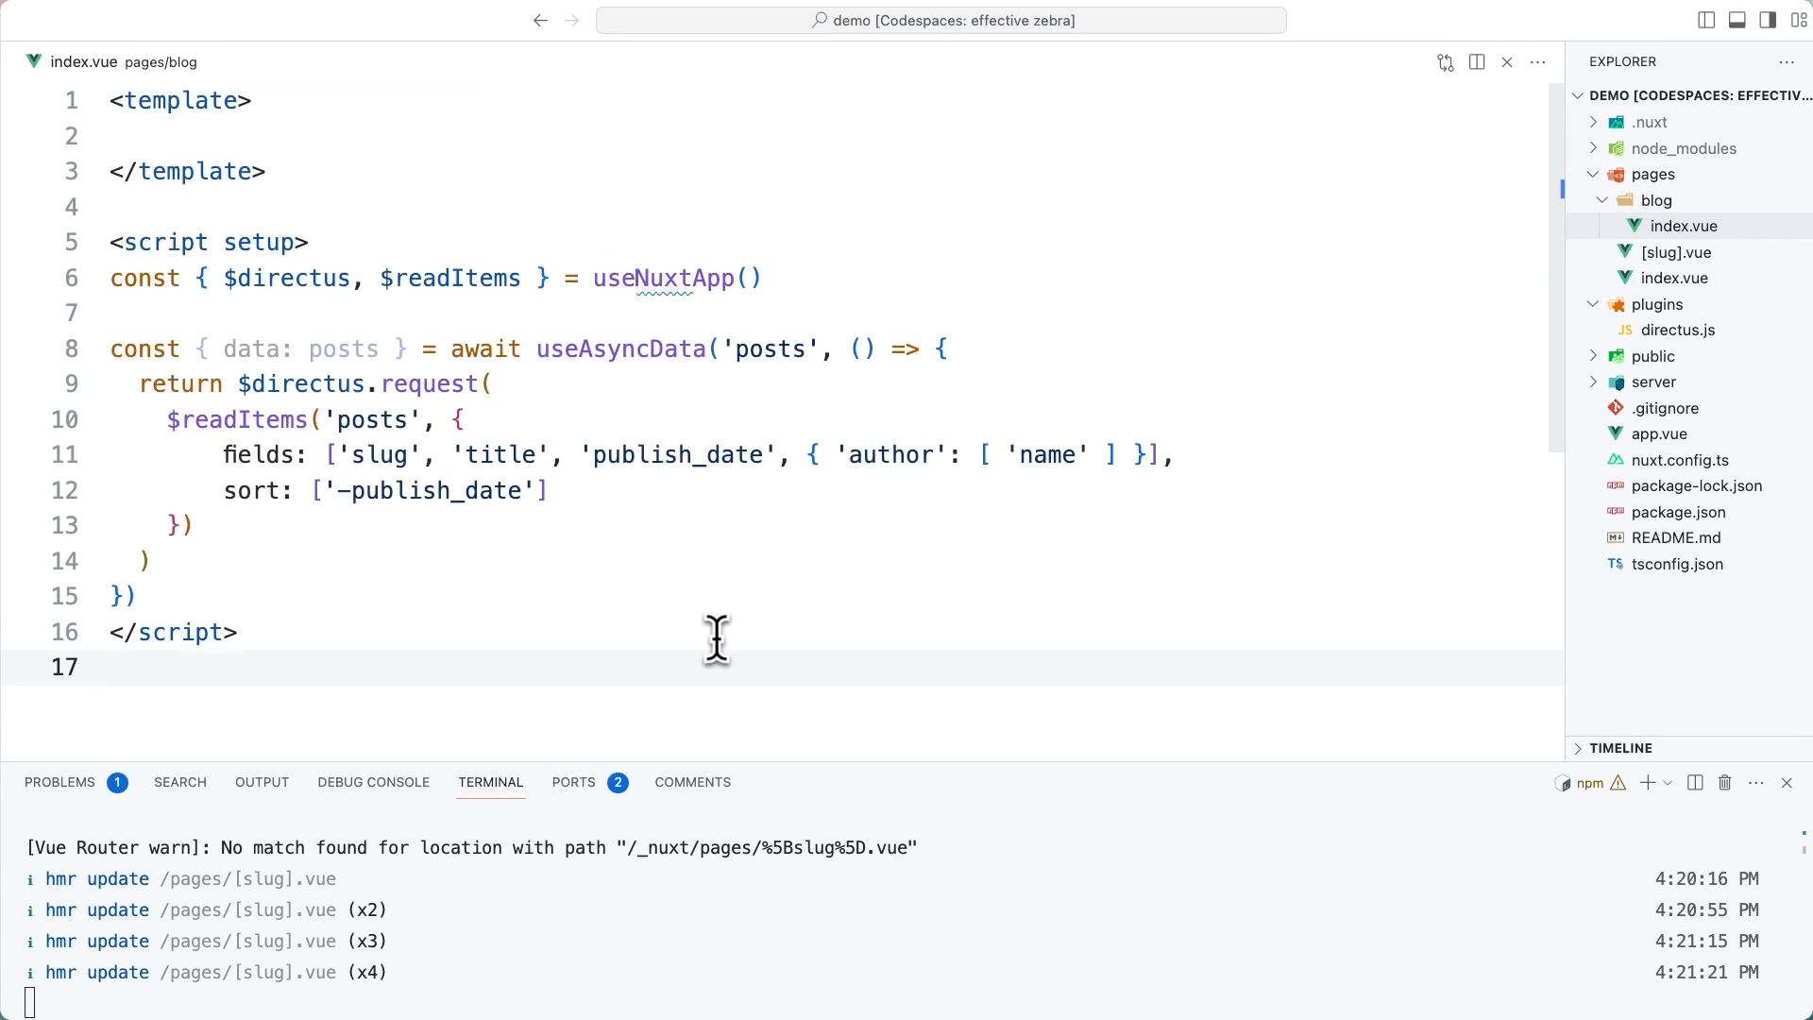
# Review the $readItems call's fields, nested author name field and sort option before adding the list template
pyautogui.doubleClick(450, 278)
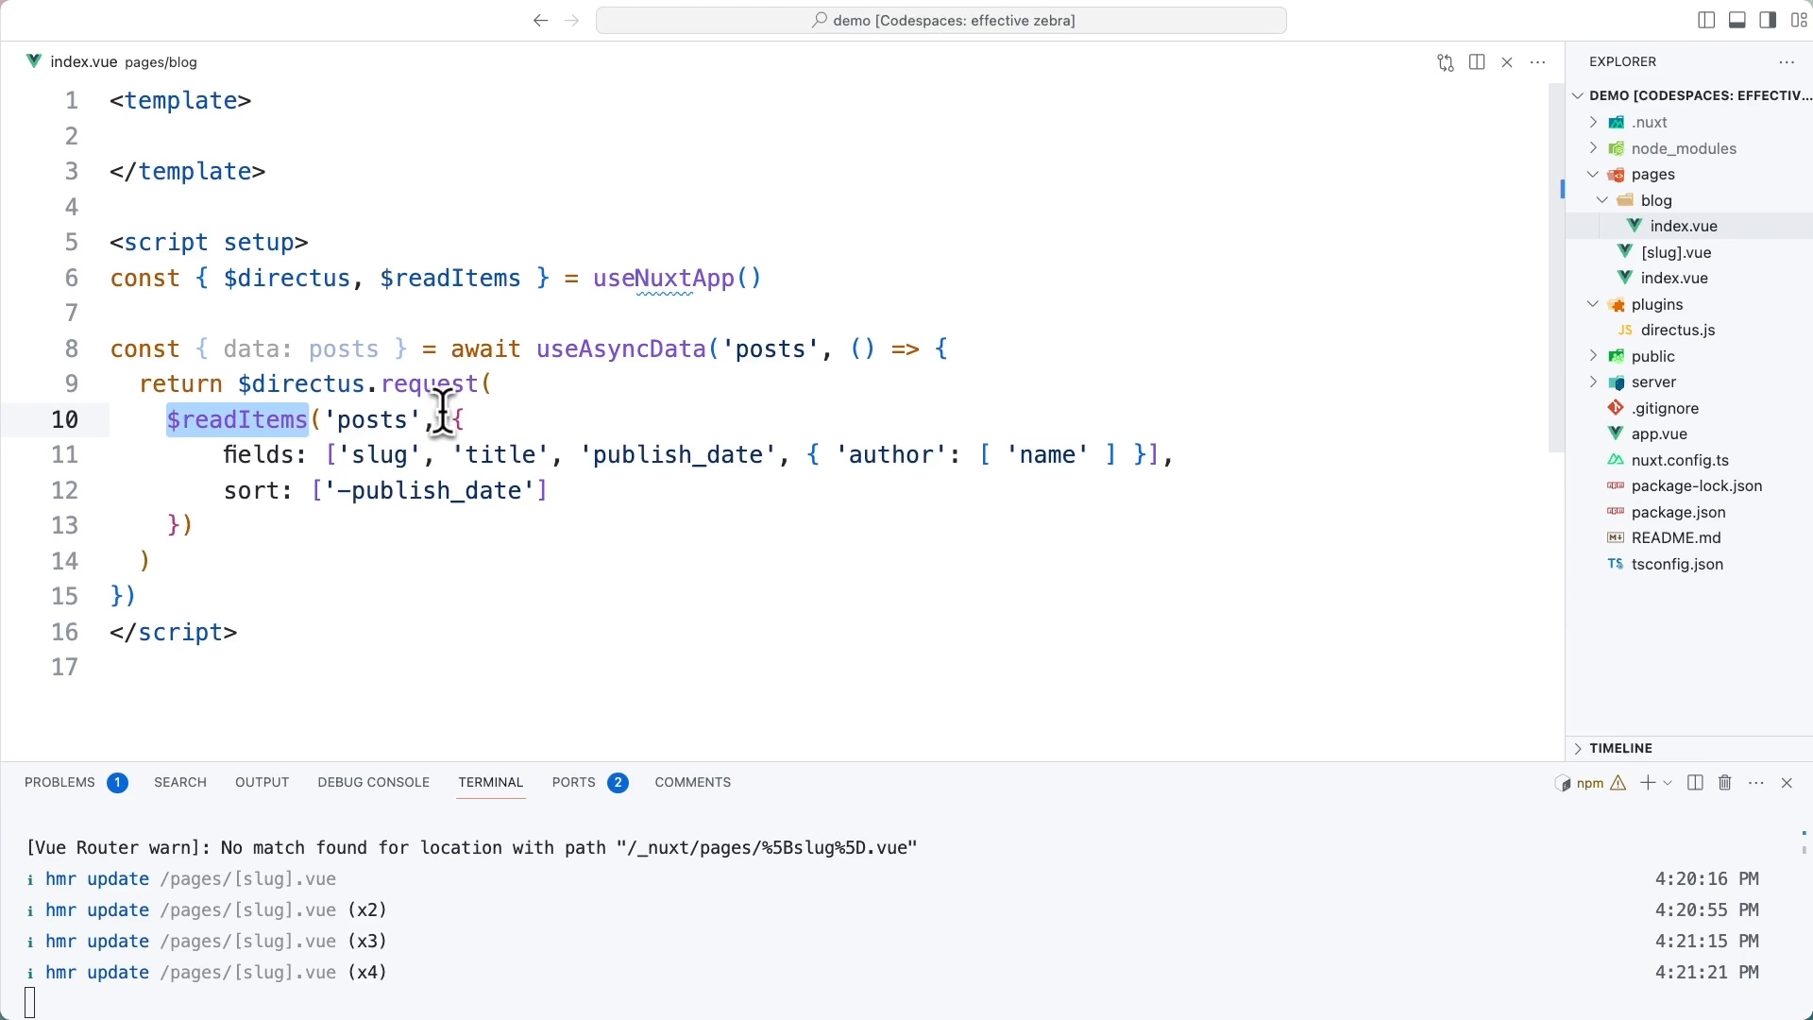
pyautogui.moveTo(461, 419); pyautogui.dragTo(183, 525)
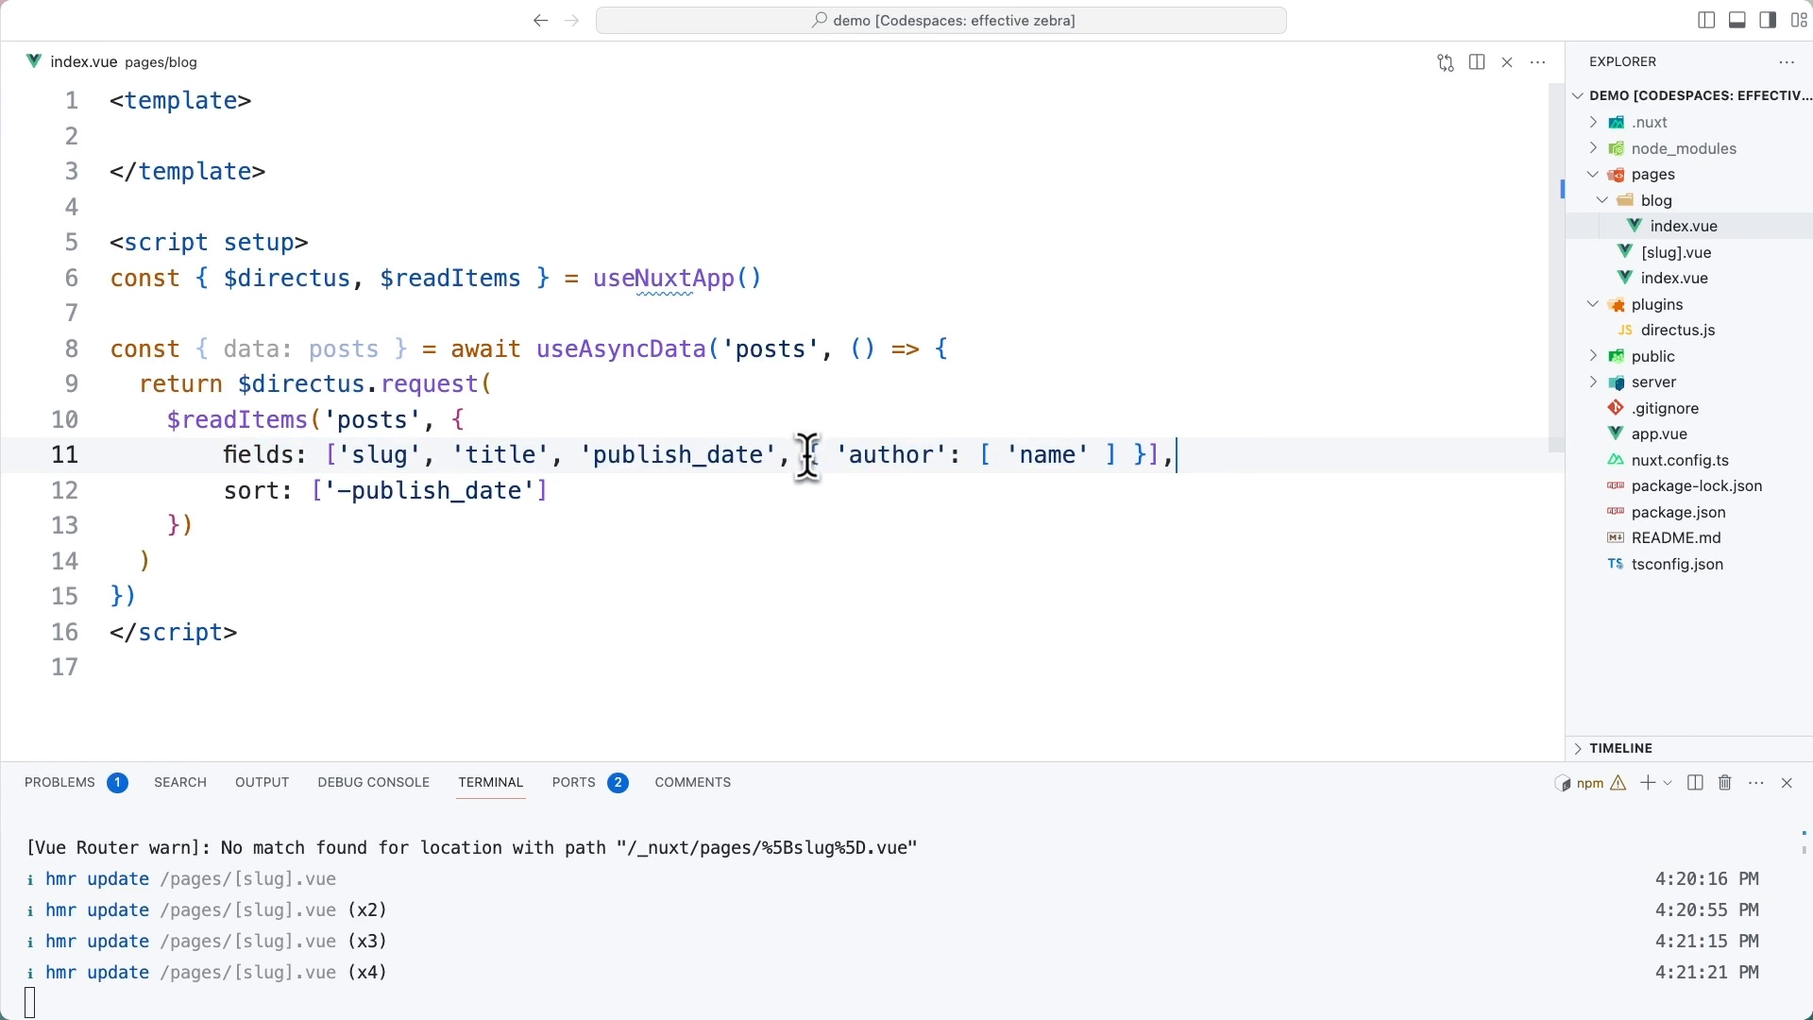
pyautogui.moveTo(810, 455); pyautogui.dragTo(1145, 455)
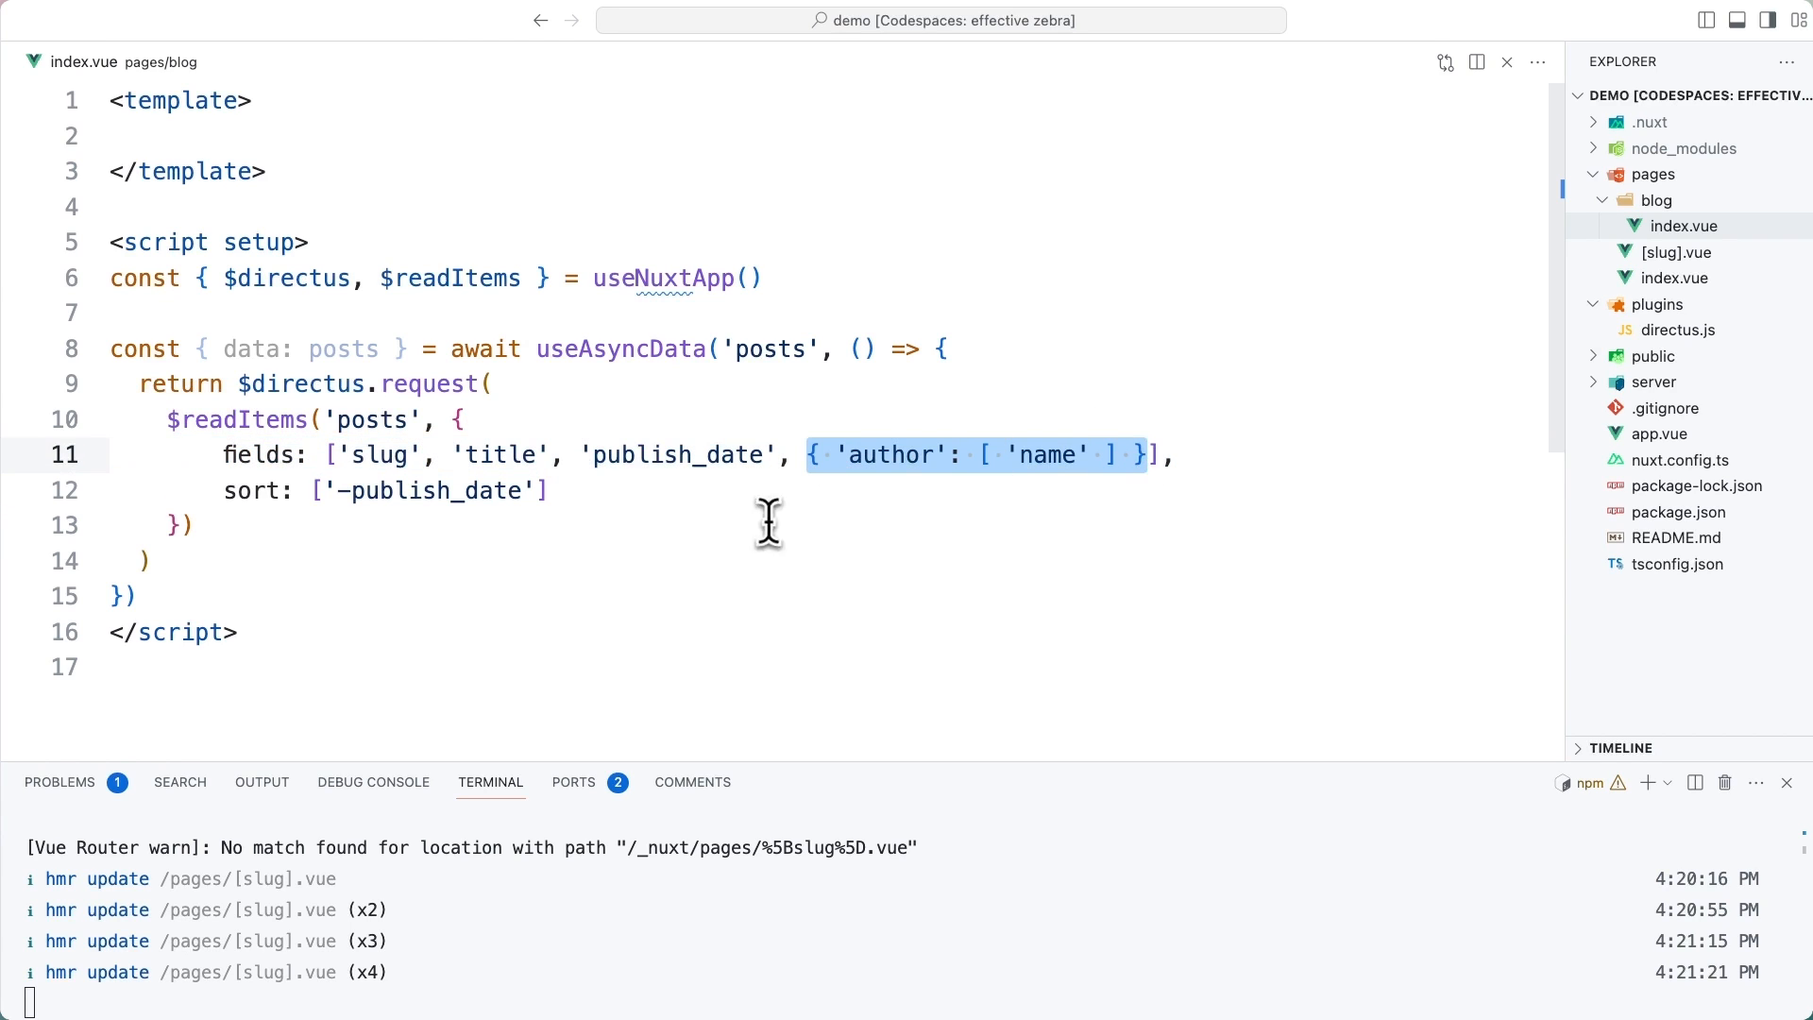
pyautogui.moveTo(961, 490)
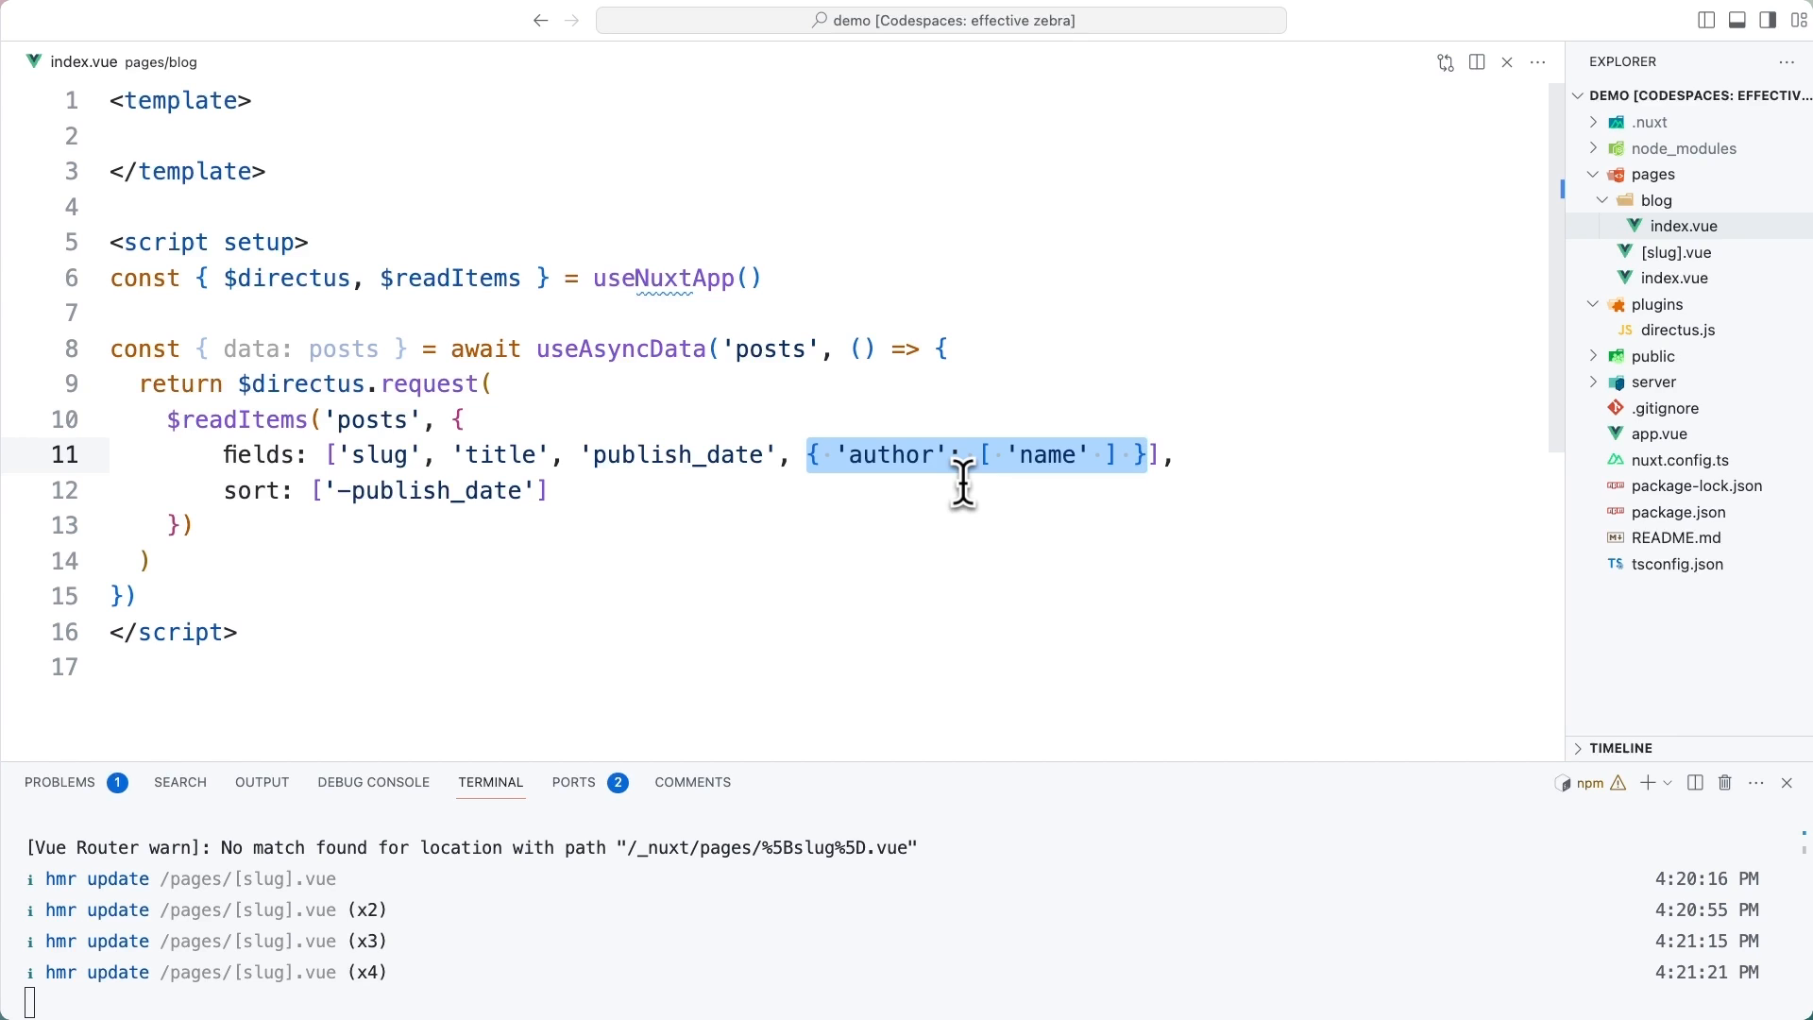
pyautogui.moveTo(375, 455)
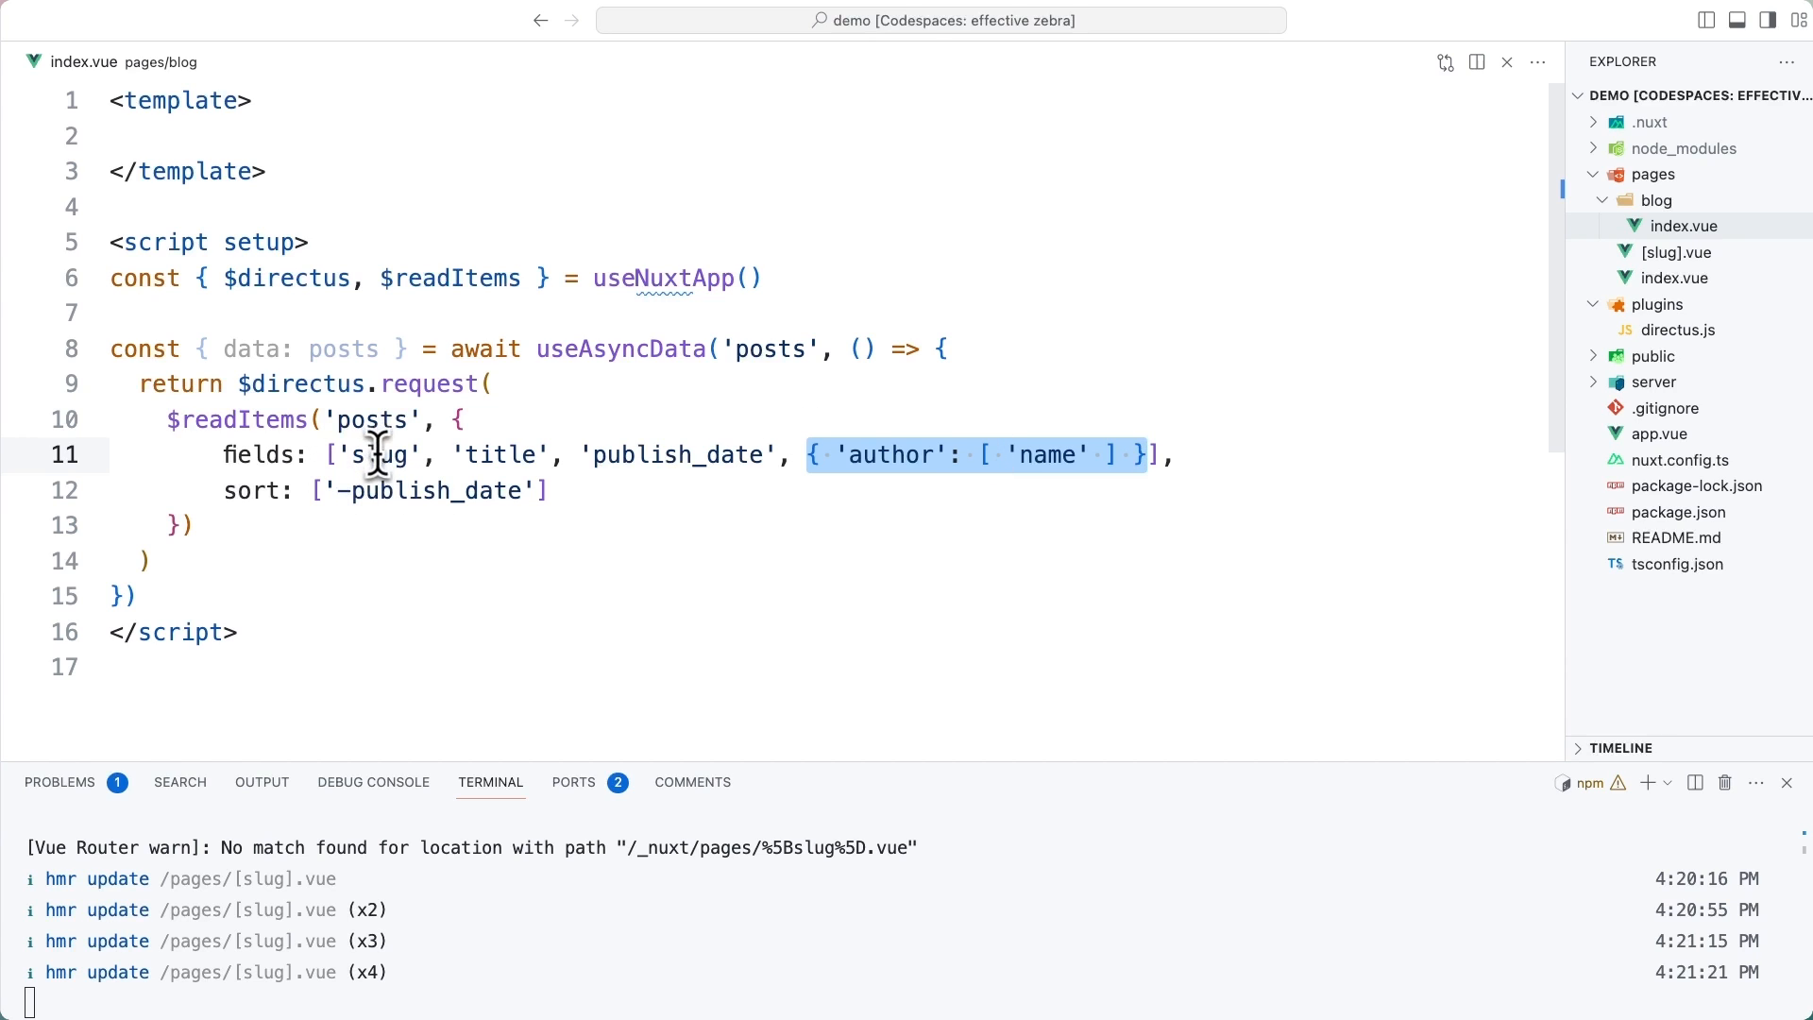
pyautogui.moveTo(685, 442)
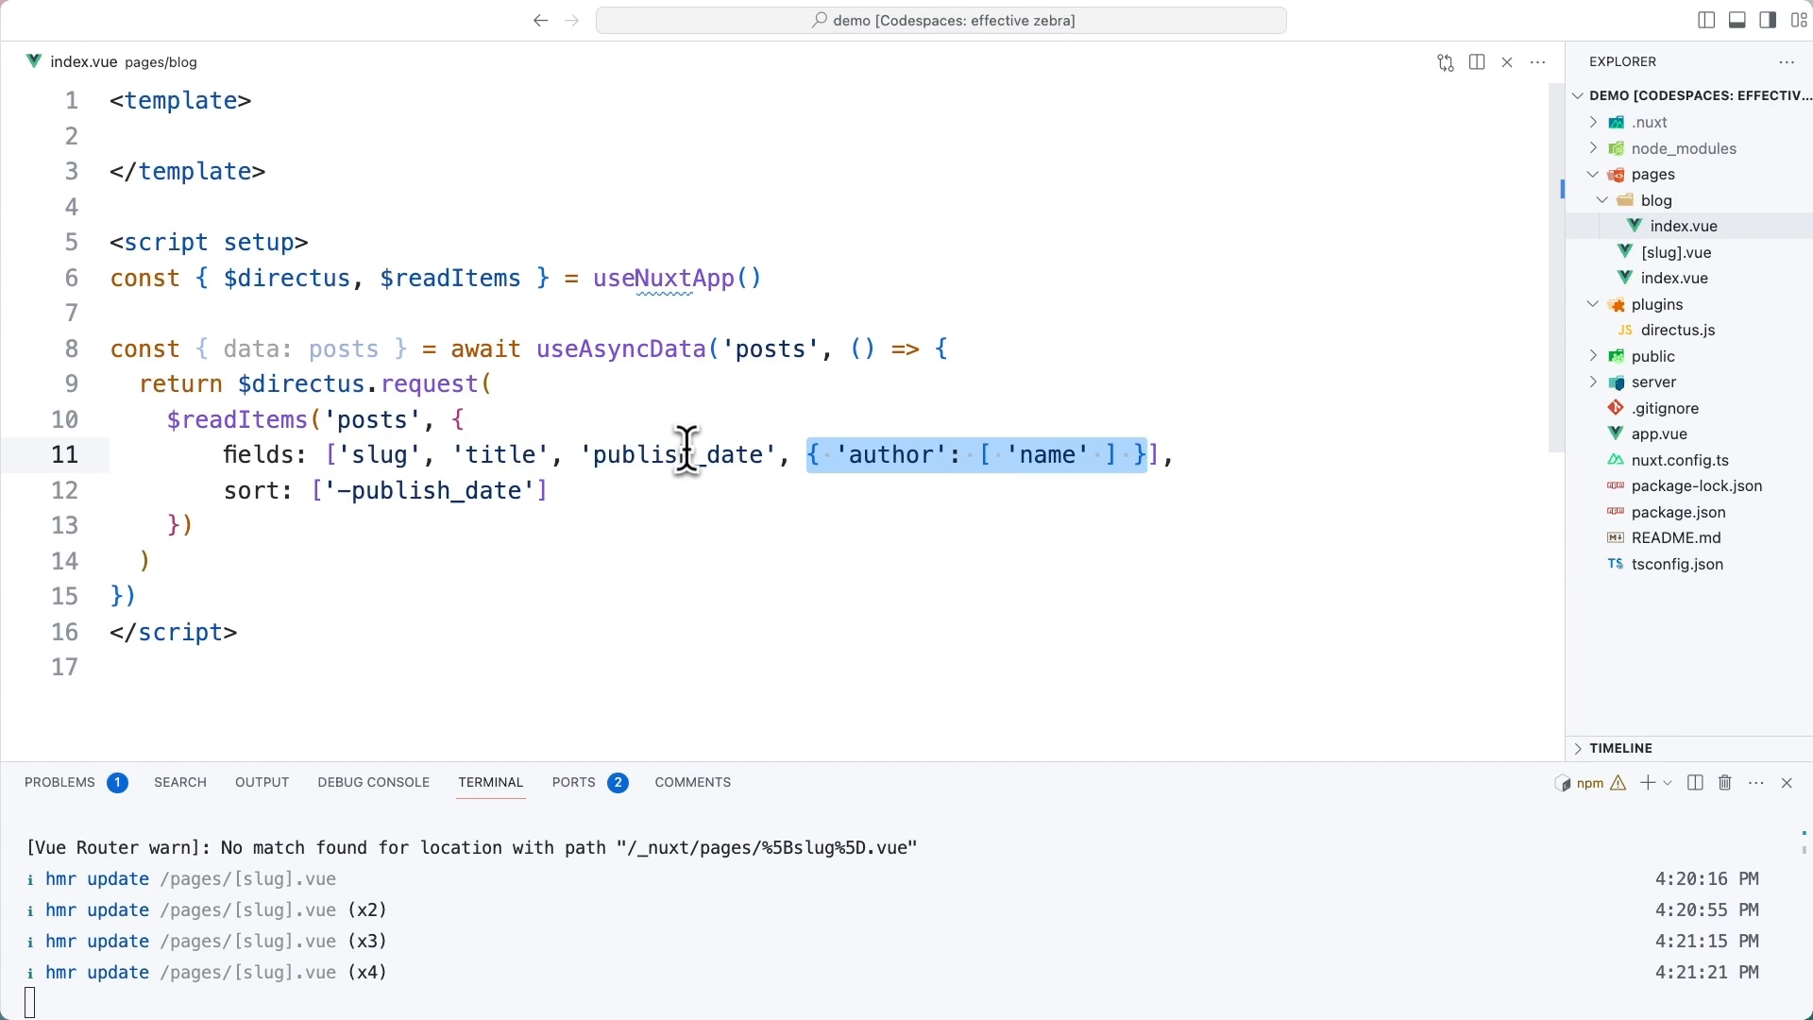
pyautogui.moveTo(929, 411)
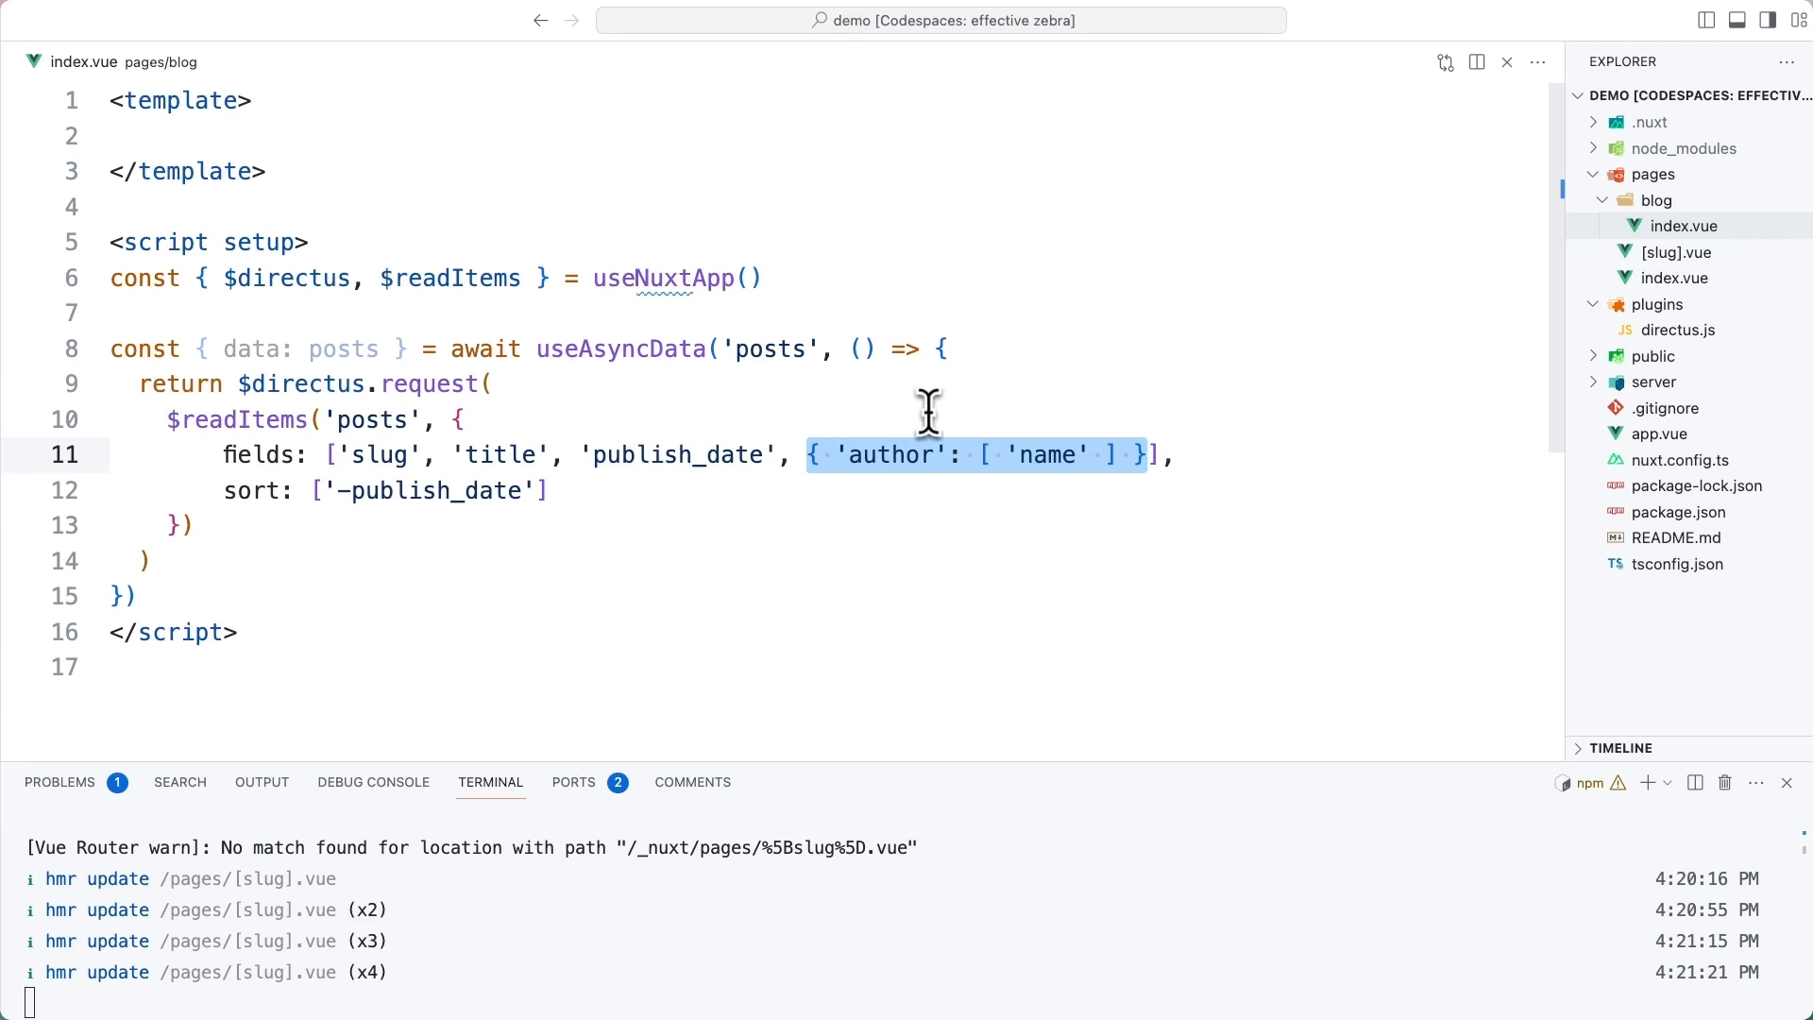
pyautogui.click(1084, 455)
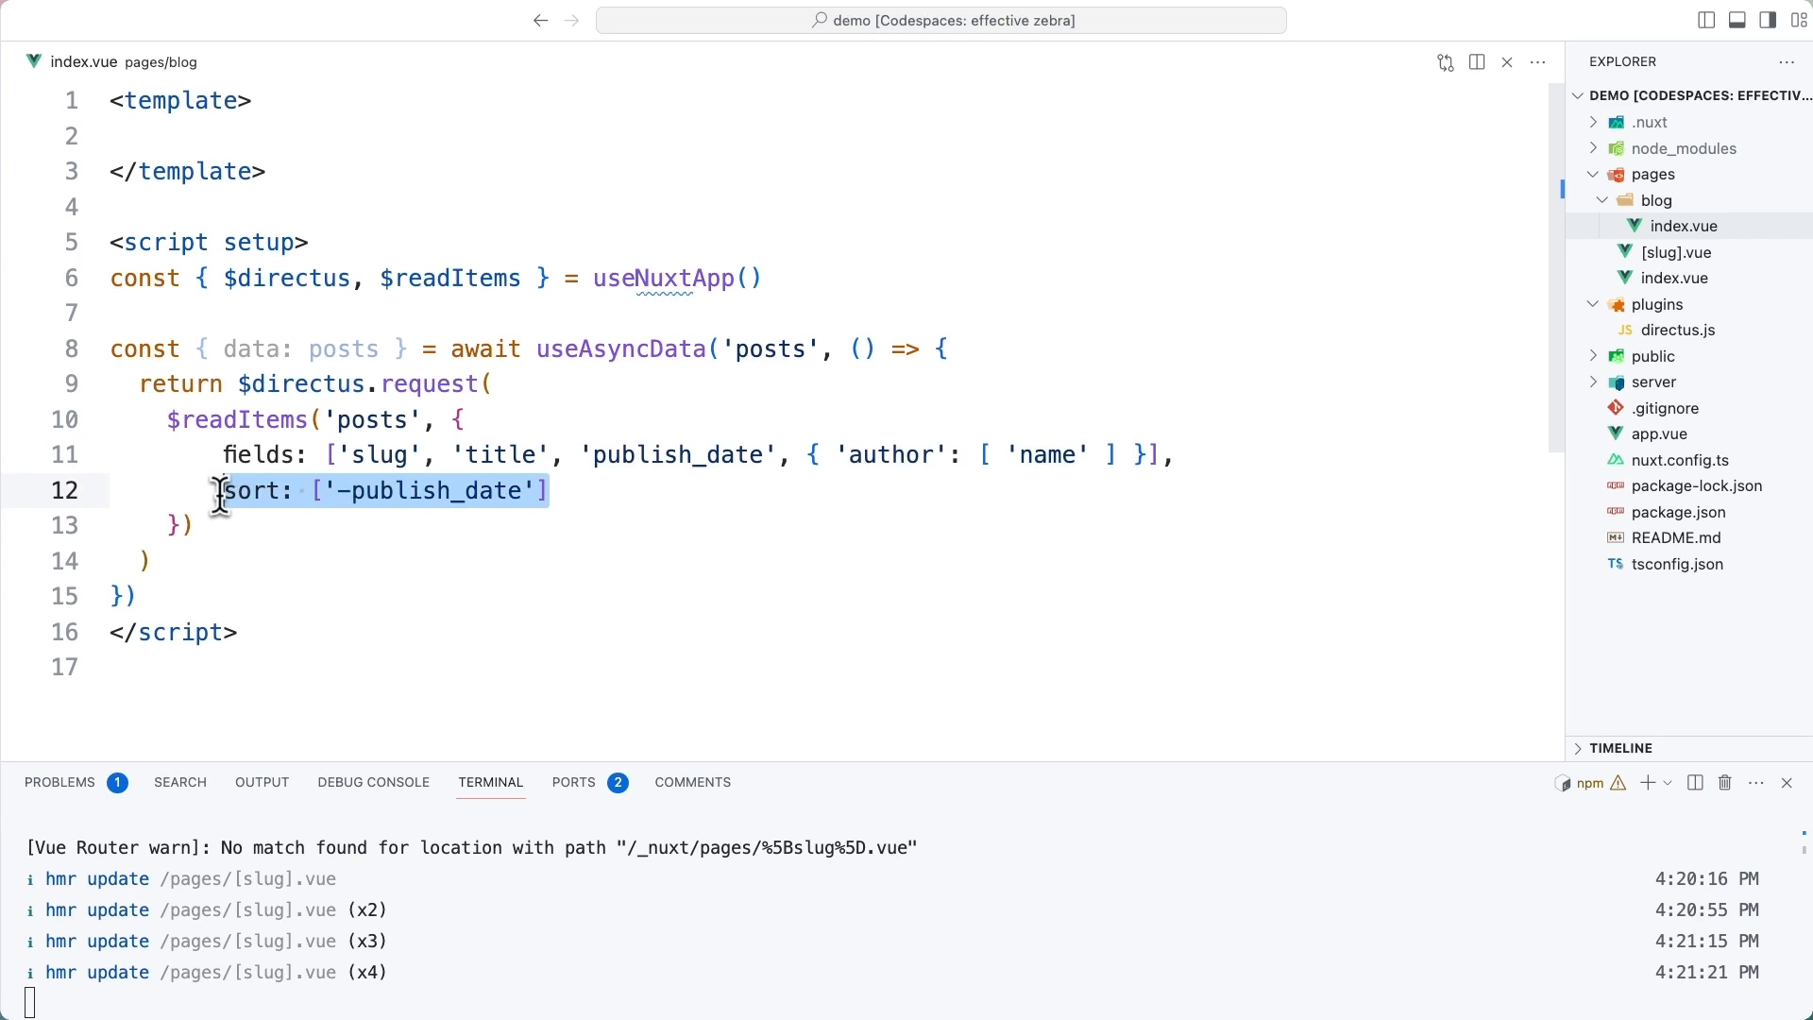
pyautogui.click(219, 491)
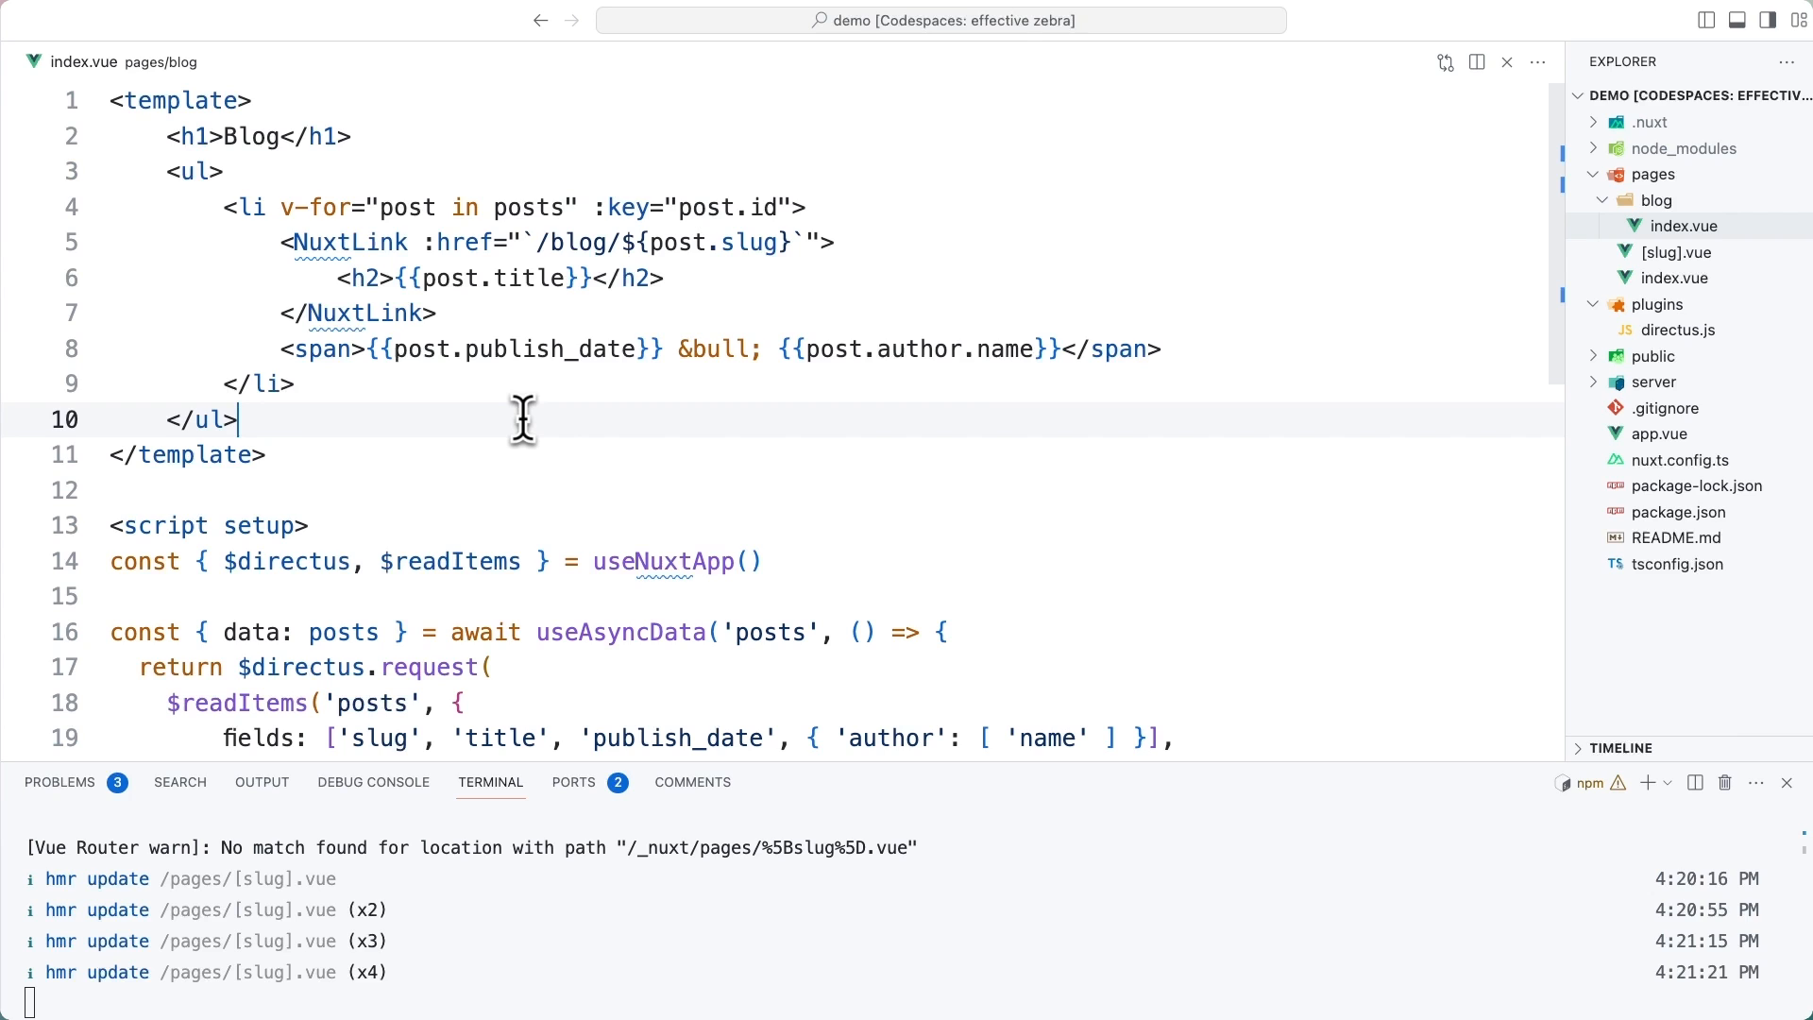
pyautogui.moveTo(377, 208)
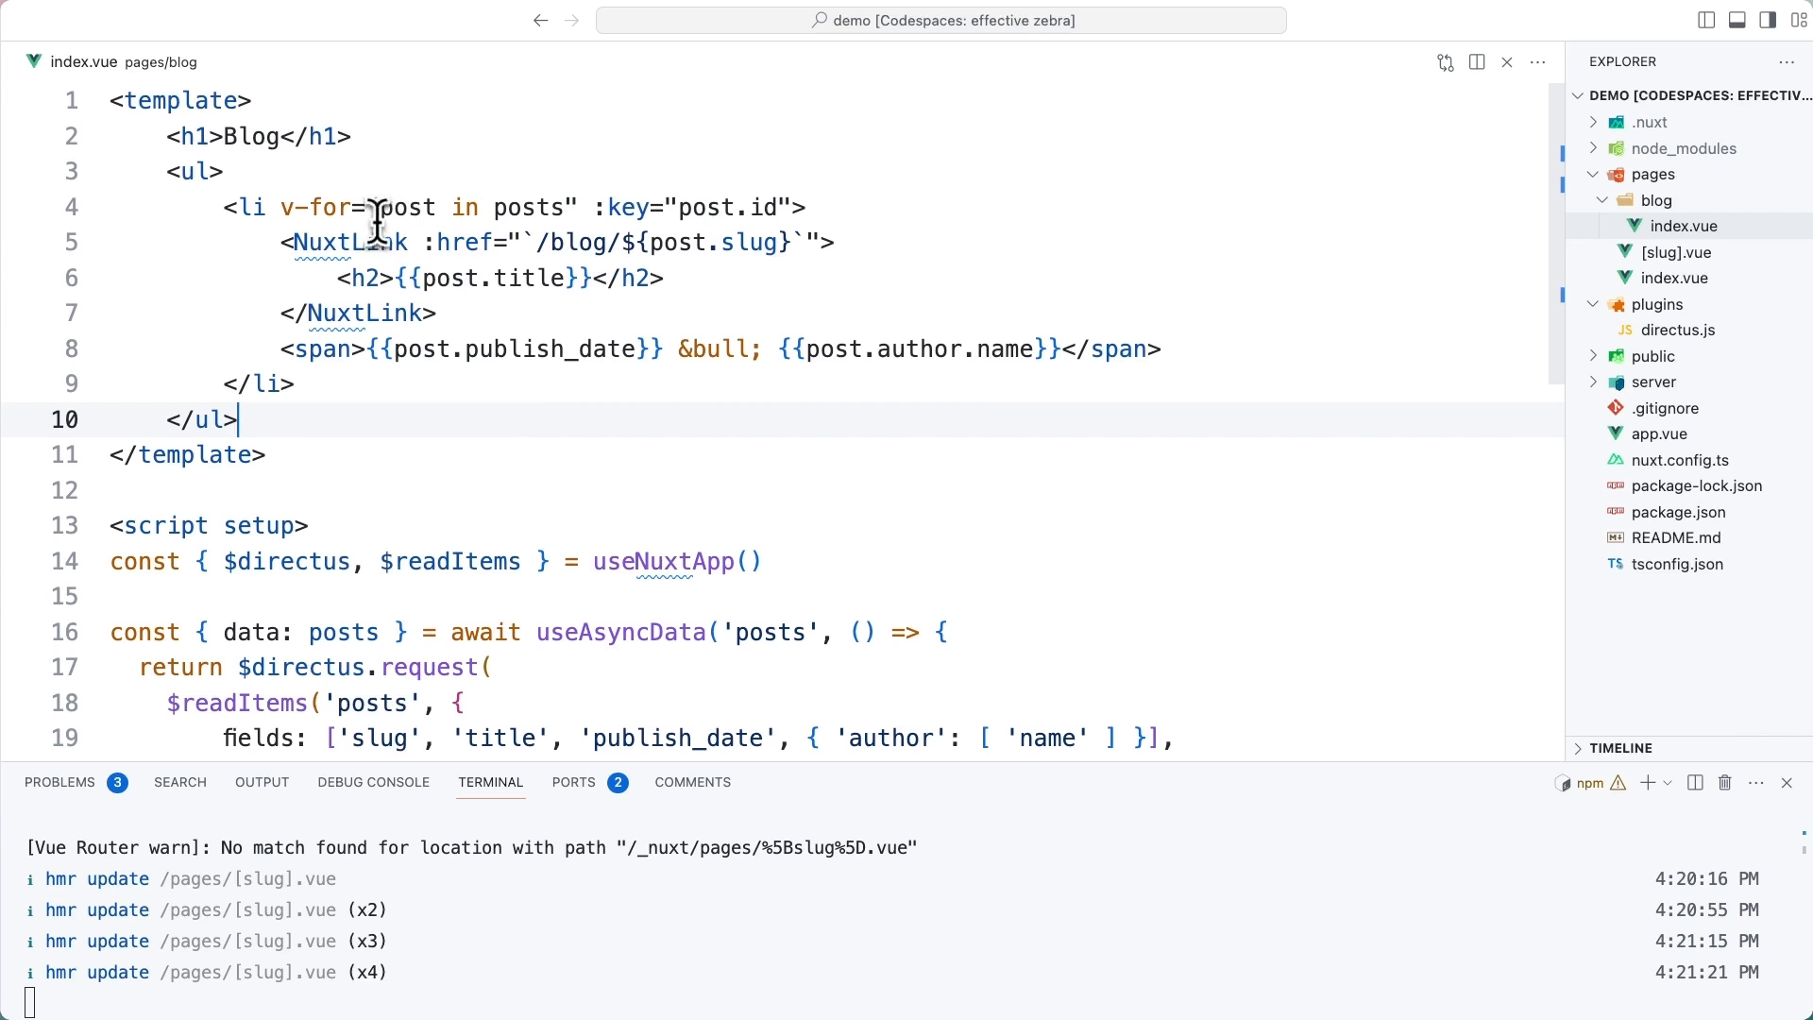
pyautogui.moveTo(225, 208); pyautogui.dragTo(295, 384)
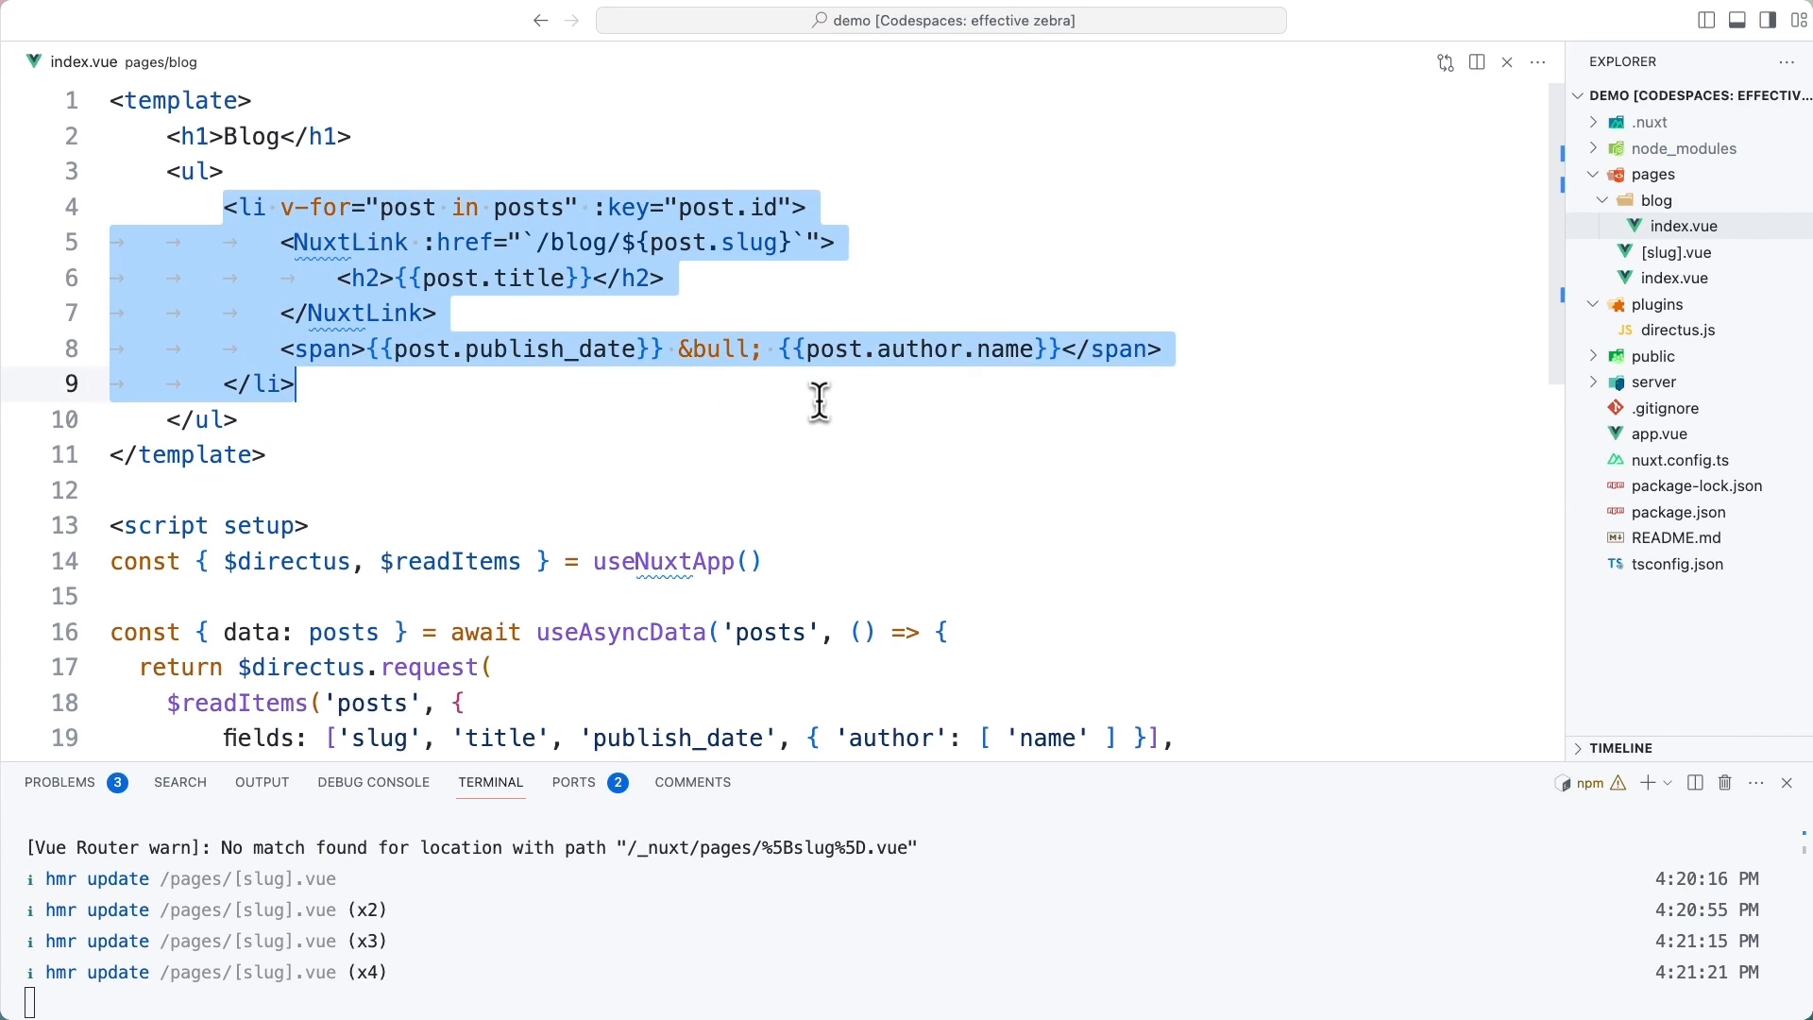
pyautogui.moveTo(438, 438)
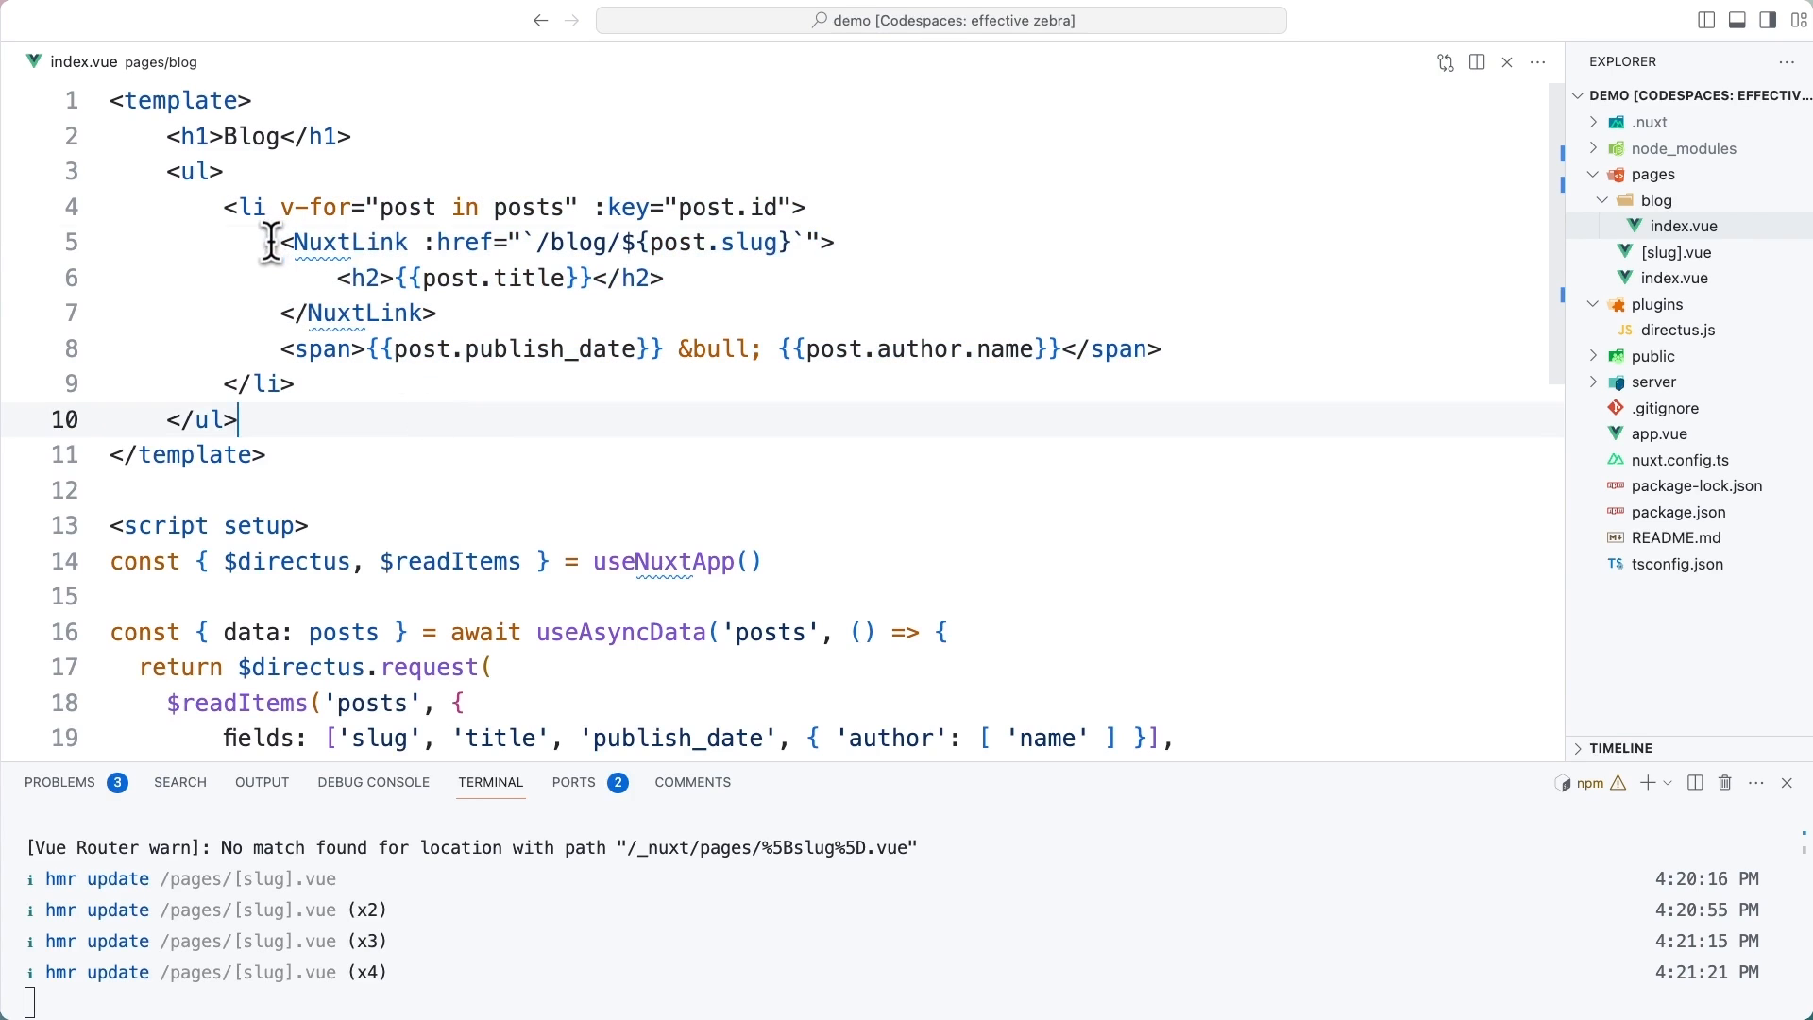
pyautogui.moveTo(278, 242); pyautogui.dragTo(436, 312)
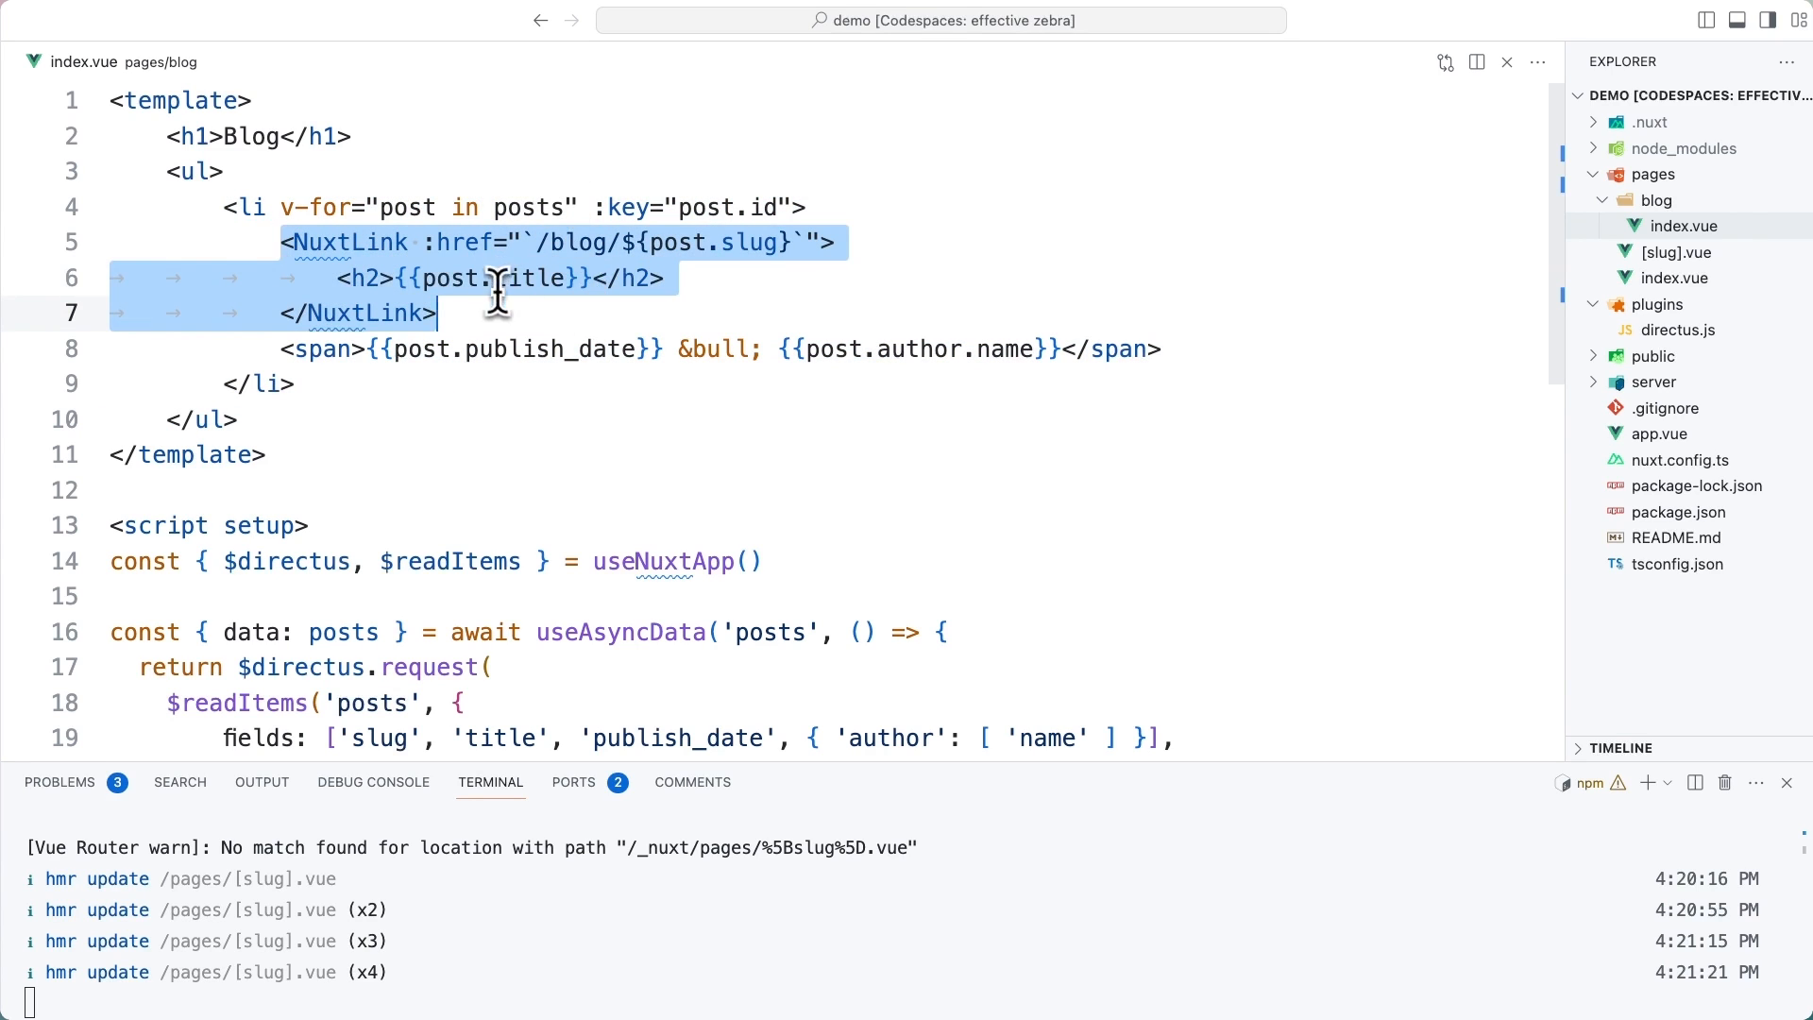
pyautogui.moveTo(738, 223)
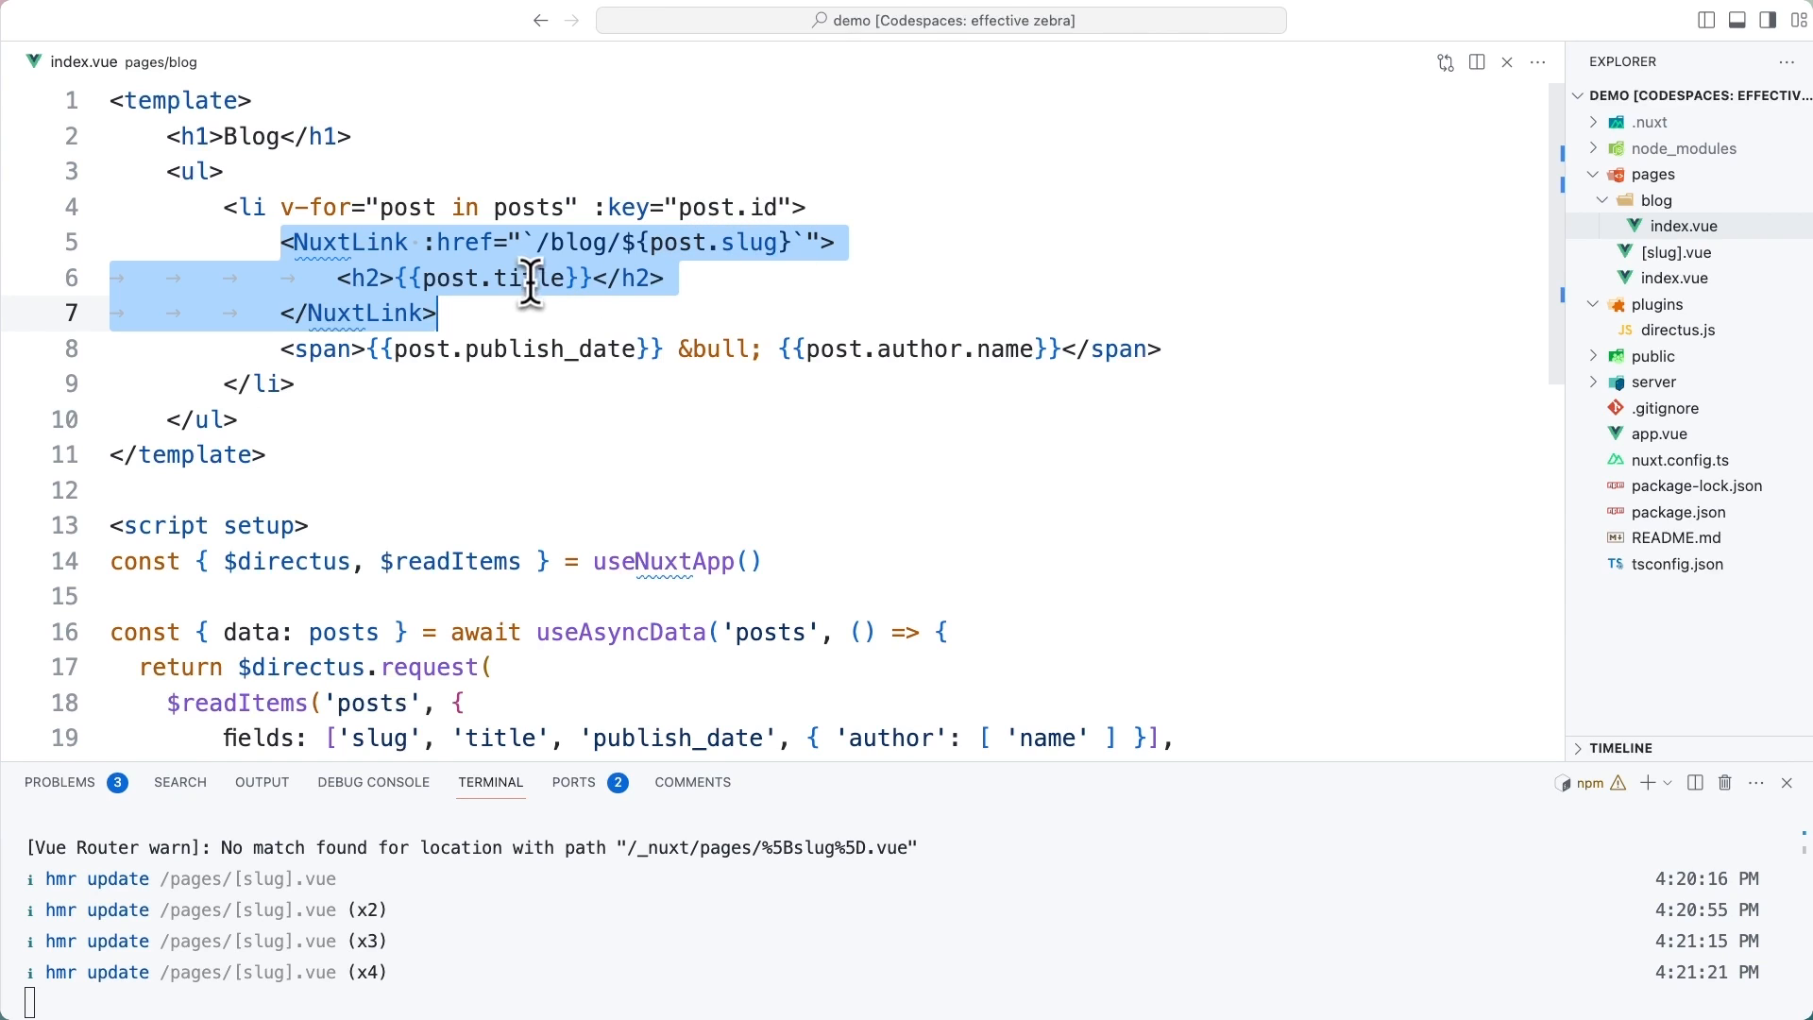
pyautogui.moveTo(593, 348)
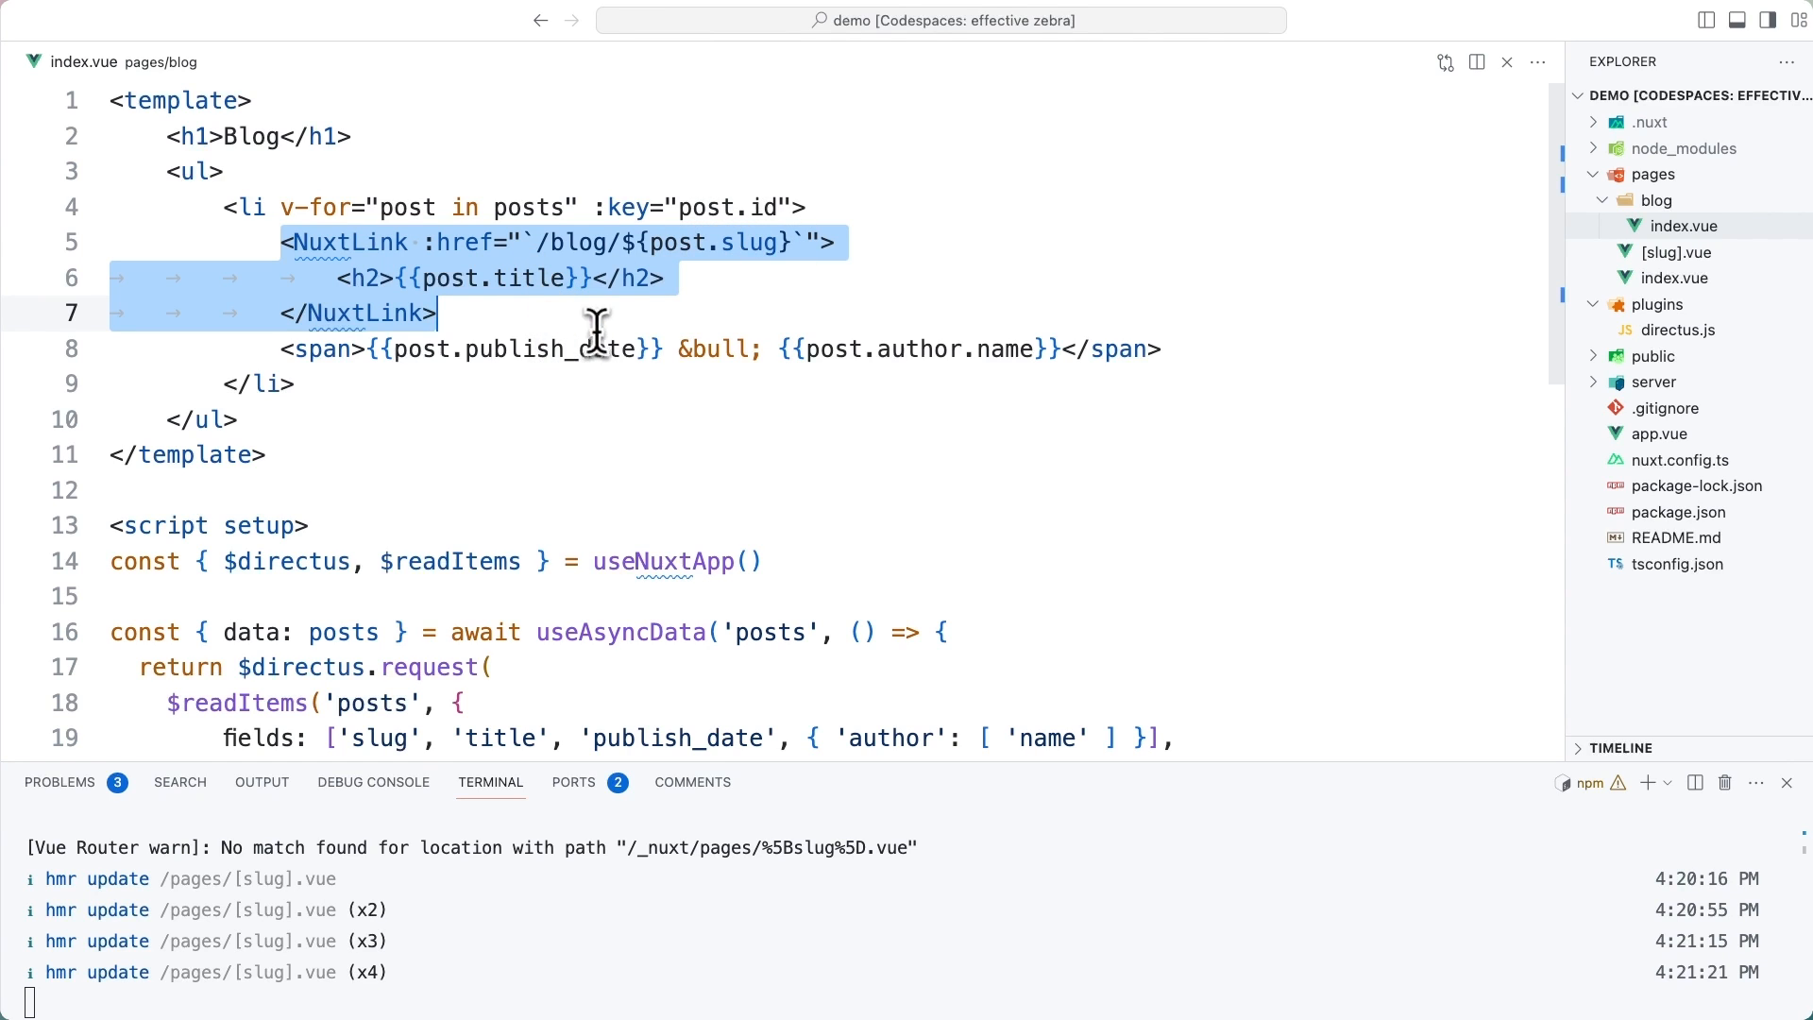
pyautogui.moveTo(918, 363)
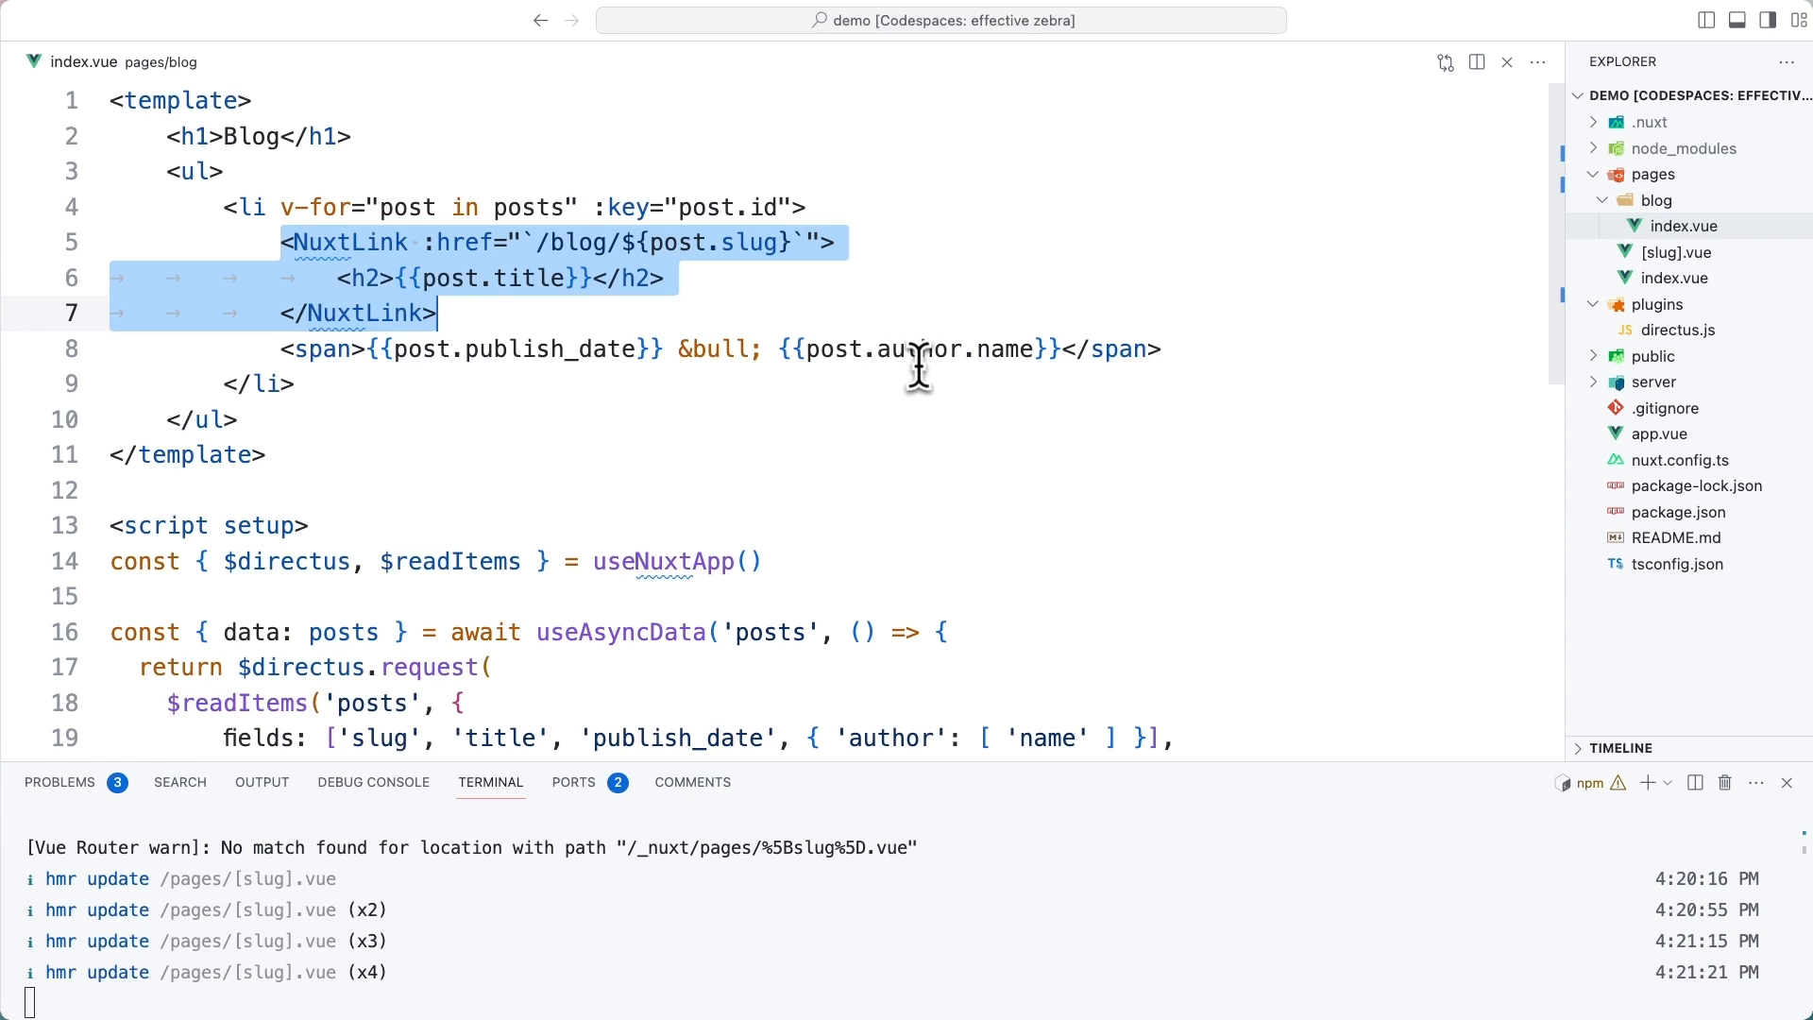
pyautogui.moveTo(893, 319)
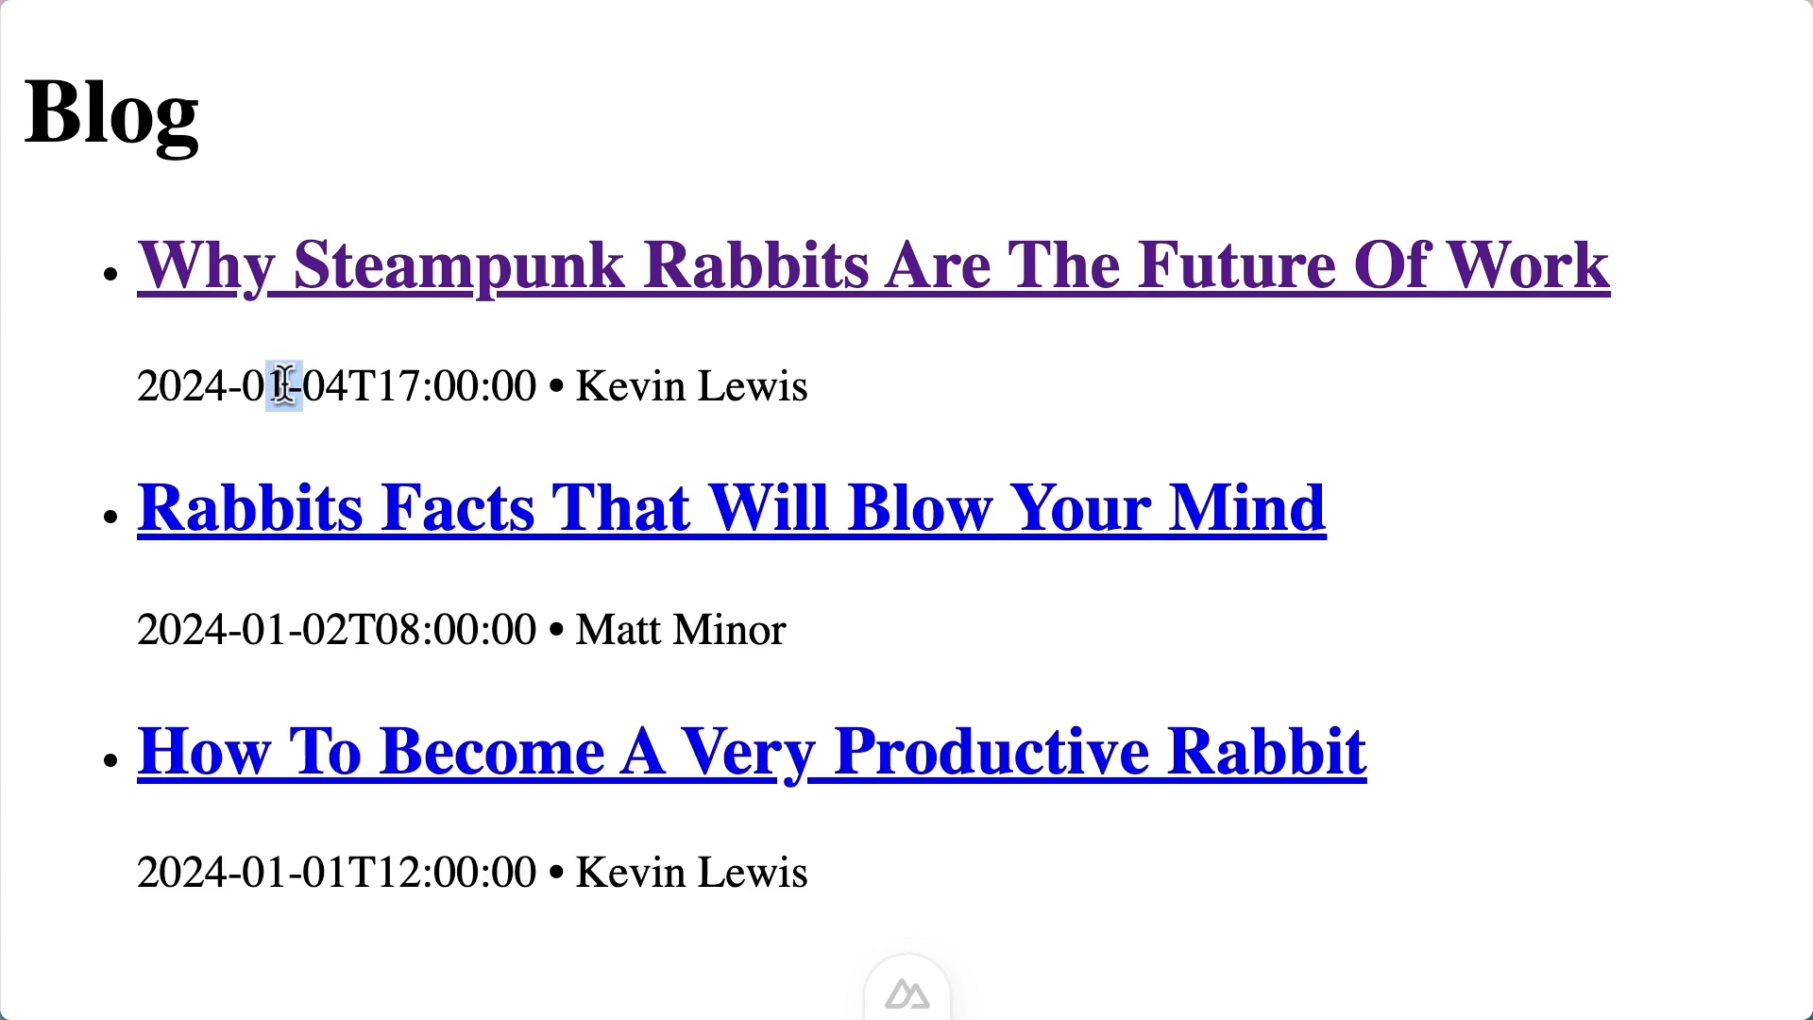
# Check the first post's date on the Blog list, then follow its title link to the 404 page
pyautogui.moveTo(278, 385); pyautogui.dragTo(544, 385)
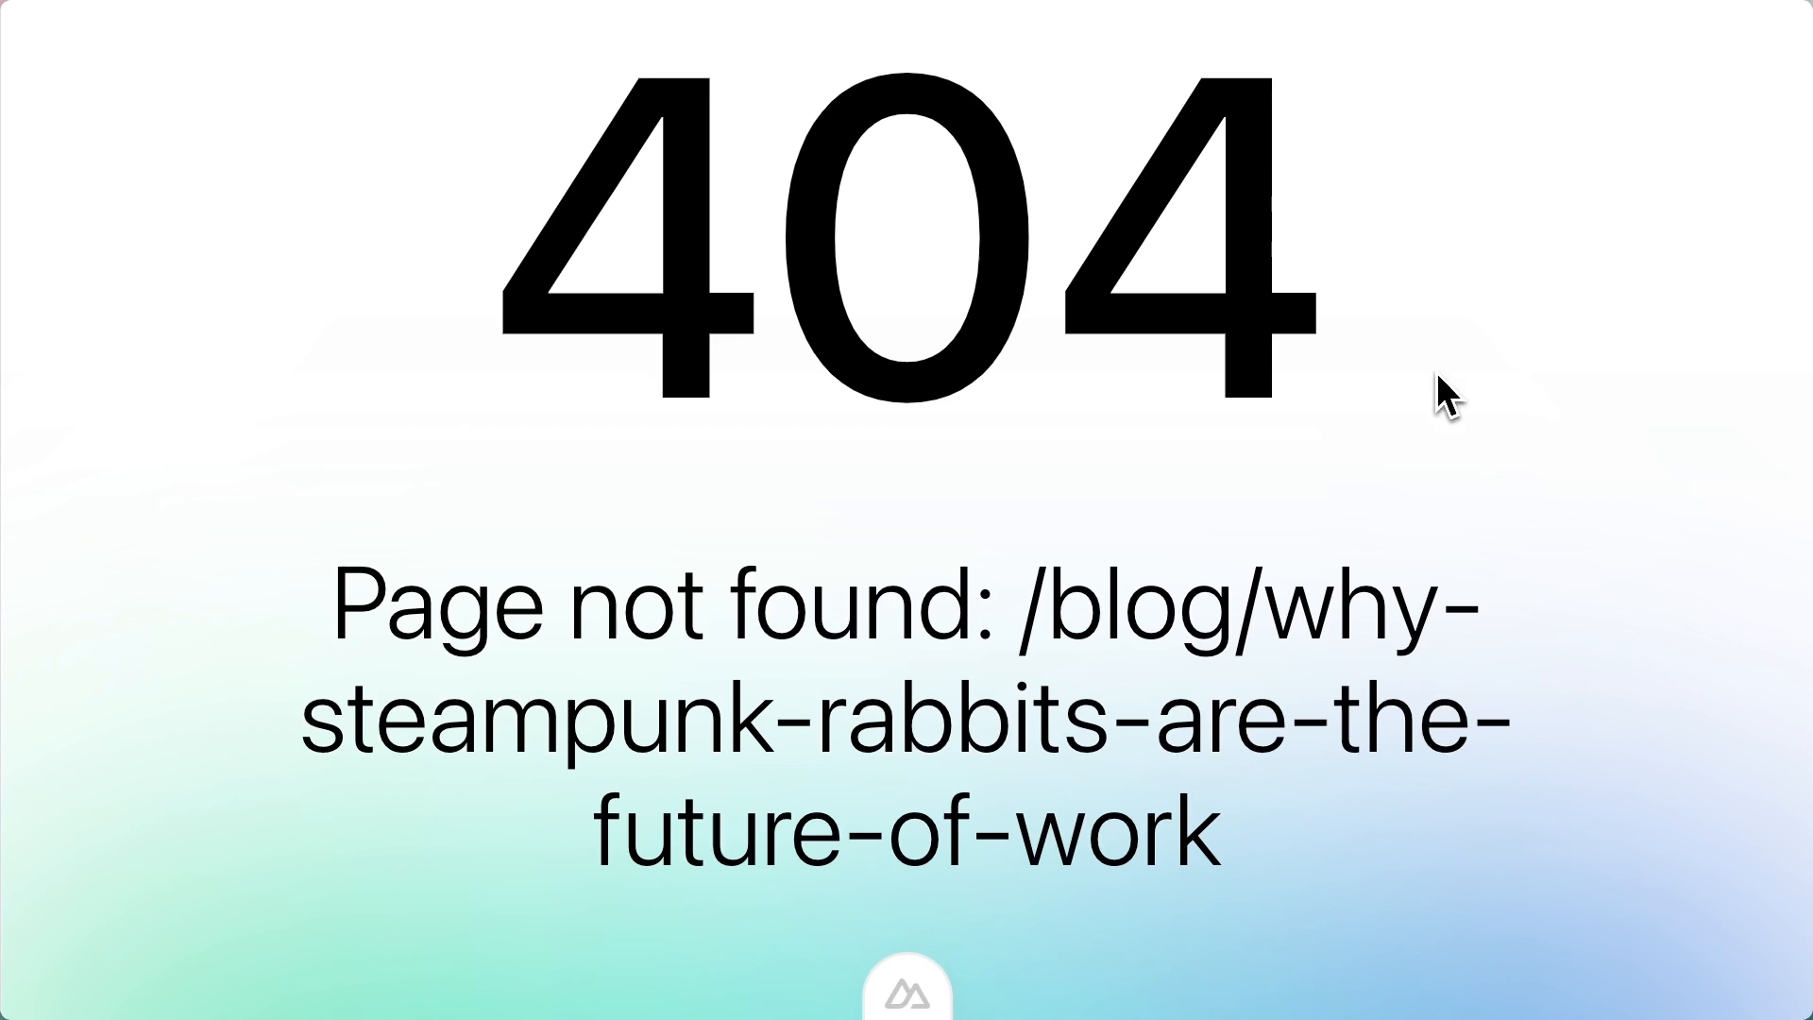
pyautogui.doubleClick(1167, 612)
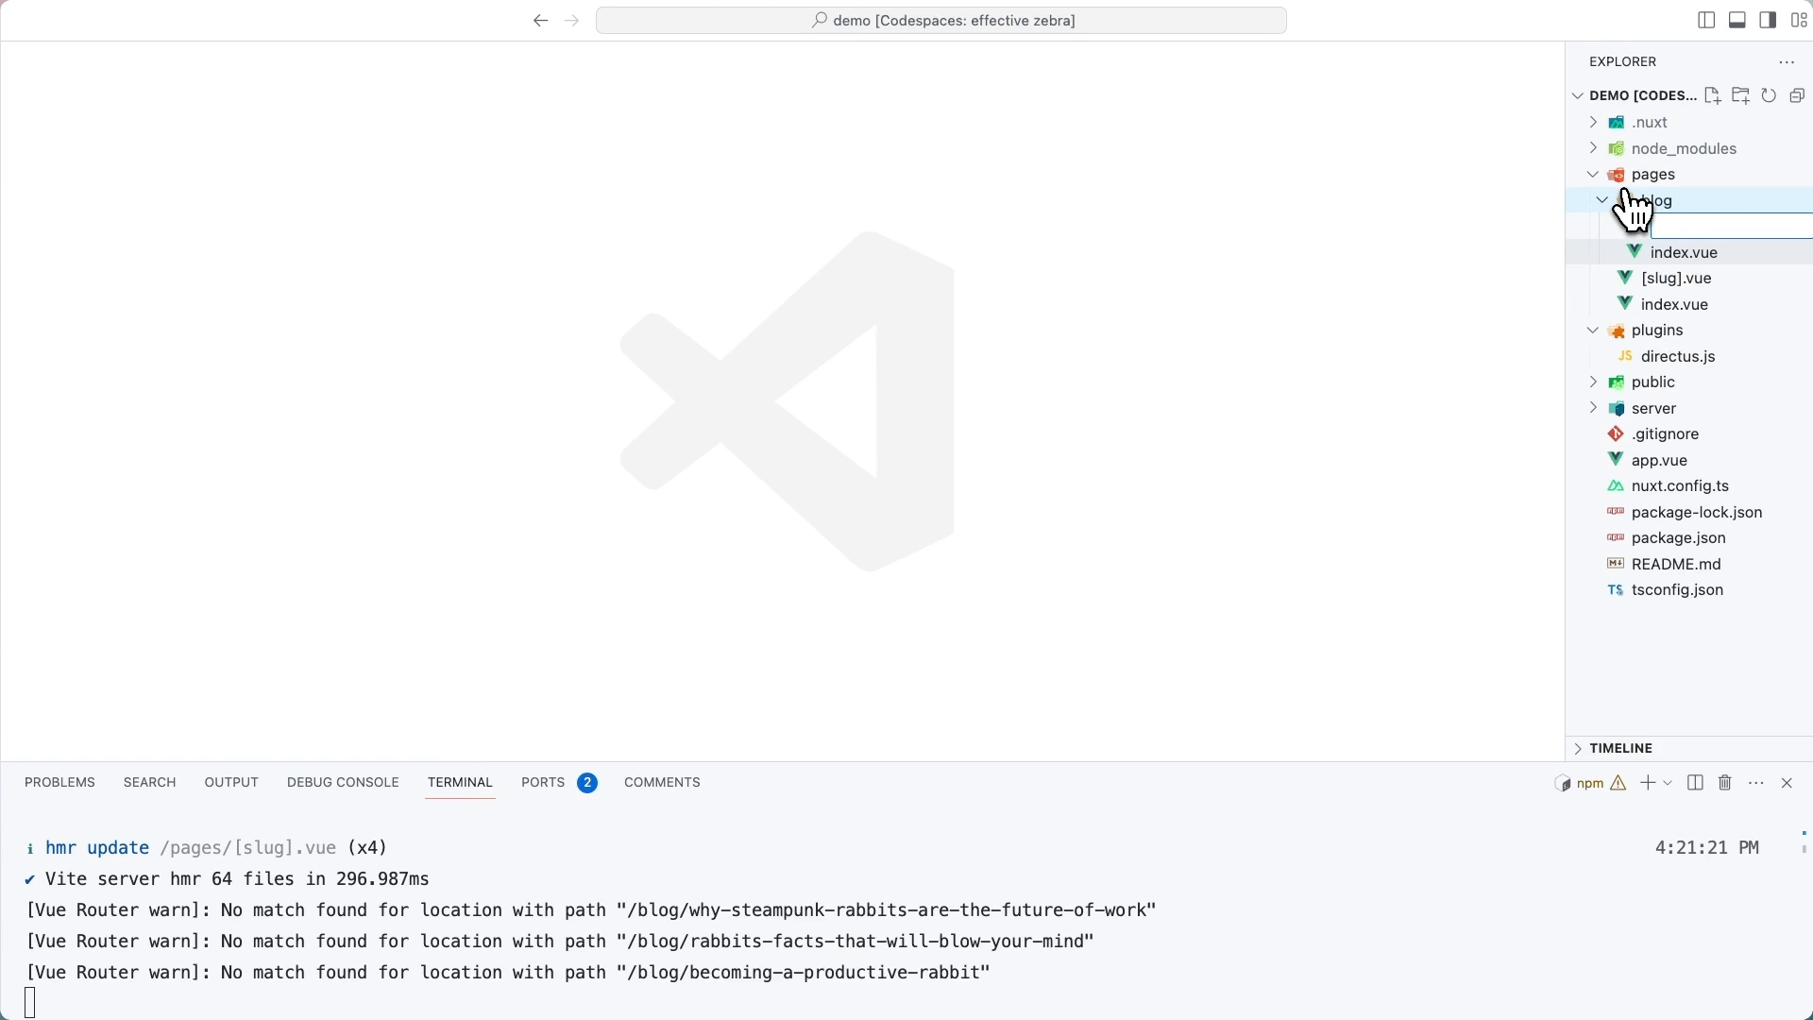
# Create the new file [slug].vue inside pages/blog for the post page
pyautogui.write('[slug].vue')
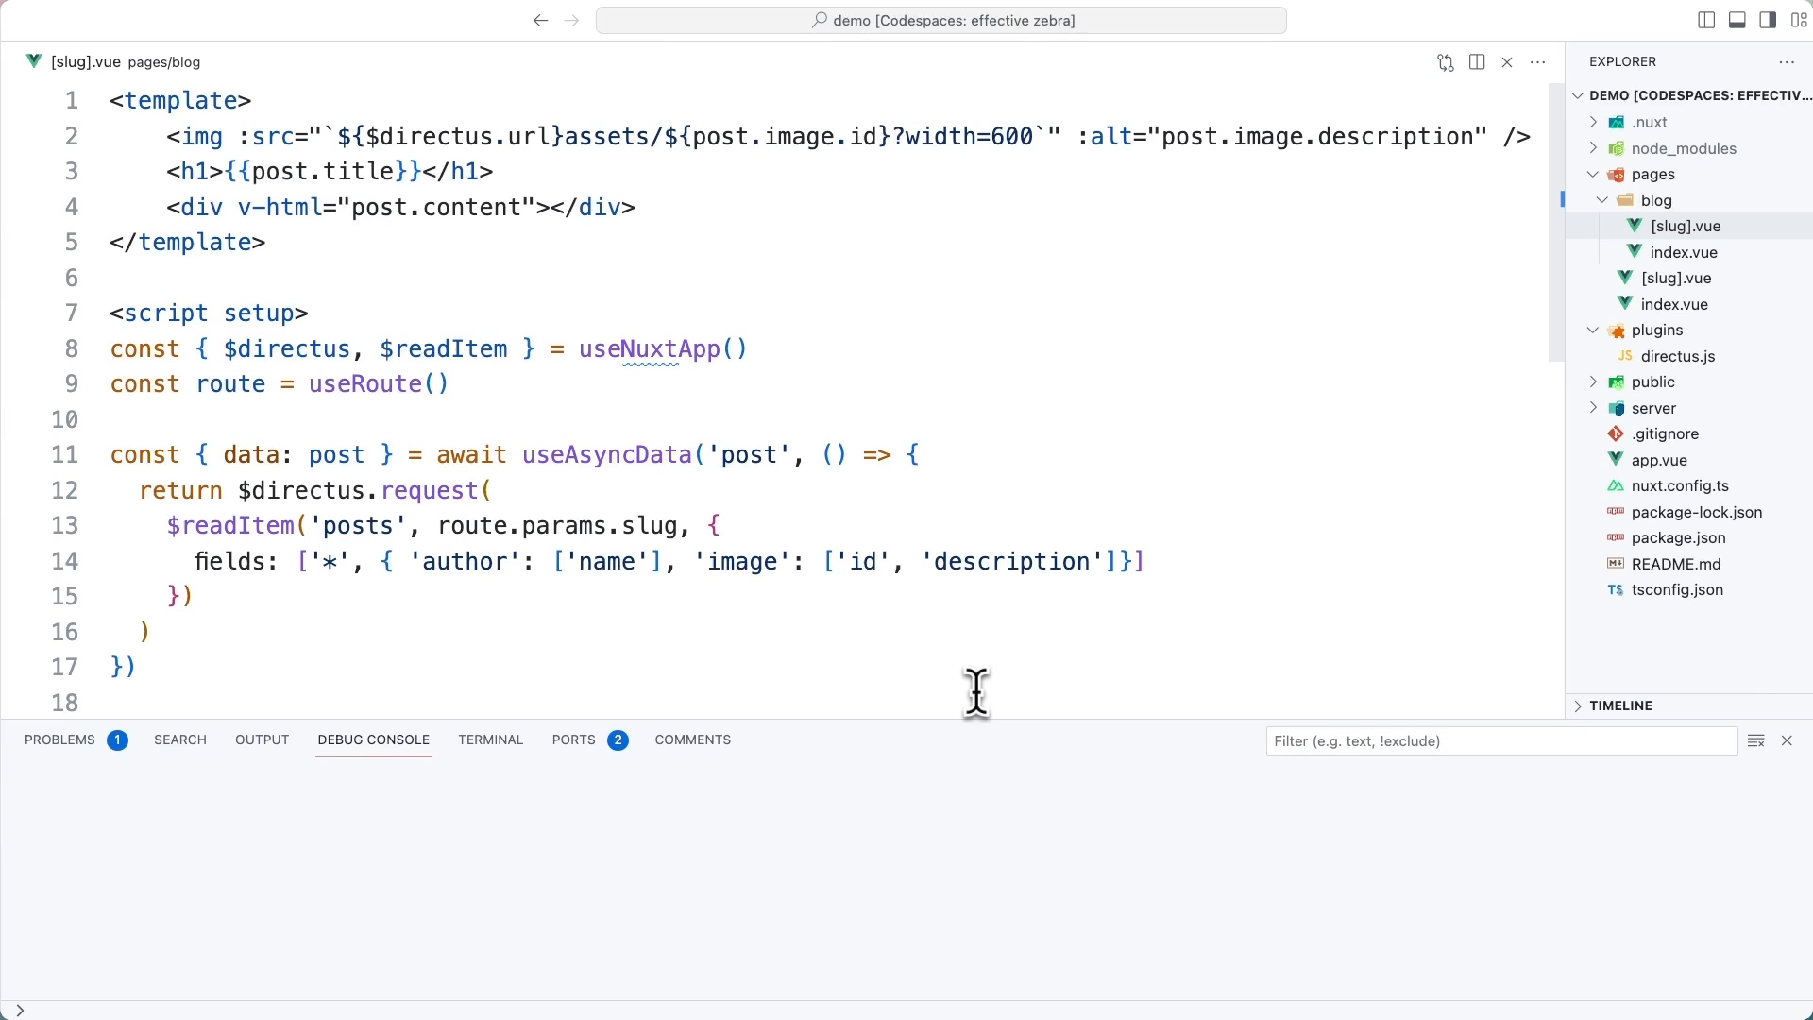
pyautogui.moveTo(489, 387)
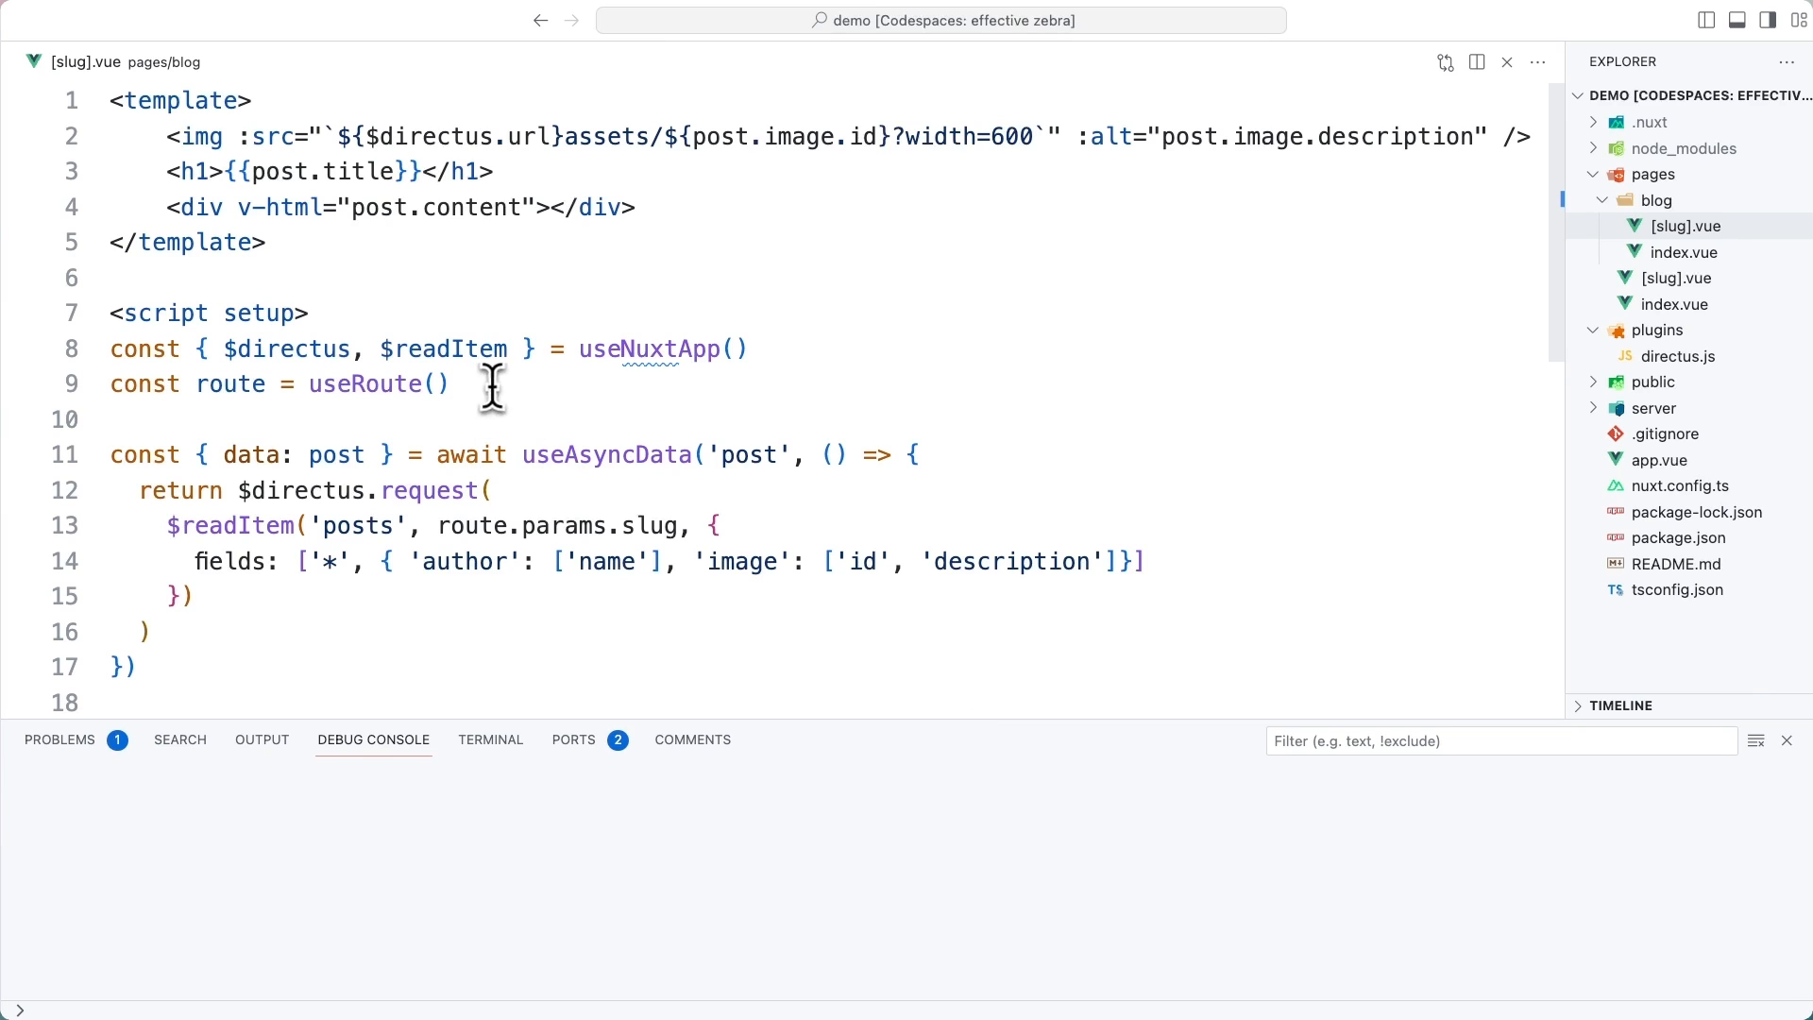
pyautogui.moveTo(563, 394)
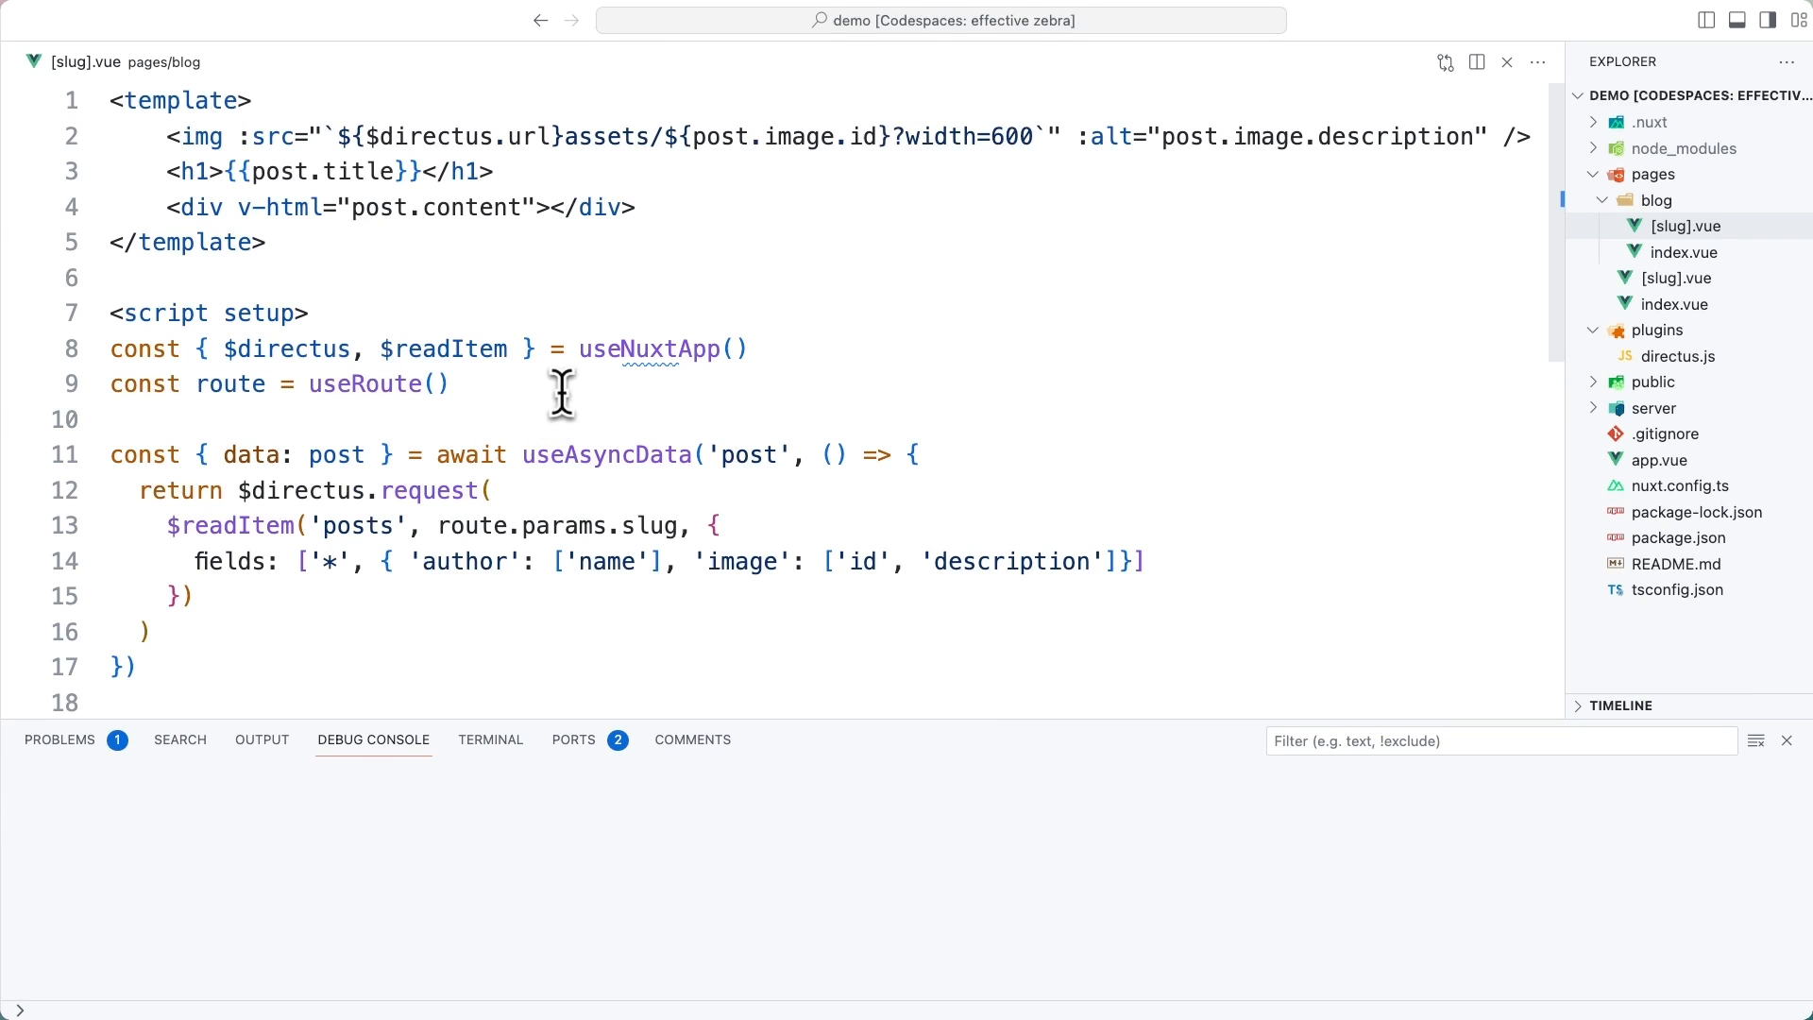
pyautogui.doubleClick(557, 525)
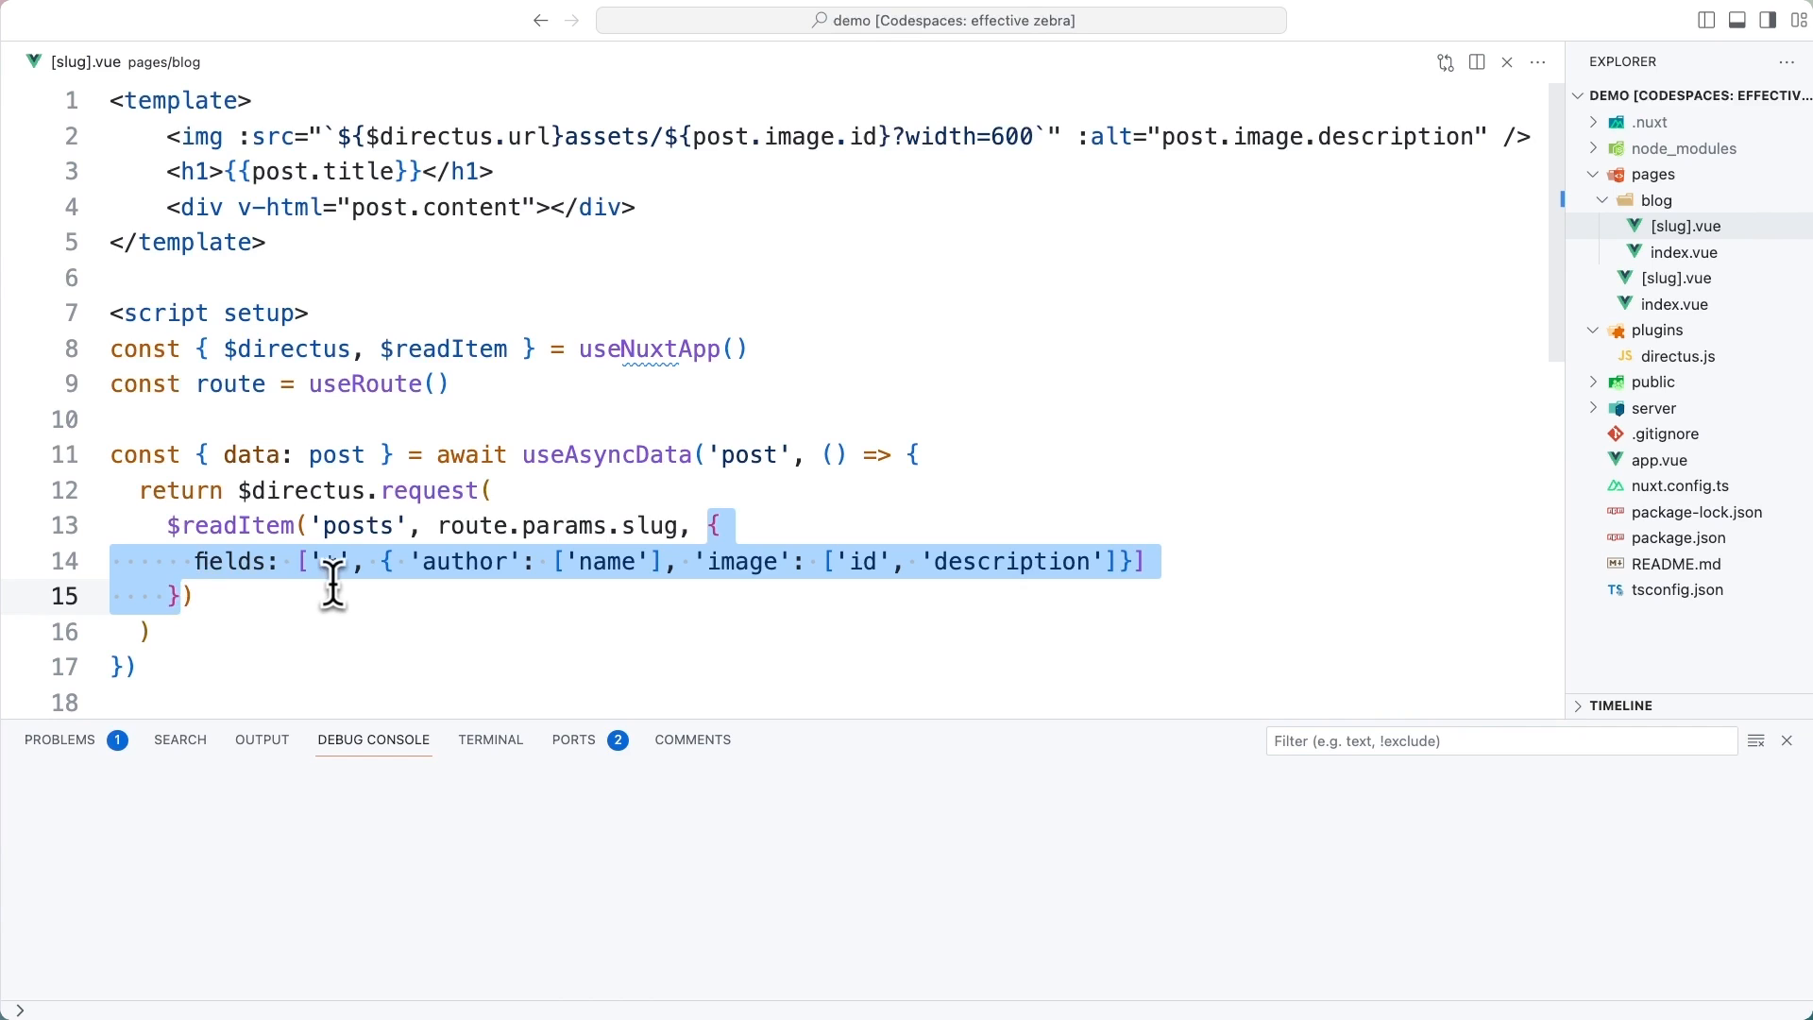
pyautogui.click(325, 561)
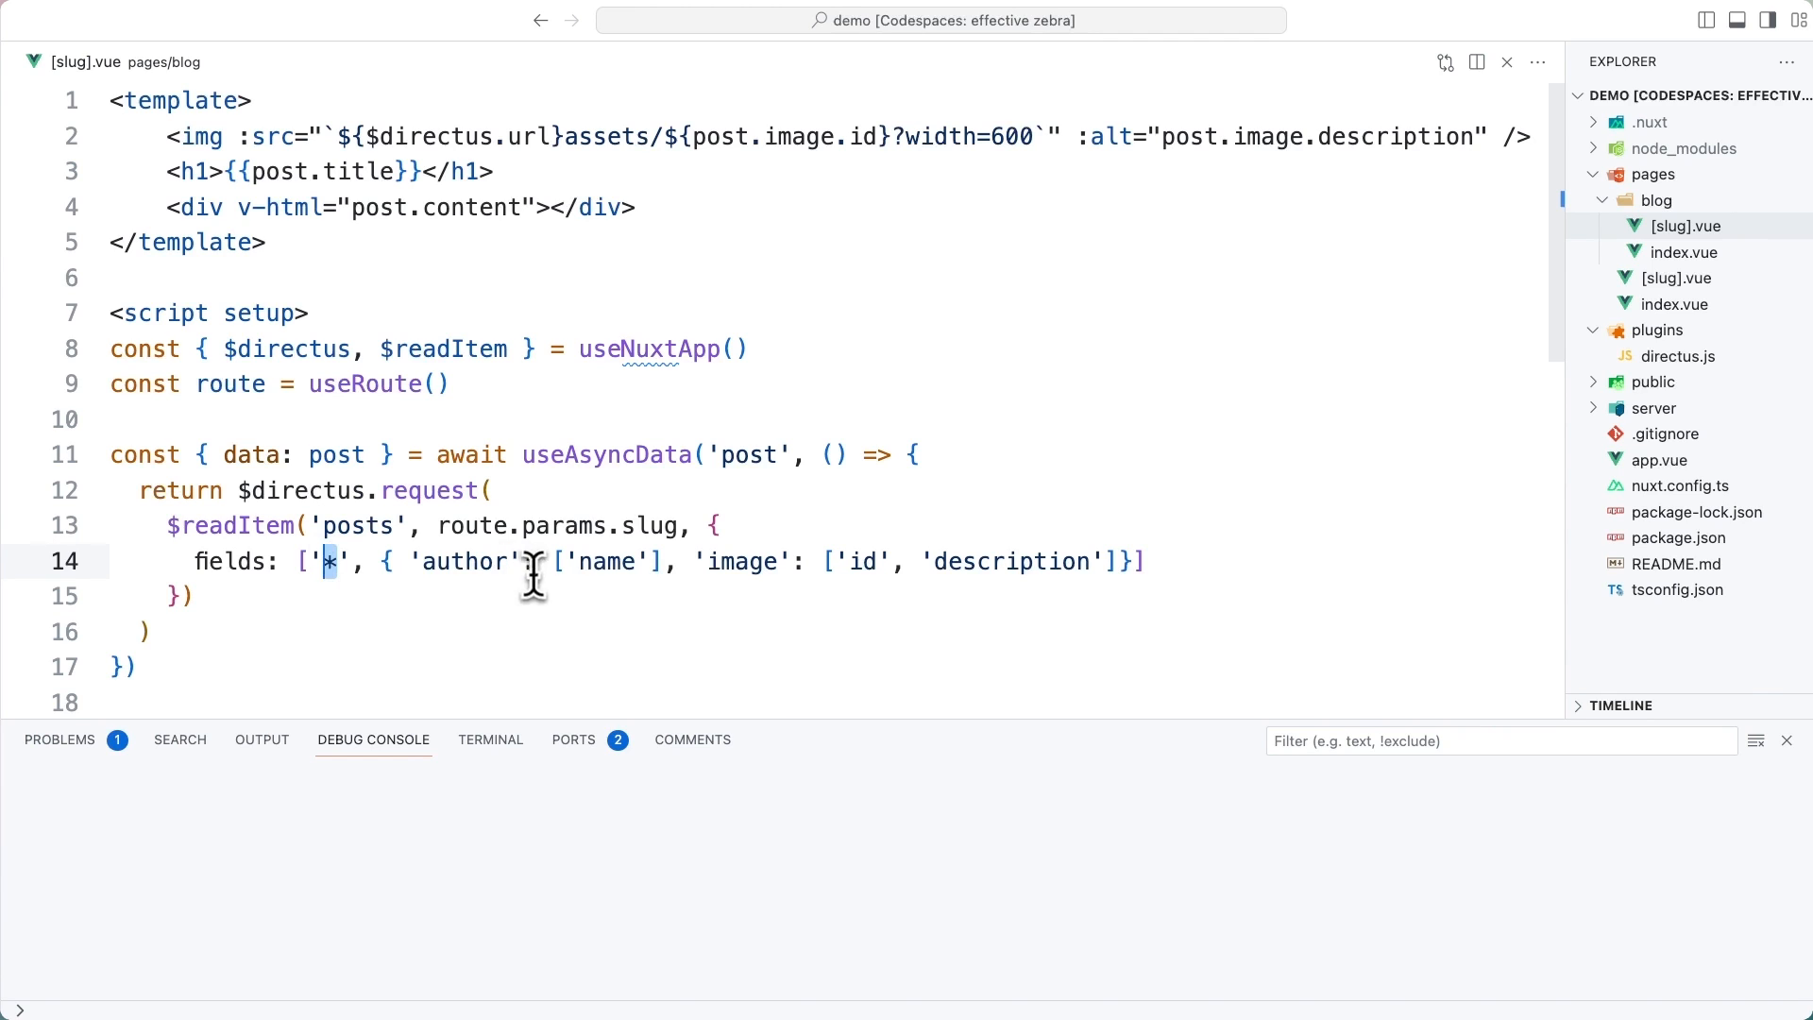
pyautogui.moveTo(416, 561); pyautogui.dragTo(676, 561)
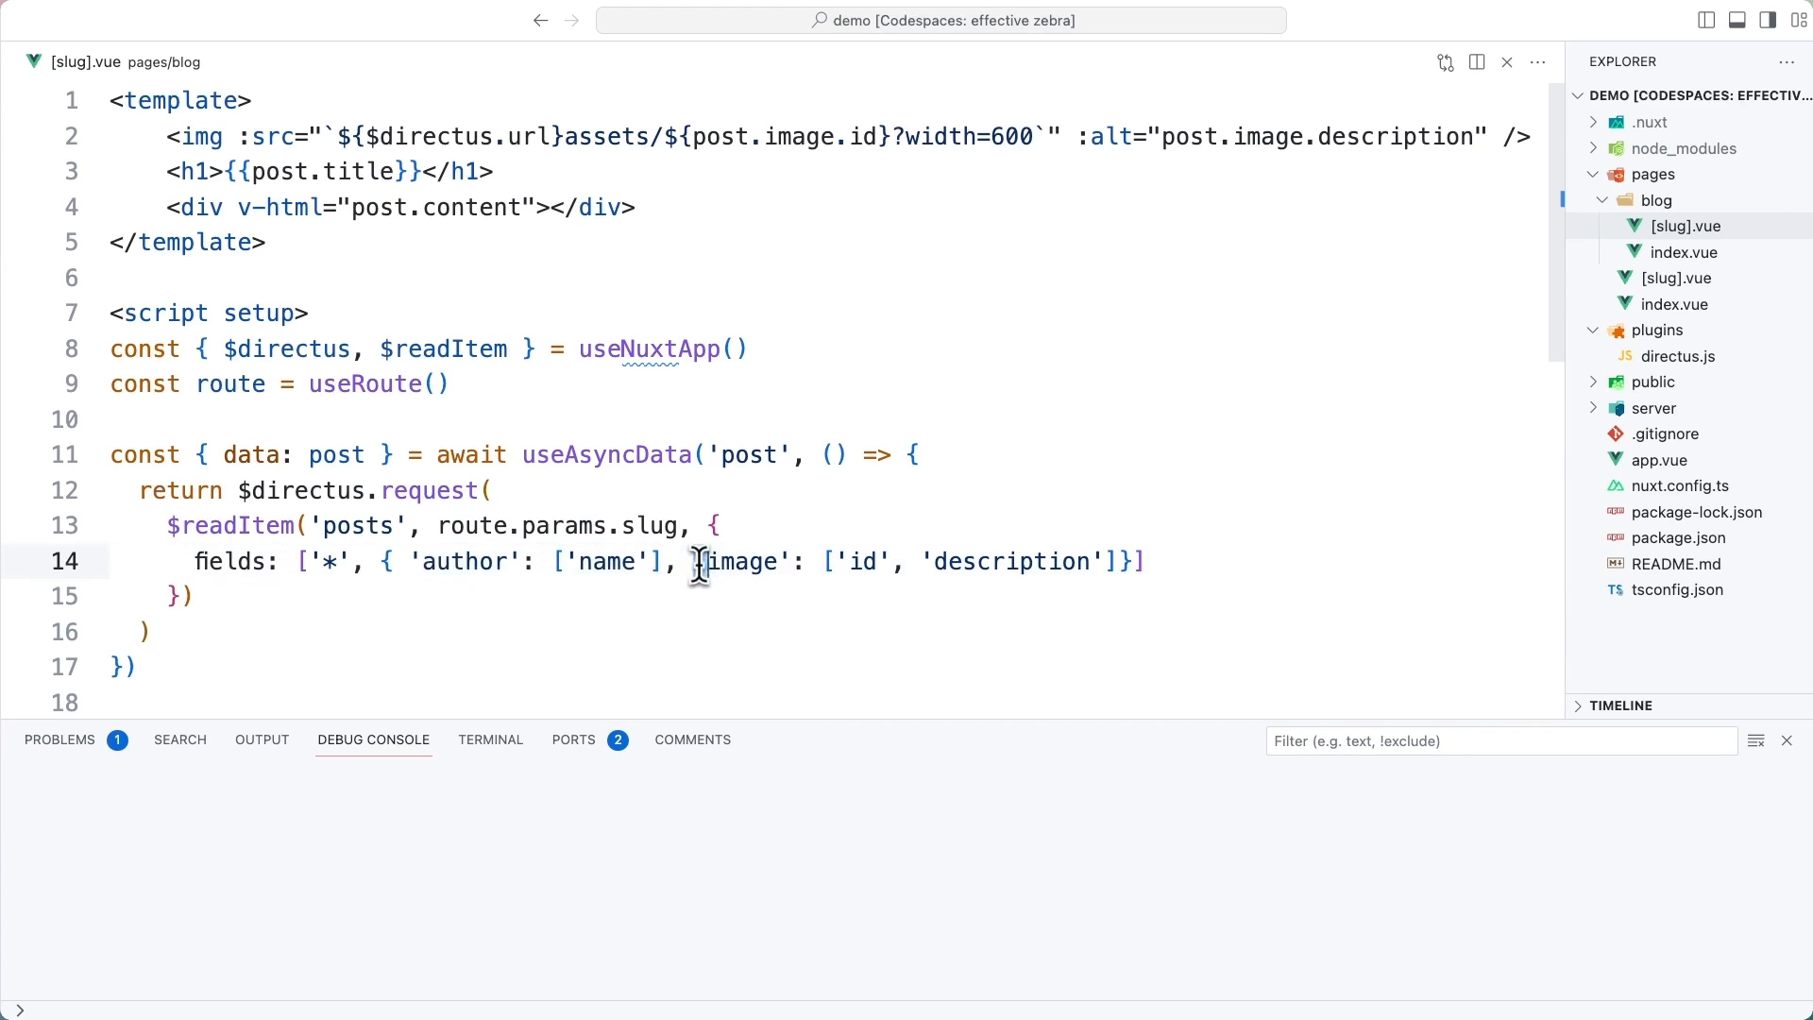
pyautogui.doubleClick(1010, 563)
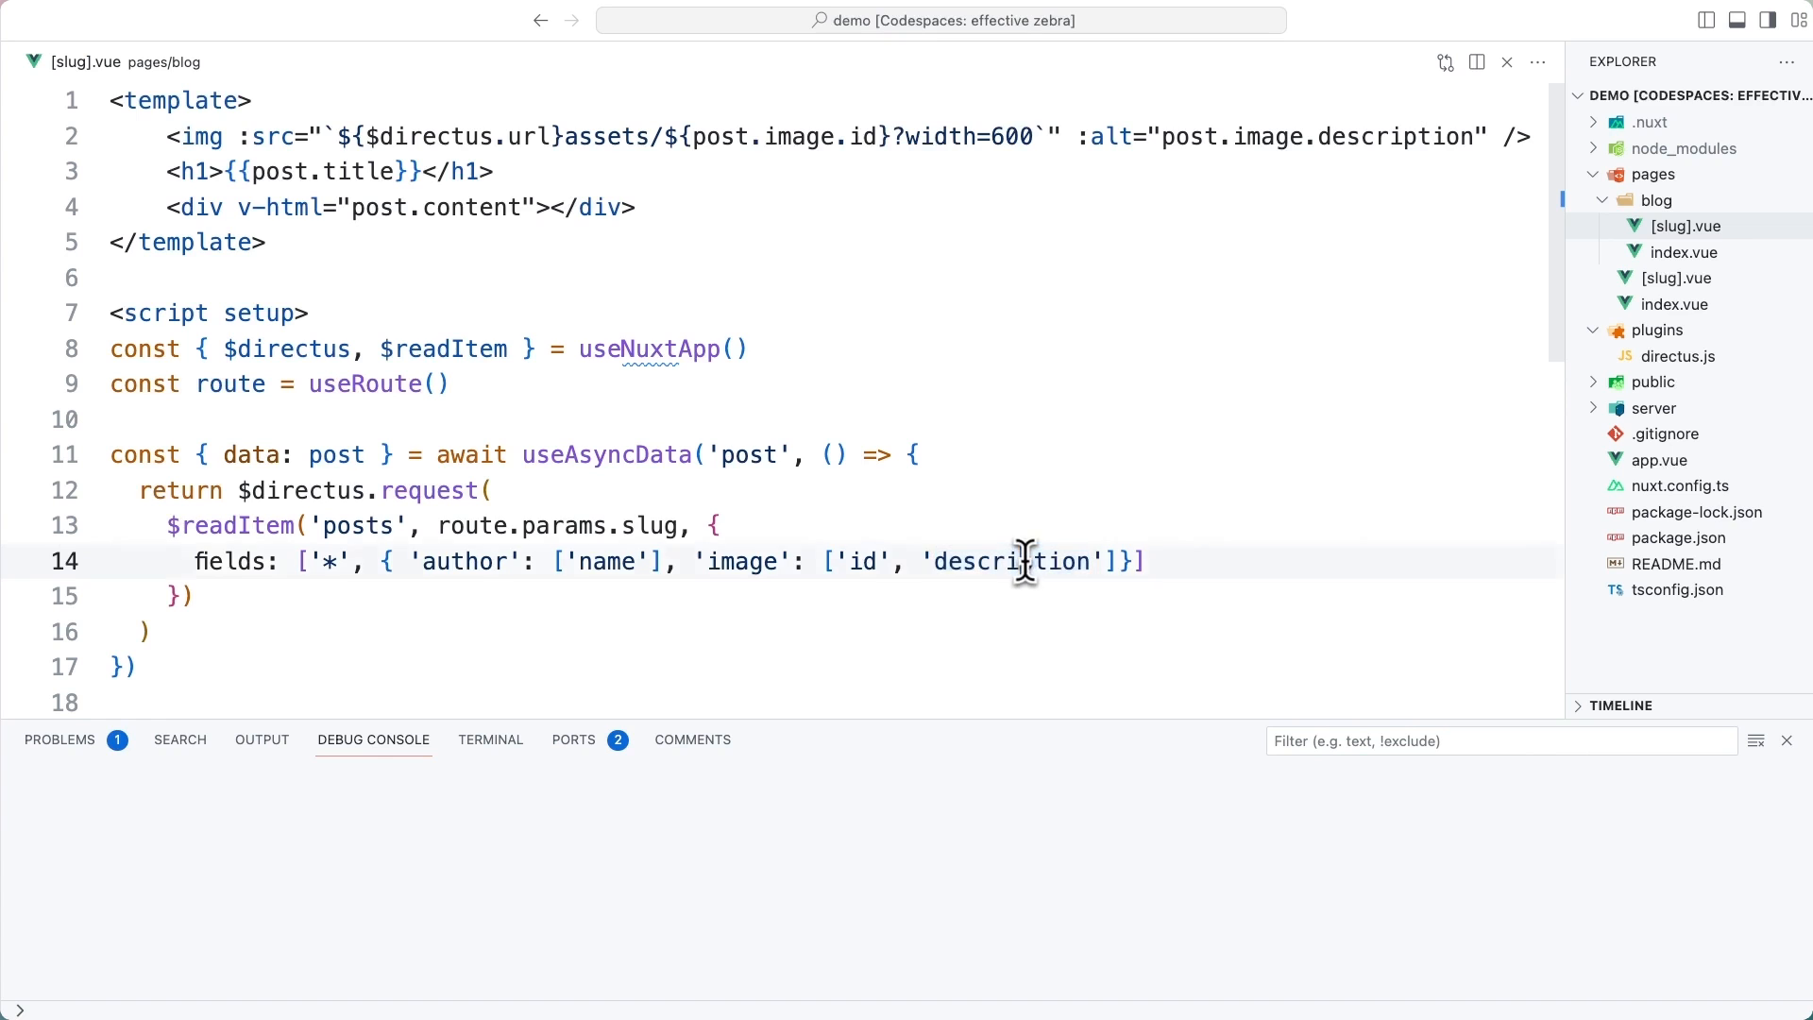
pyautogui.scroll(-3)
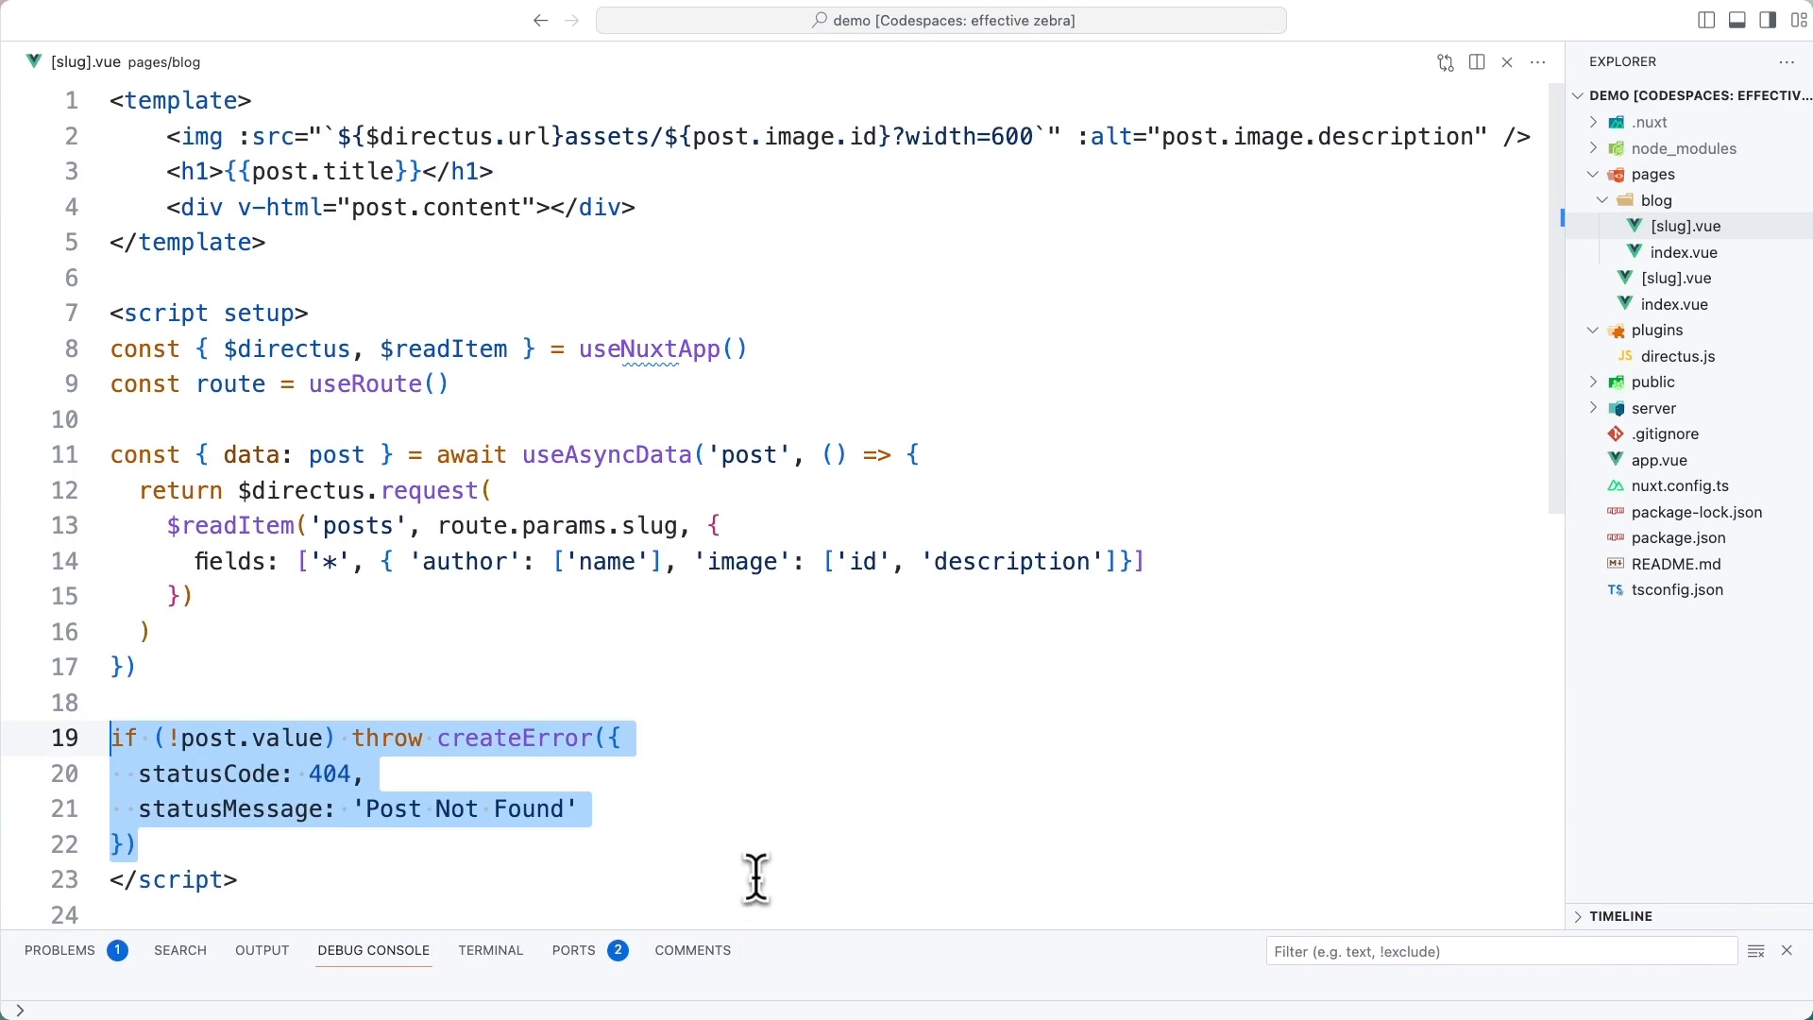
# Review the new 404 'Post Not Found' createError block and the post content binding in [slug].vue
pyautogui.click(566, 809)
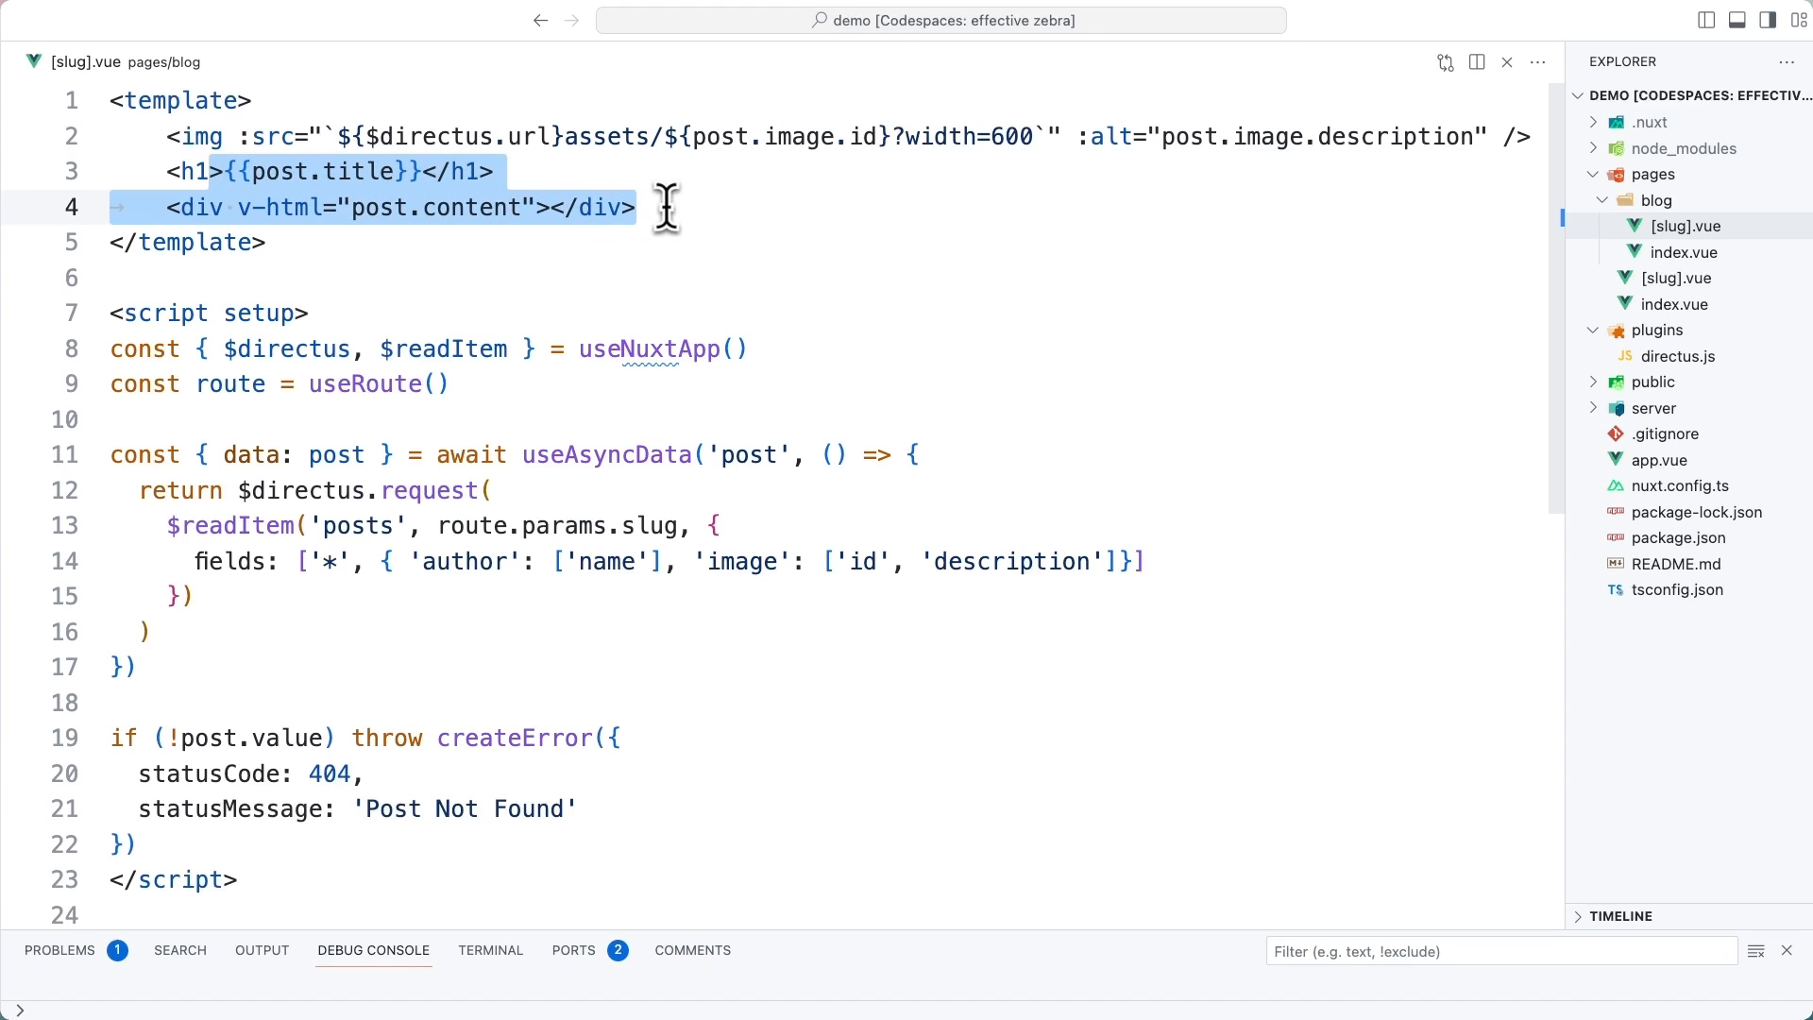
pyautogui.moveTo(361, 207)
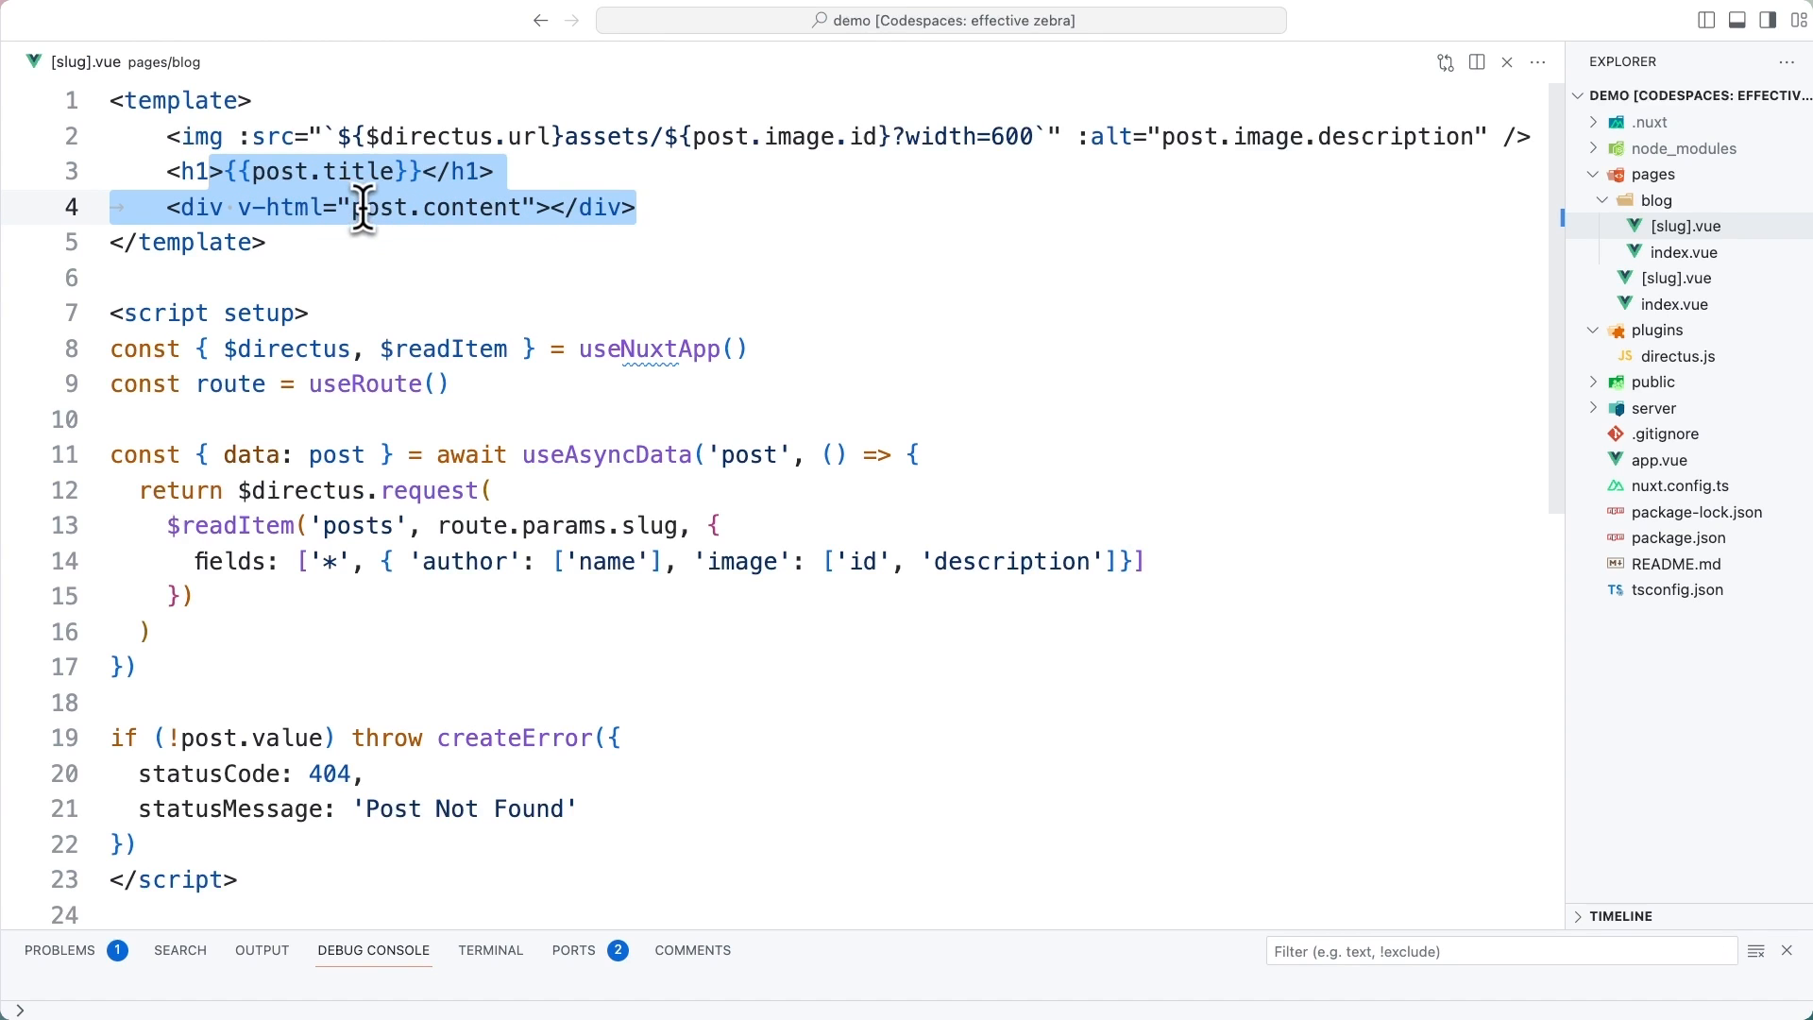
pyautogui.doubleClick(433, 208)
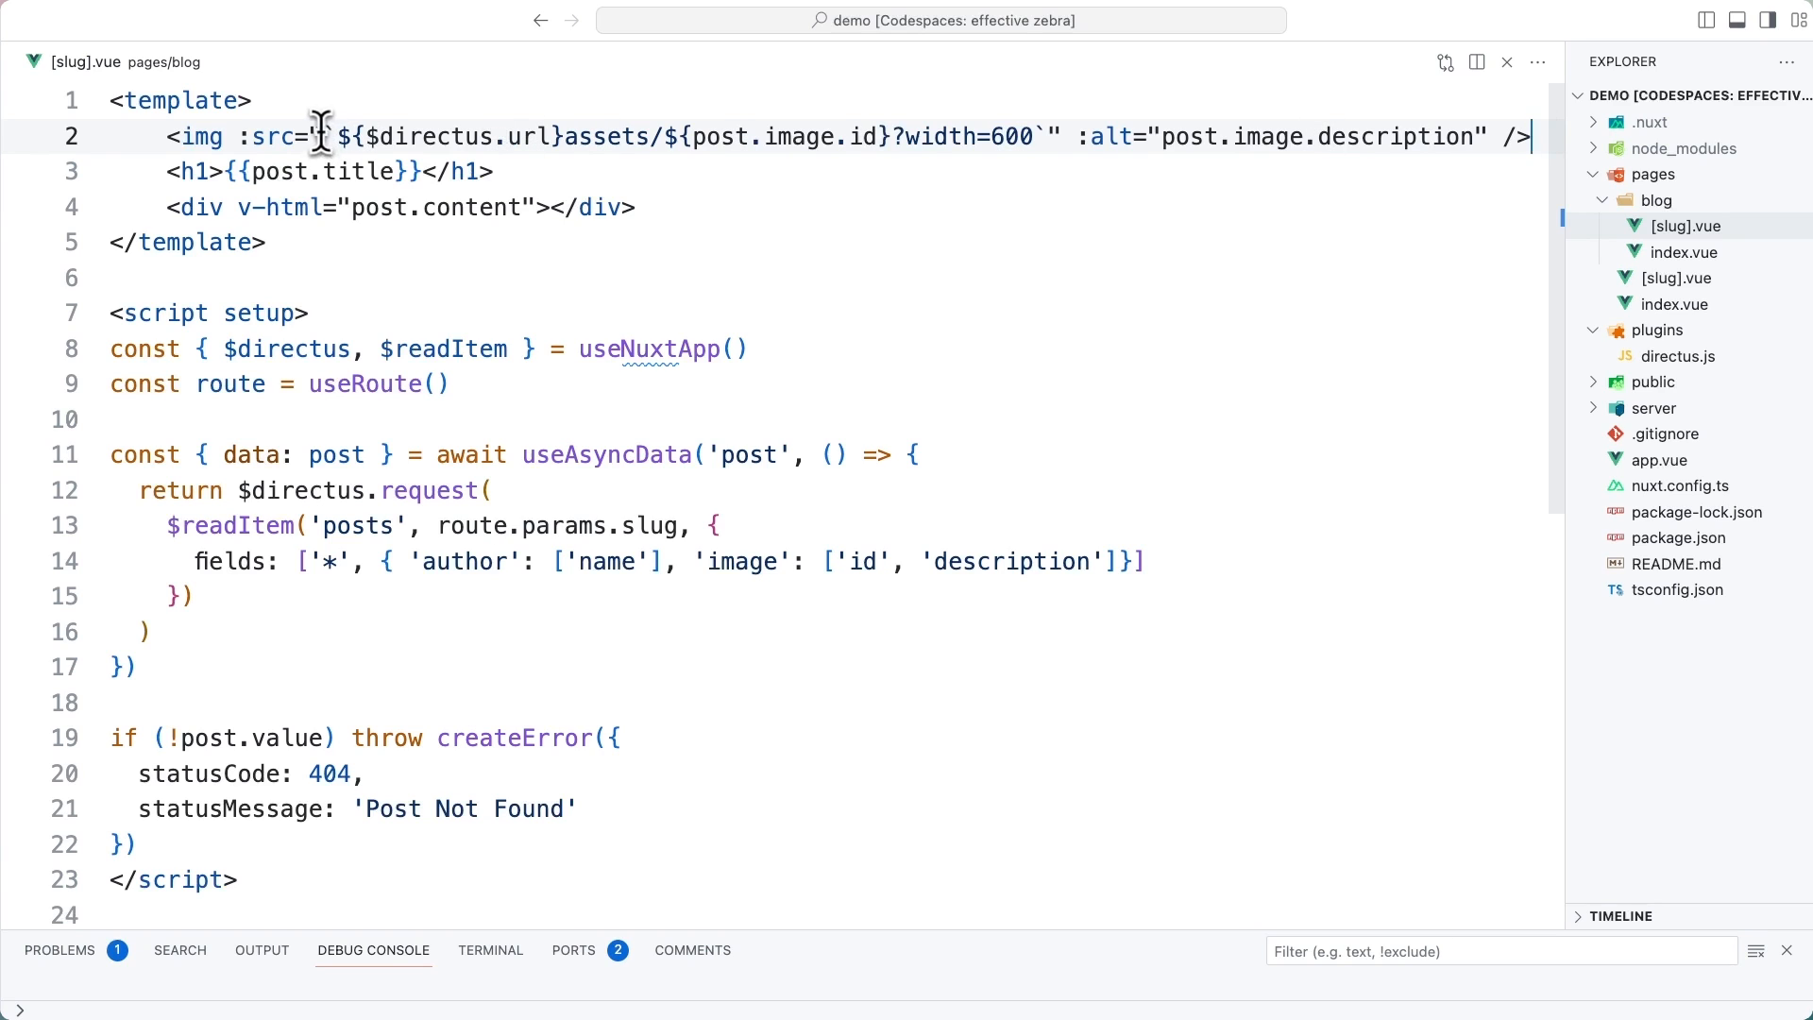
pyautogui.moveTo(327, 136); pyautogui.dragTo(1046, 136)
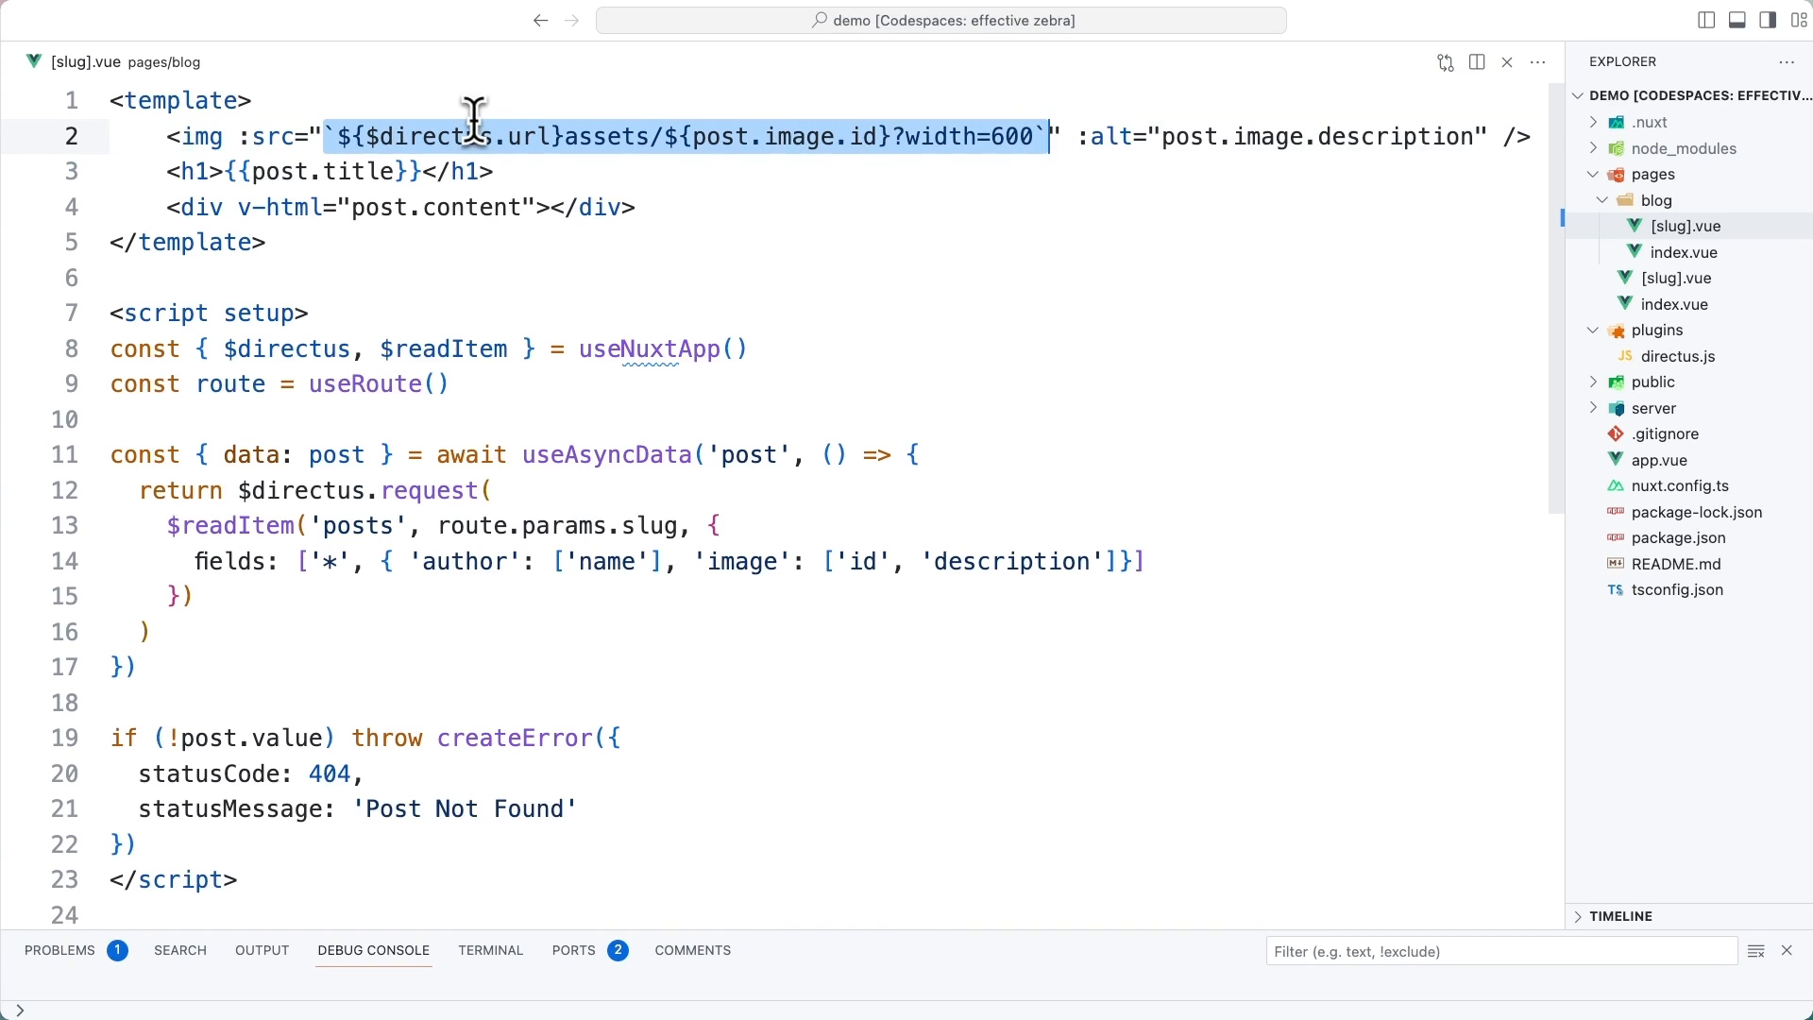
pyautogui.moveTo(521, 136)
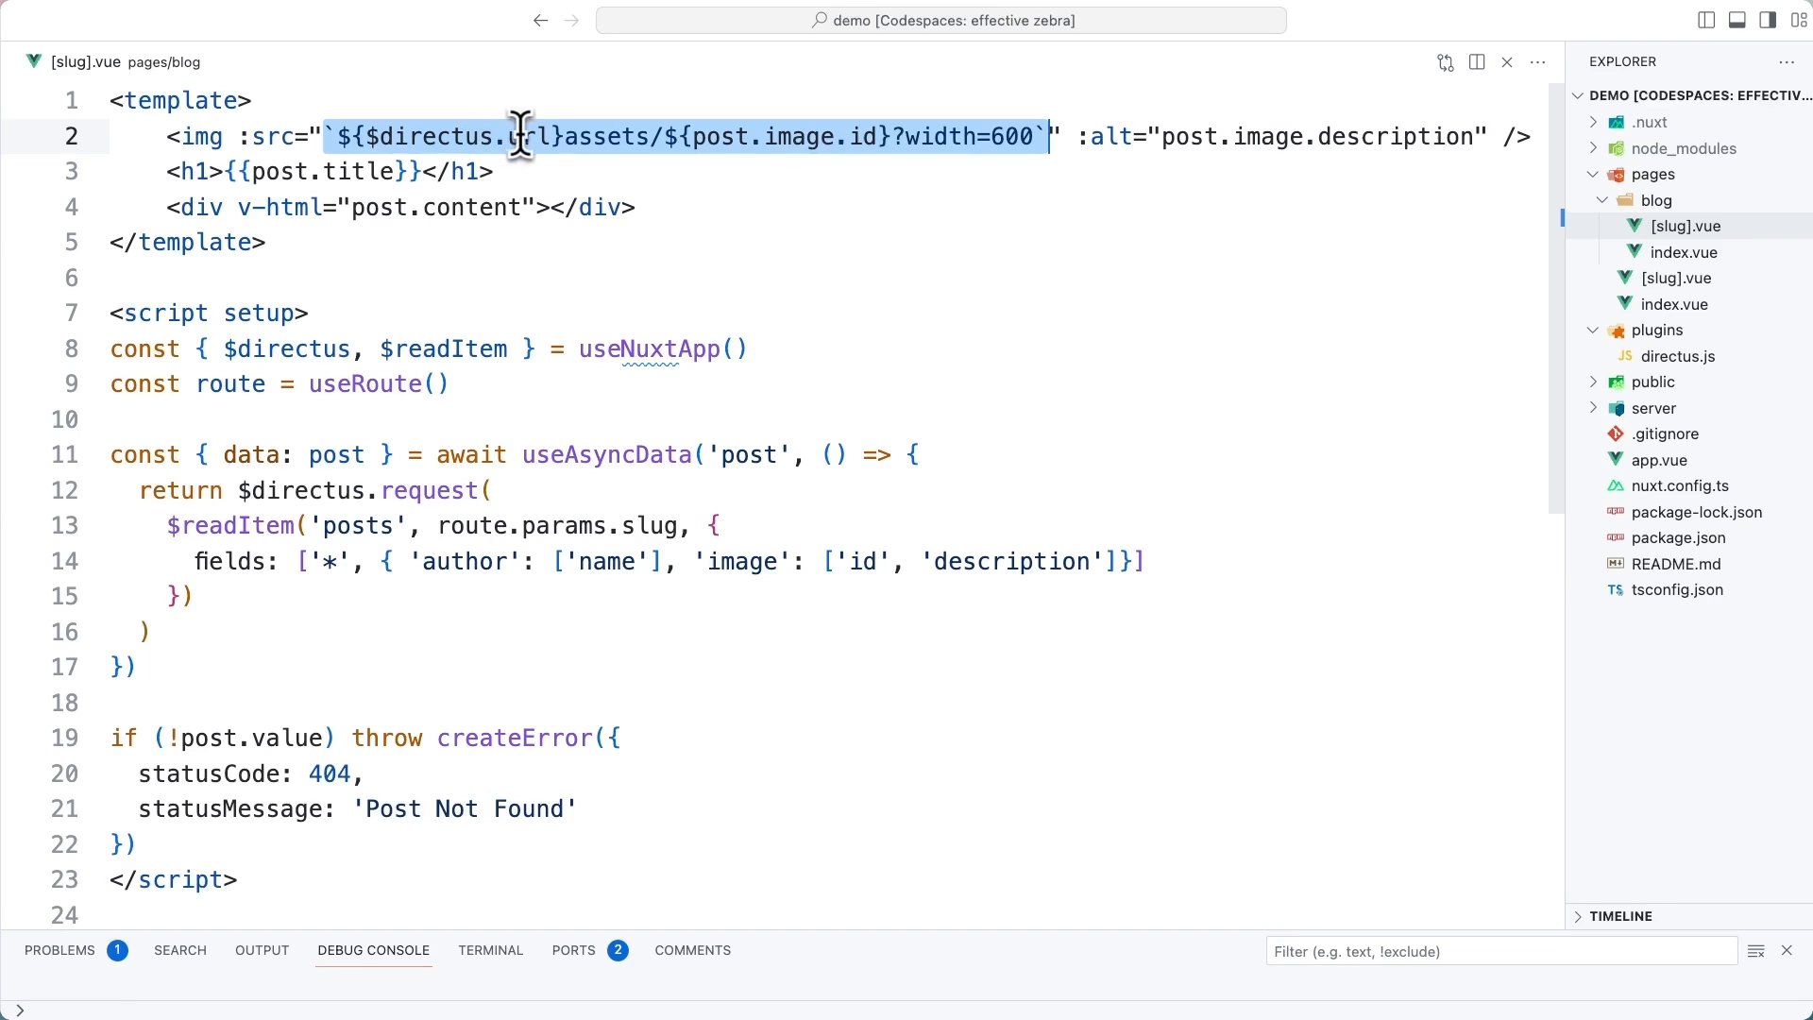
pyautogui.doubleClick(461, 136)
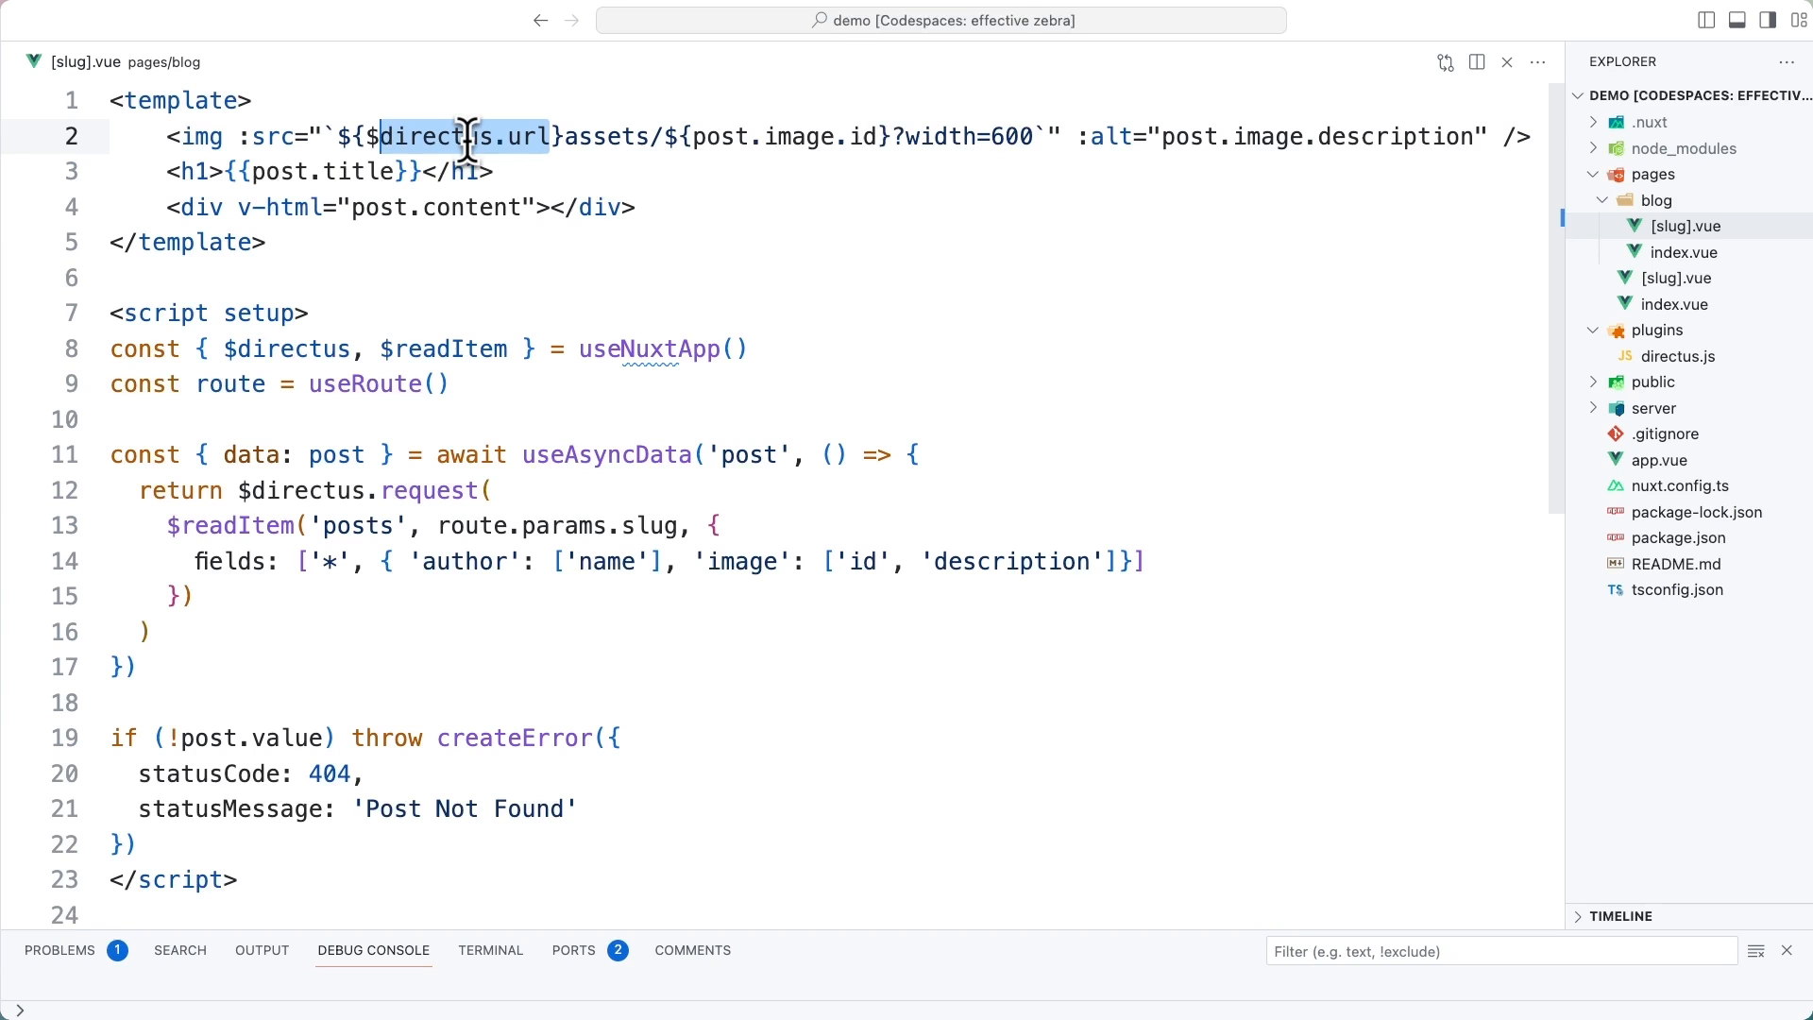
pyautogui.moveTo(484, 136)
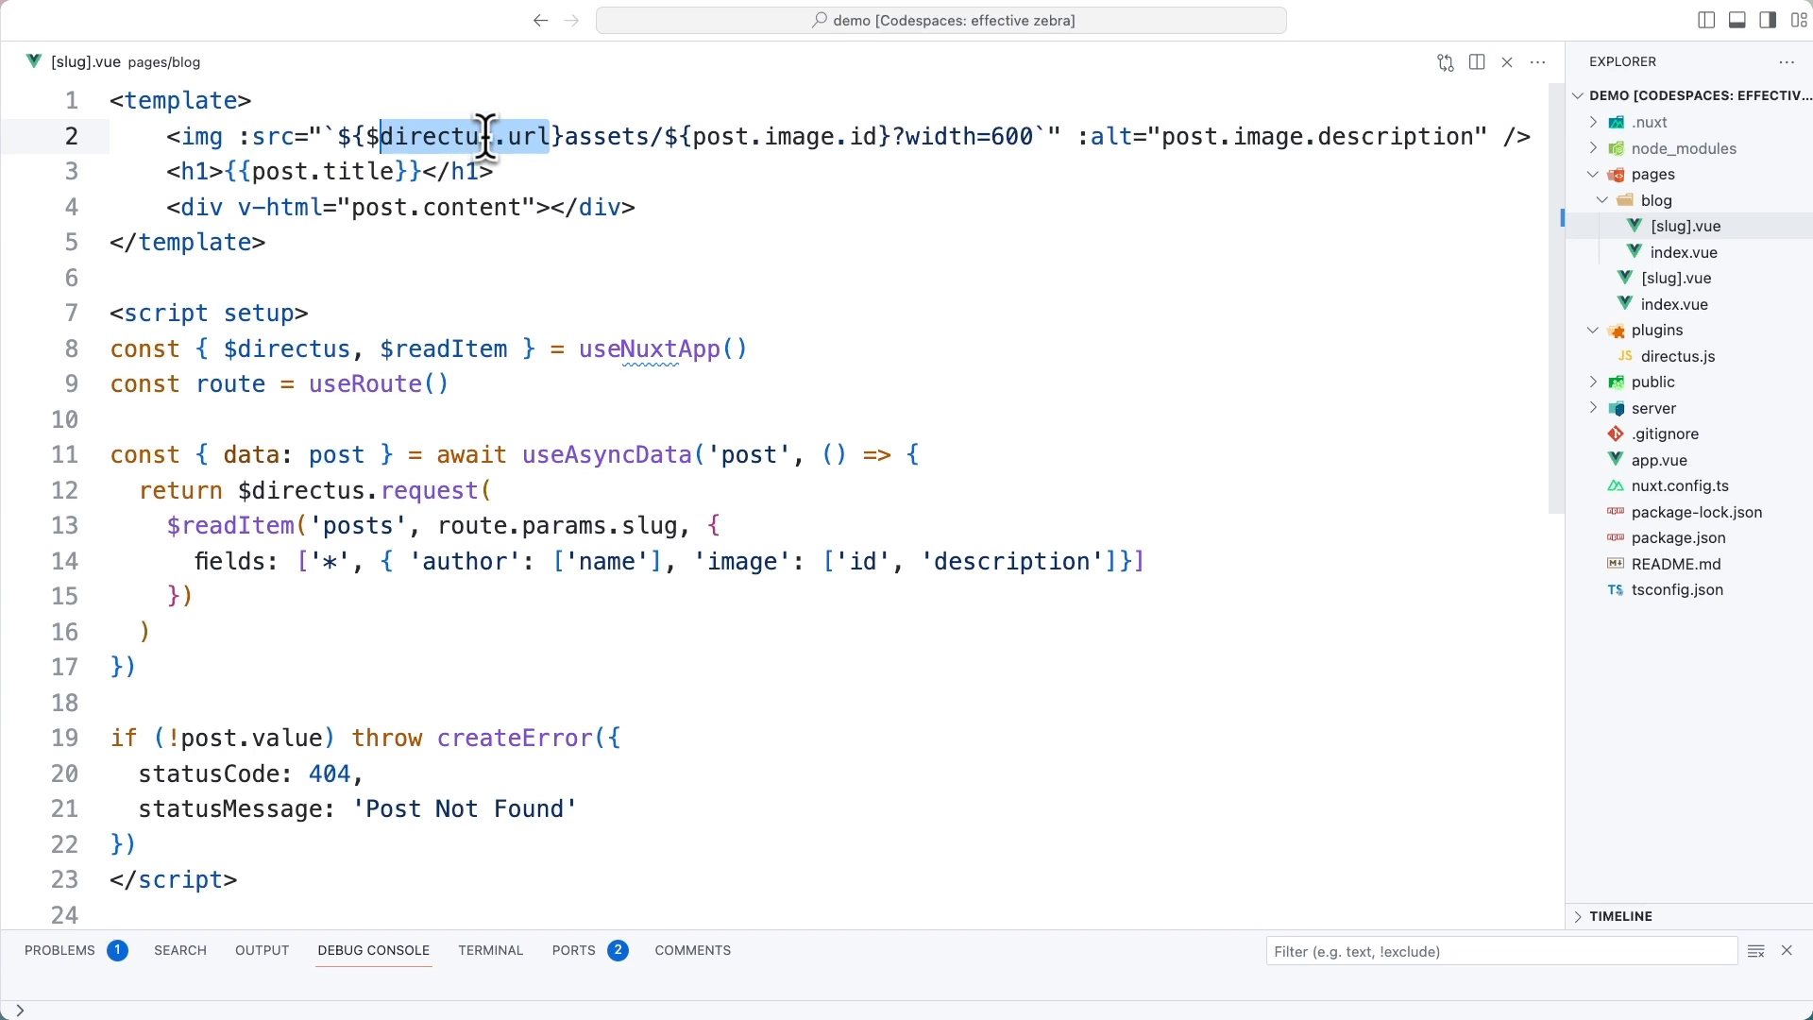
pyautogui.click(1679, 355)
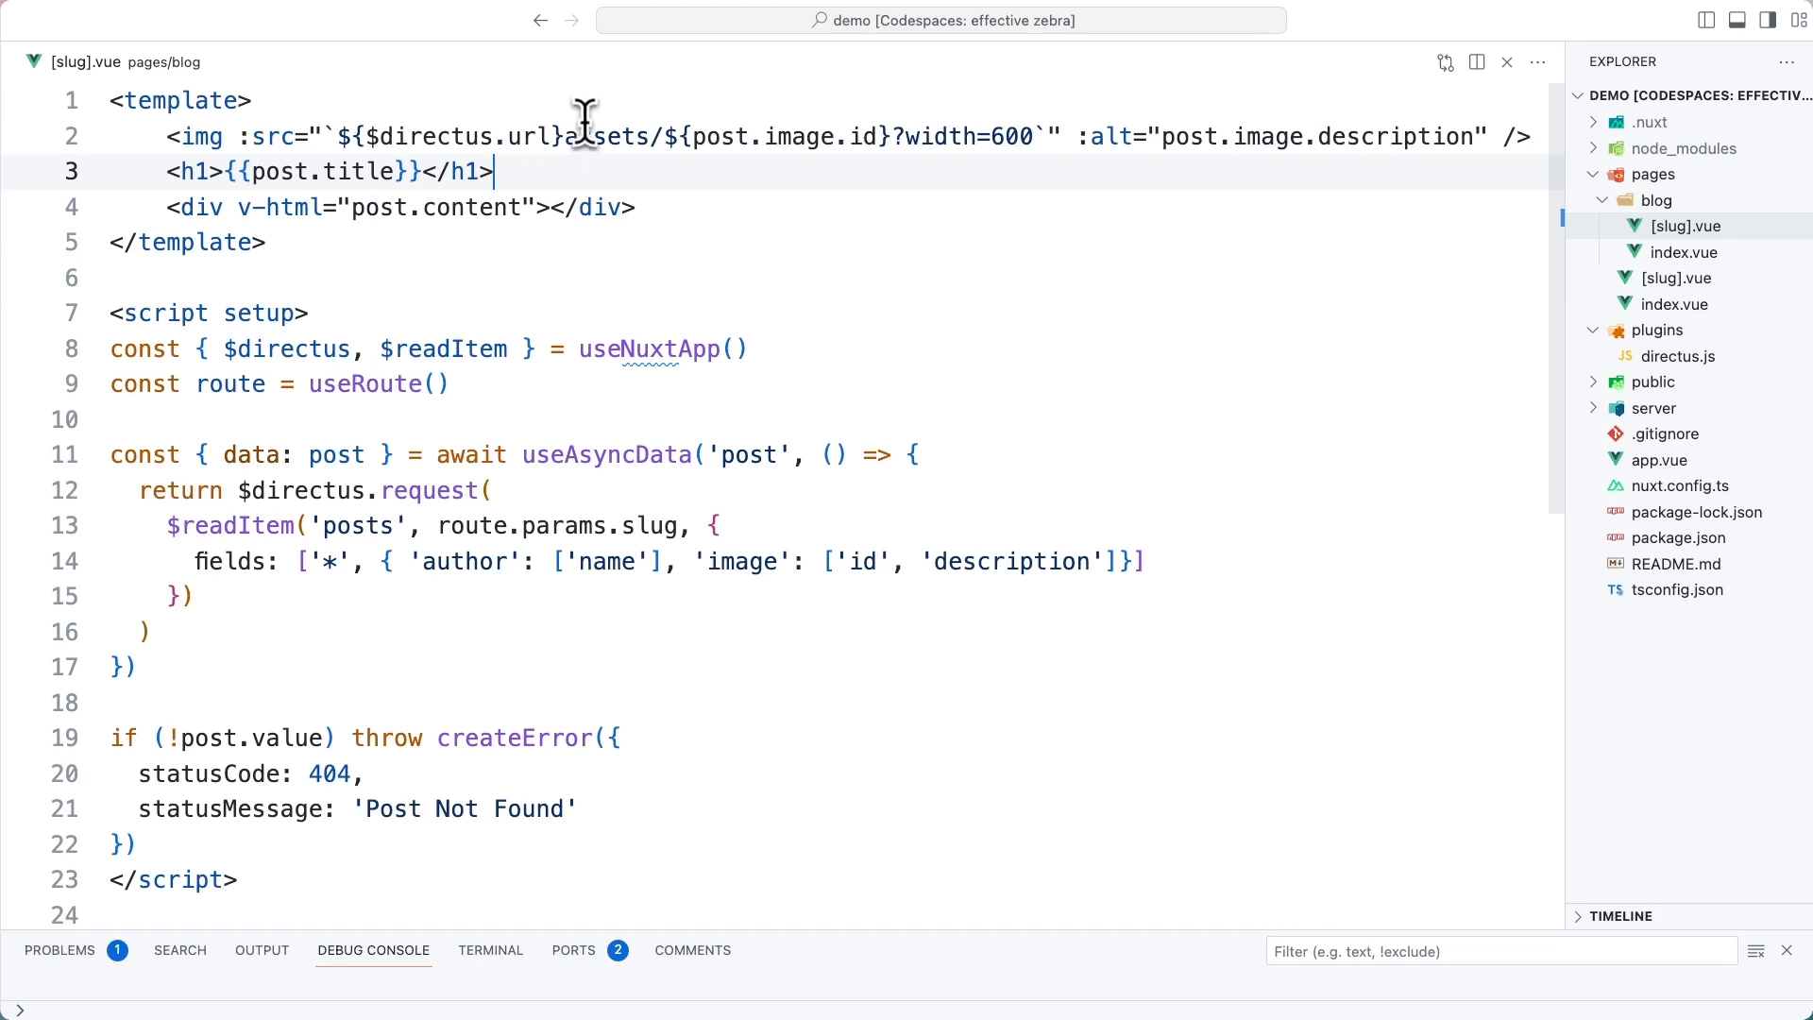
pyautogui.moveTo(654, 159)
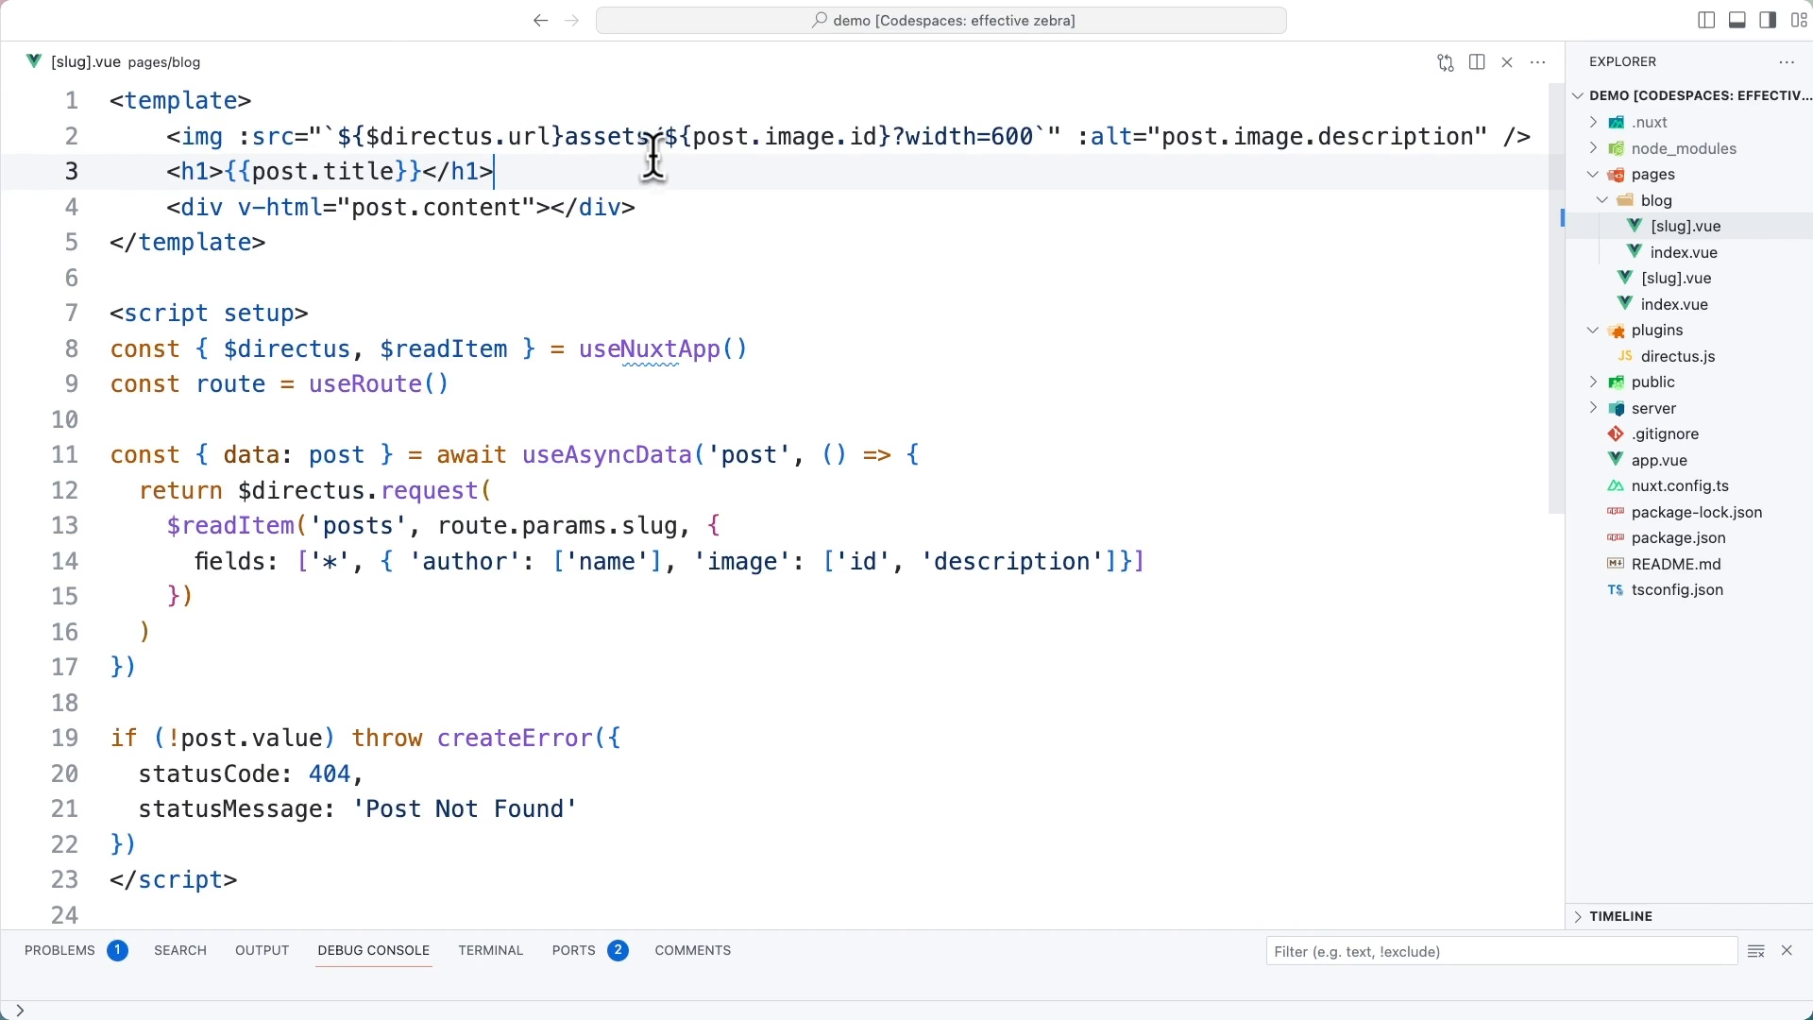
pyautogui.moveTo(906, 136)
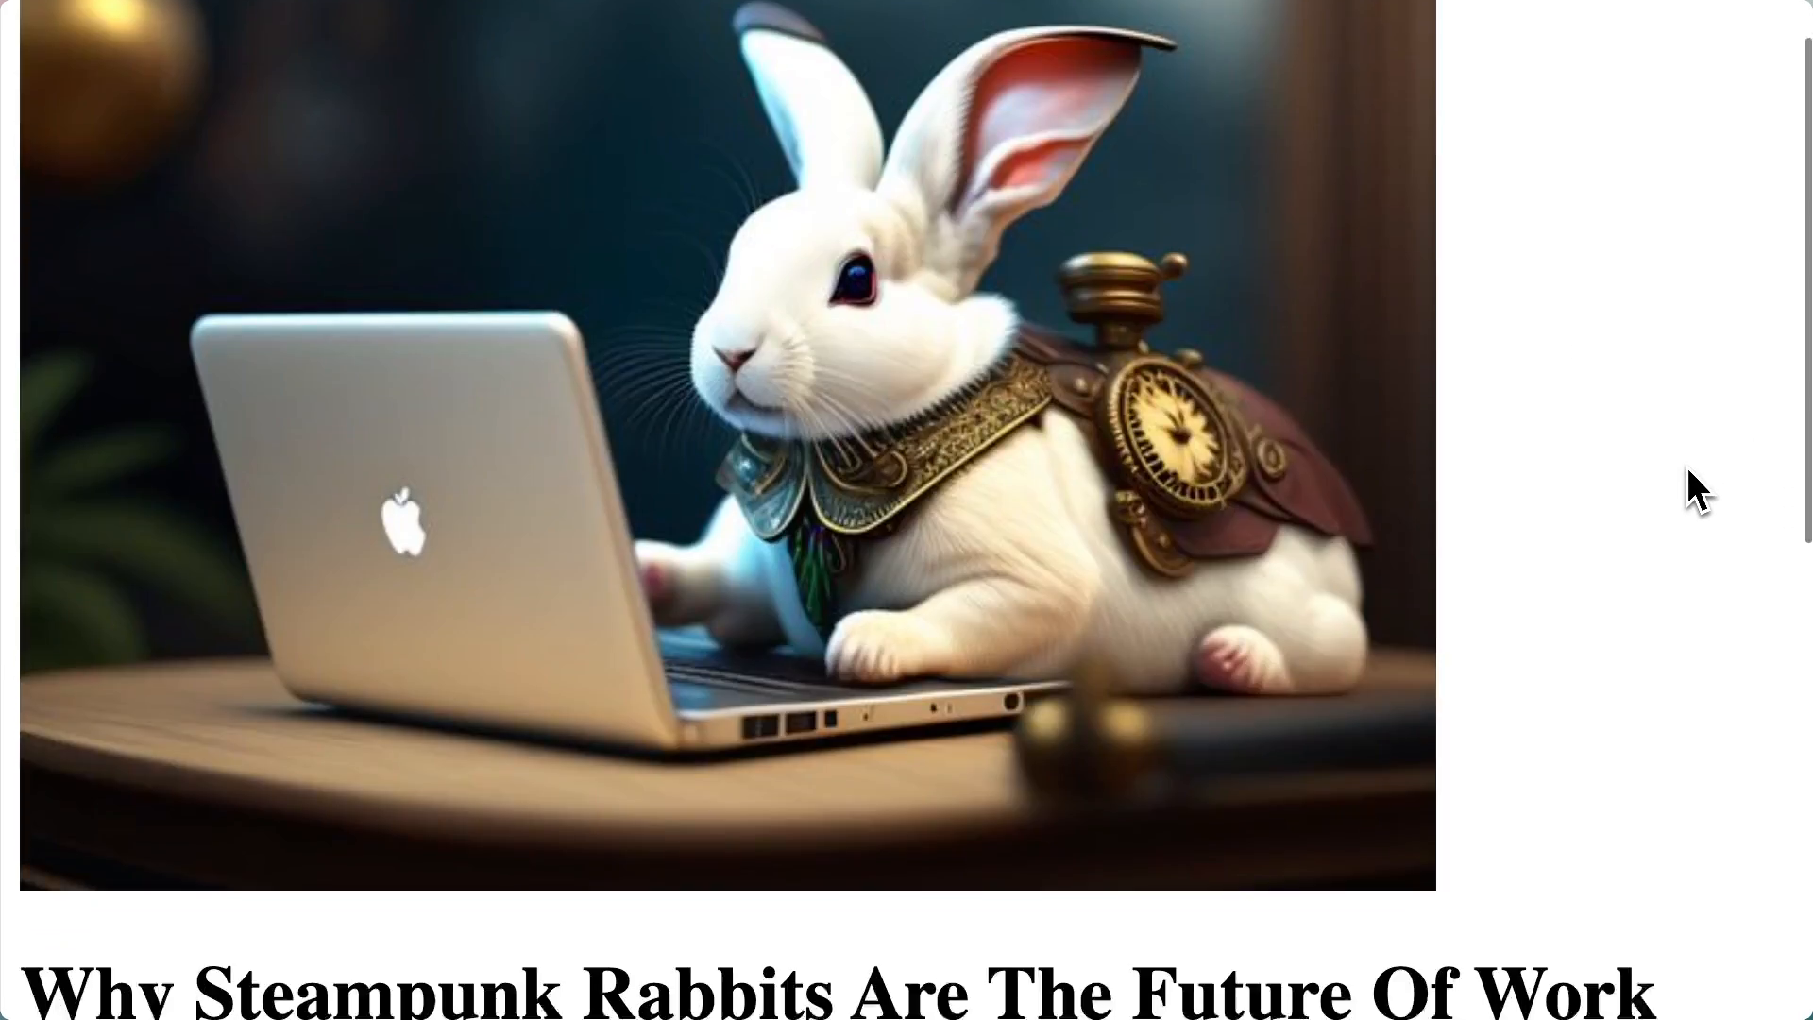
# Scroll down the post page through the rabbit image, title and article content
pyautogui.scroll(-3)
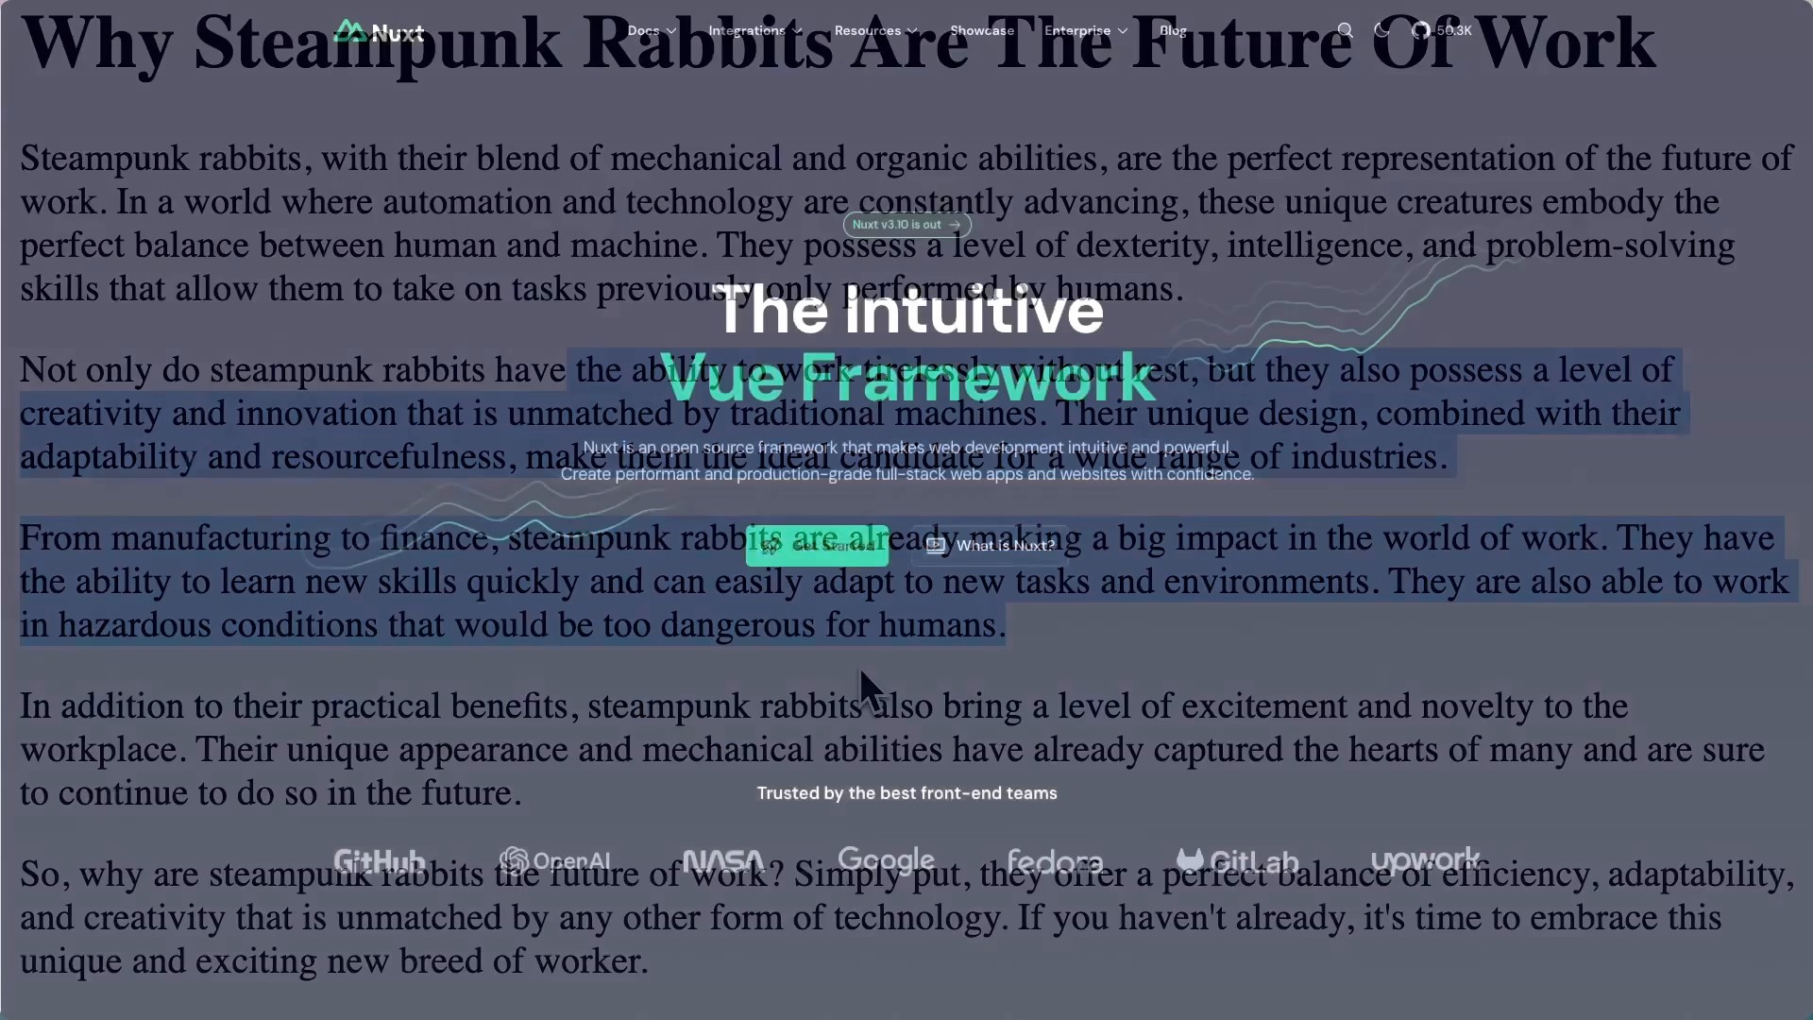